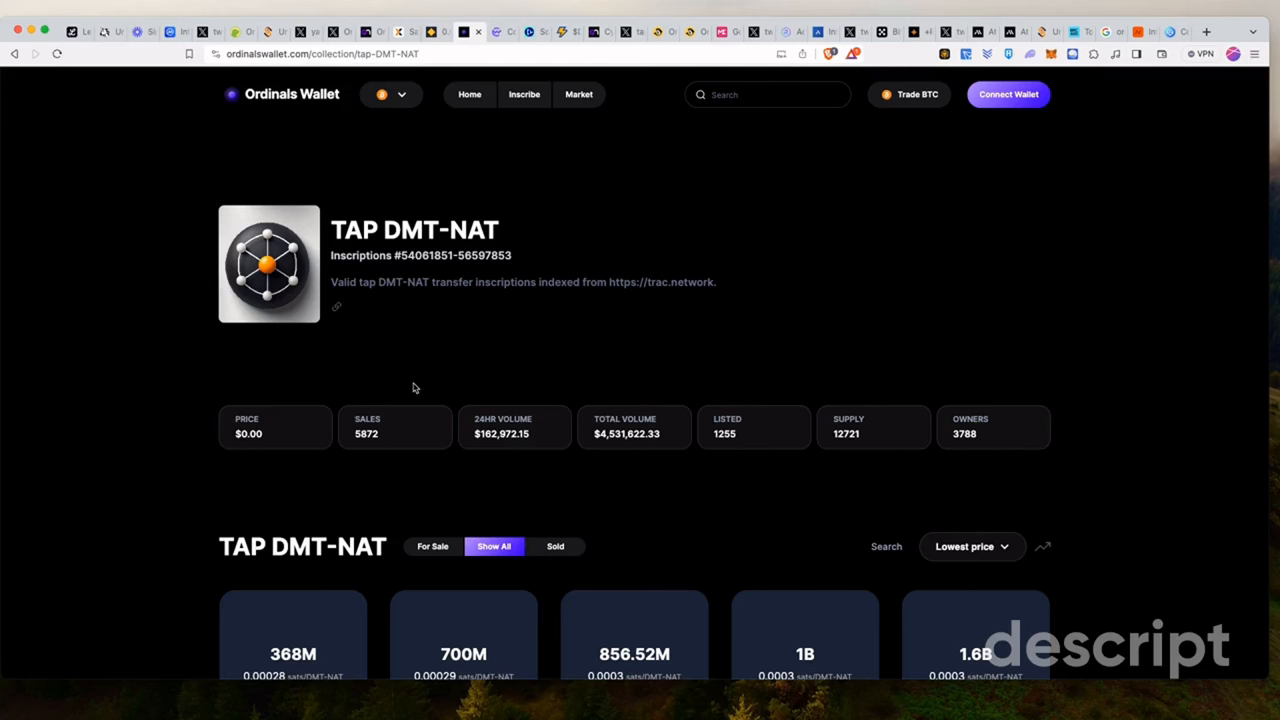
pyautogui.moveTo(564, 242)
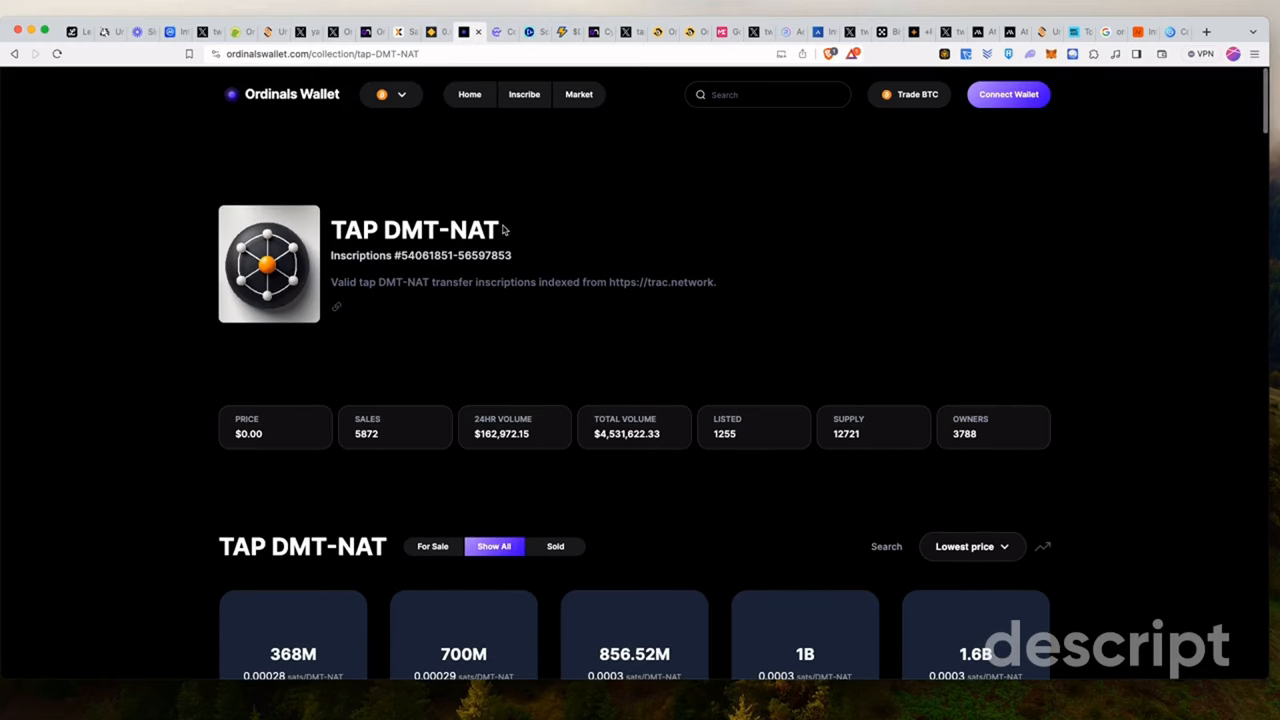
pyautogui.moveTo(424, 327)
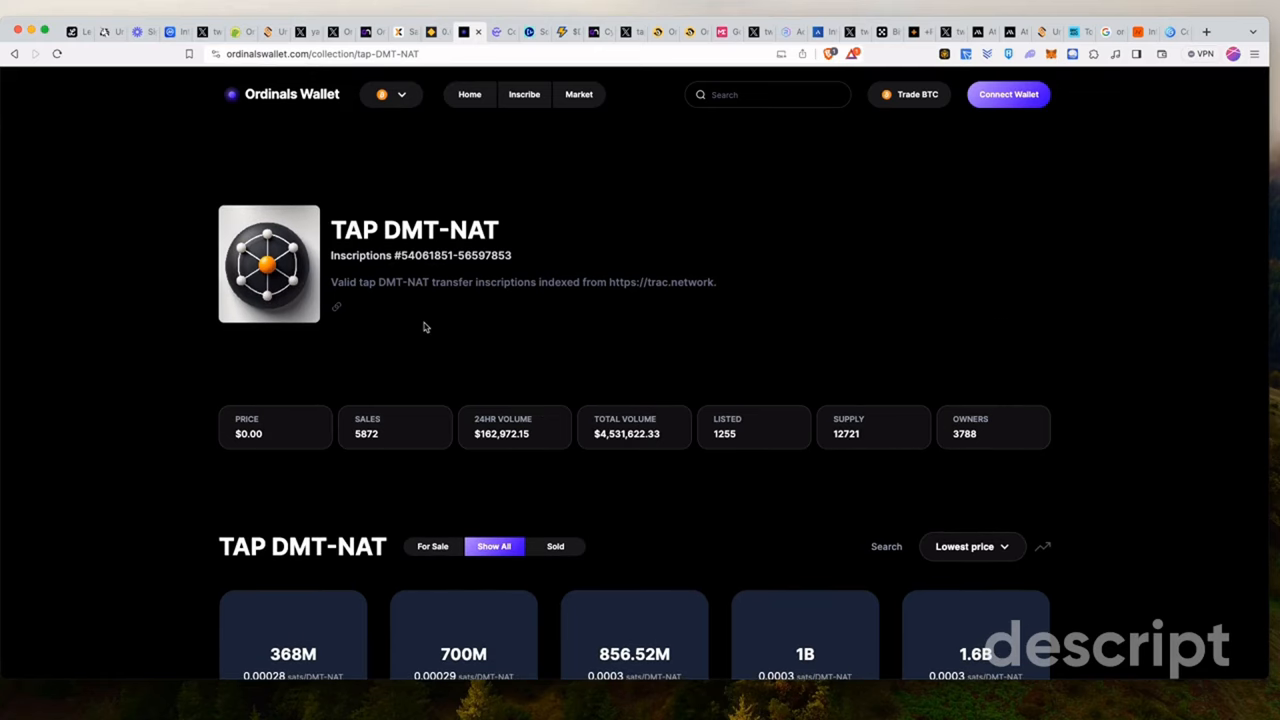
# Browse Ordinals Wallet's Ordinals-protocol token list, then return to the TAP token listings
pyautogui.scroll(-3)
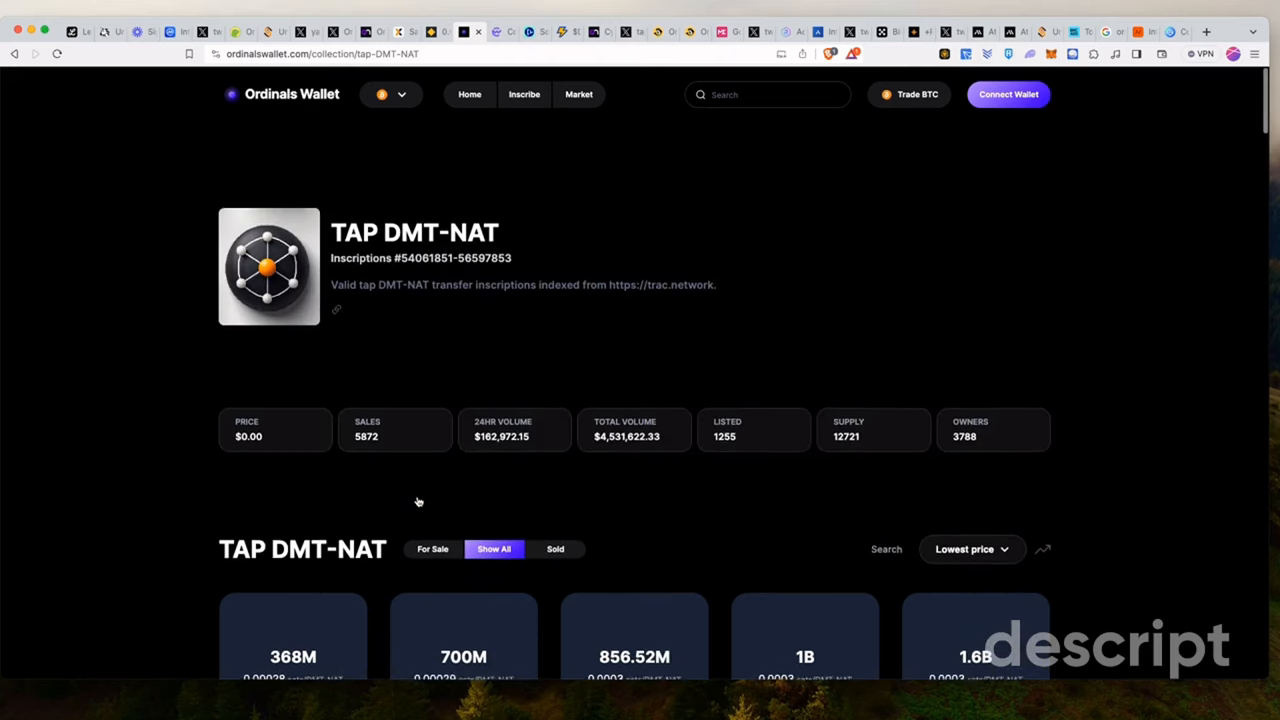
pyautogui.scroll(-3)
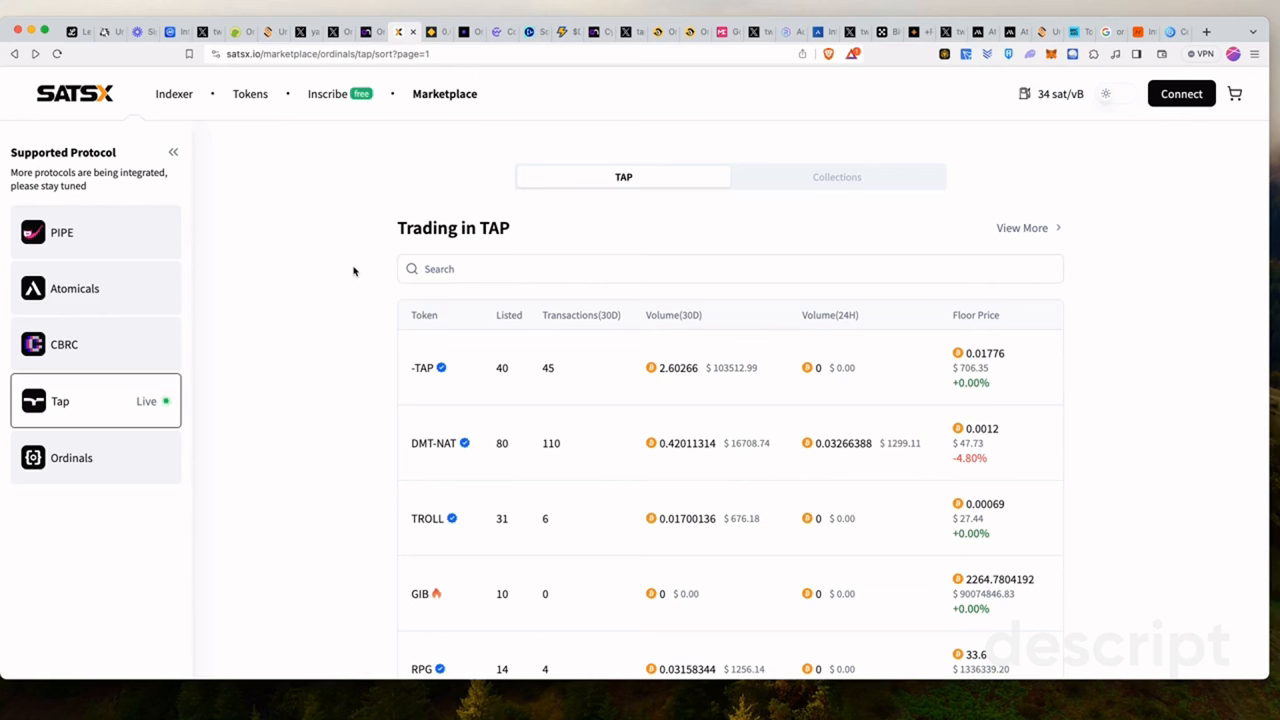
pyautogui.moveTo(348, 281)
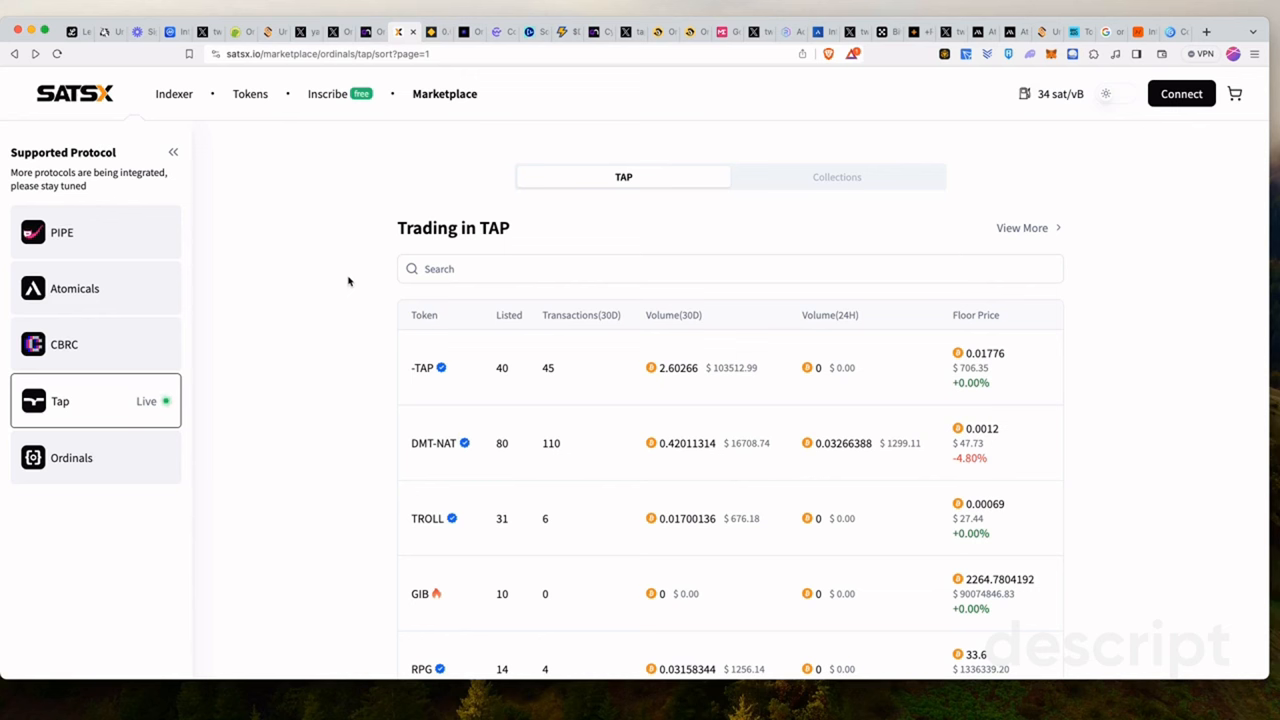
pyautogui.moveTo(287, 298)
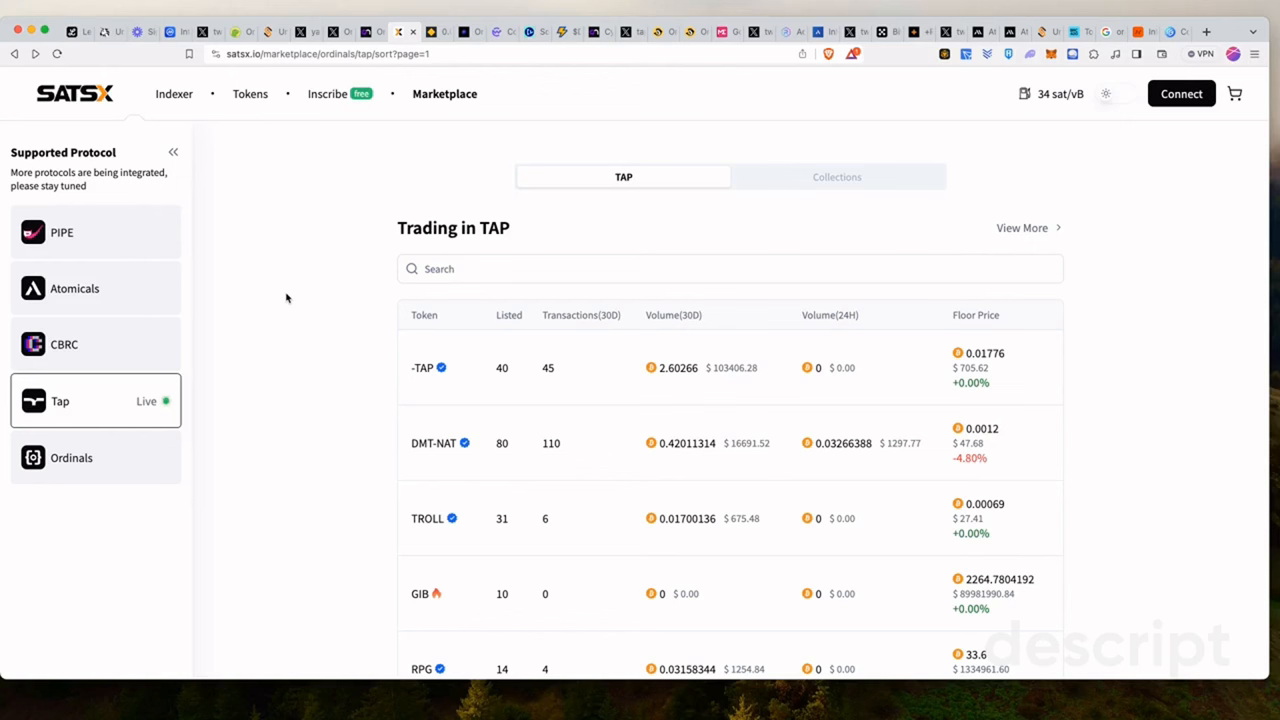
pyautogui.moveTo(258, 250)
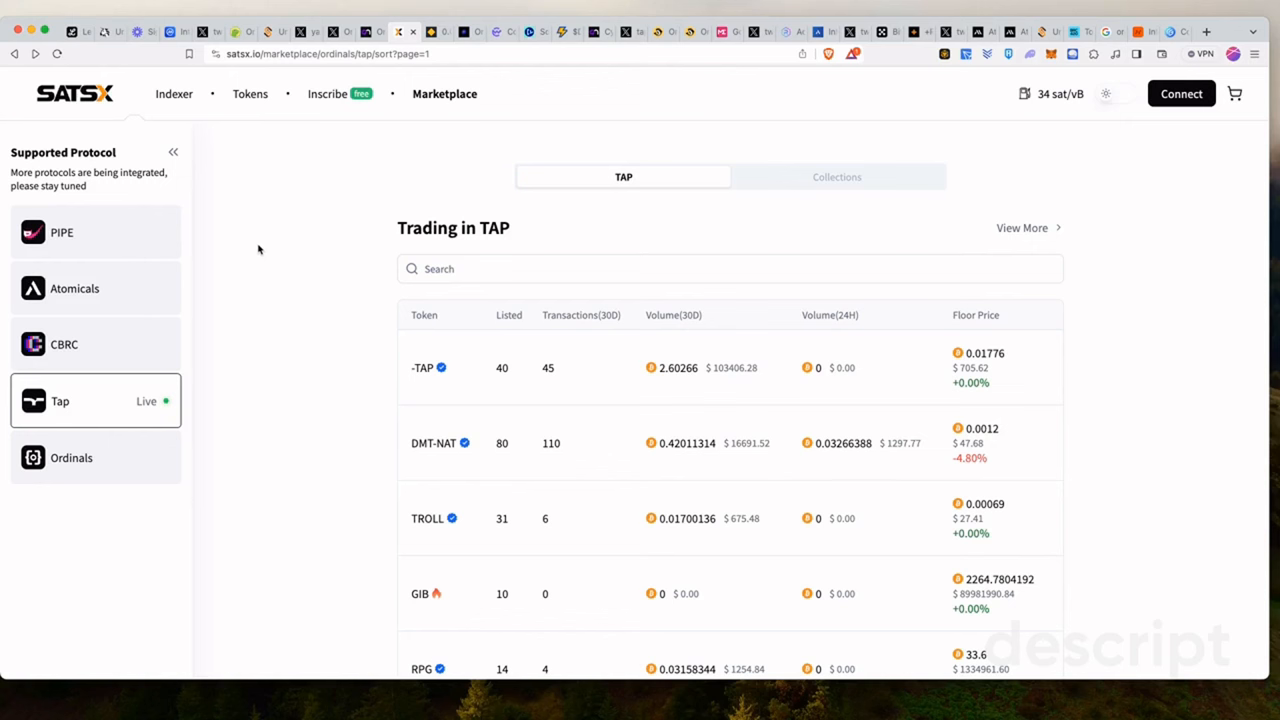
pyautogui.moveTo(186, 248)
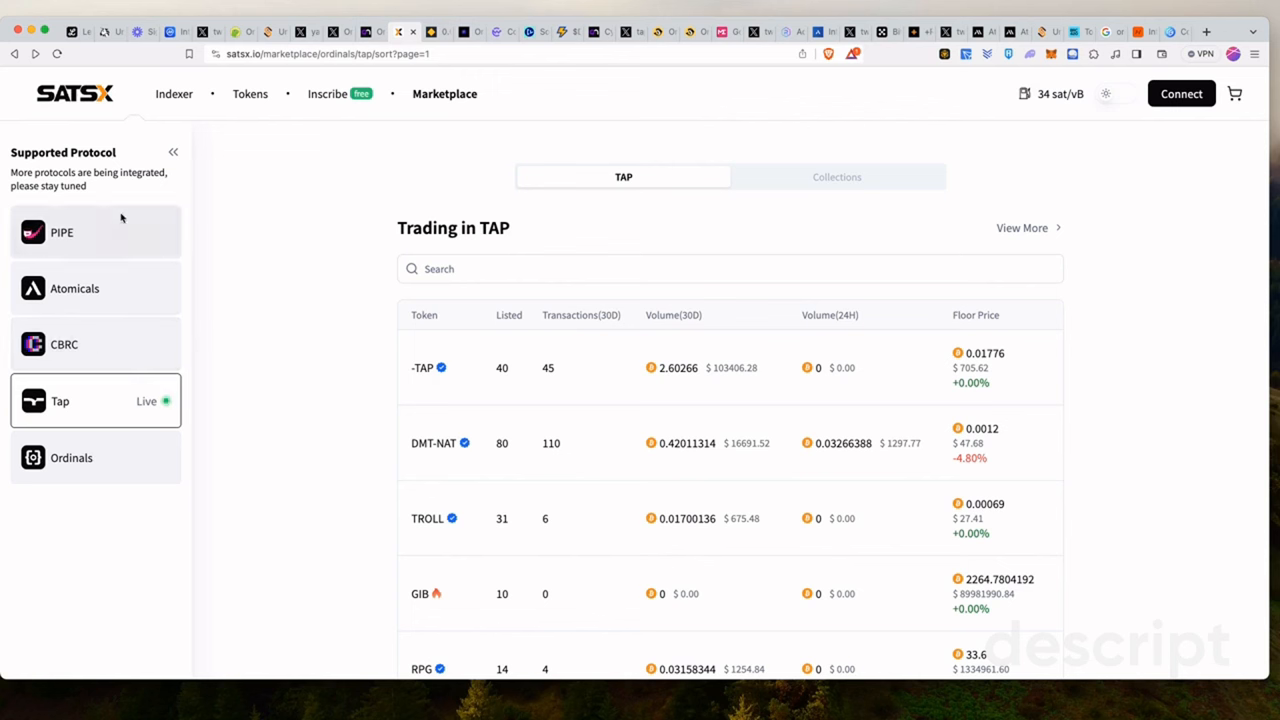
pyautogui.moveTo(110, 232)
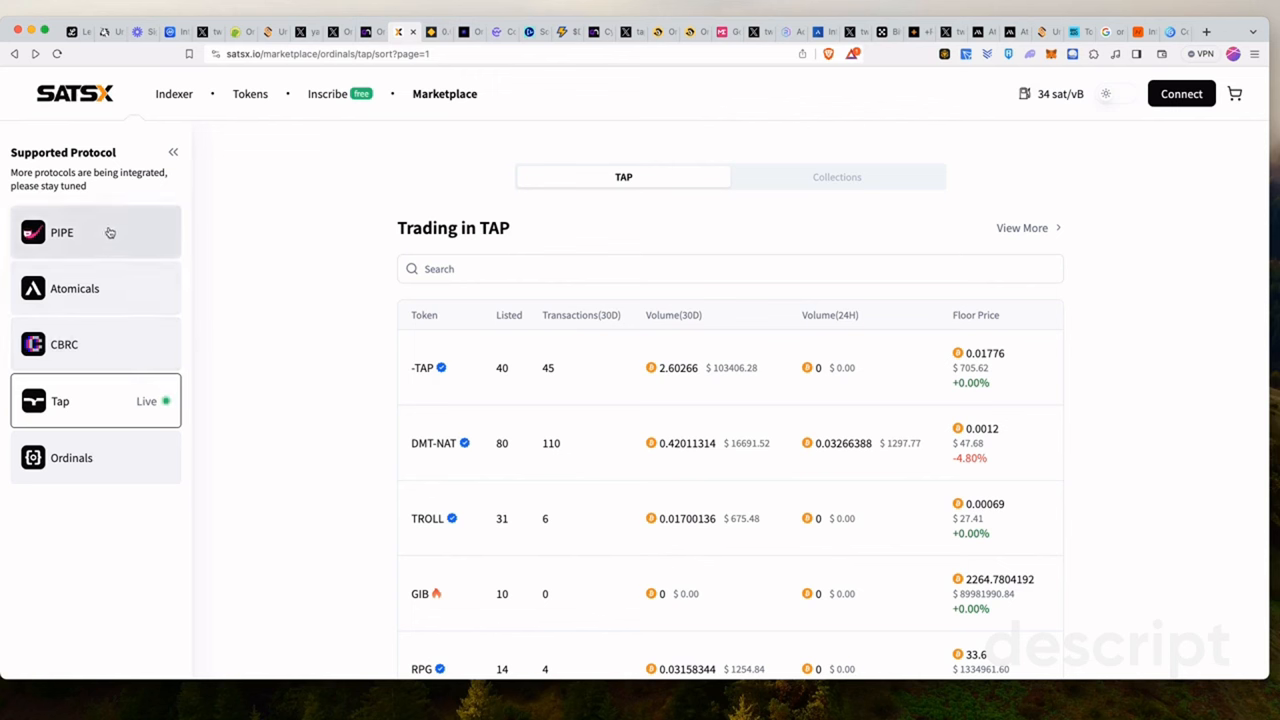
pyautogui.moveTo(115, 289)
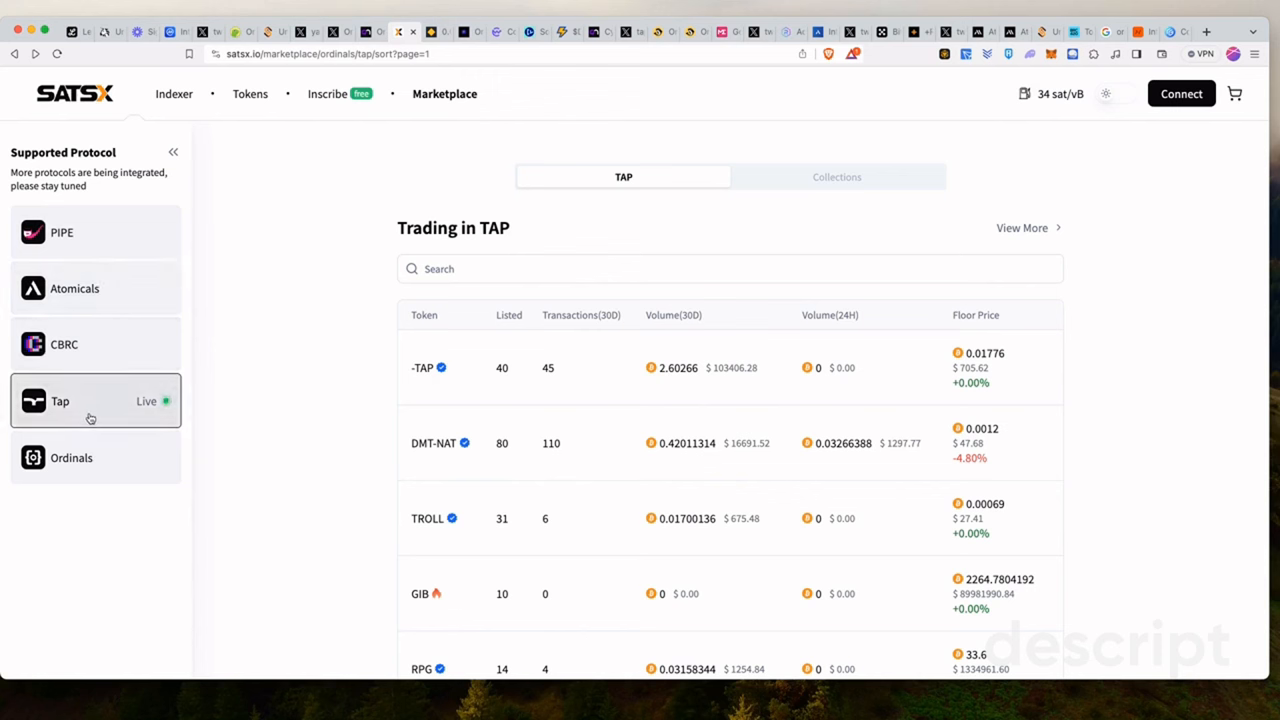
pyautogui.moveTo(90, 457)
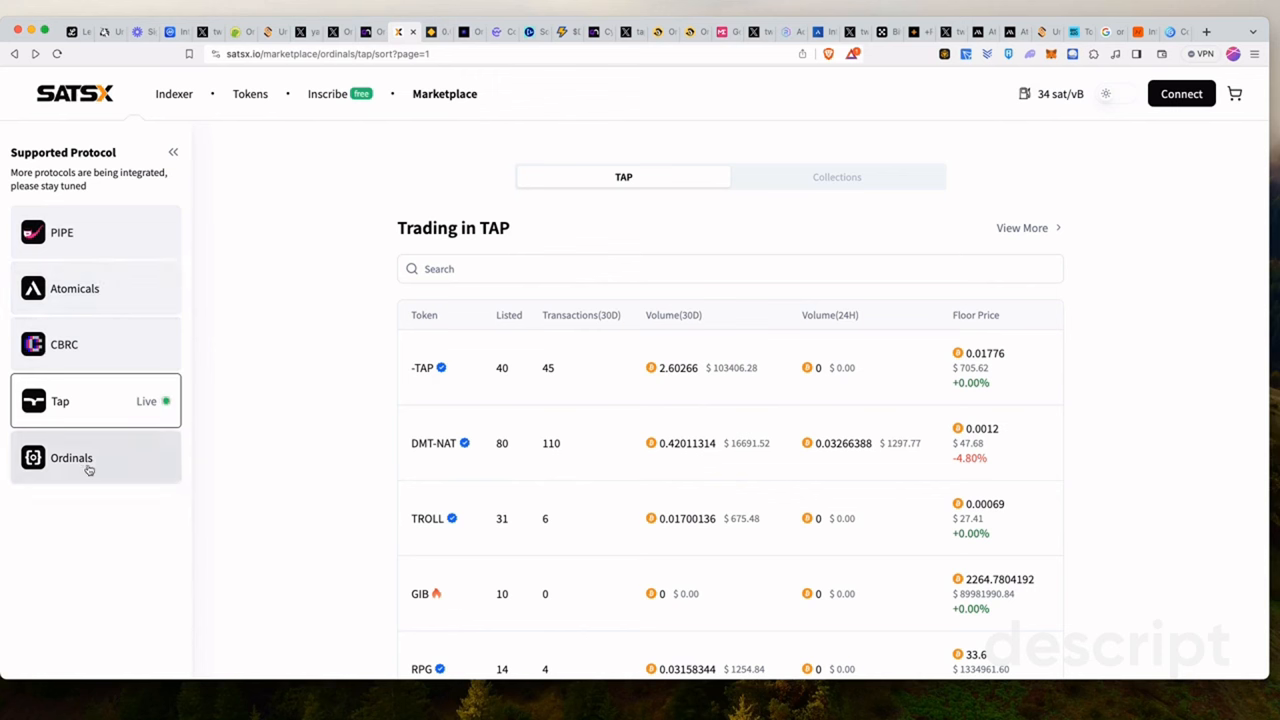
pyautogui.click(72, 457)
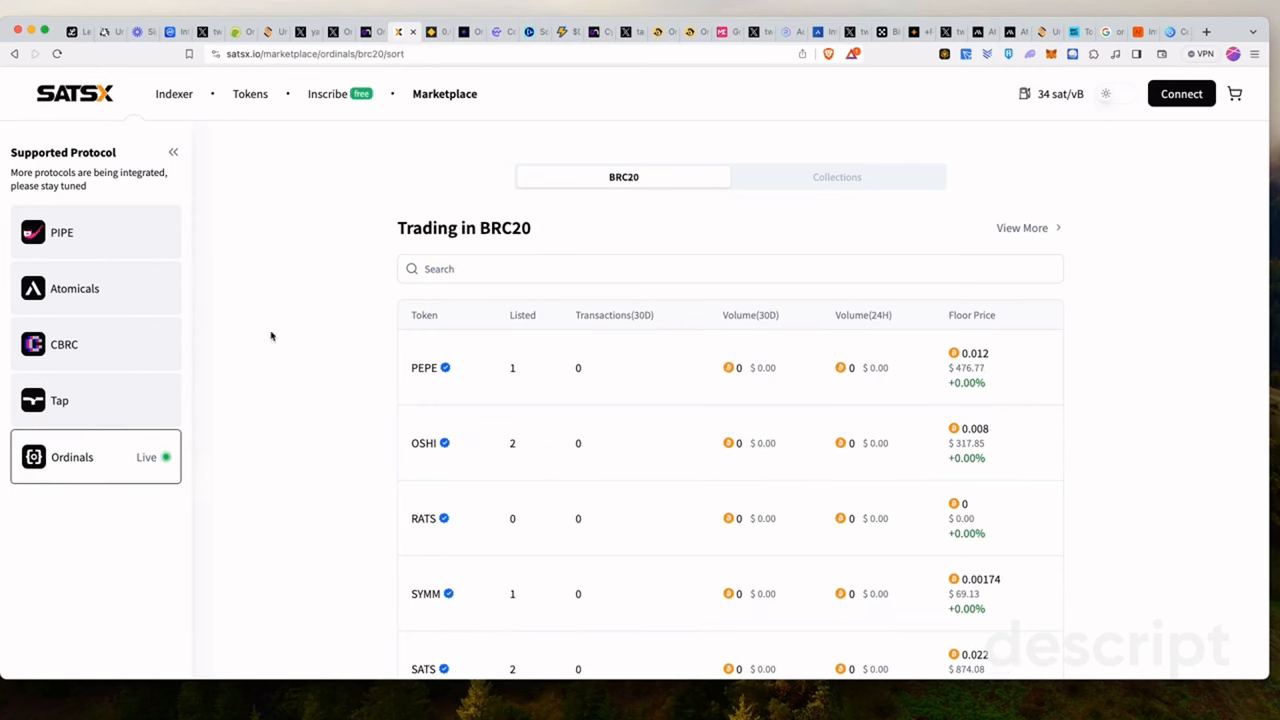
pyautogui.scroll(-3)
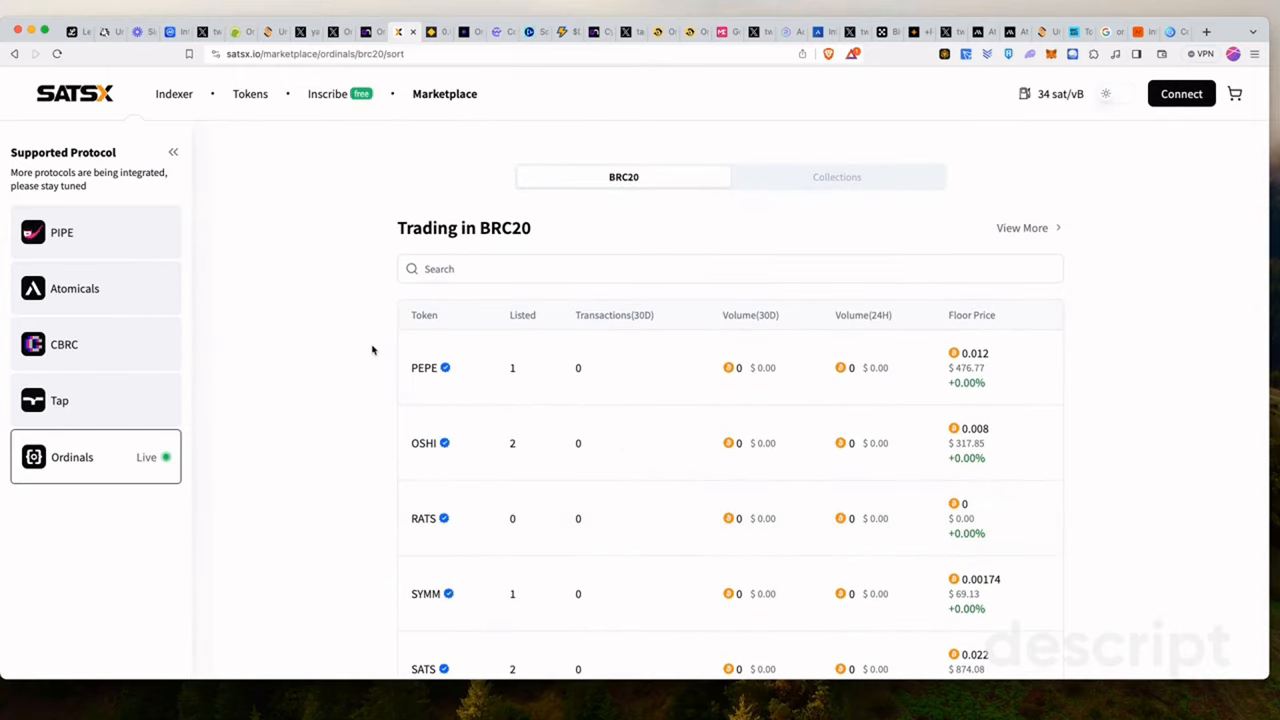
pyautogui.moveTo(205, 406)
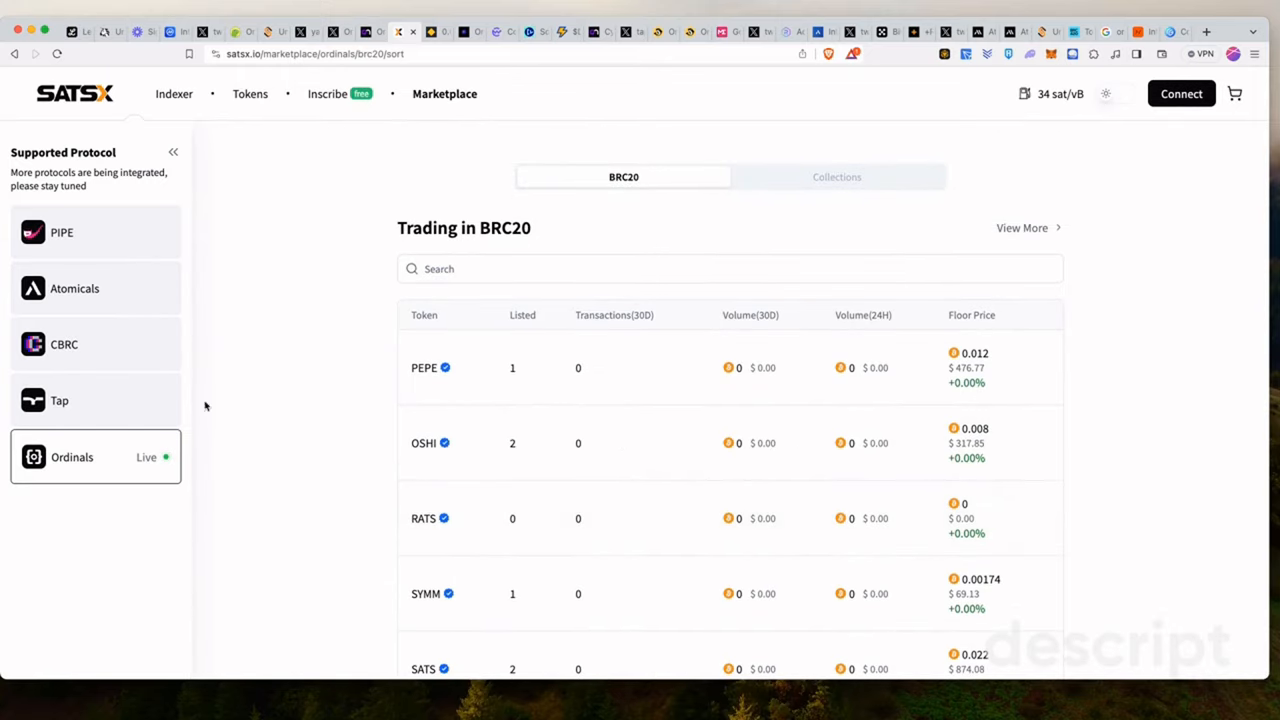
pyautogui.click(60, 400)
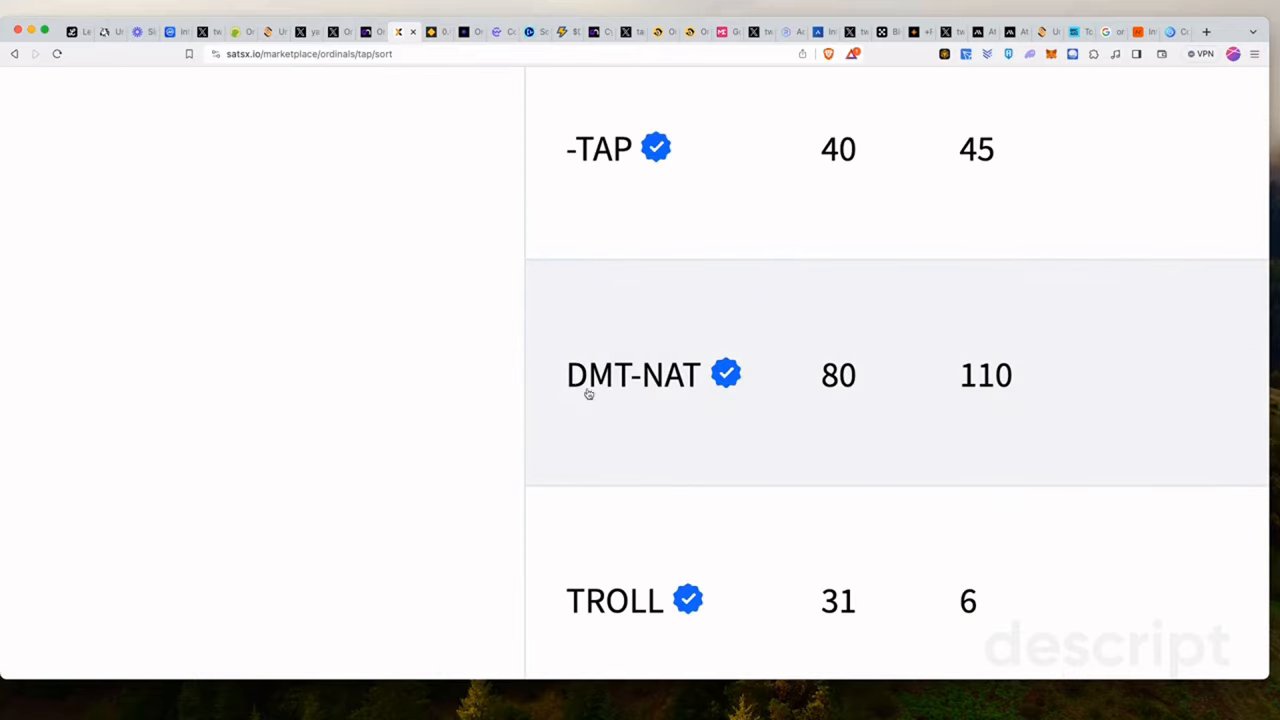
pyautogui.moveTo(675, 387)
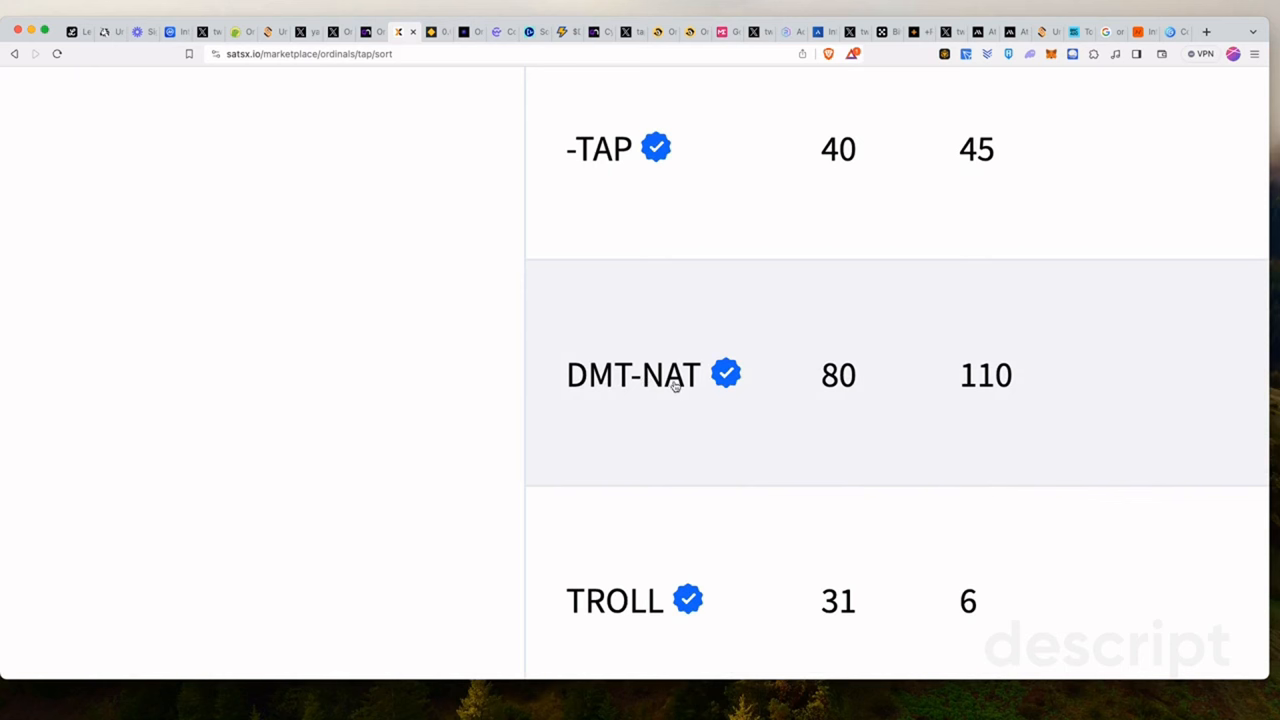
pyautogui.moveTo(685, 401)
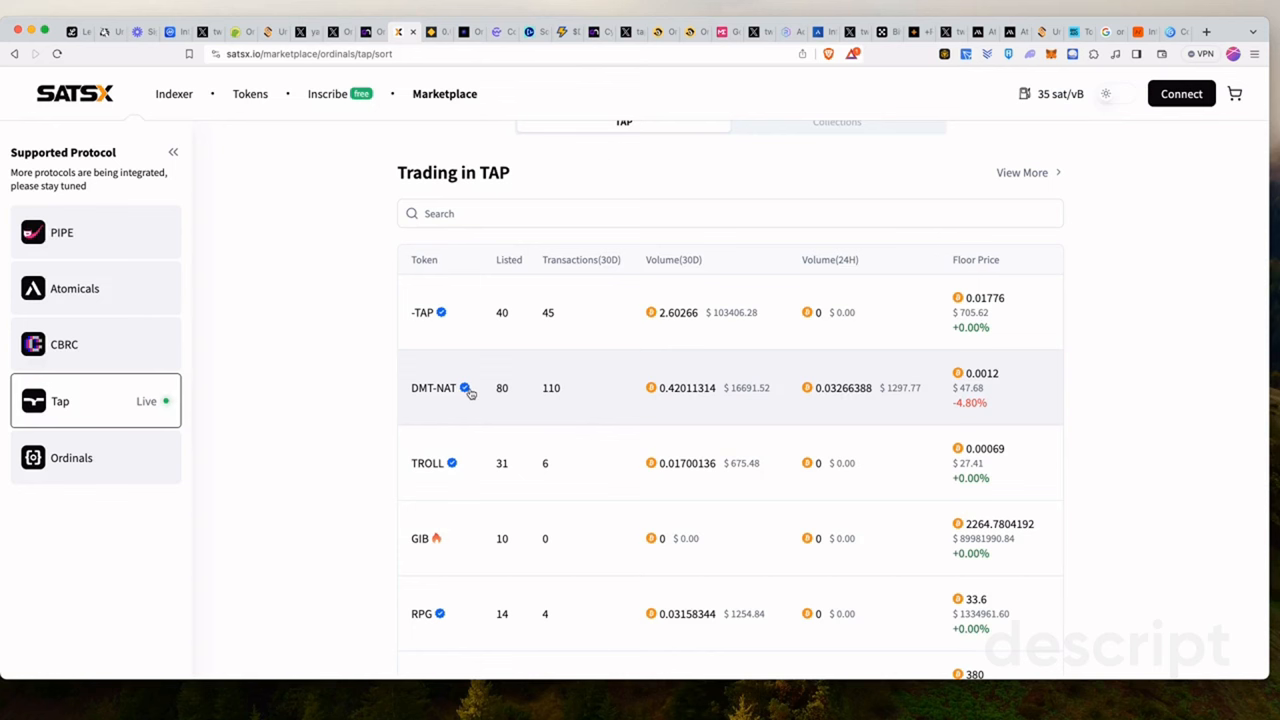
pyautogui.moveTo(472, 403)
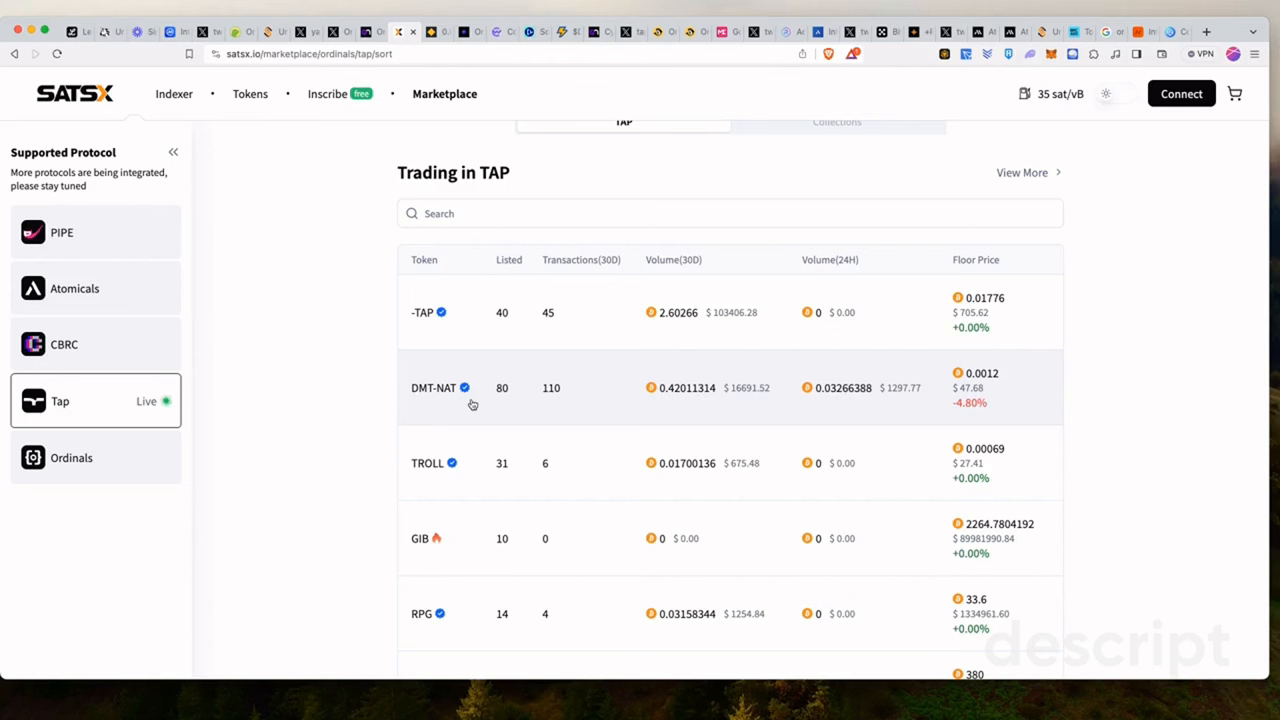
pyautogui.moveTo(527, 250)
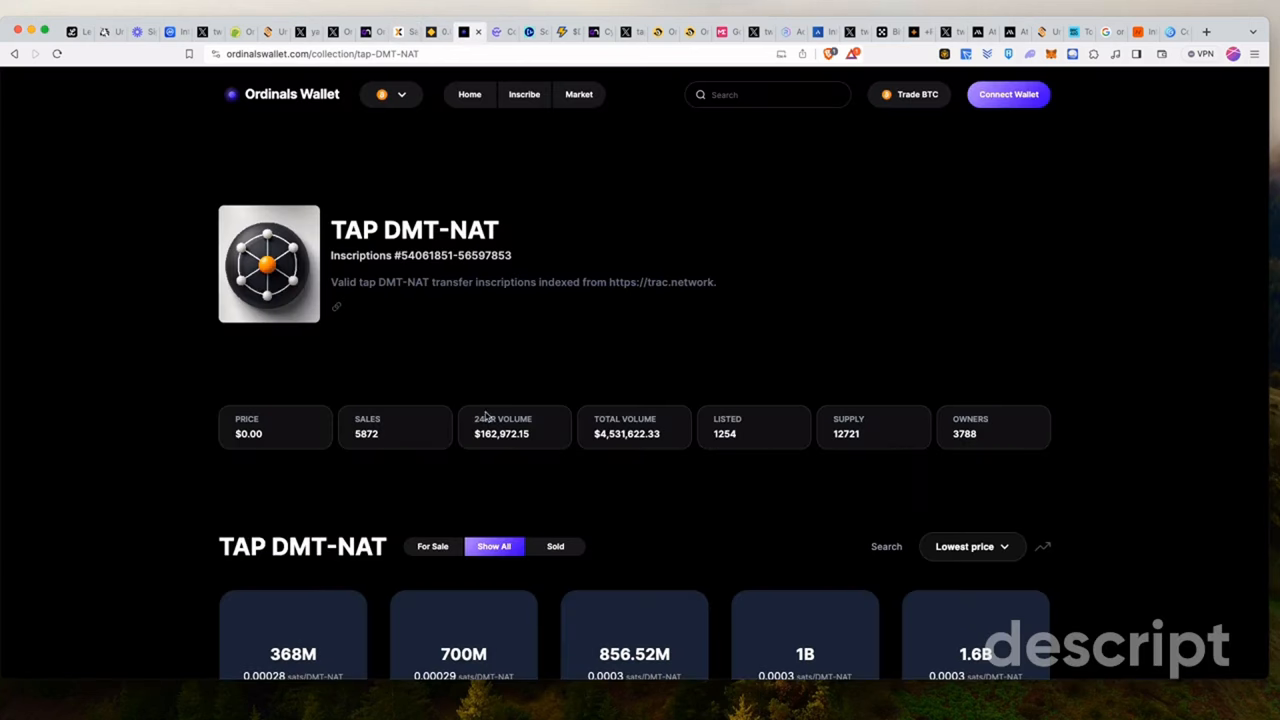
pyautogui.moveTo(657, 473)
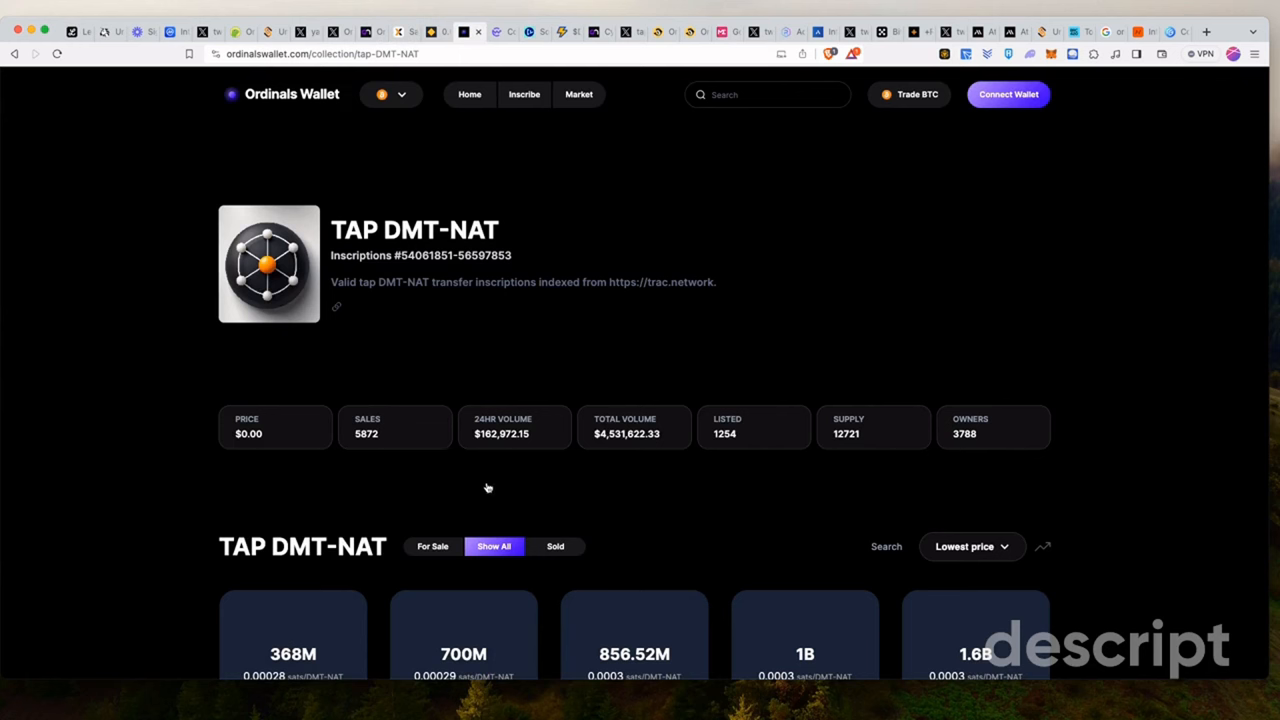
pyautogui.moveTo(635, 448)
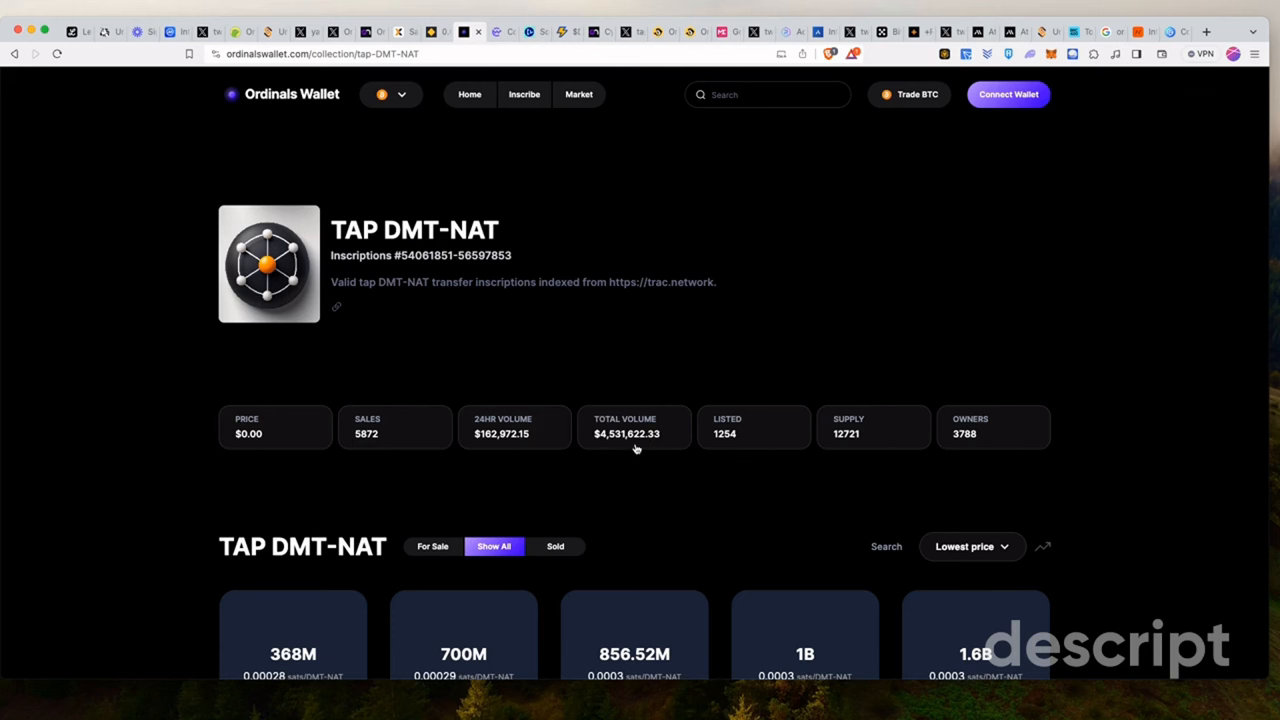
pyautogui.moveTo(602, 418)
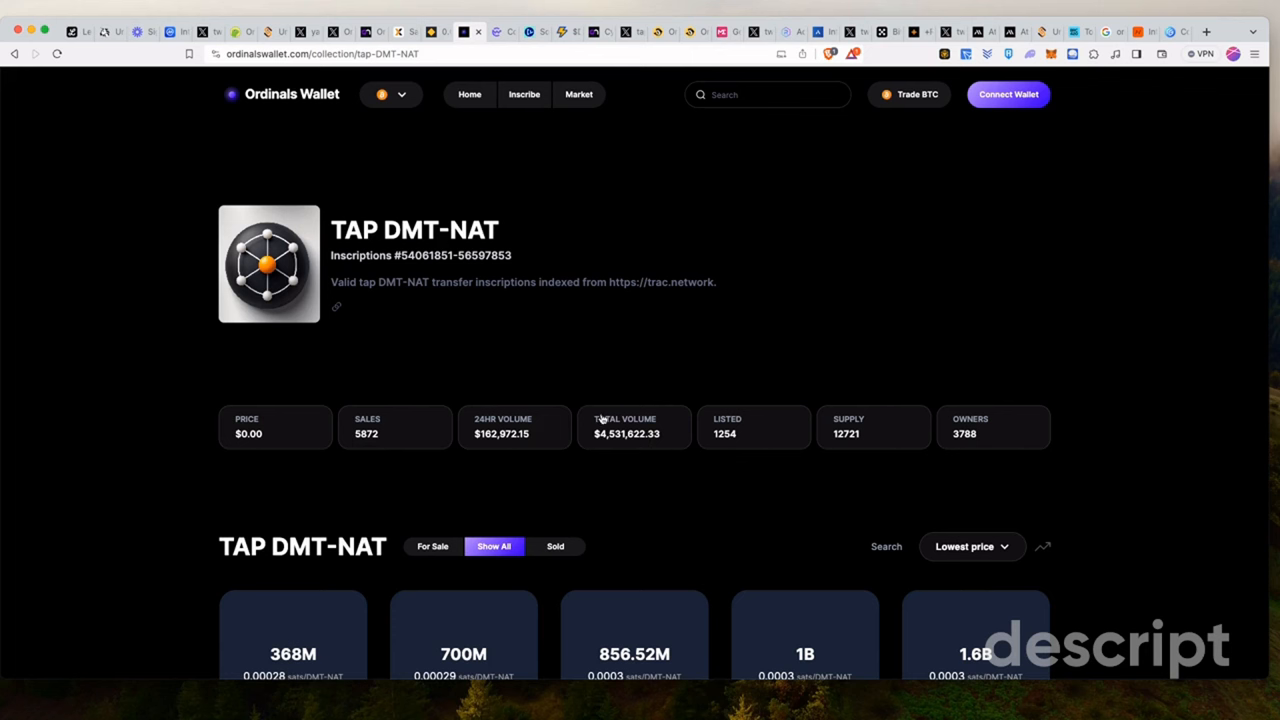
pyautogui.moveTo(528, 436)
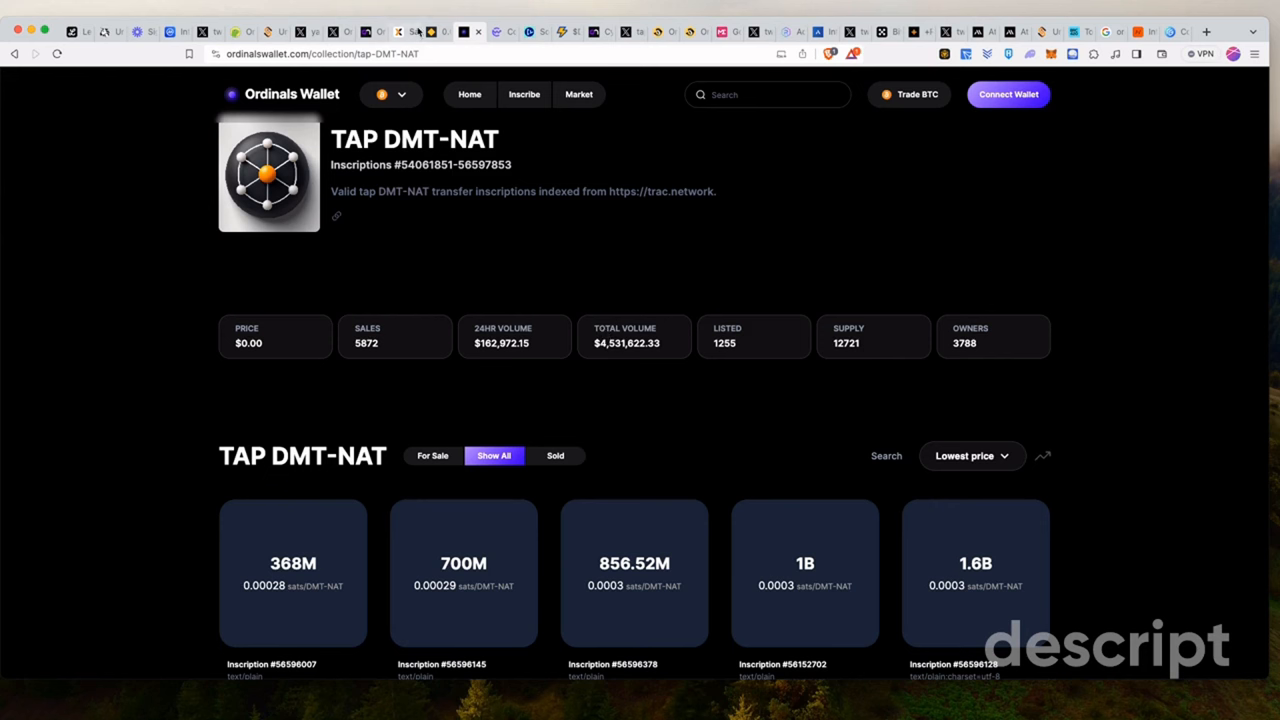
pyautogui.moveTo(416, 93)
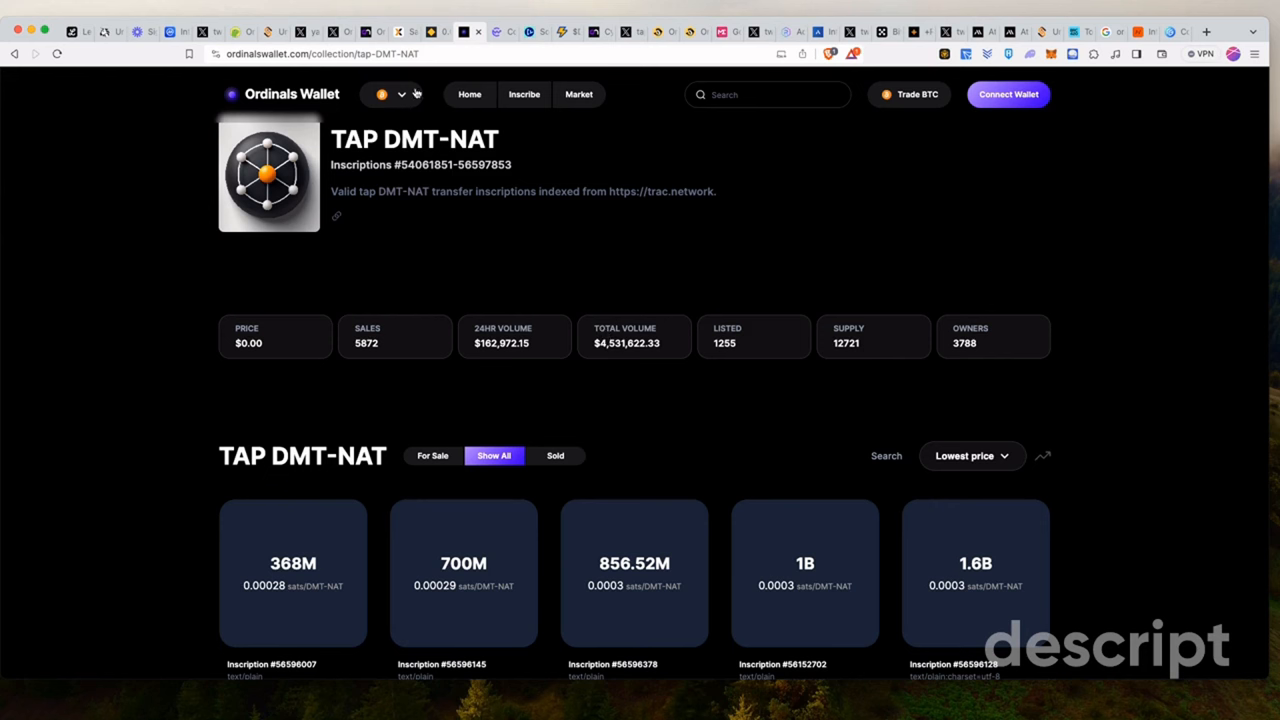
pyautogui.moveTo(508, 61)
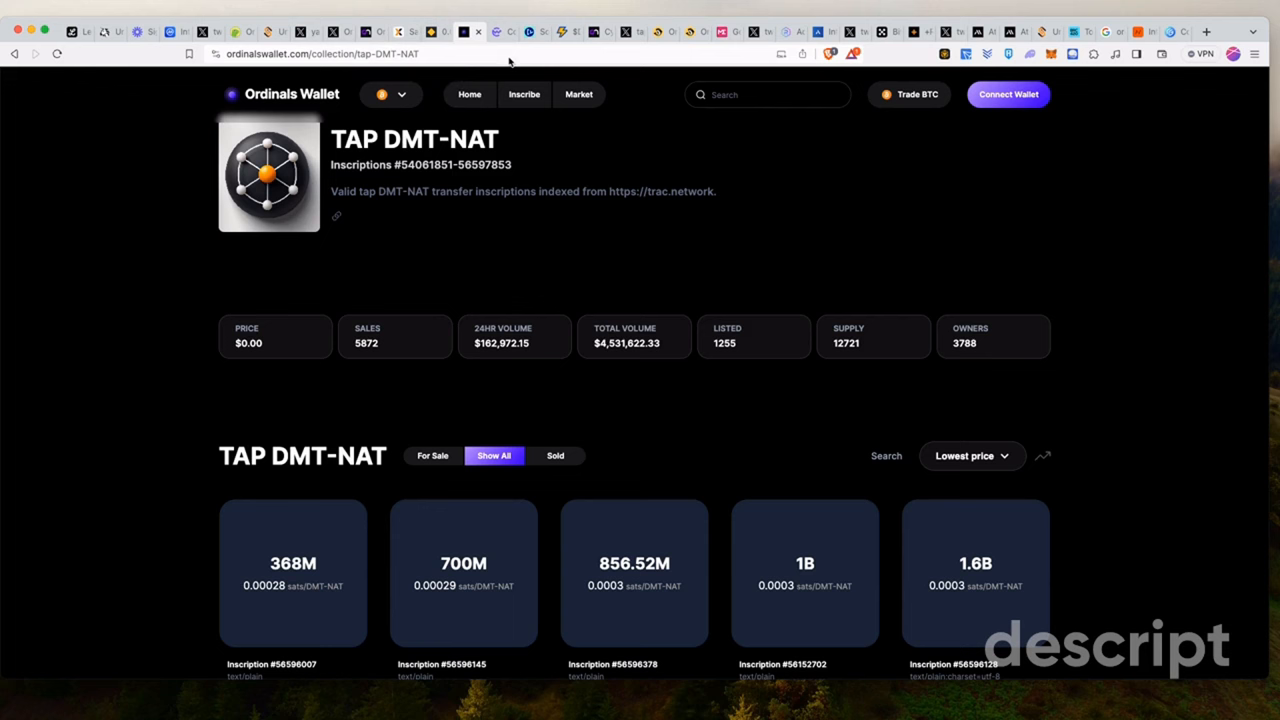
pyautogui.moveTo(510, 55)
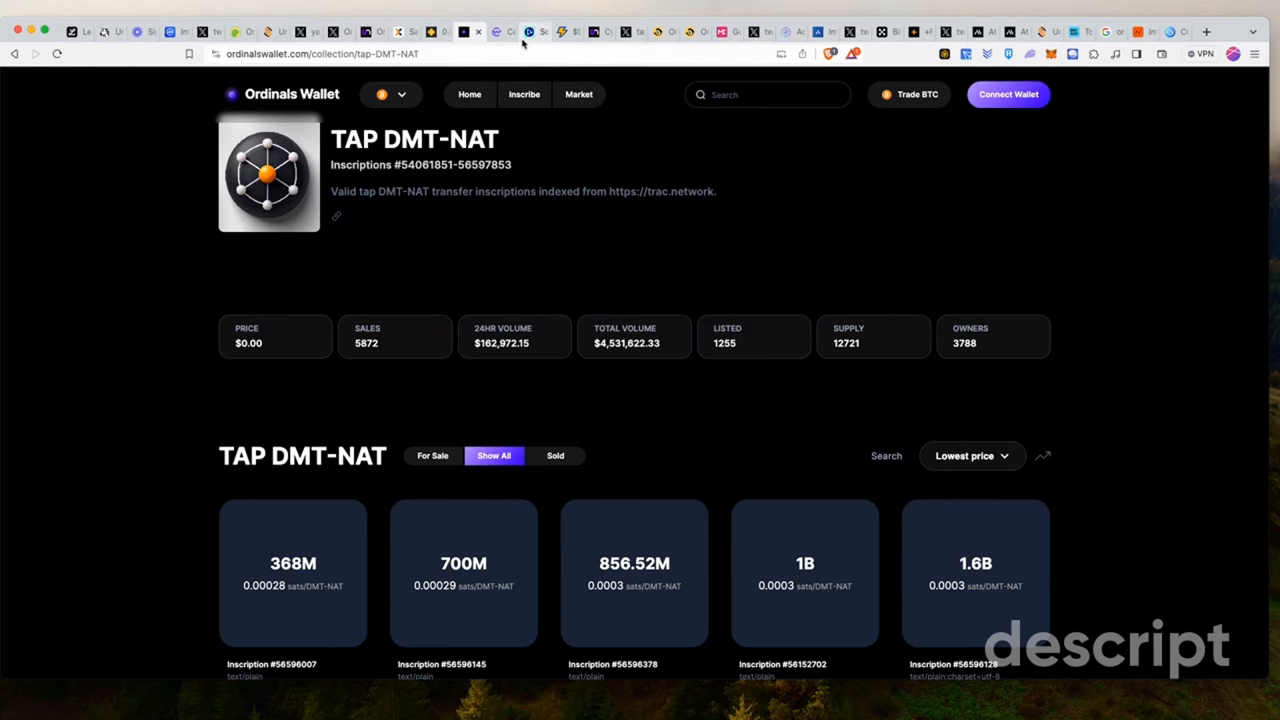
# Switch to the CoinLive article on NAT and DMT and read down its opening sections
pyautogui.click(567, 32)
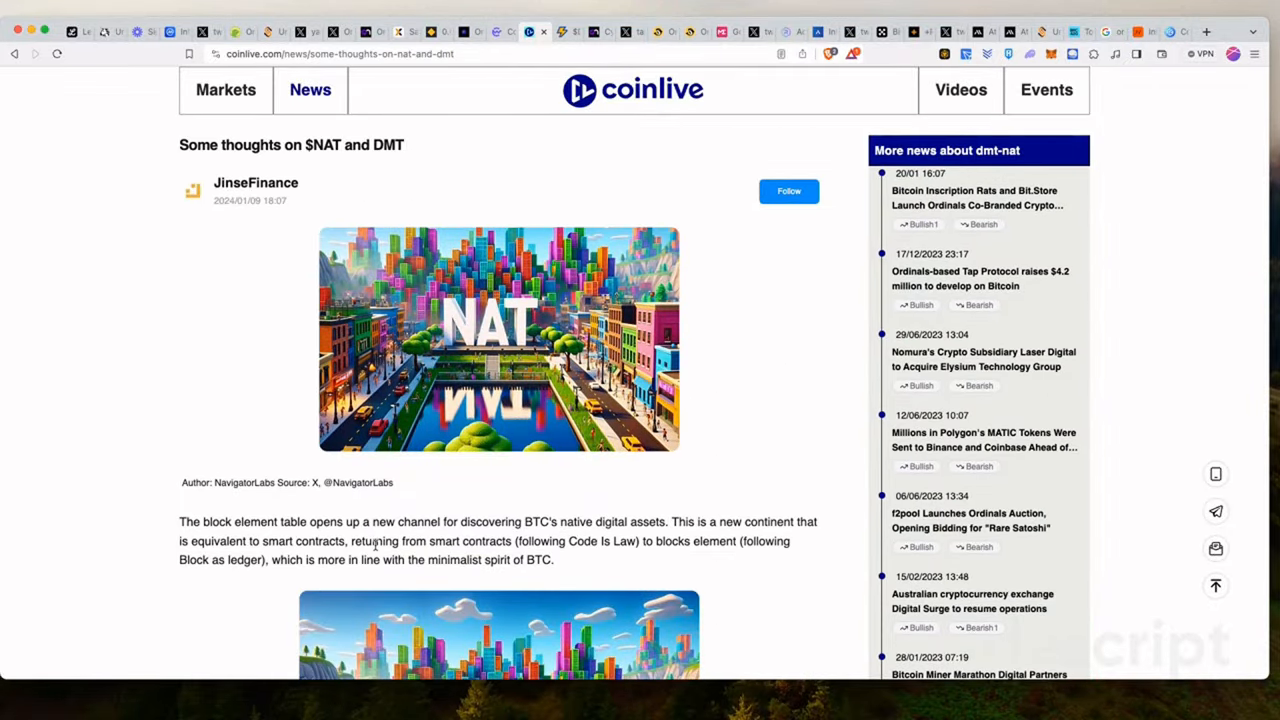
pyautogui.scroll(-3)
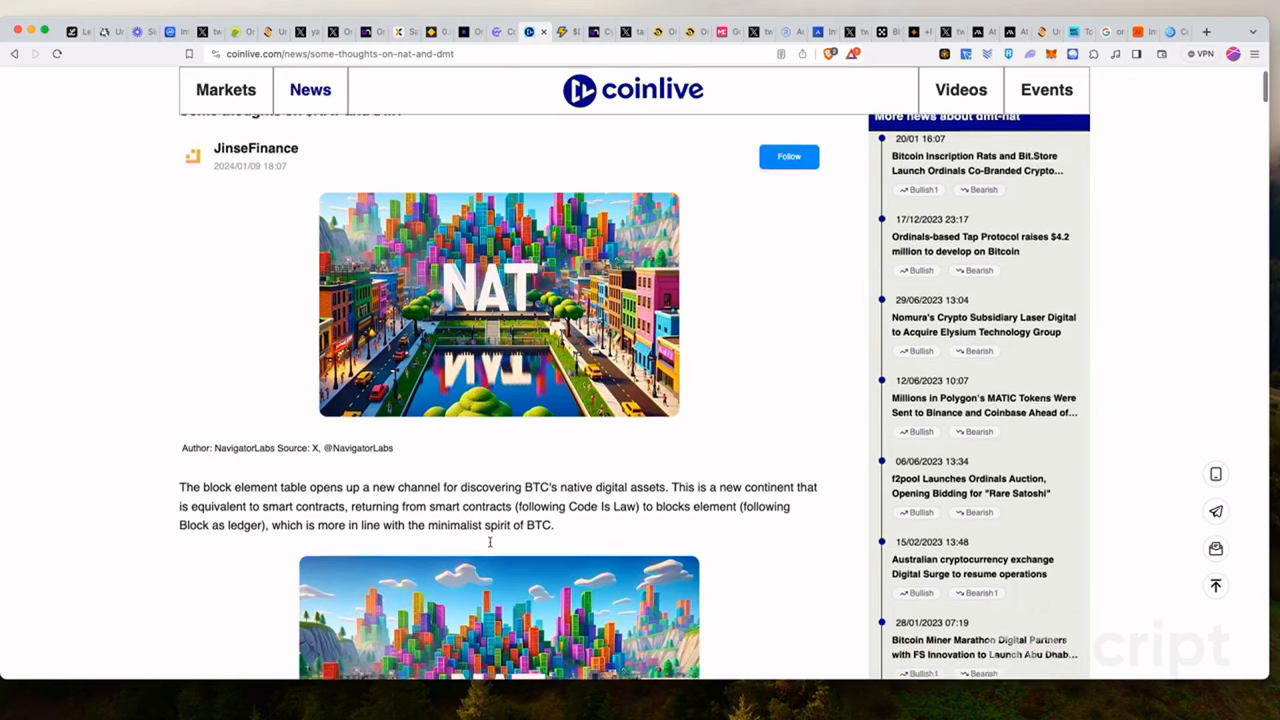
pyautogui.scroll(-3)
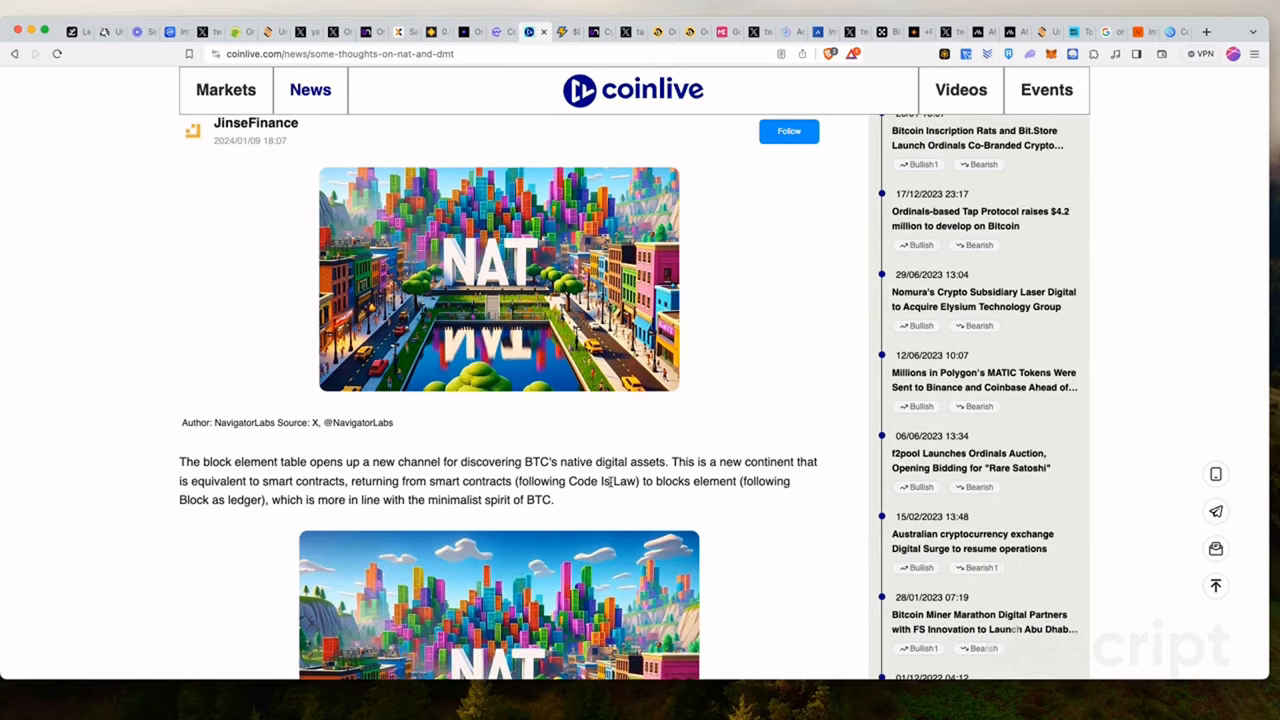
pyautogui.scroll(-3)
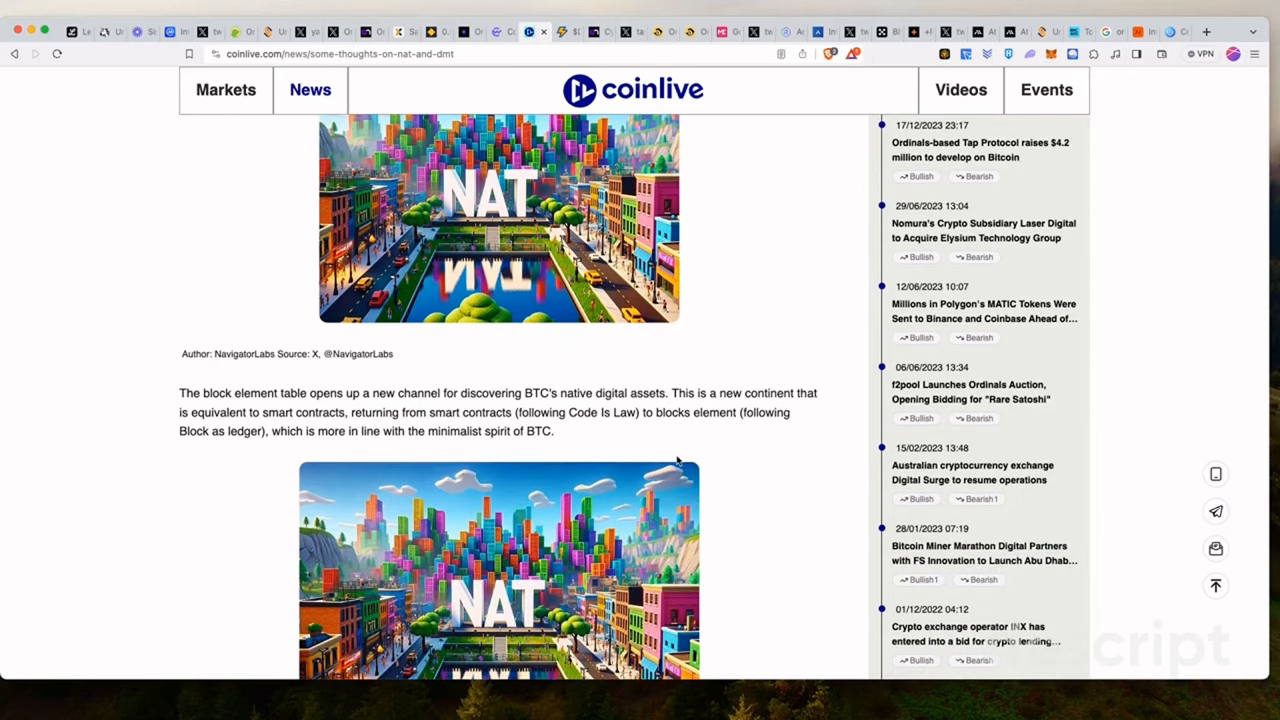
pyautogui.moveTo(302, 408)
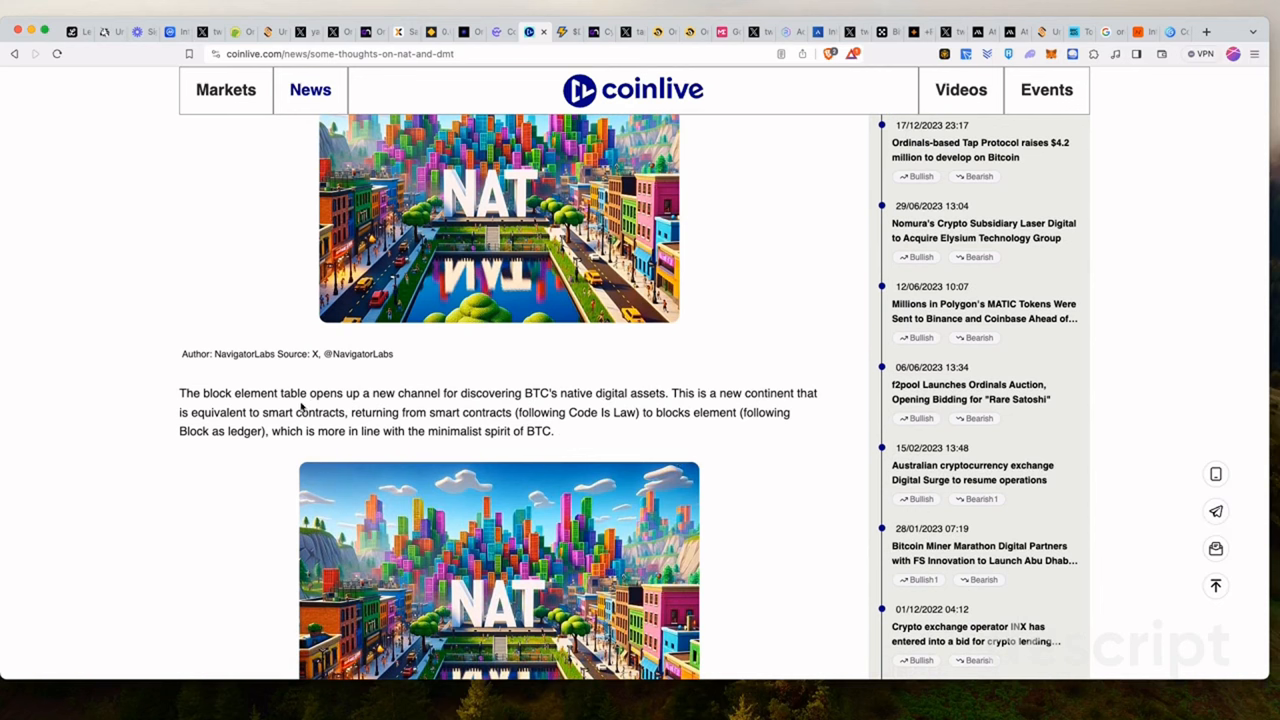
pyautogui.moveTo(404, 424)
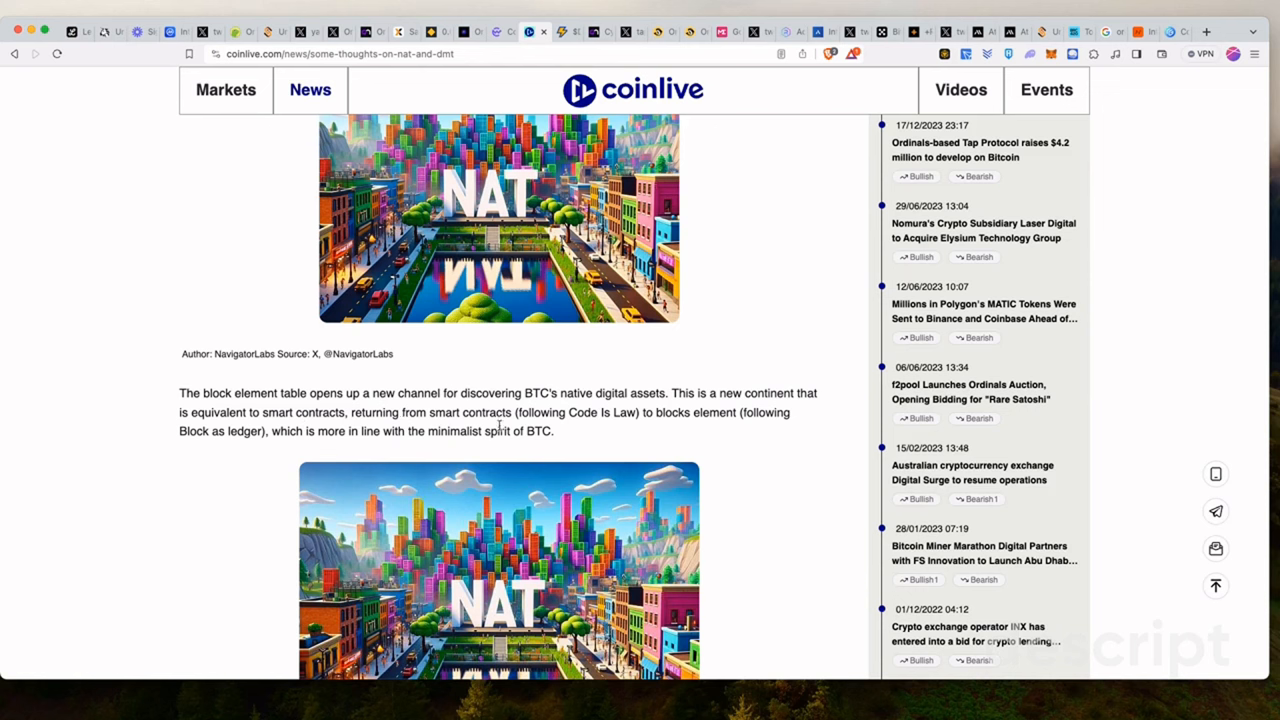
pyautogui.moveTo(593, 416)
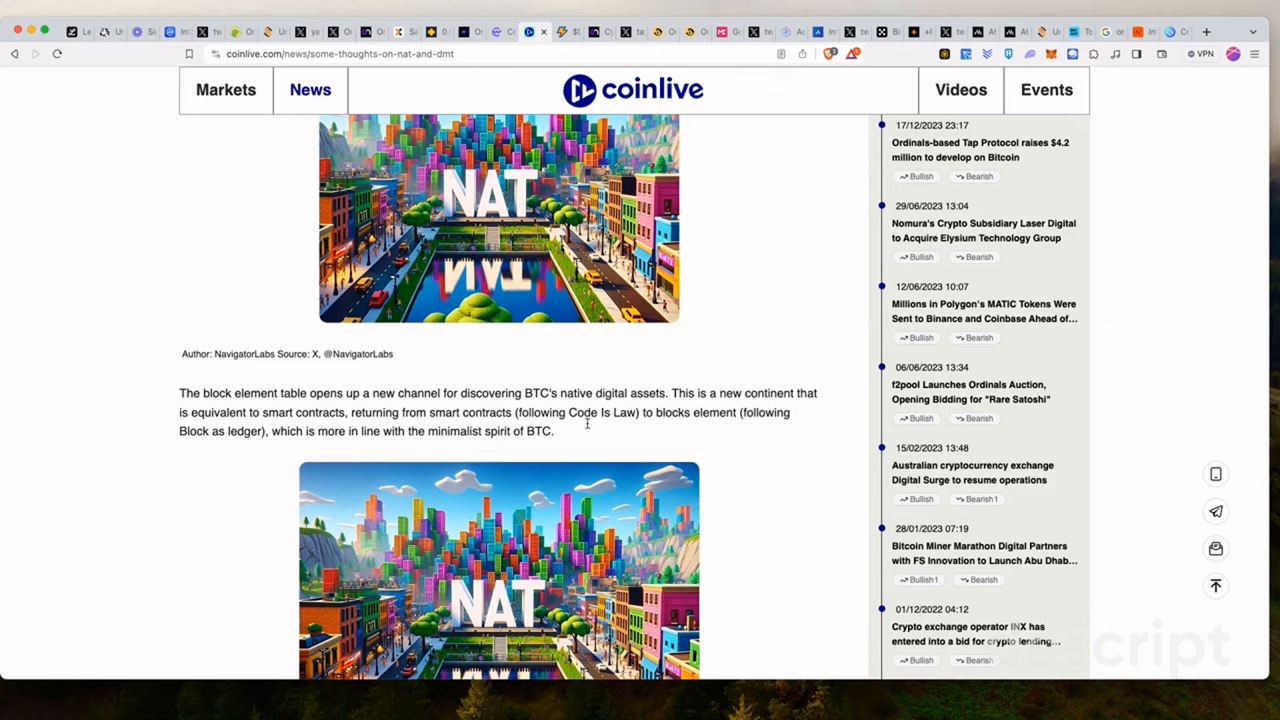
pyautogui.scroll(-3)
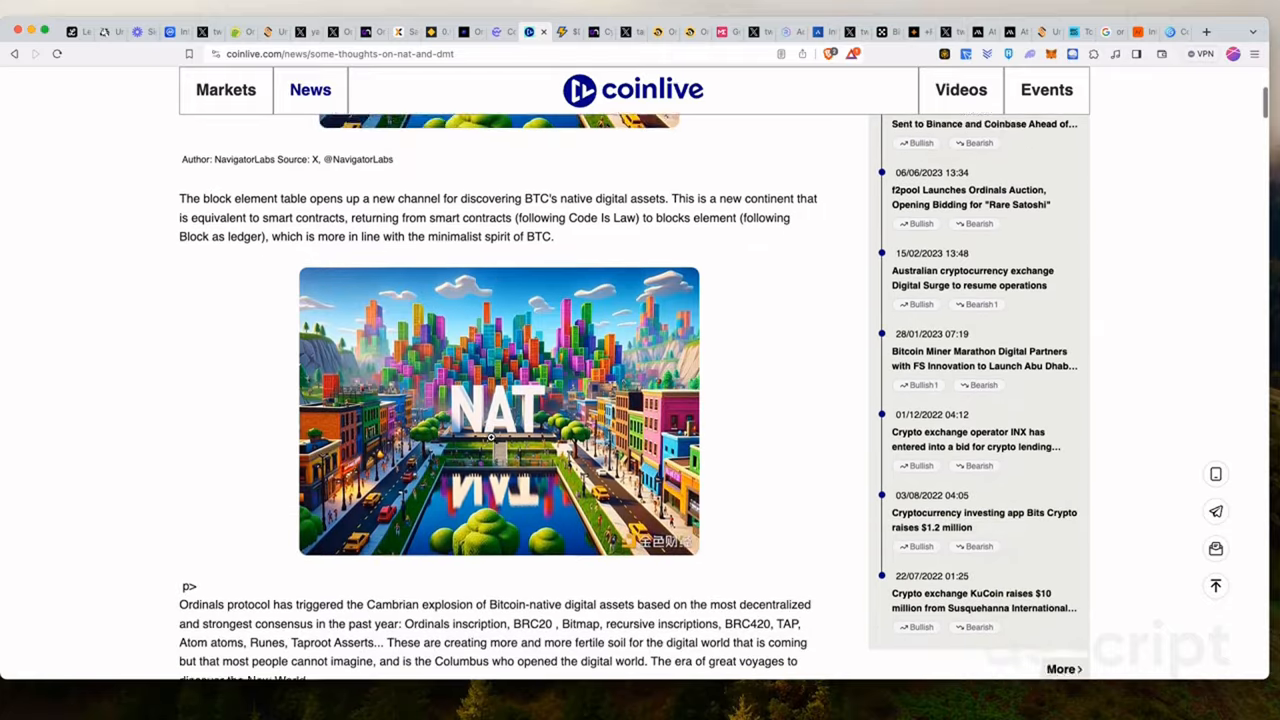
pyautogui.scroll(-3)
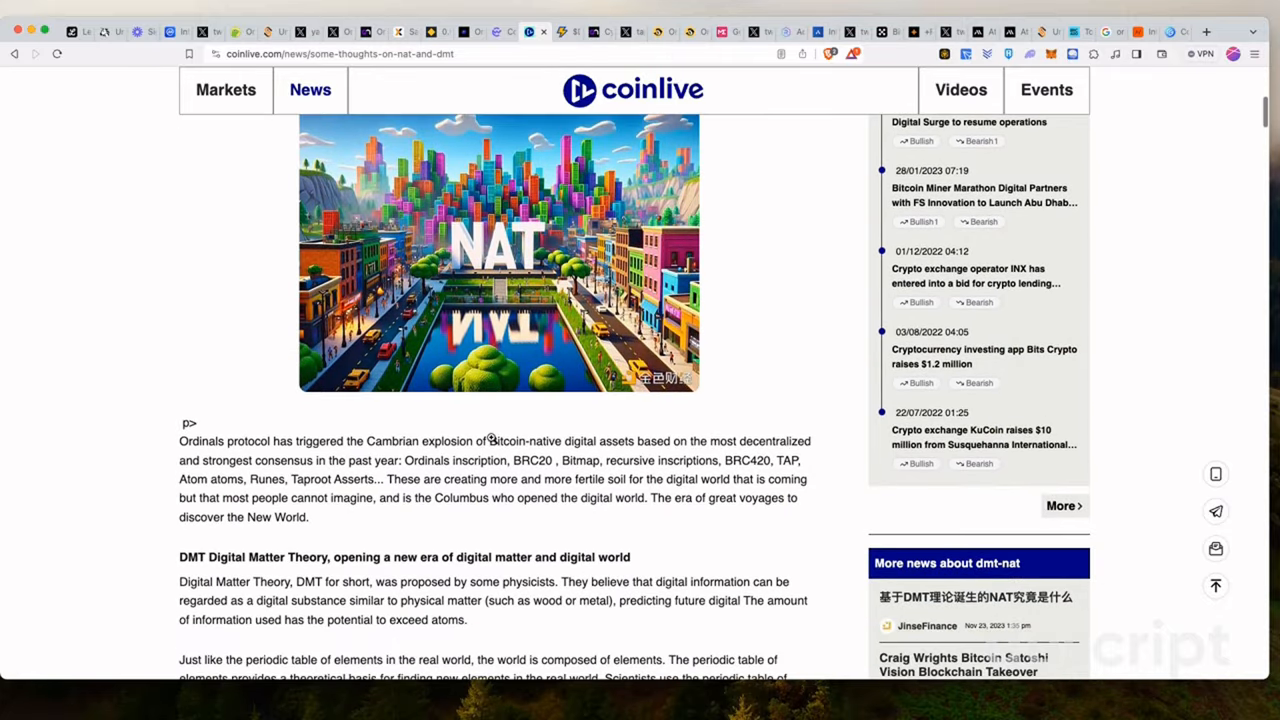
pyautogui.scroll(-3)
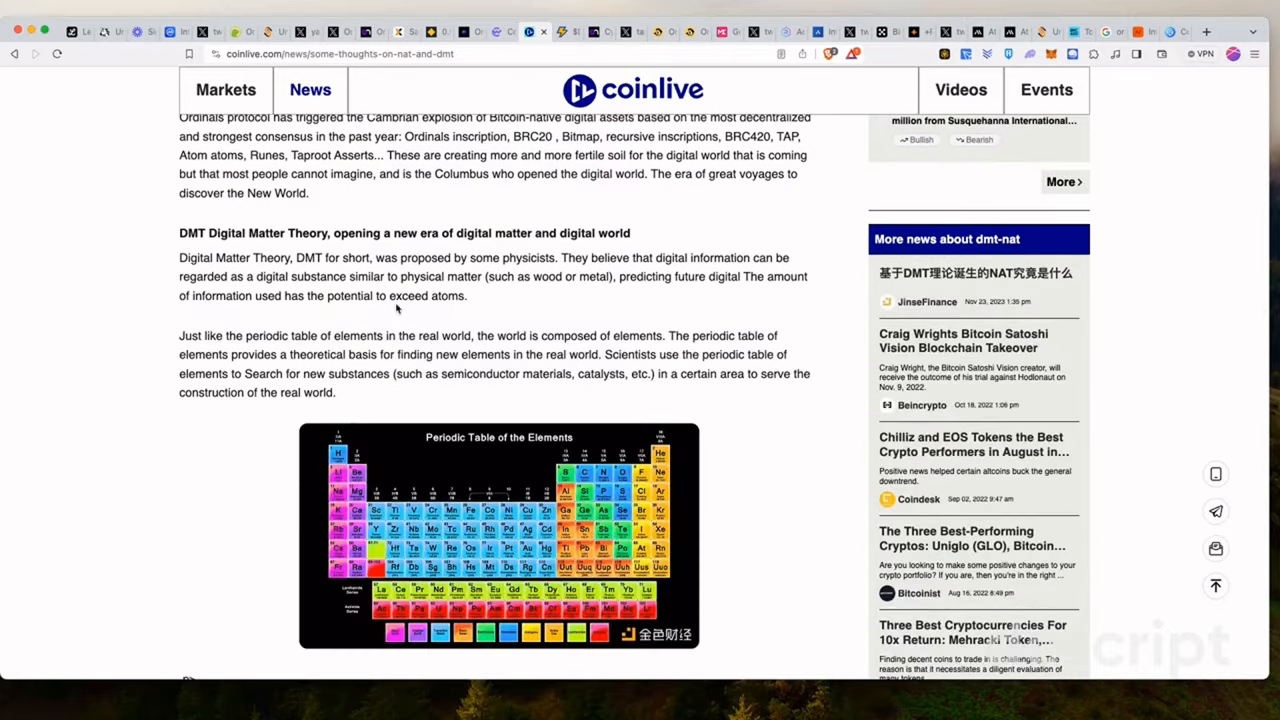
pyautogui.scroll(-3)
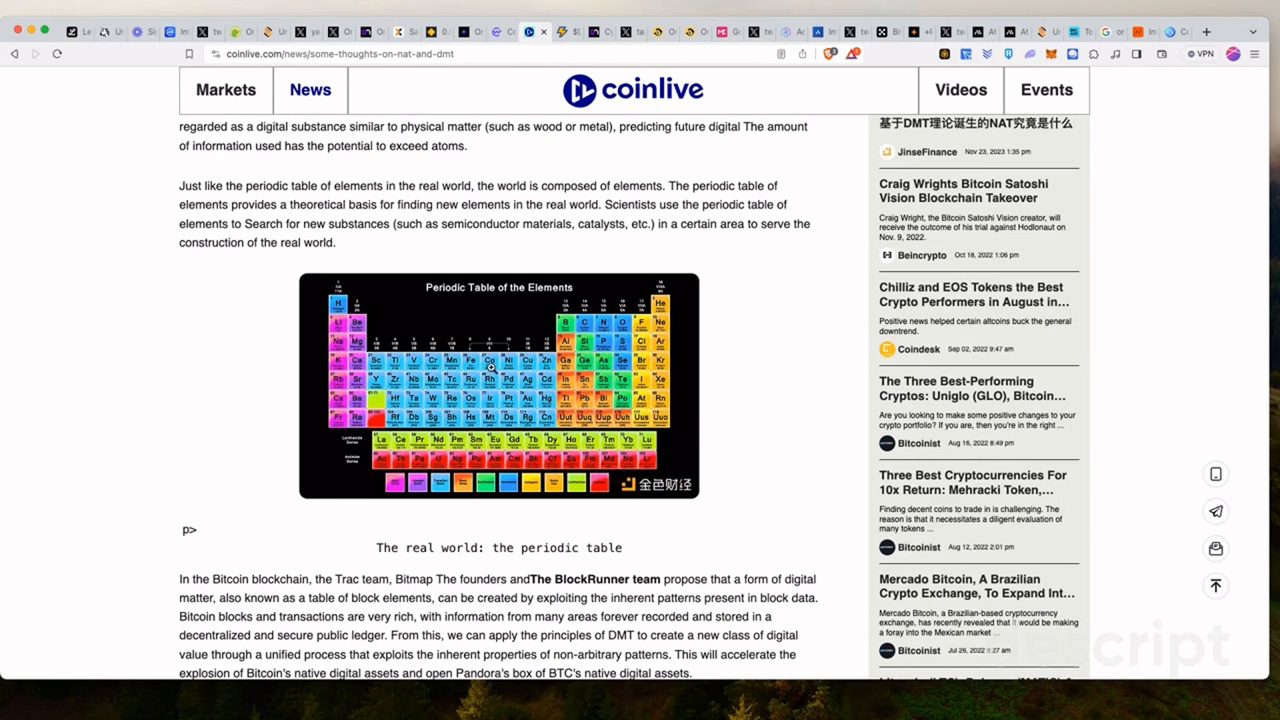
pyautogui.moveTo(546, 384)
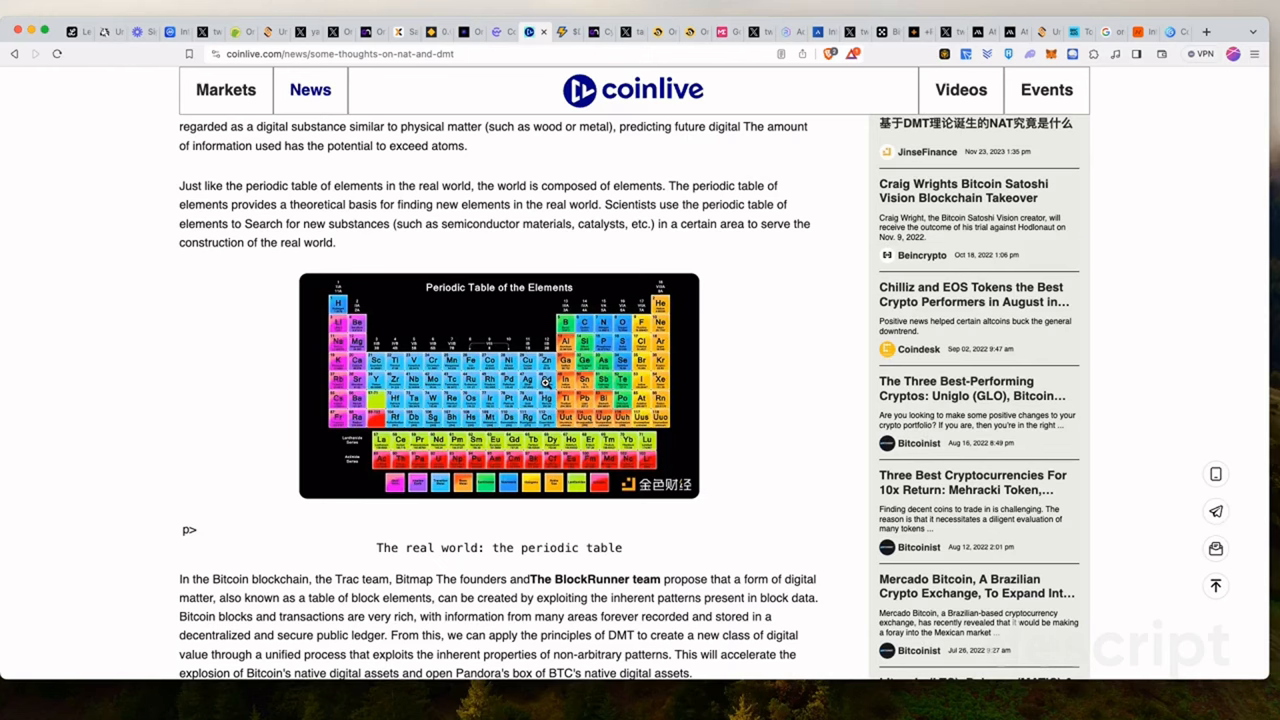
# Read on through the article's middle sections toward the NAT diagram
pyautogui.scroll(-3)
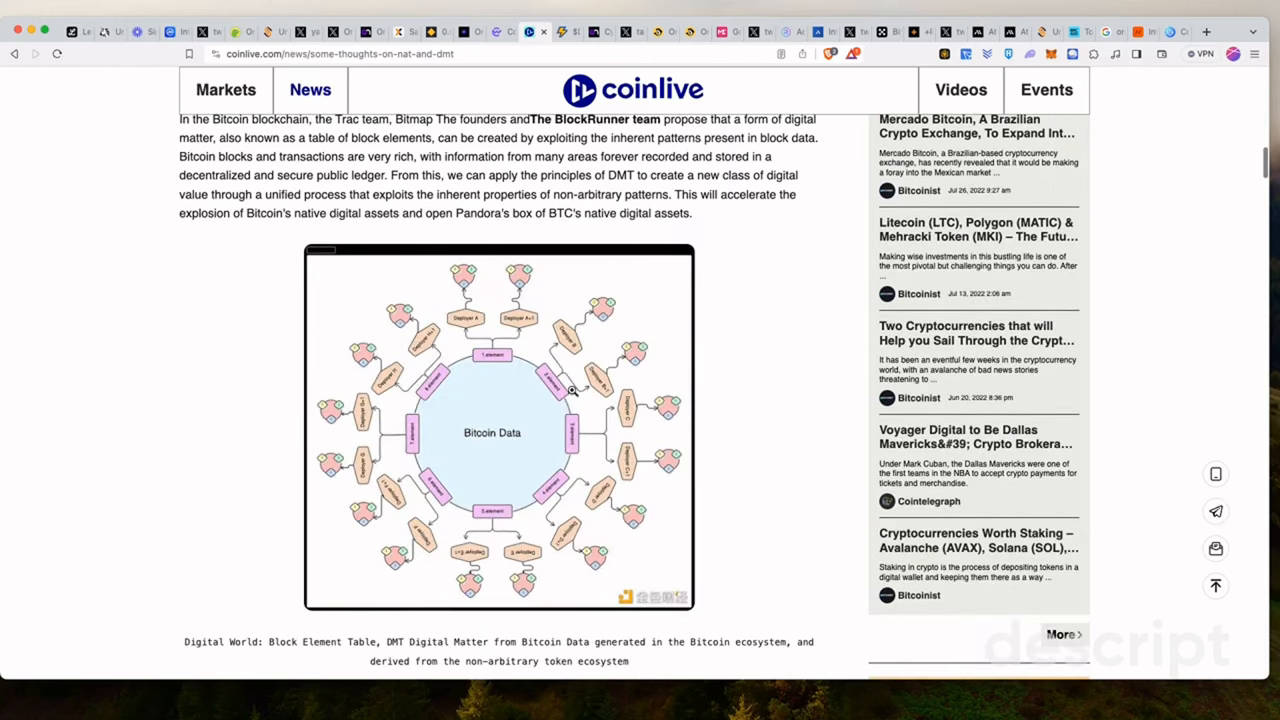
pyautogui.moveTo(540, 444)
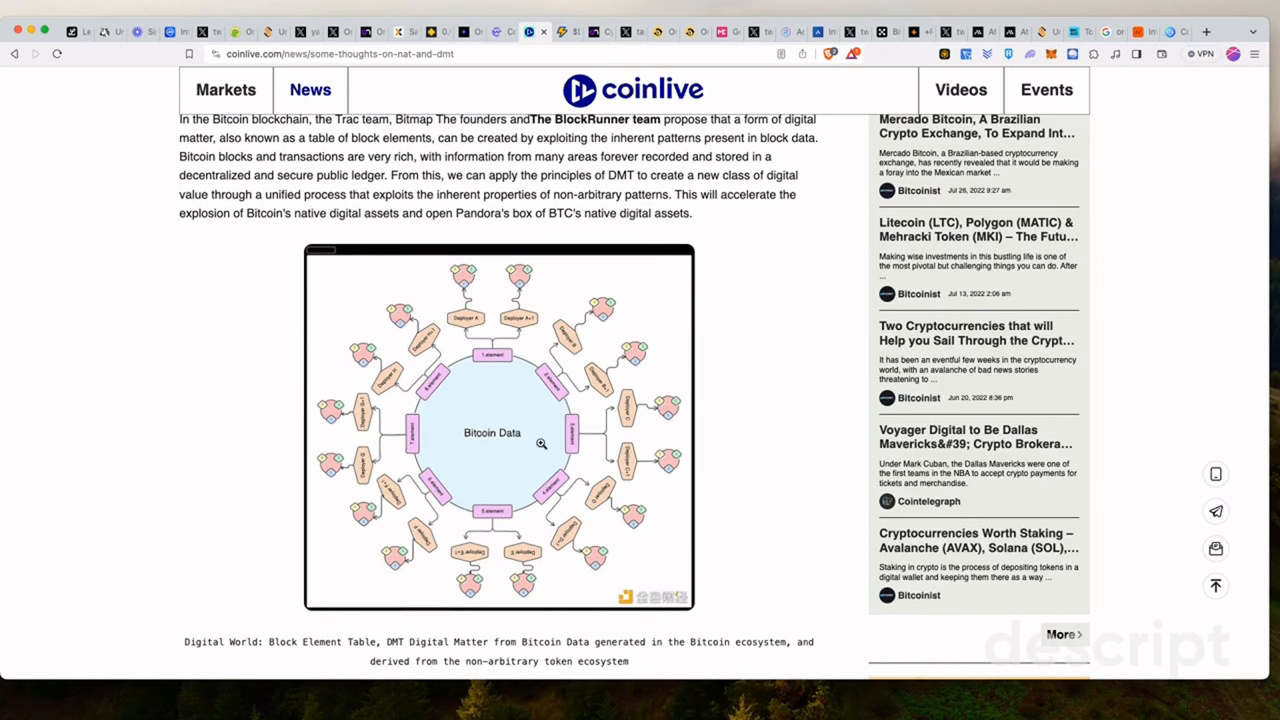
pyautogui.scroll(-3)
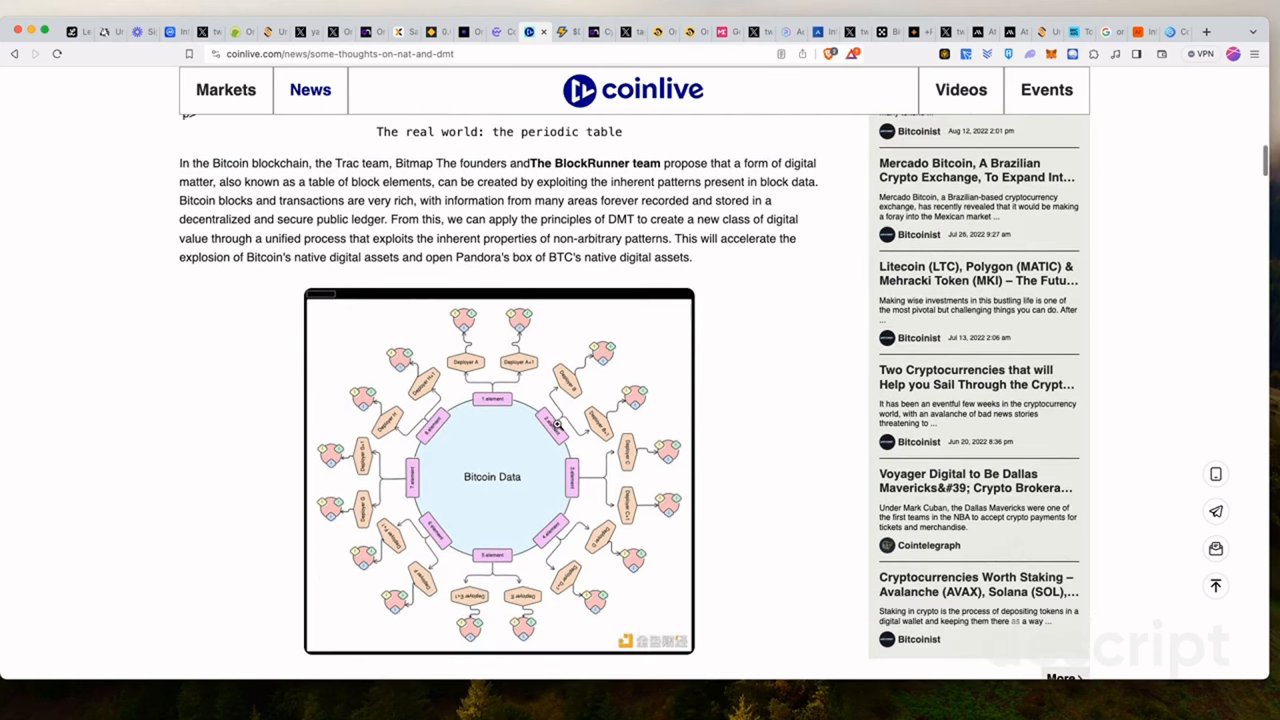
pyautogui.moveTo(498, 391)
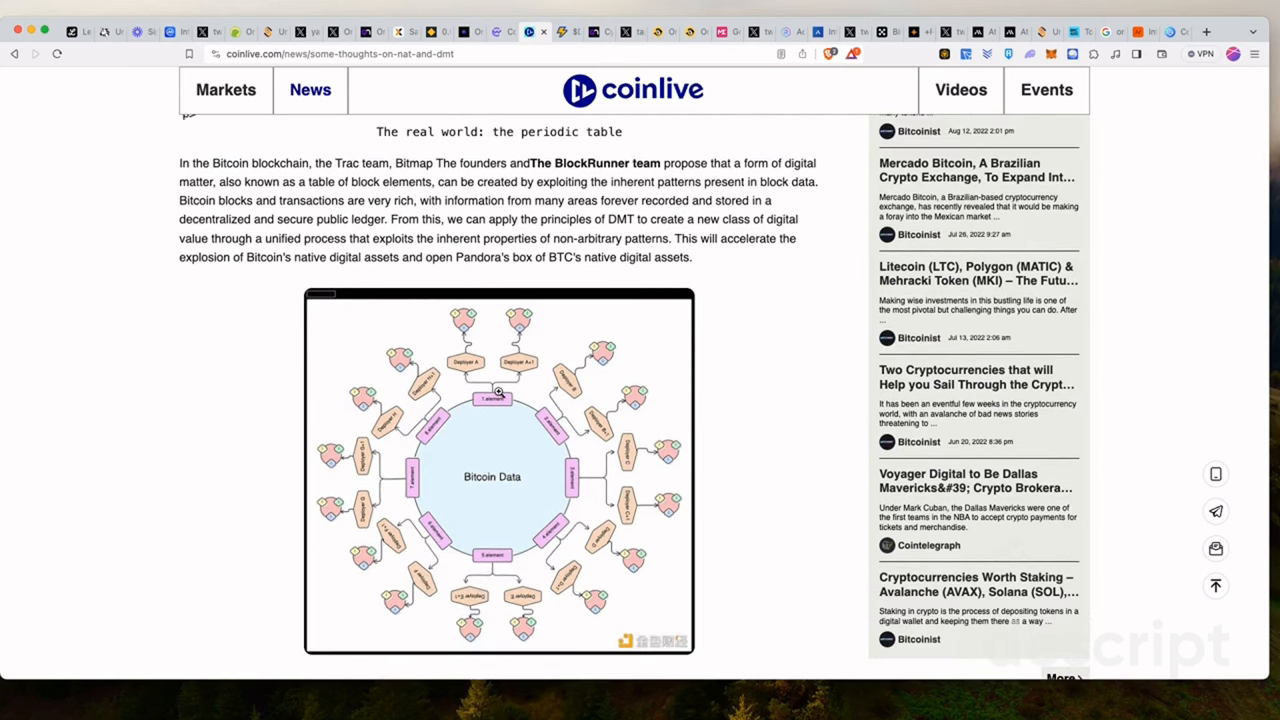
pyautogui.moveTo(485, 470)
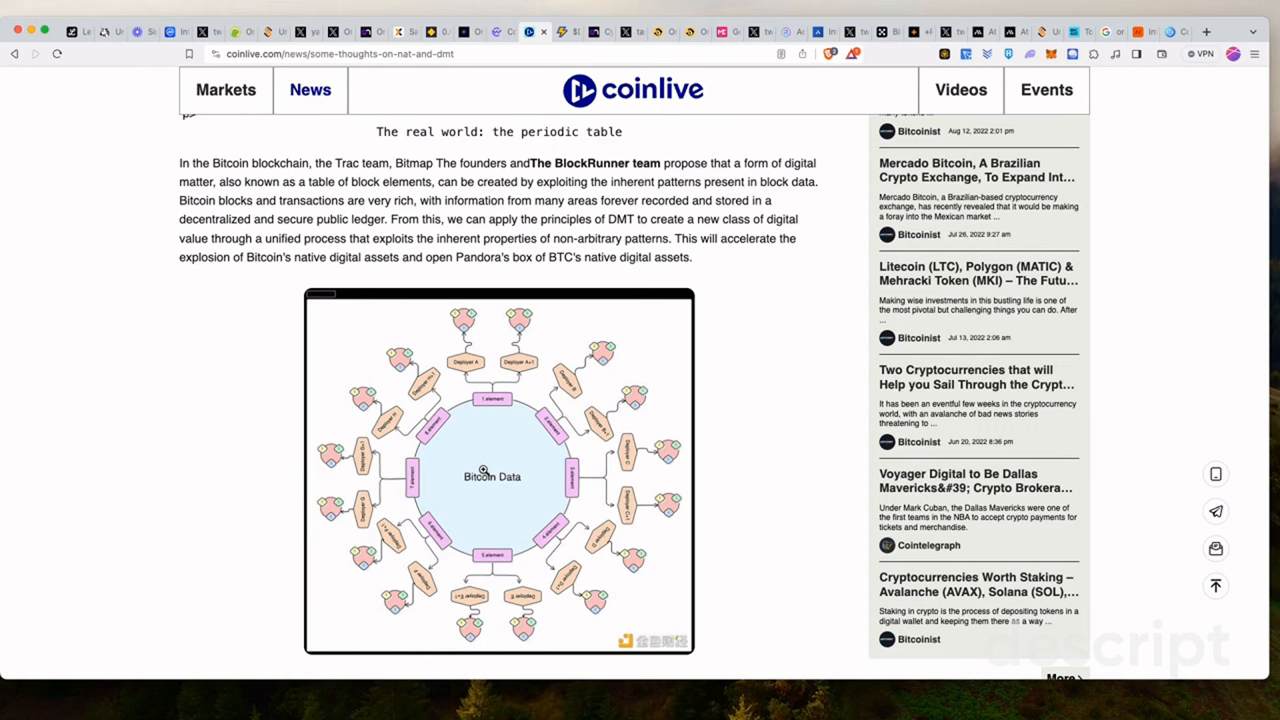
pyautogui.scroll(-3)
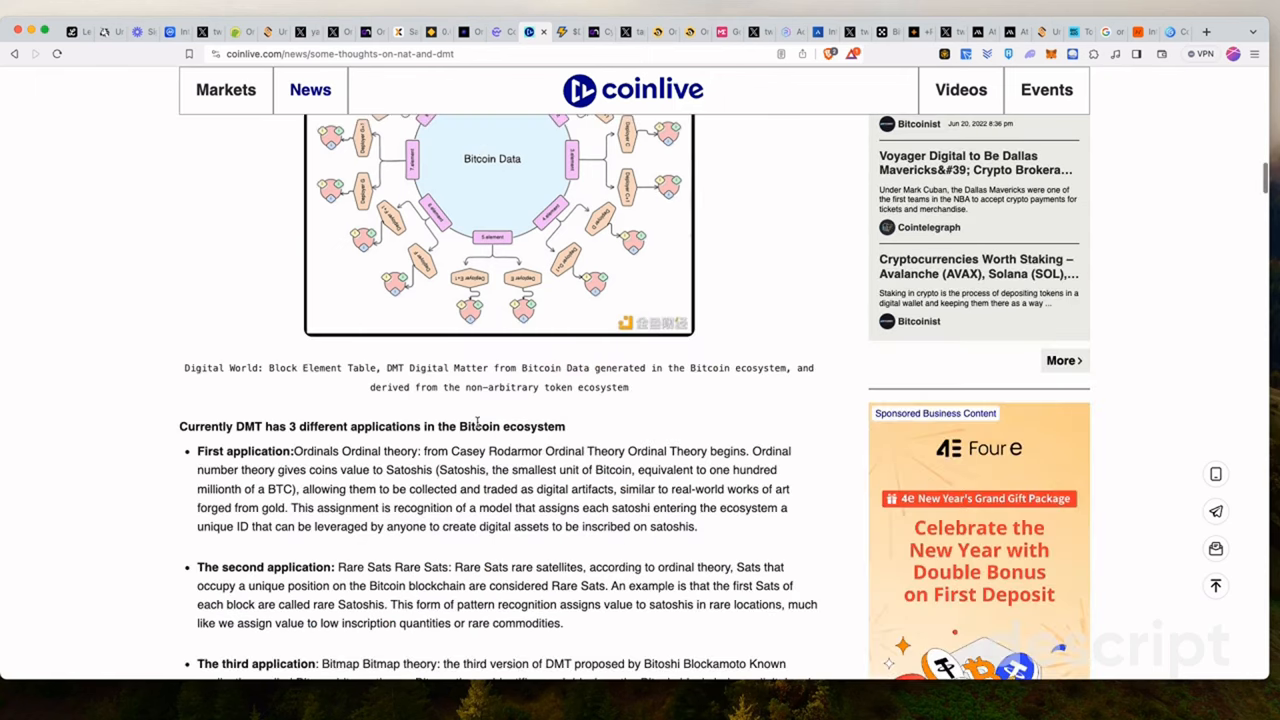
pyautogui.scroll(-3)
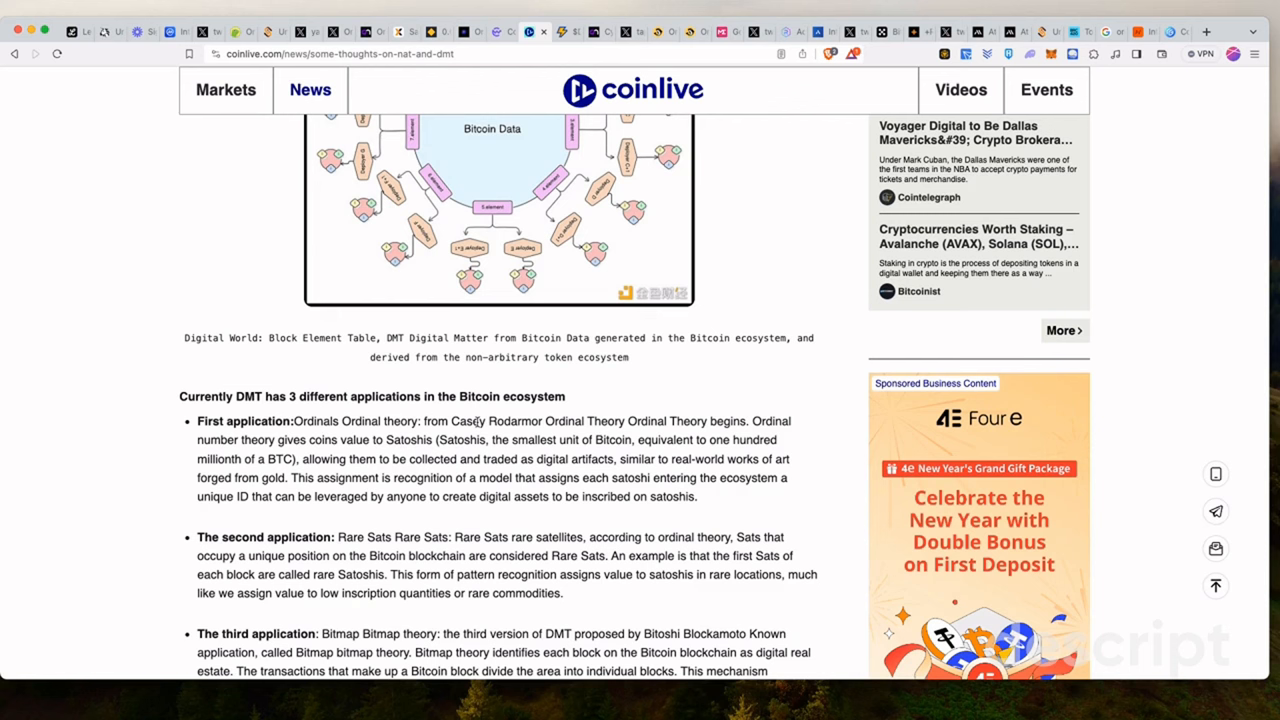
pyautogui.scroll(-3)
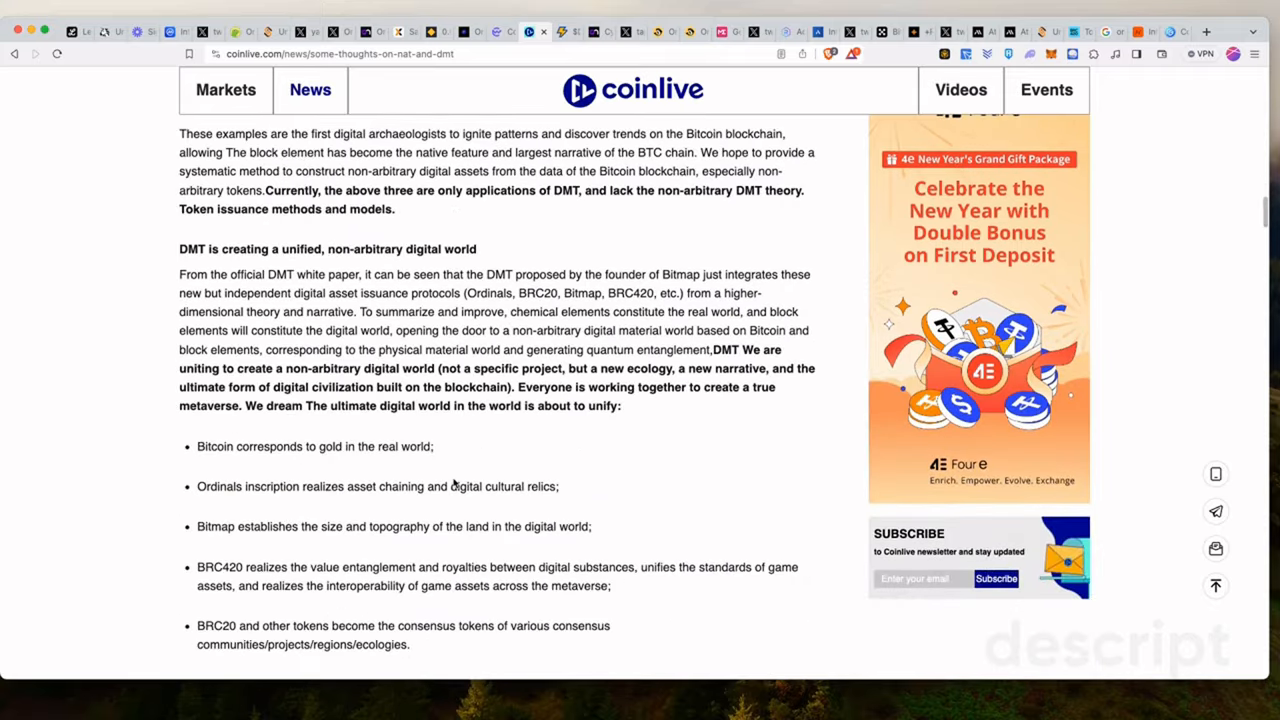
pyautogui.scroll(3)
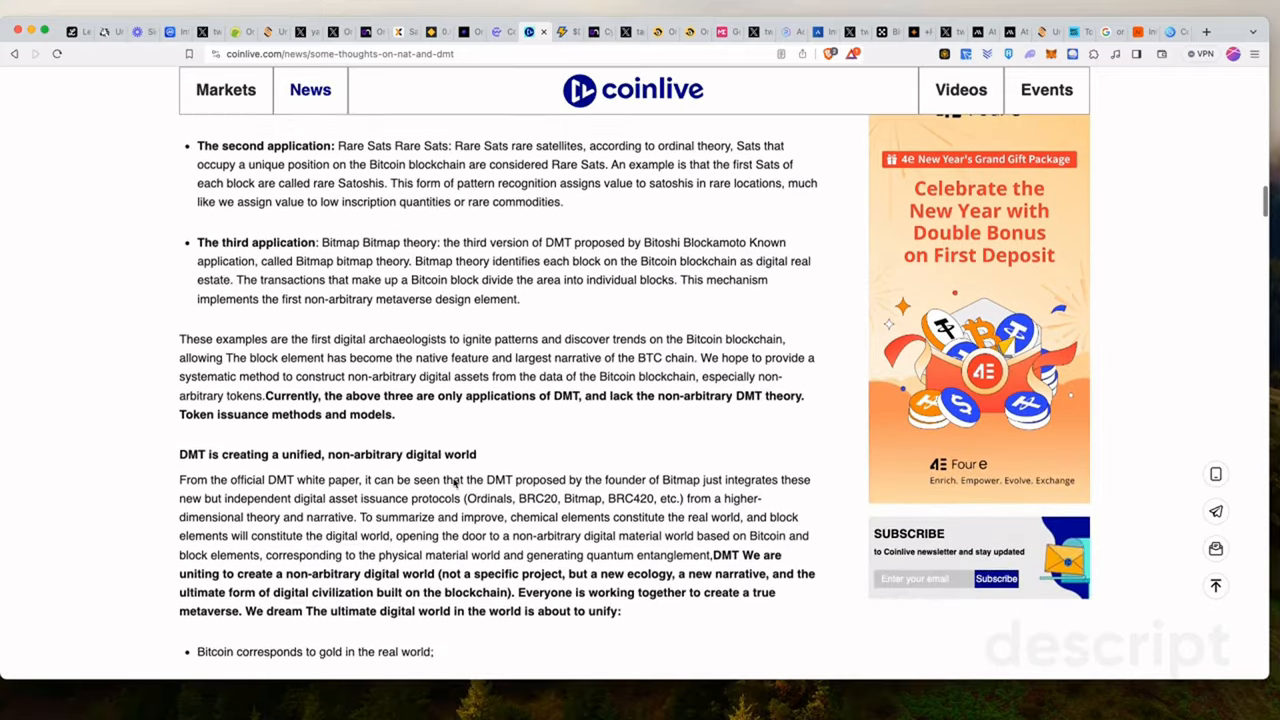
pyautogui.scroll(-3)
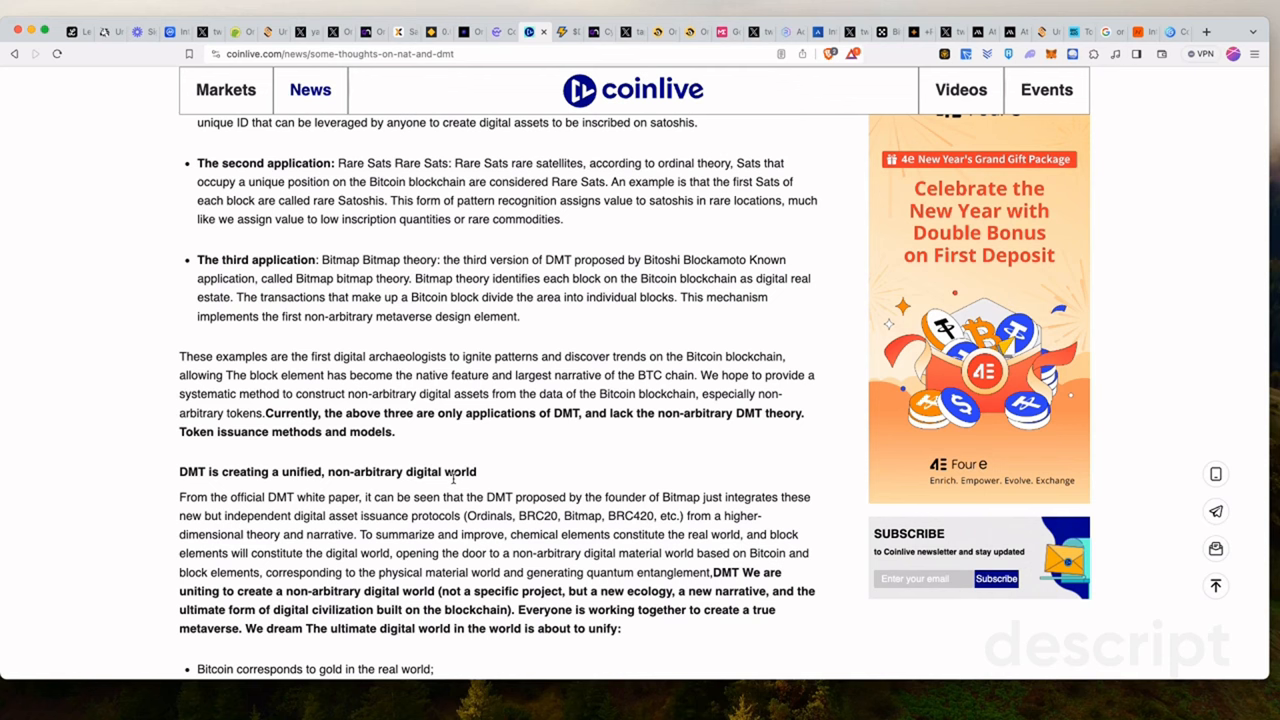
pyautogui.moveTo(471, 597)
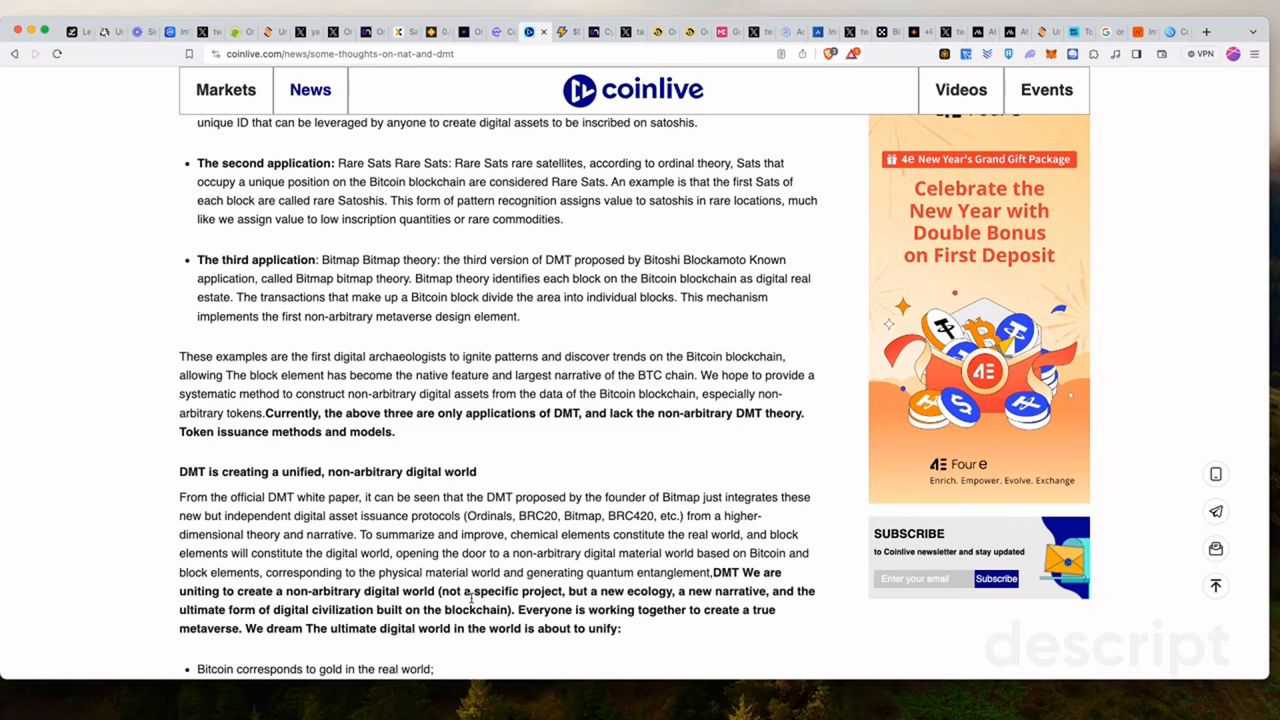
pyautogui.scroll(-3)
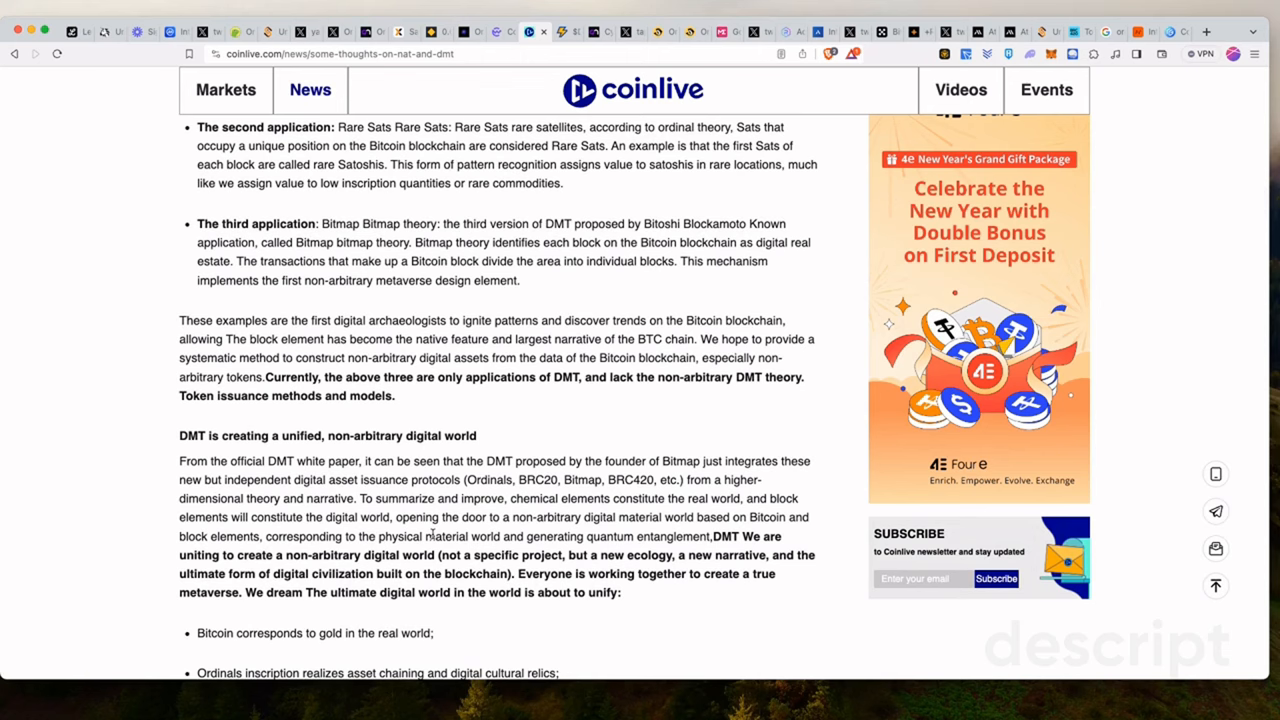
pyautogui.scroll(-3)
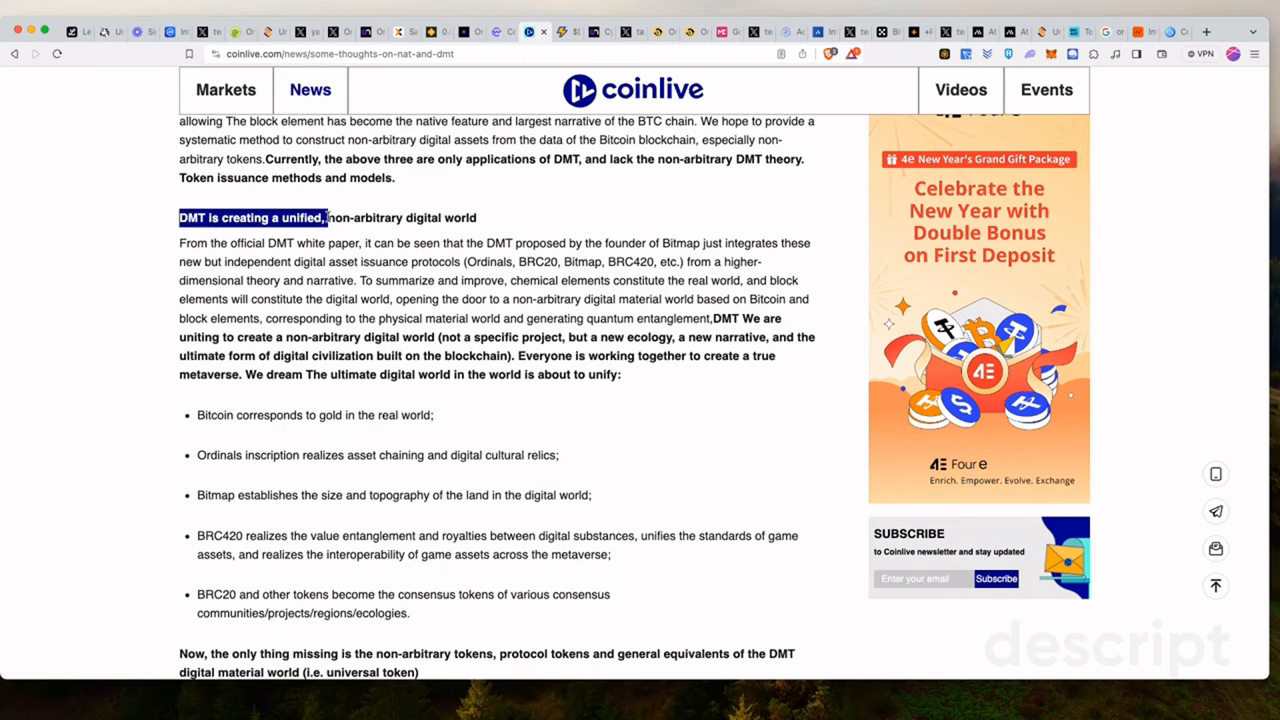
# Highlight a passage under the section heading and continue reading down
pyautogui.click(396, 243)
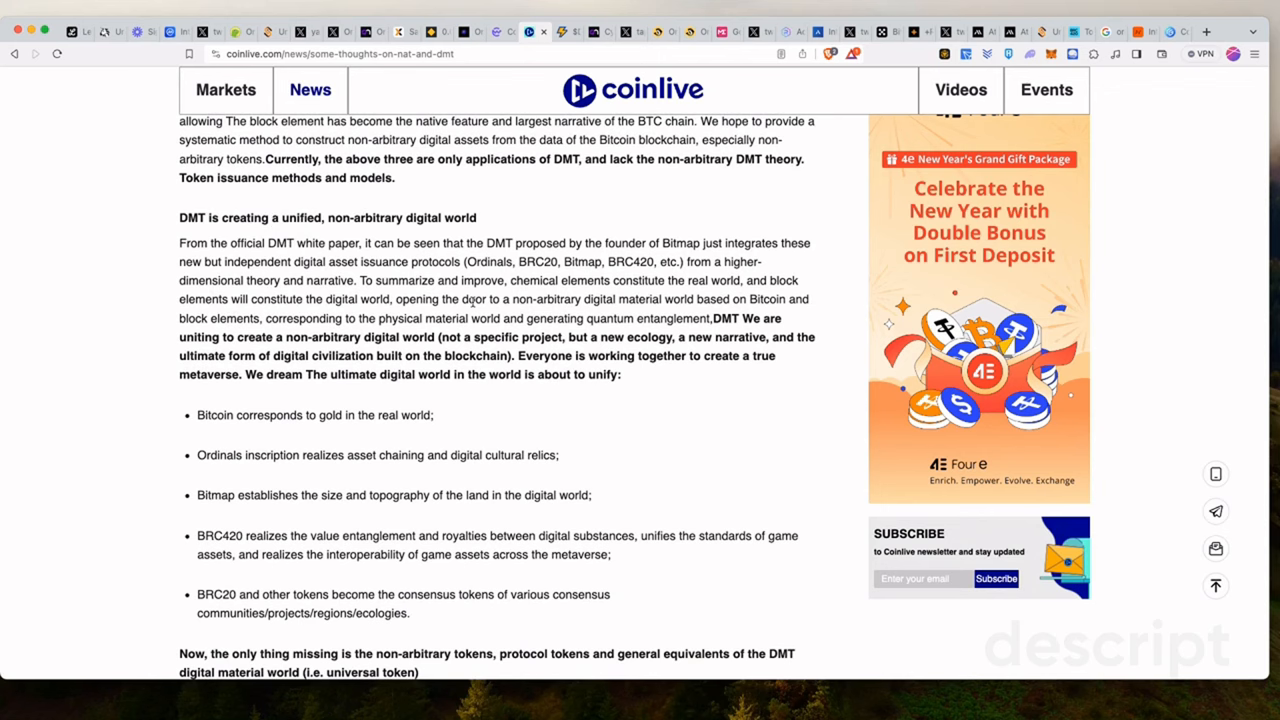
pyautogui.scroll(3)
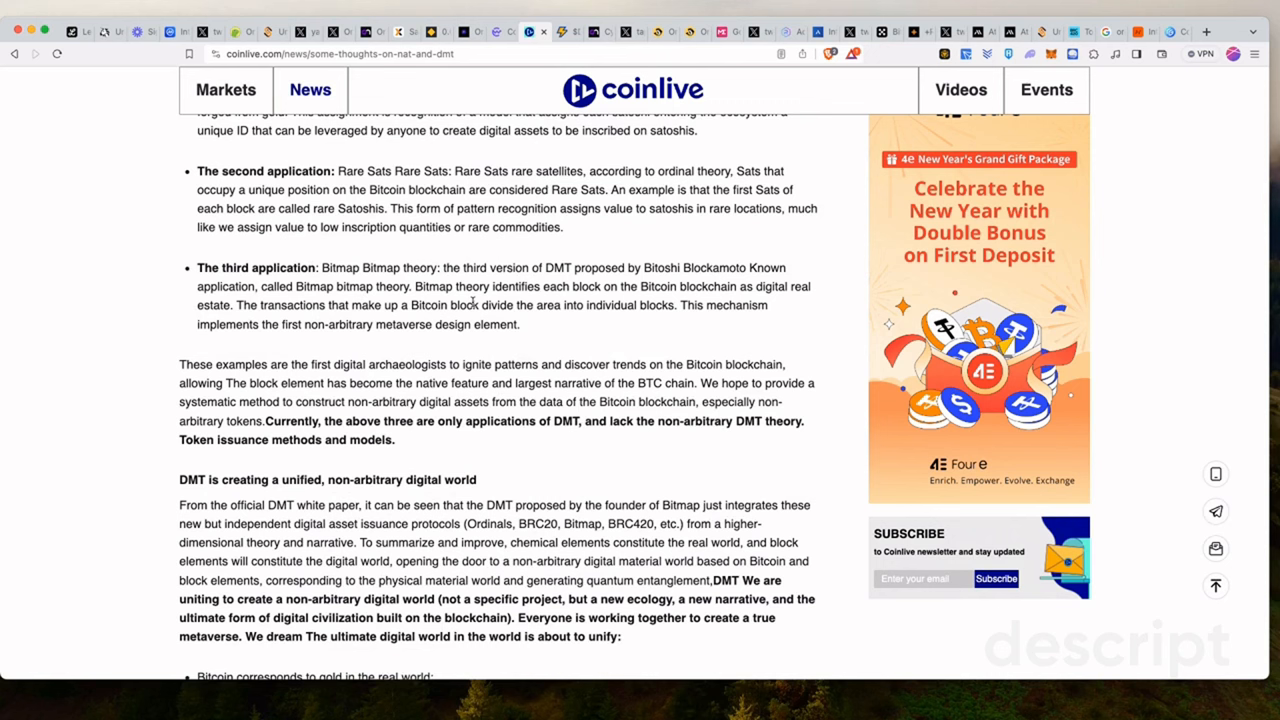
pyautogui.moveTo(268, 514)
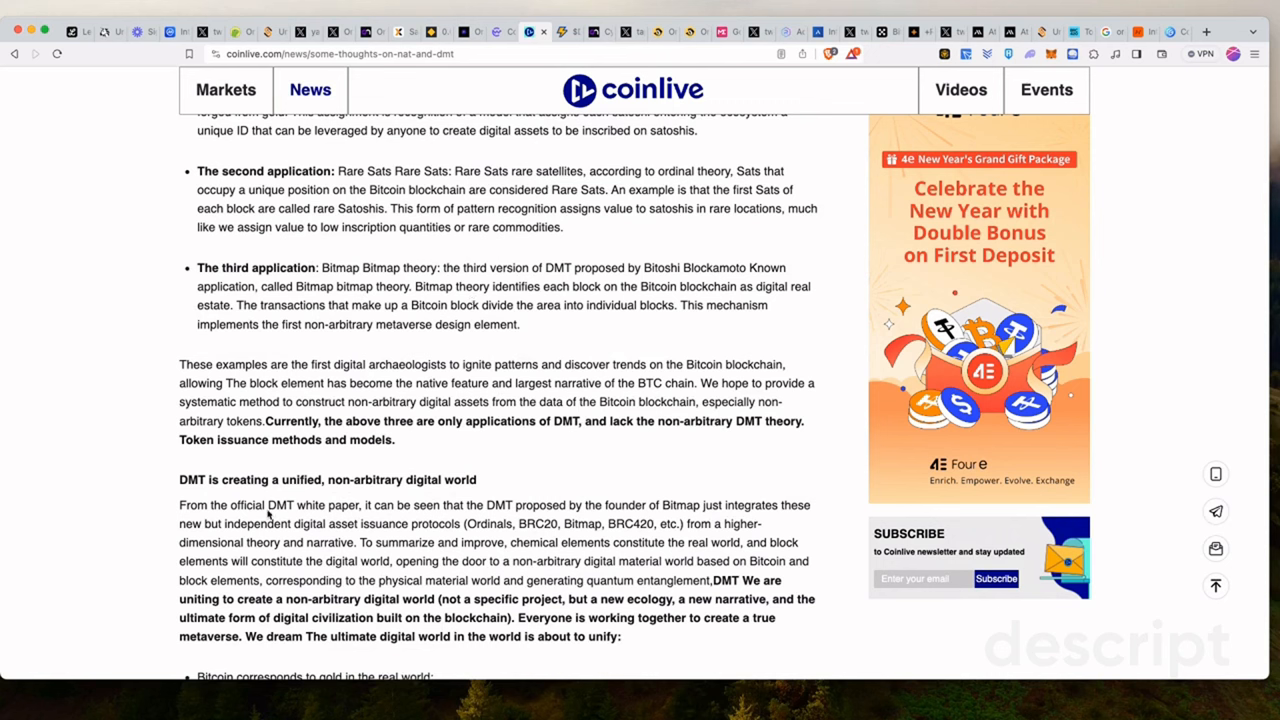
pyautogui.moveTo(266, 505); pyautogui.dragTo(404, 523)
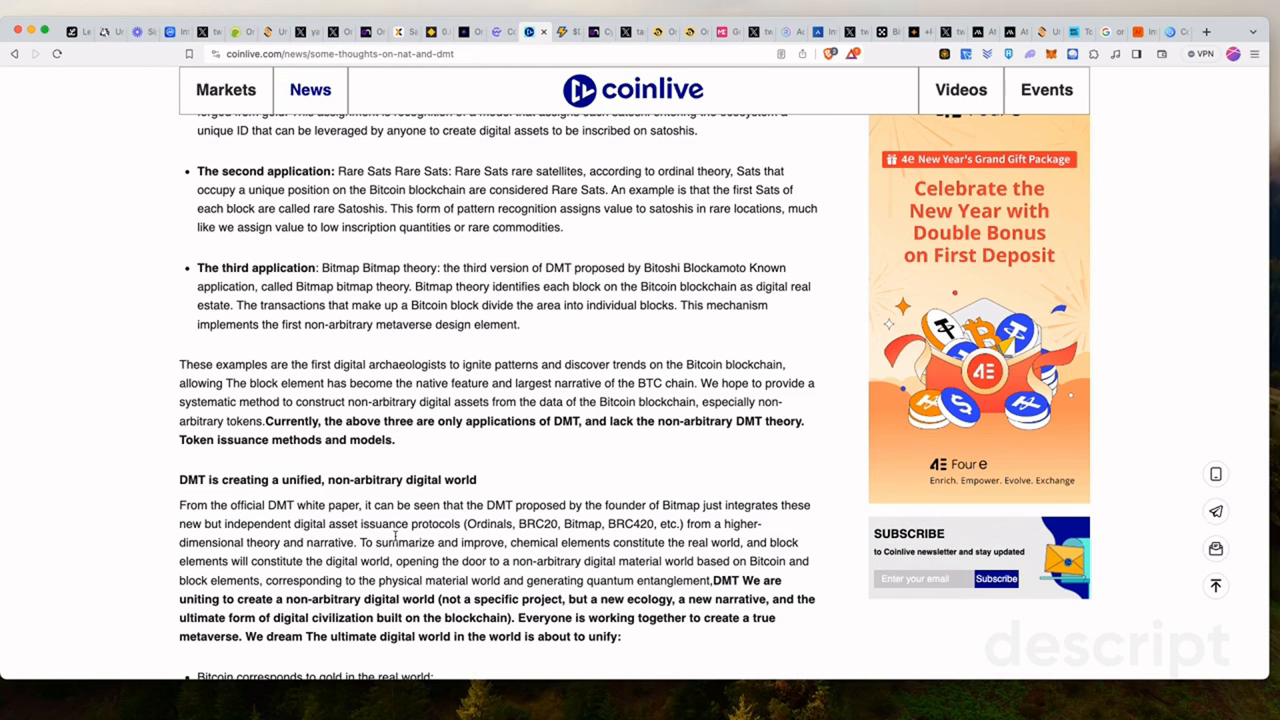
pyautogui.moveTo(558, 537)
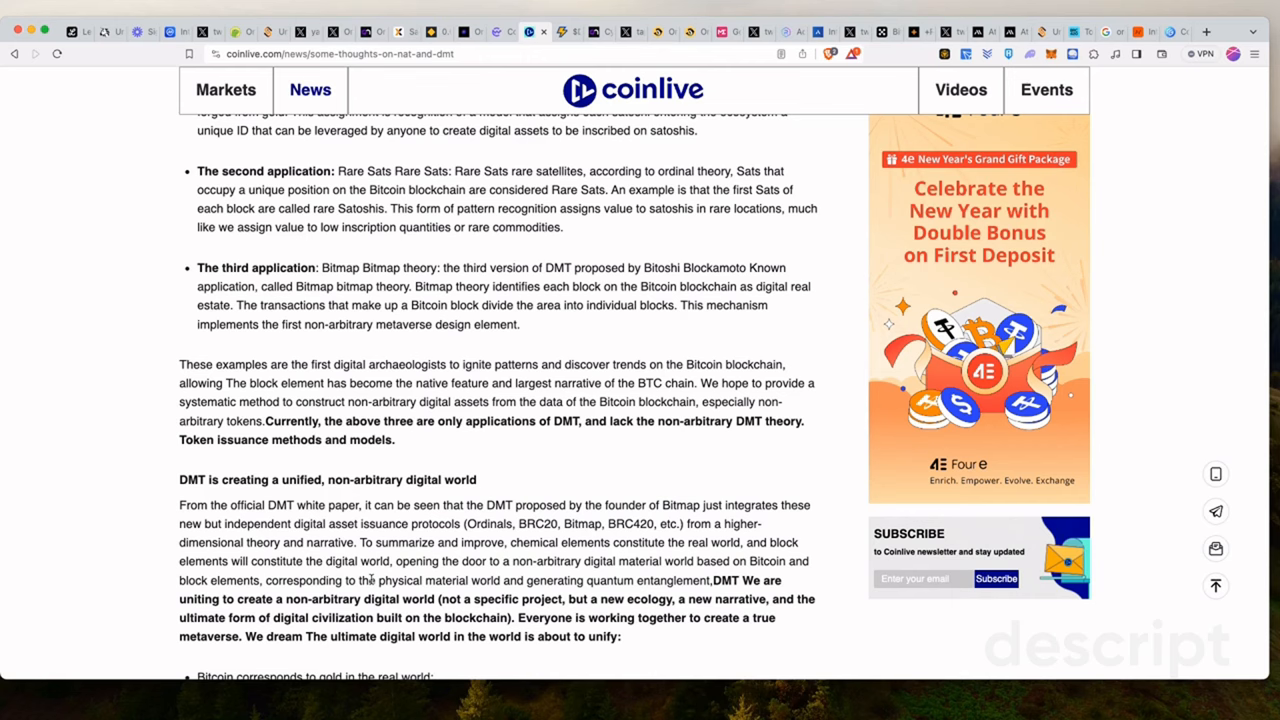
pyautogui.scroll(-3)
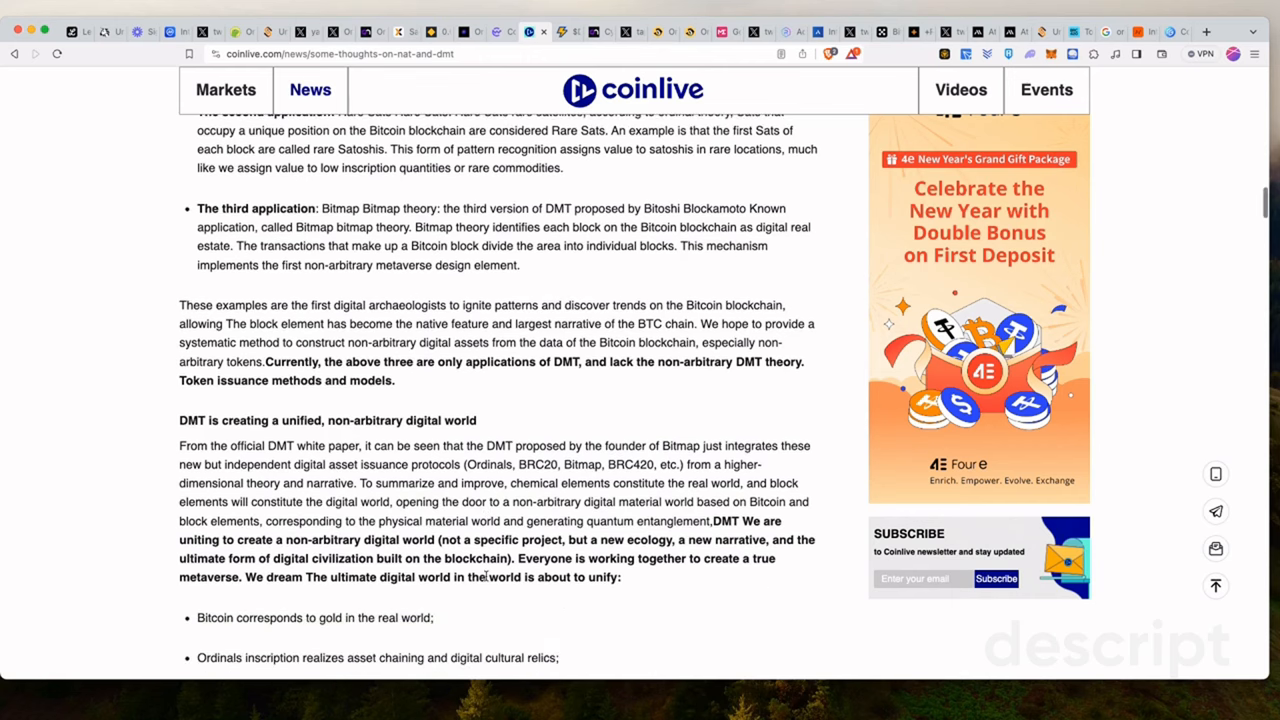
pyautogui.scroll(-3)
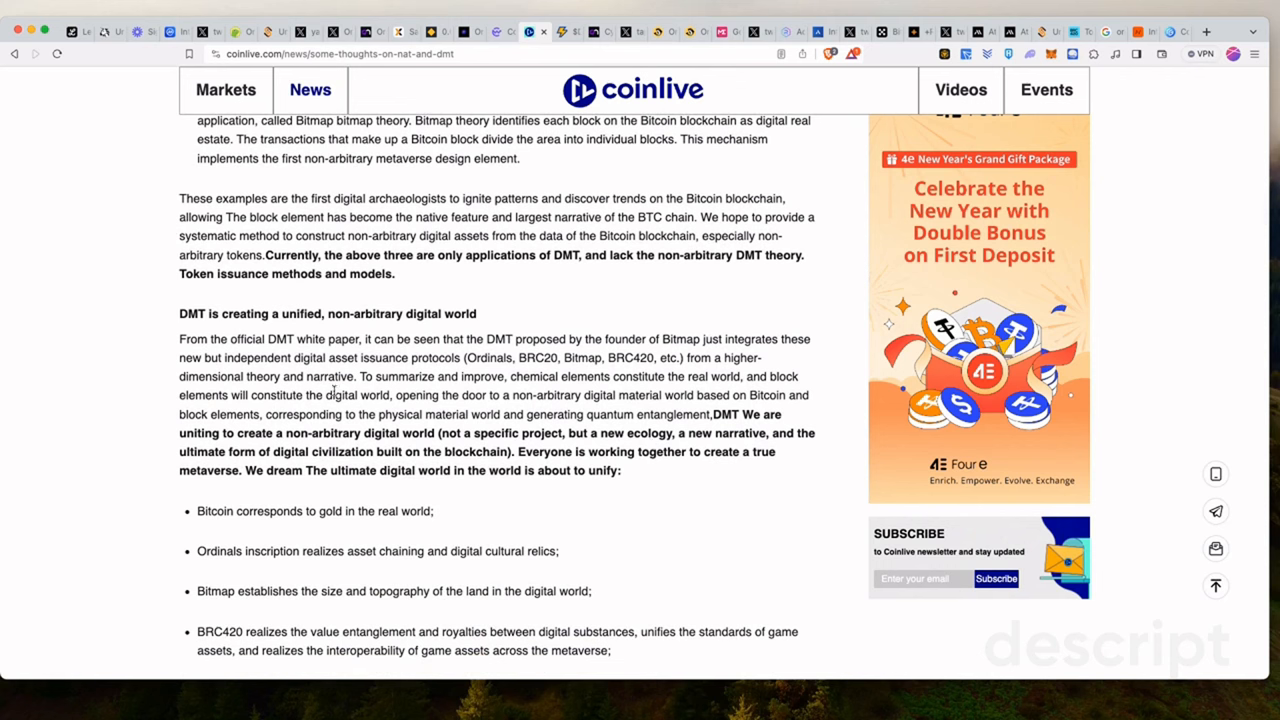
pyautogui.moveTo(490, 430)
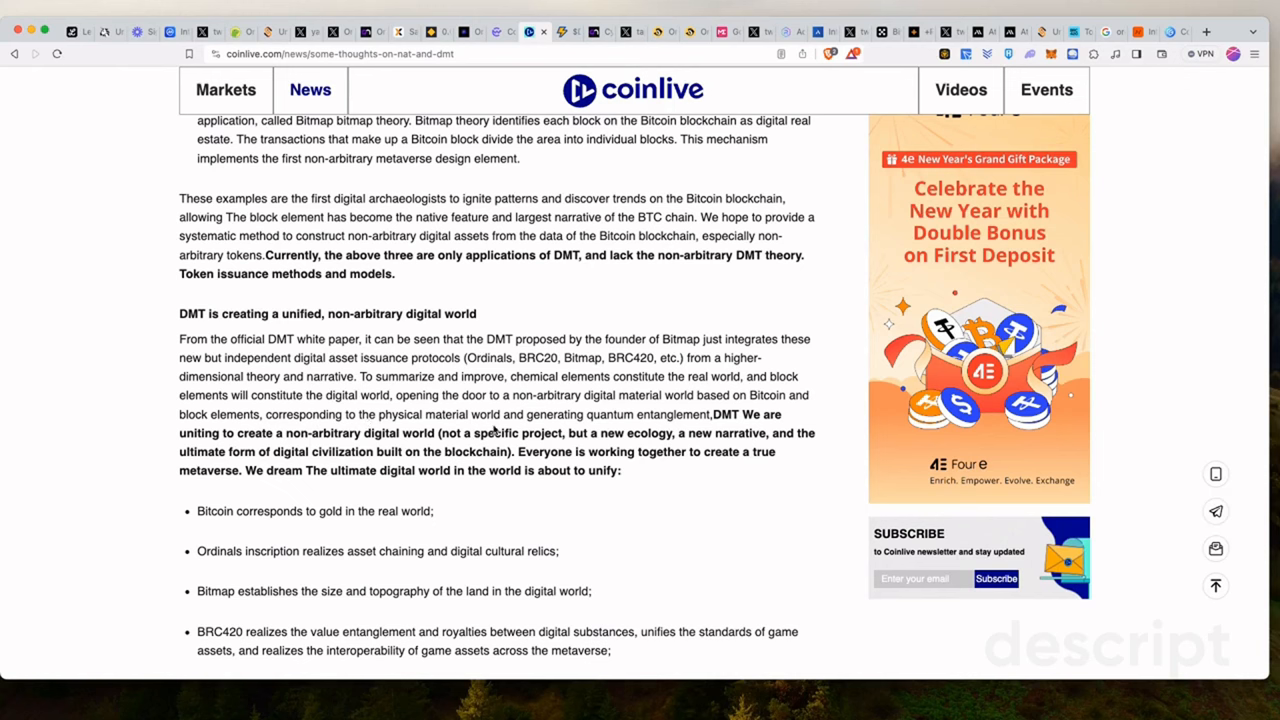
pyautogui.moveTo(715, 438)
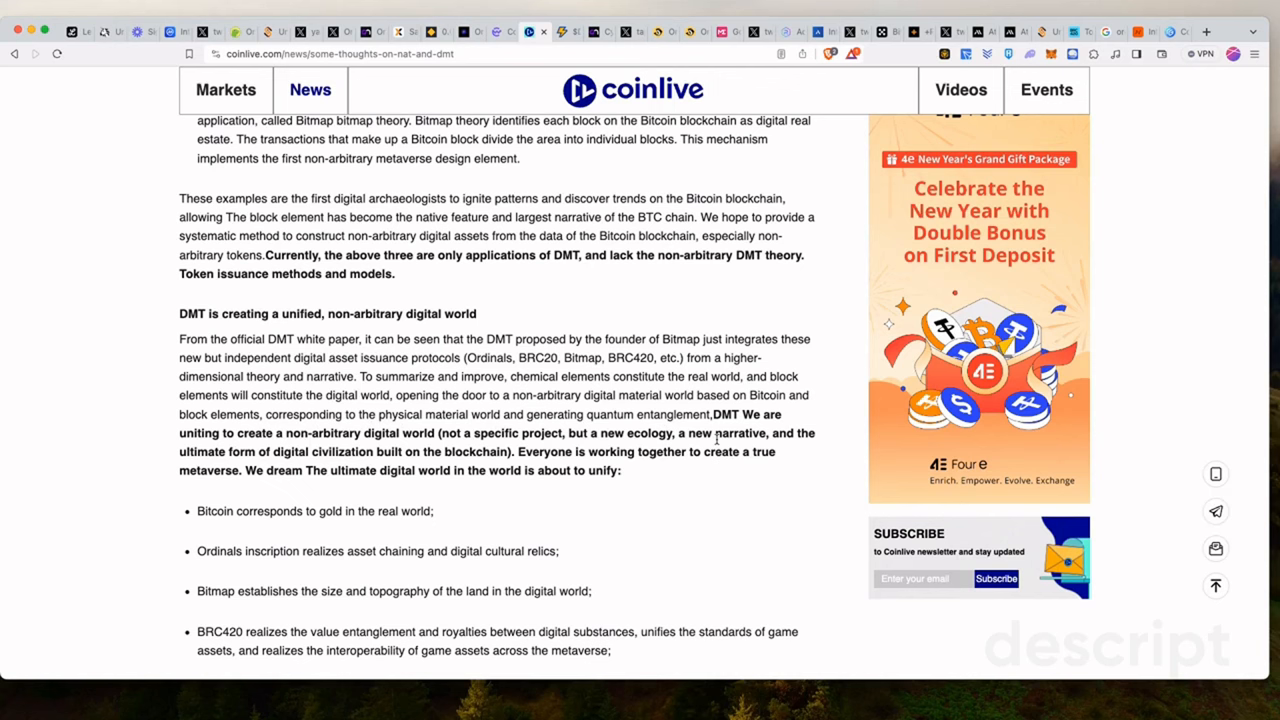
pyautogui.moveTo(230, 446)
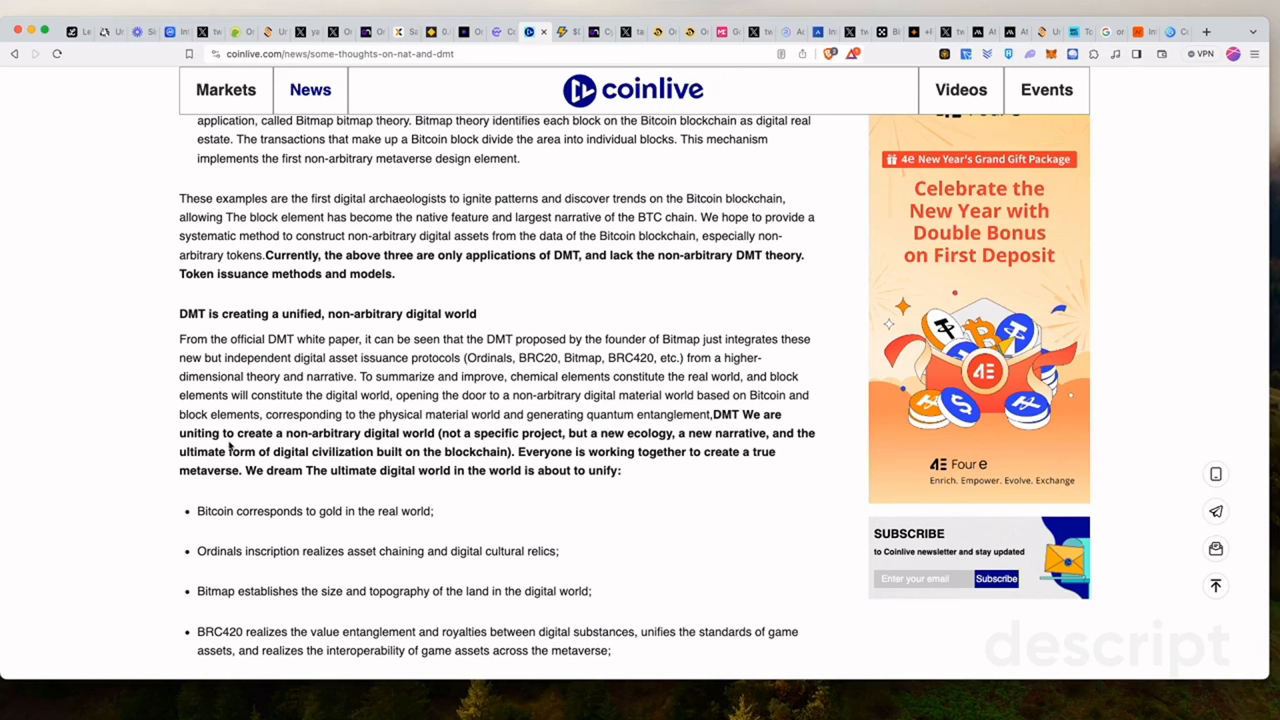
pyautogui.moveTo(375, 448)
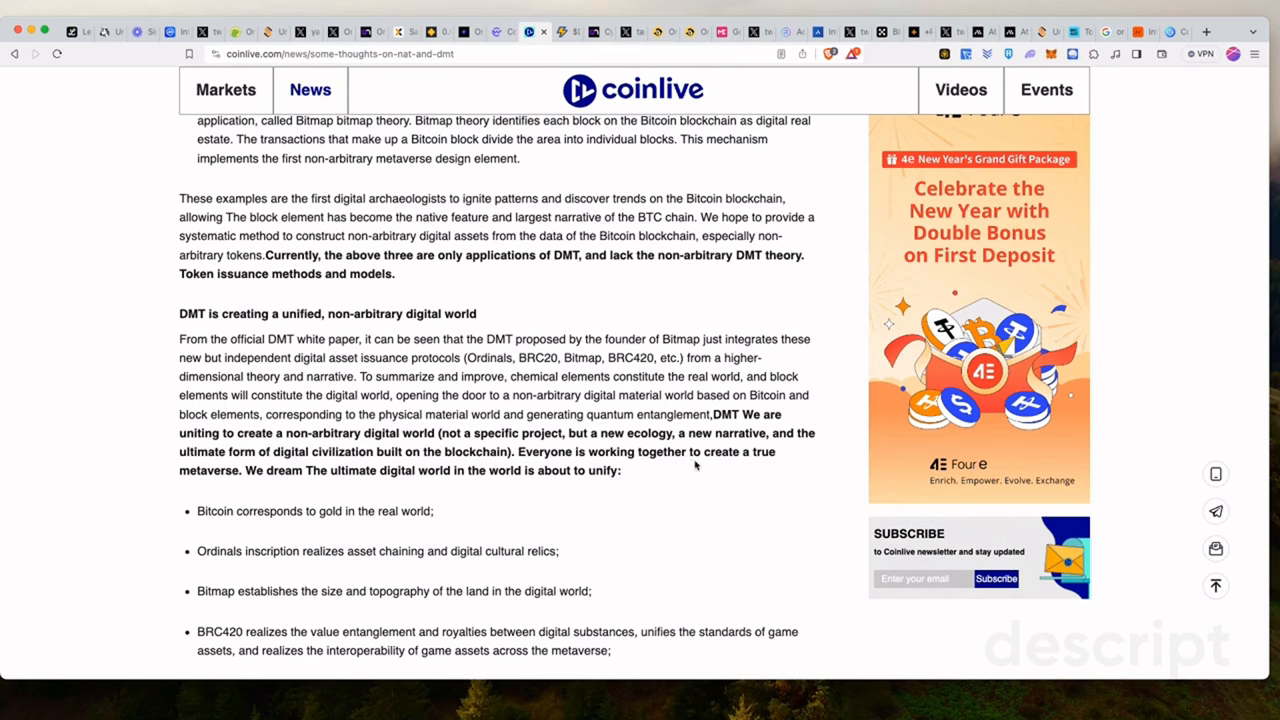
pyautogui.moveTo(295, 462)
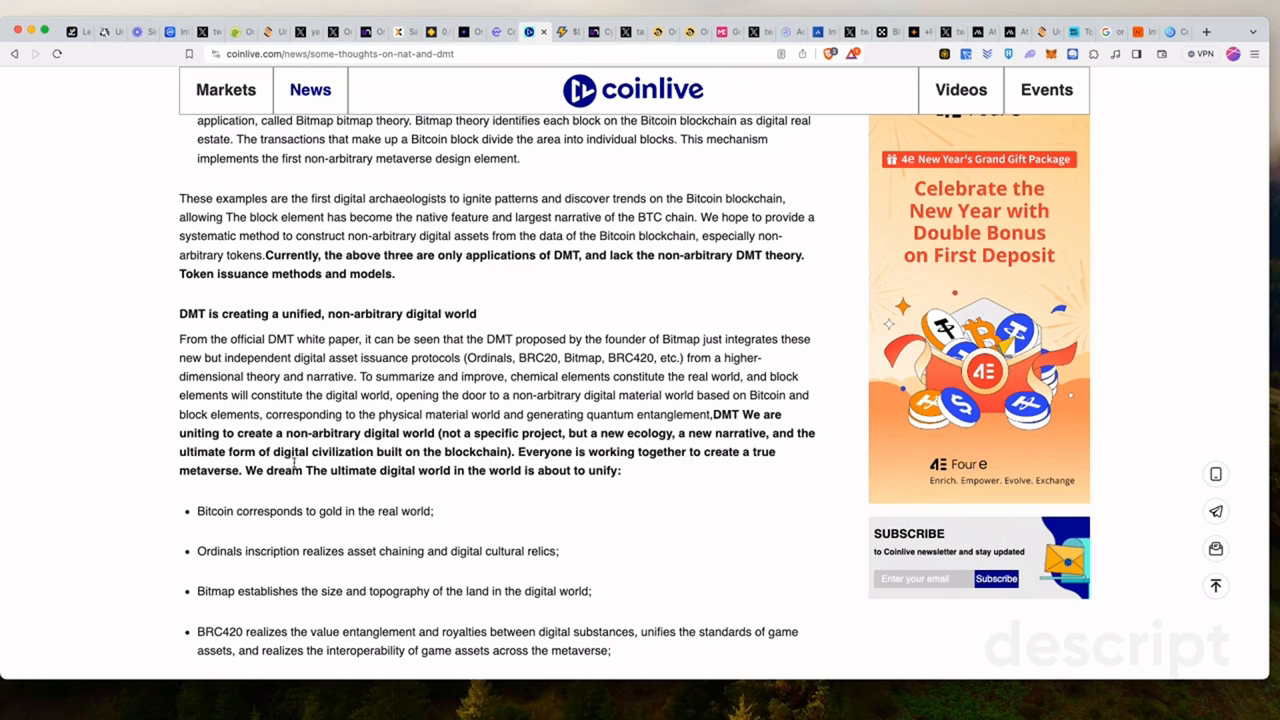
pyautogui.moveTo(595, 488)
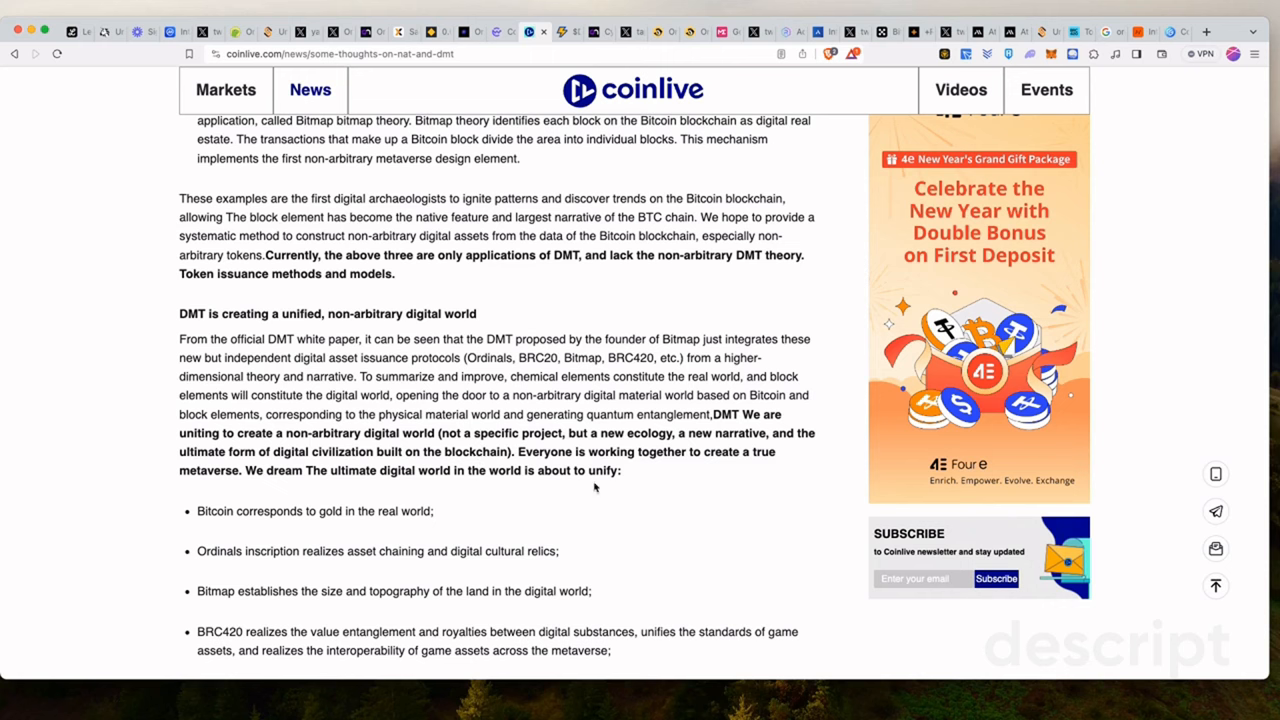
pyautogui.scroll(-3)
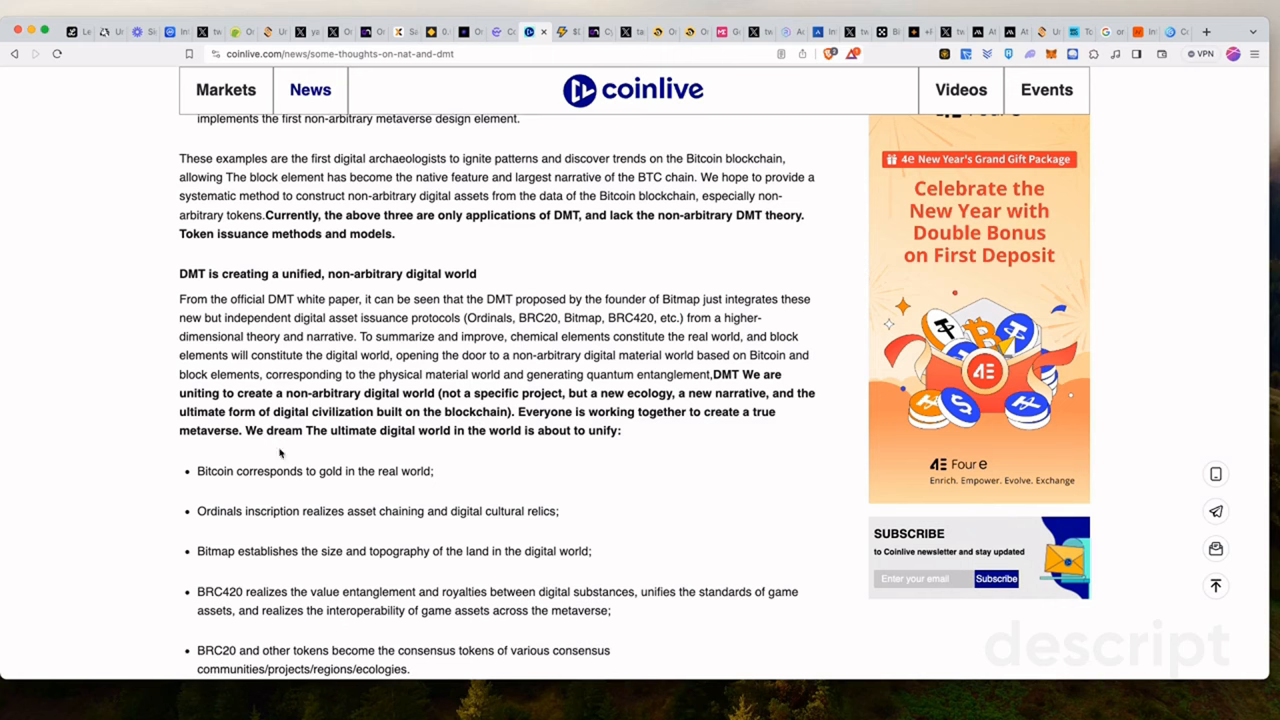
pyautogui.moveTo(335, 455)
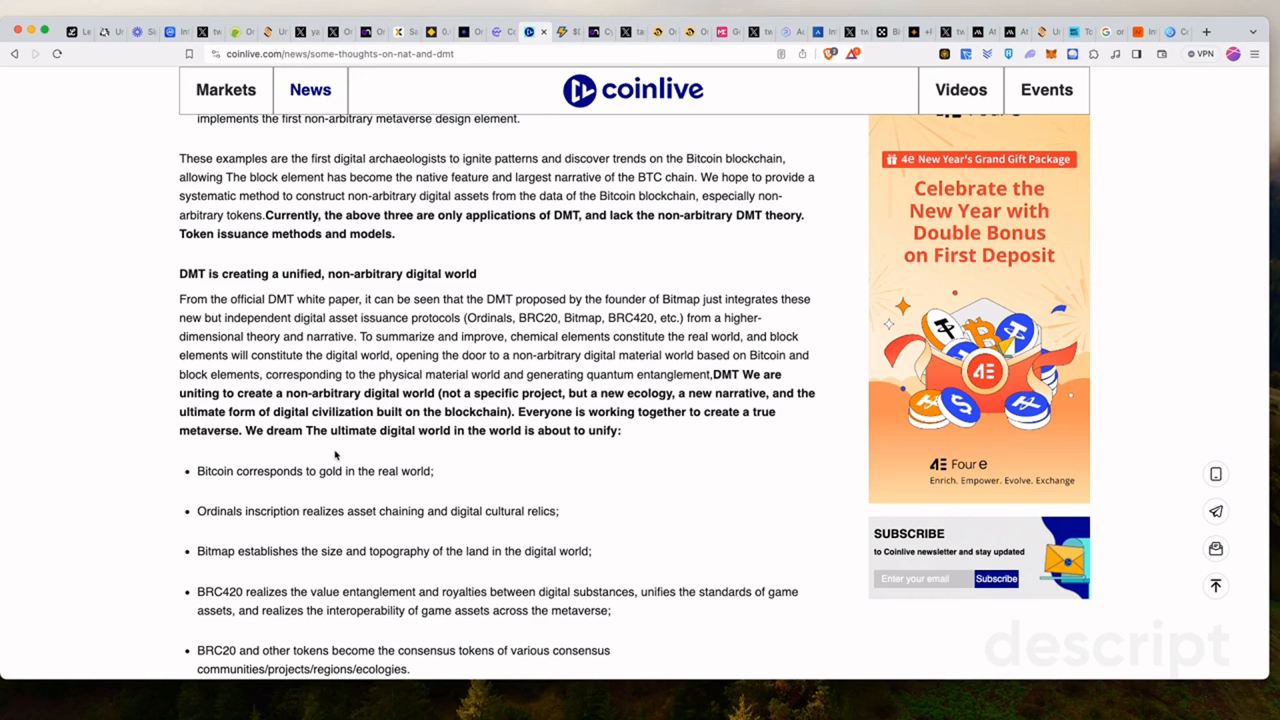
pyautogui.moveTo(392, 460)
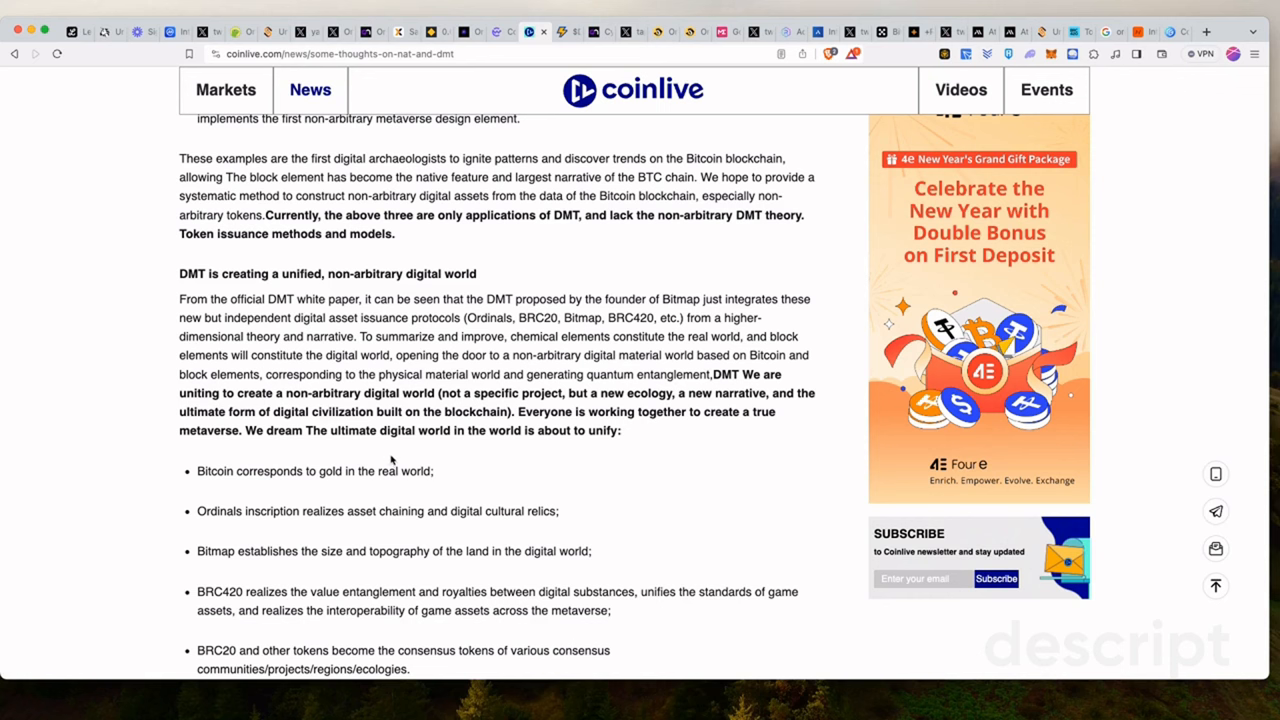
pyautogui.moveTo(548, 452)
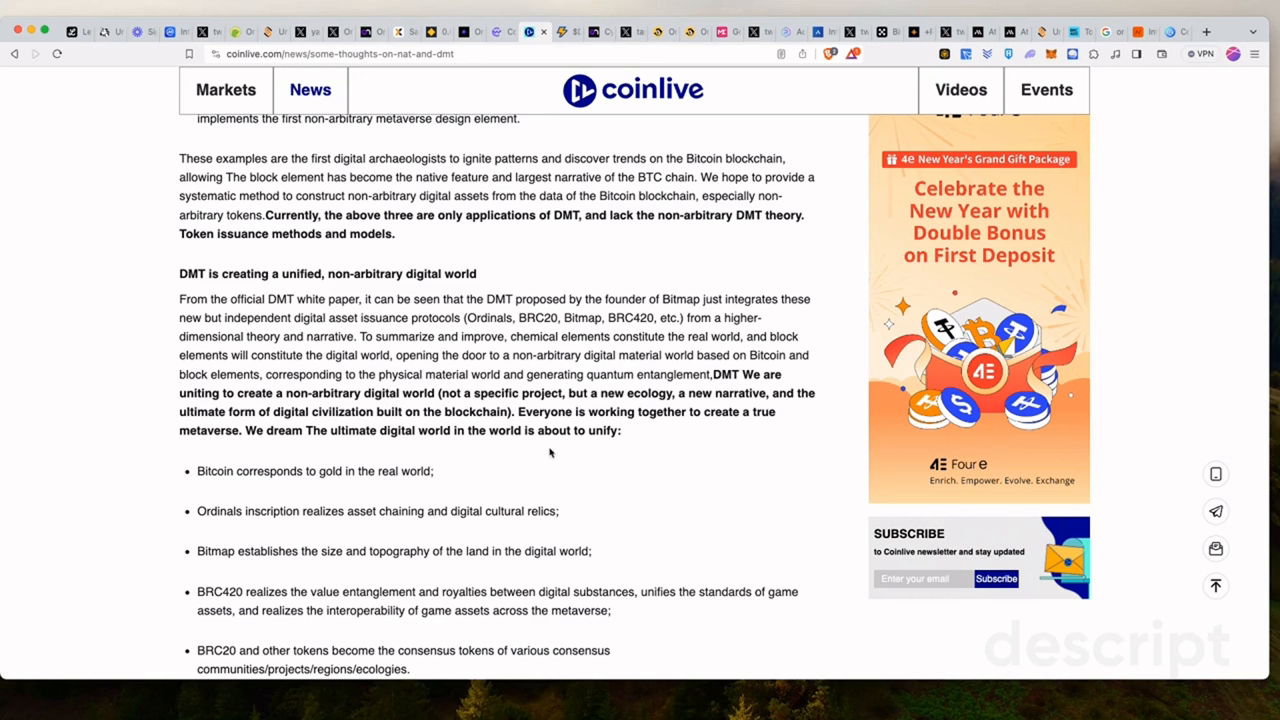
# Scroll past the NAT diagram to the '$NAT: DMT's first protocol token' heading and block 817,824 image
pyautogui.scroll(-3)
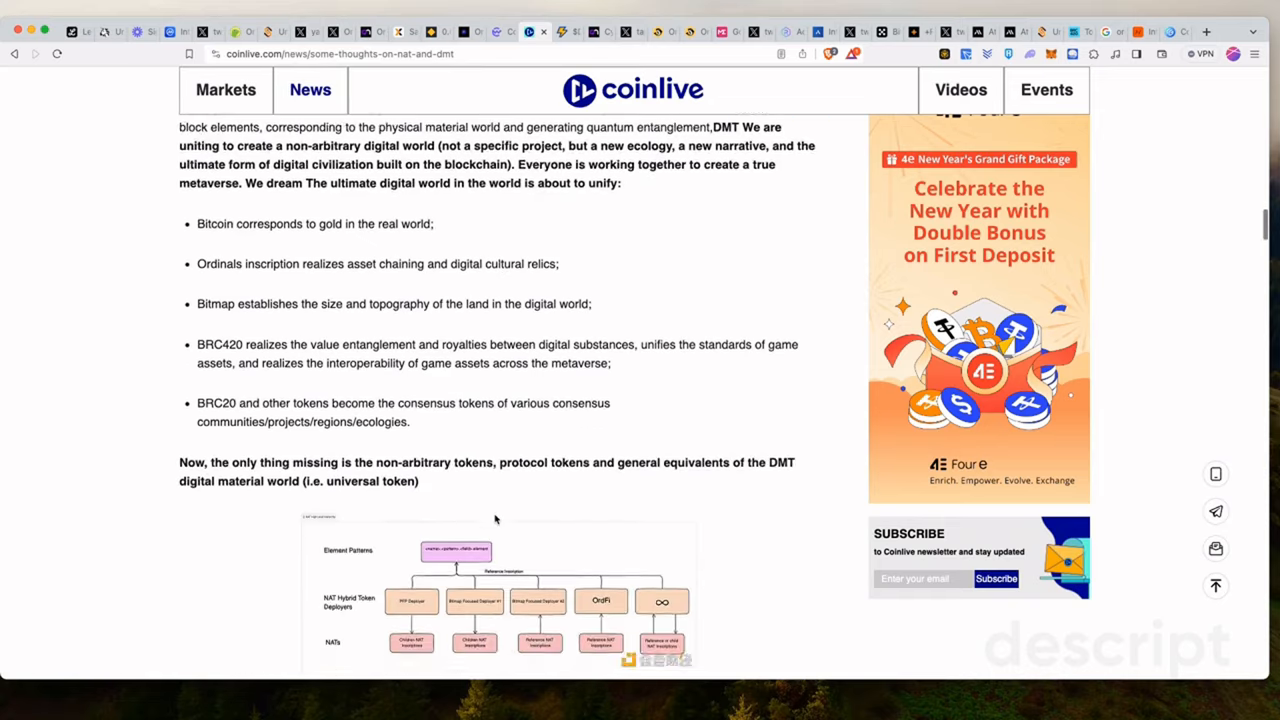
pyautogui.scroll(-3)
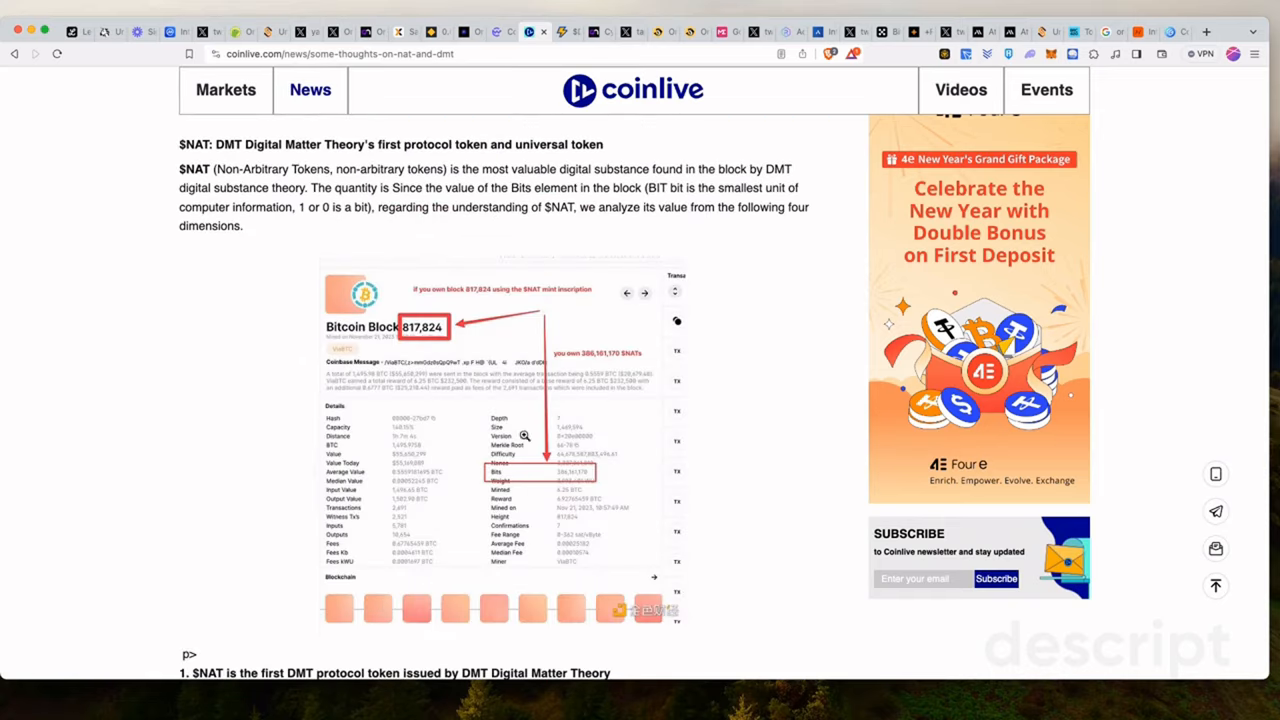
pyautogui.scroll(-3)
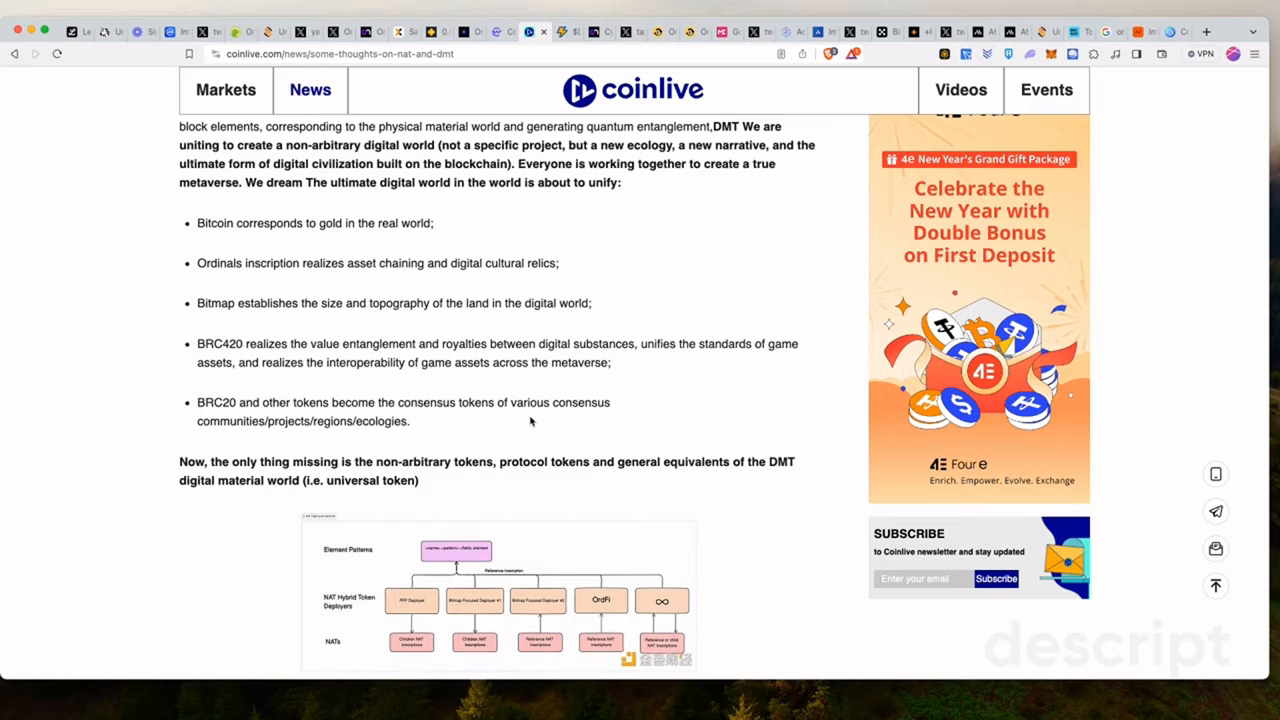
pyautogui.scroll(-3)
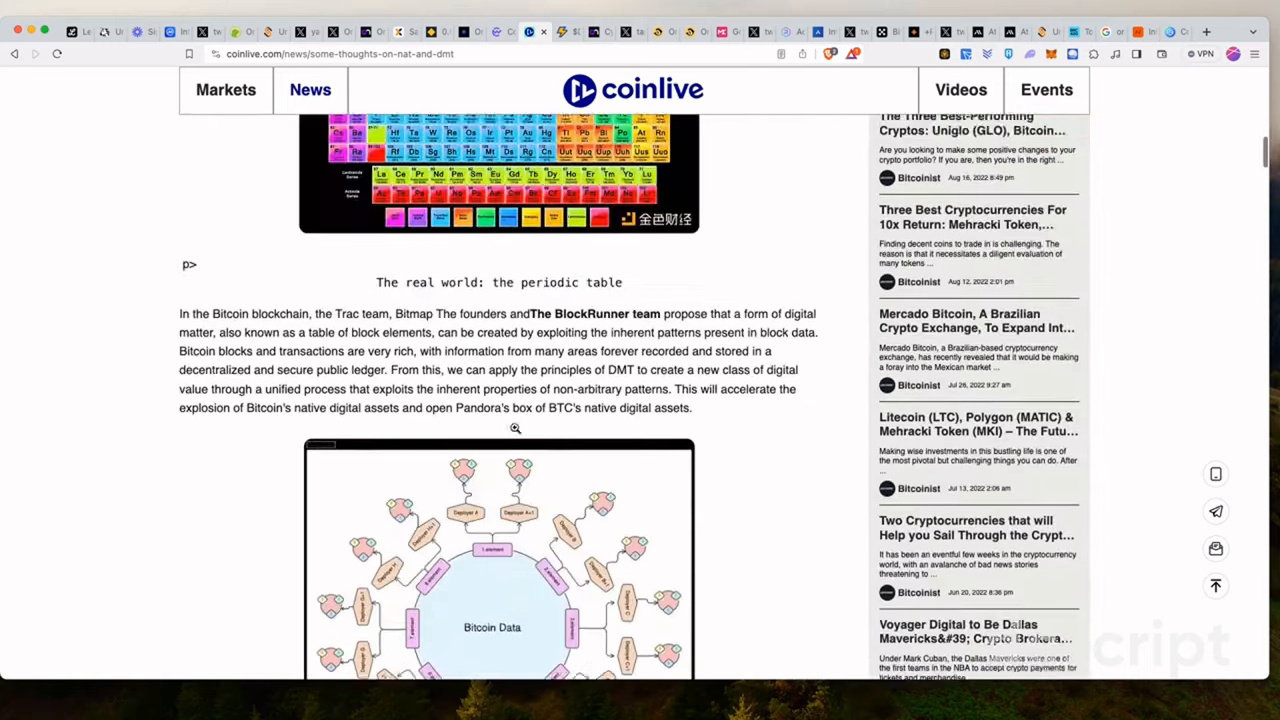
pyautogui.scroll(-3)
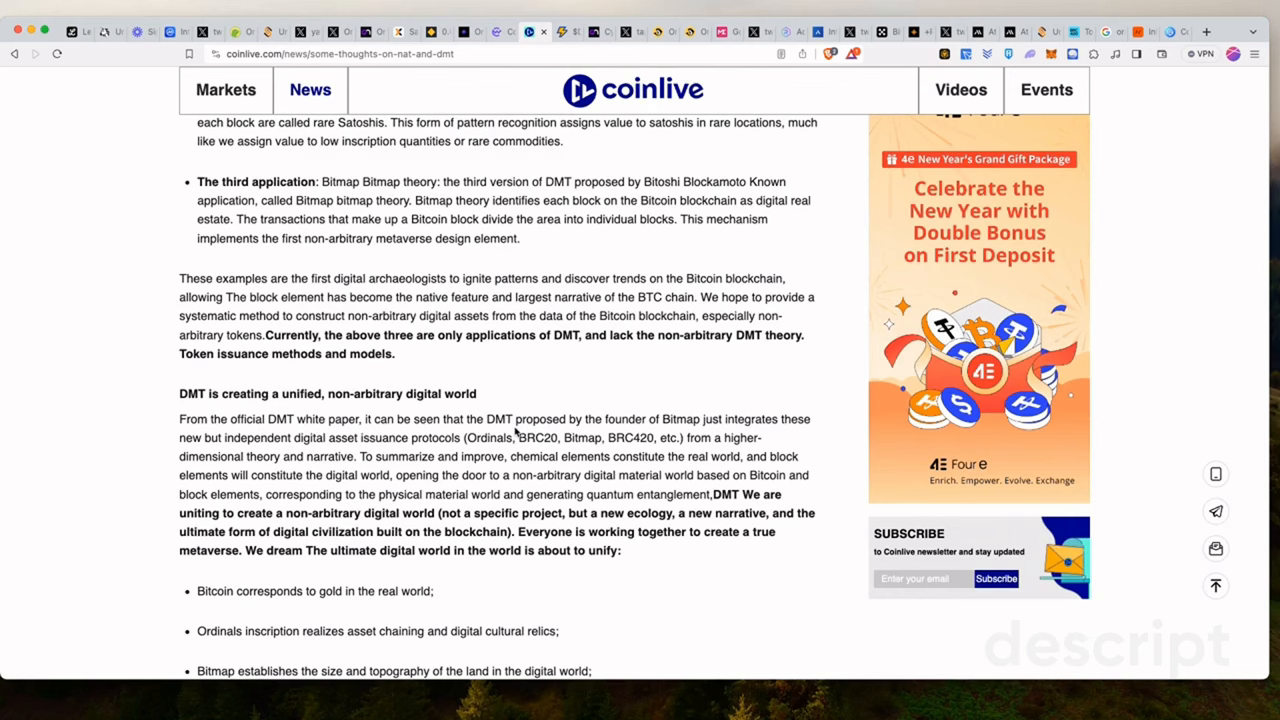
pyautogui.scroll(-3)
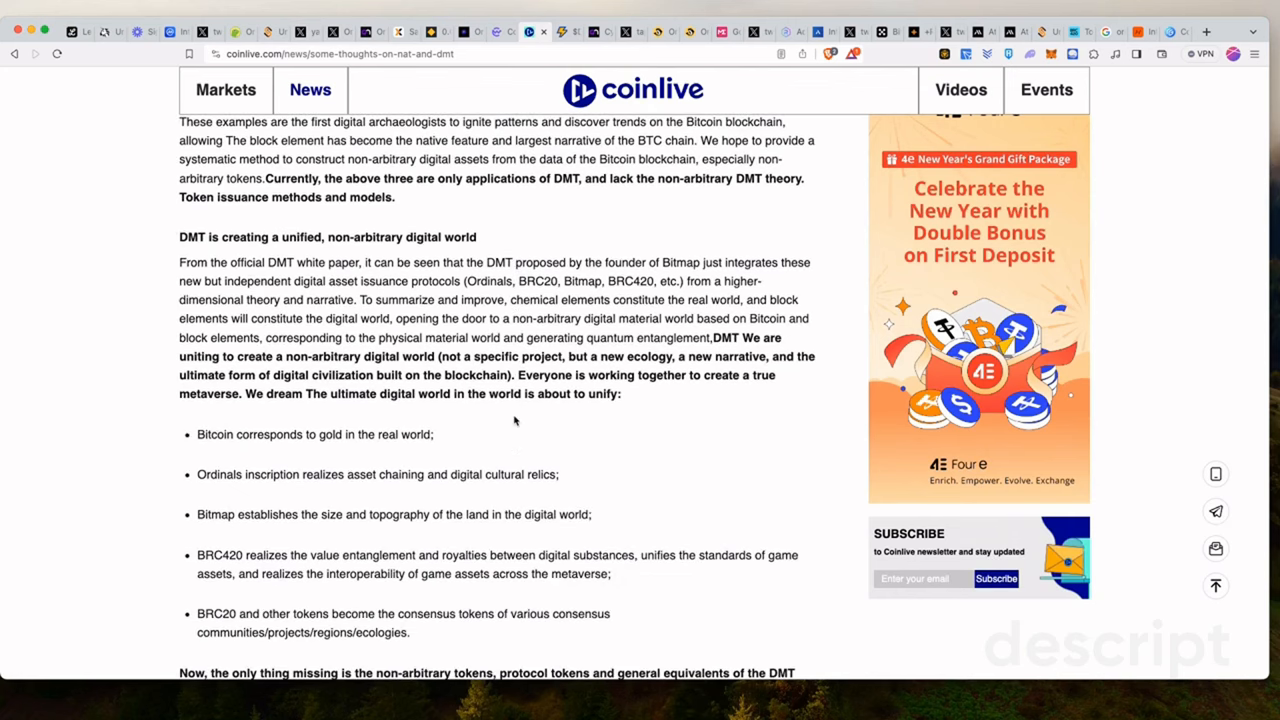
pyautogui.scroll(-3)
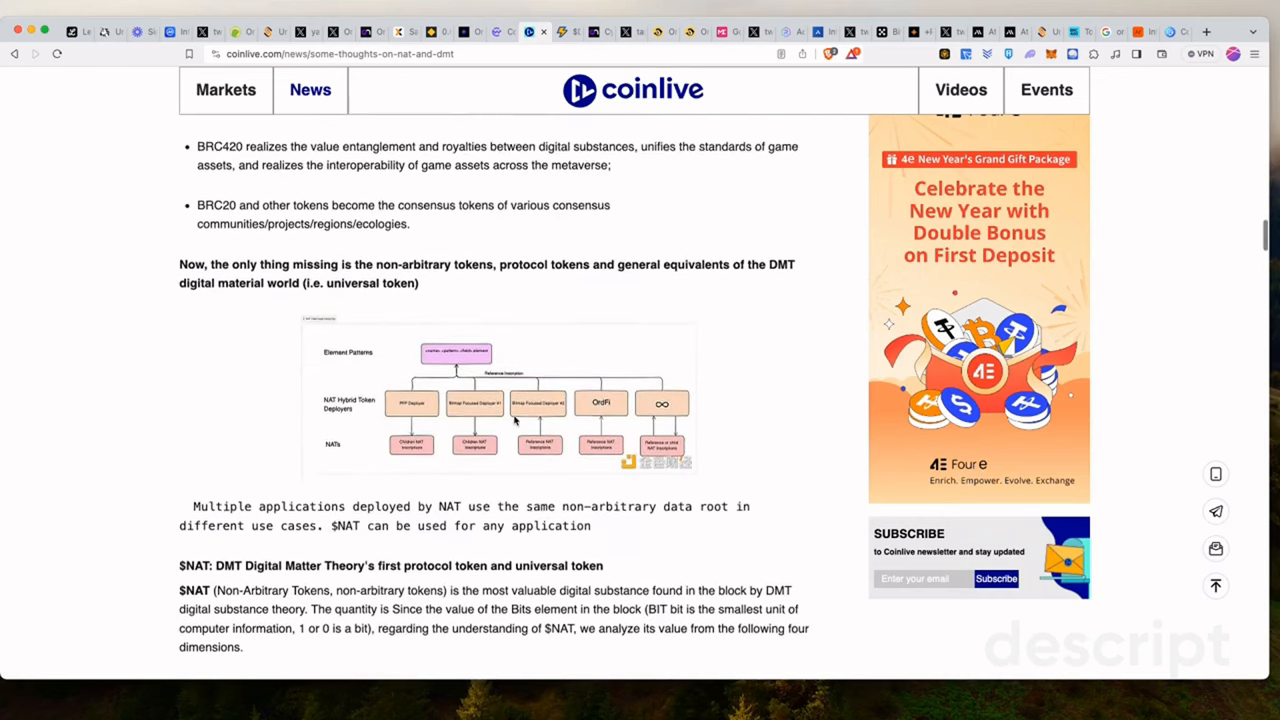
pyautogui.scroll(-3)
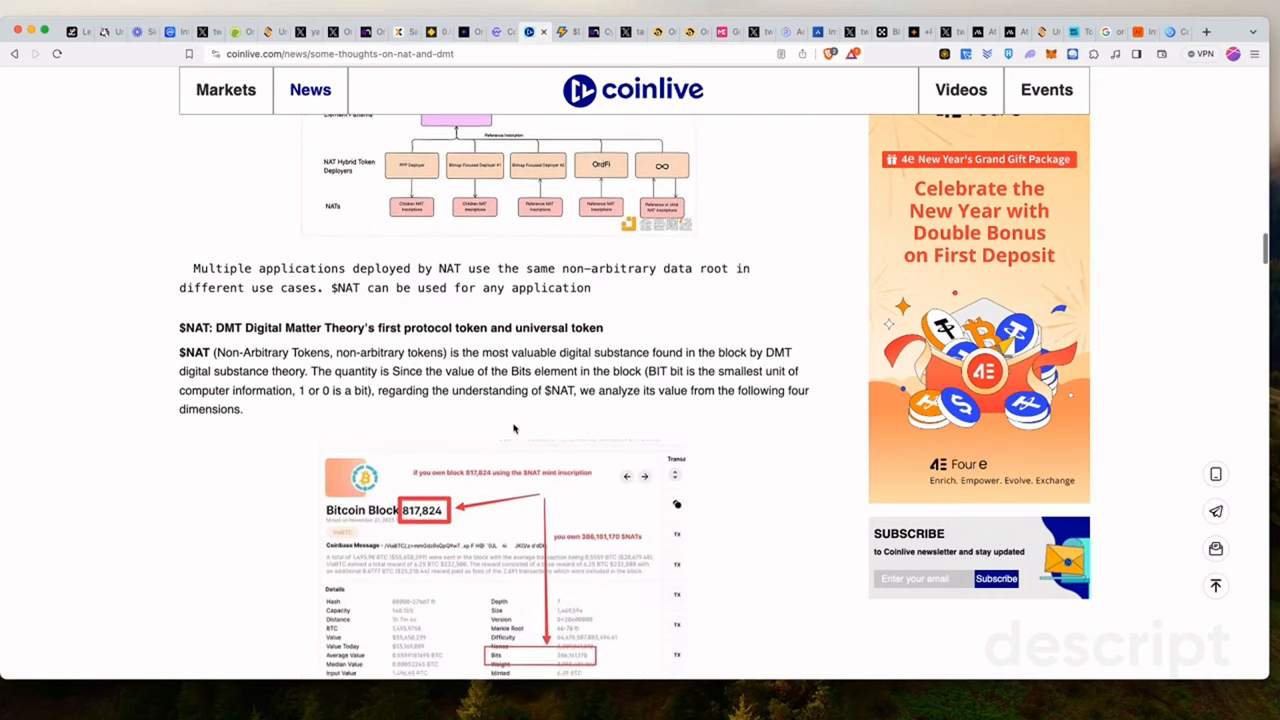
pyautogui.scroll(-3)
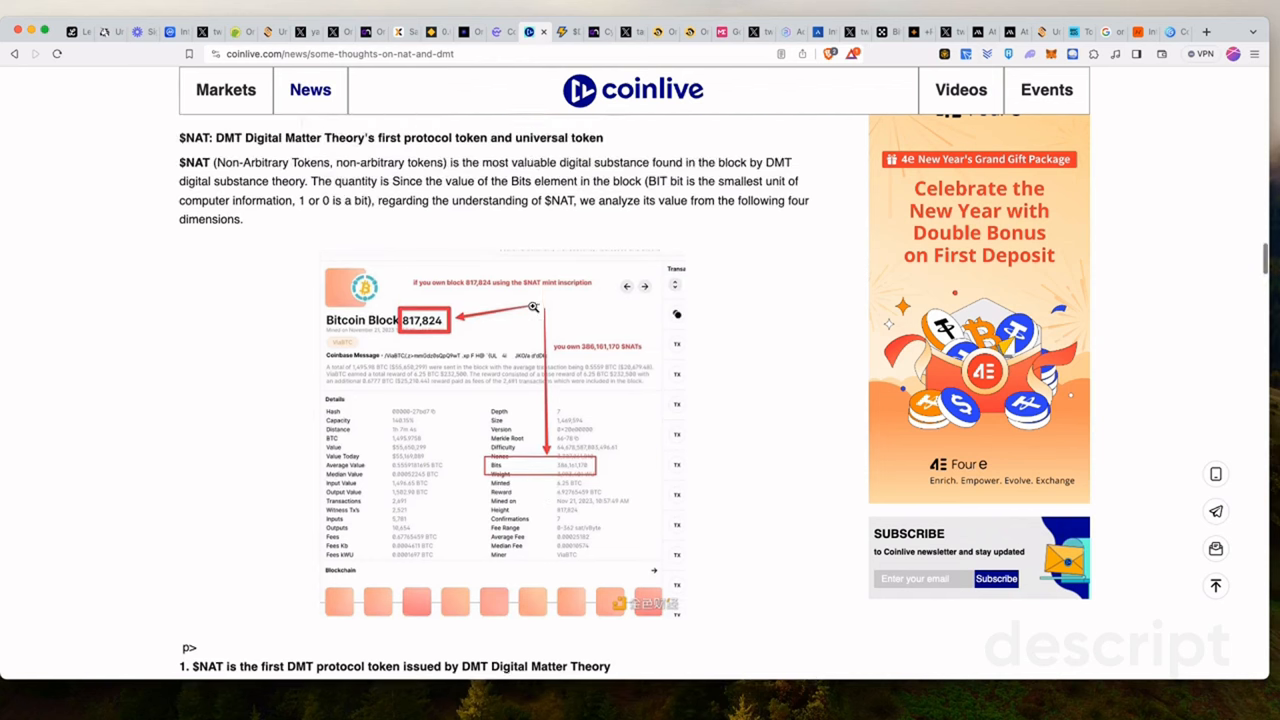
pyautogui.scroll(-3)
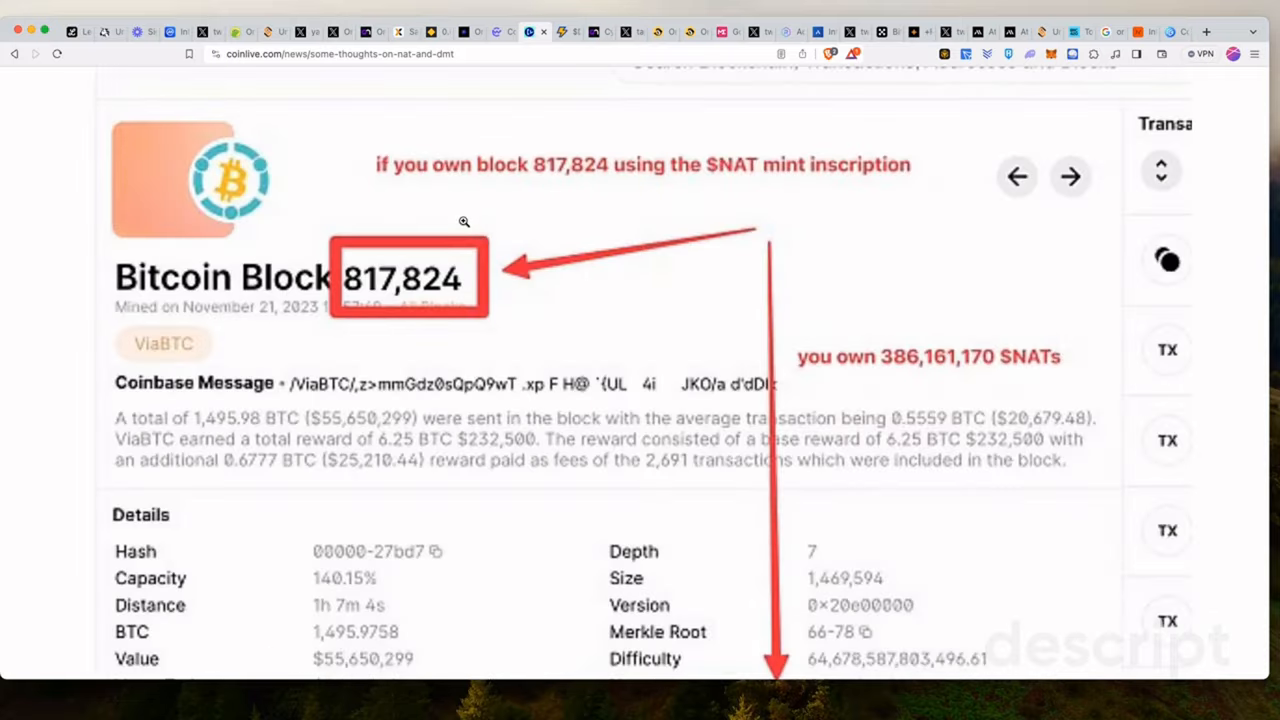
pyautogui.moveTo(460, 212)
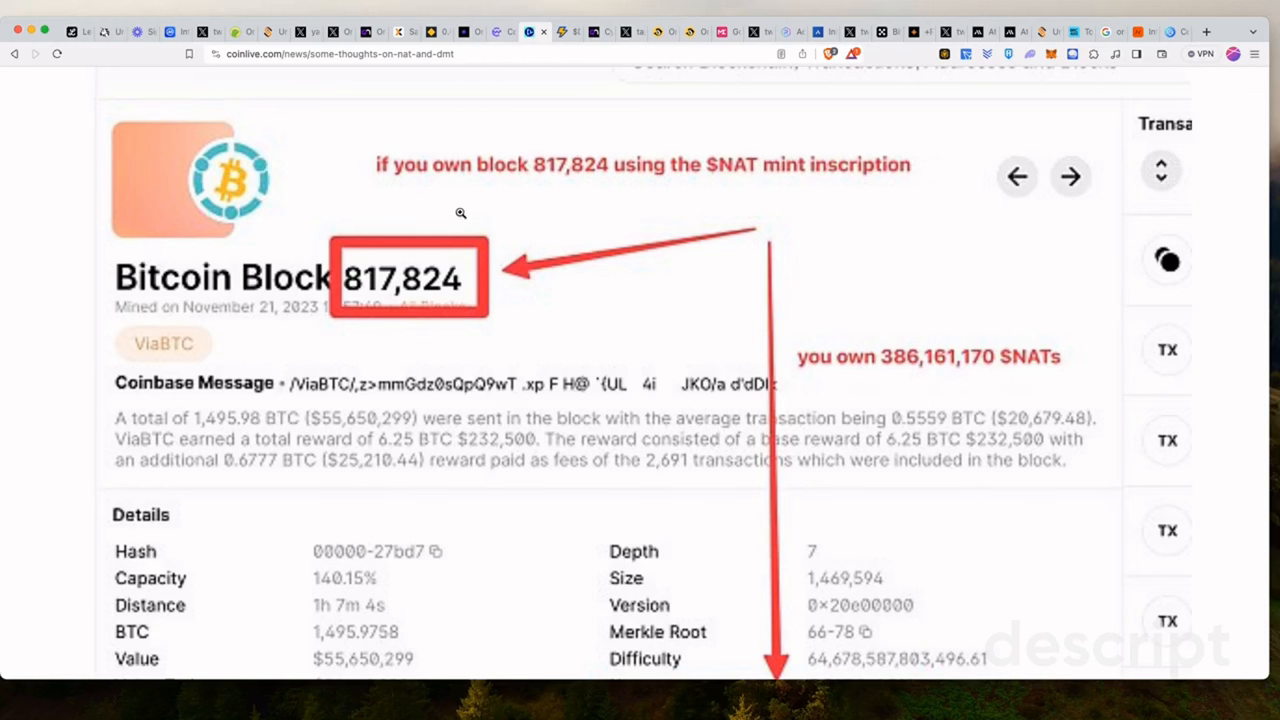
pyautogui.moveTo(343, 315)
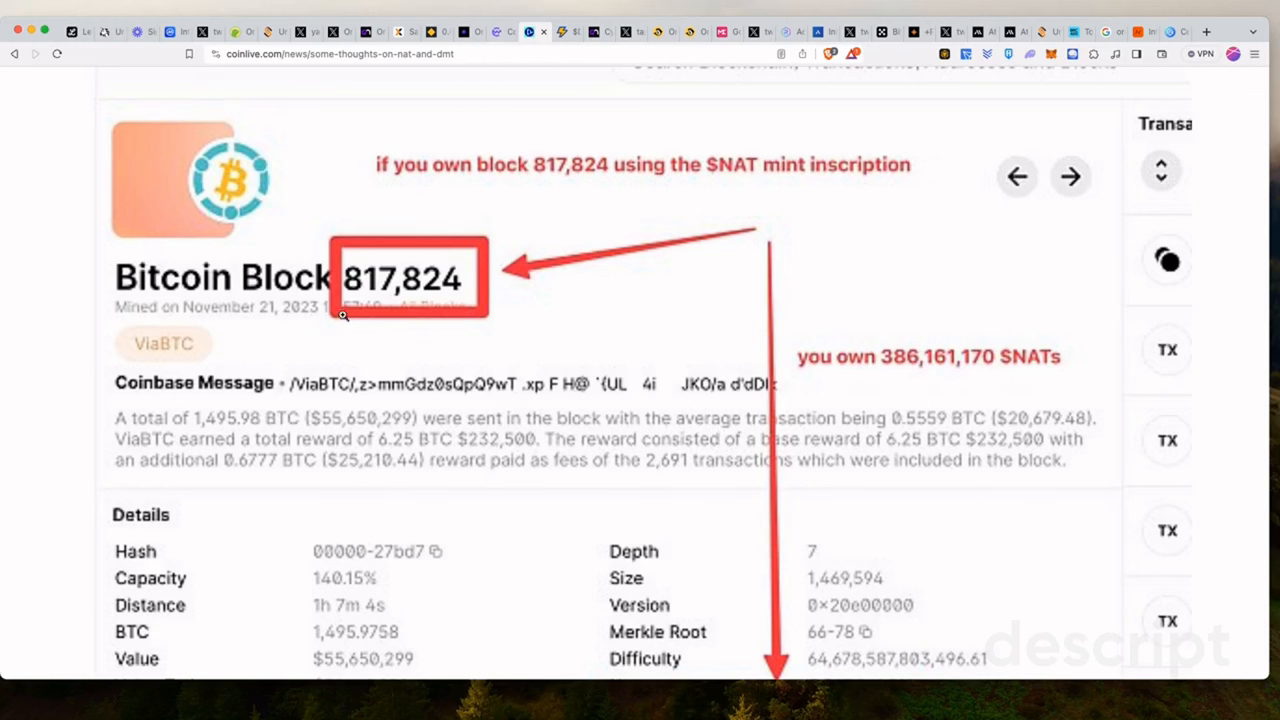
pyautogui.moveTo(391, 289)
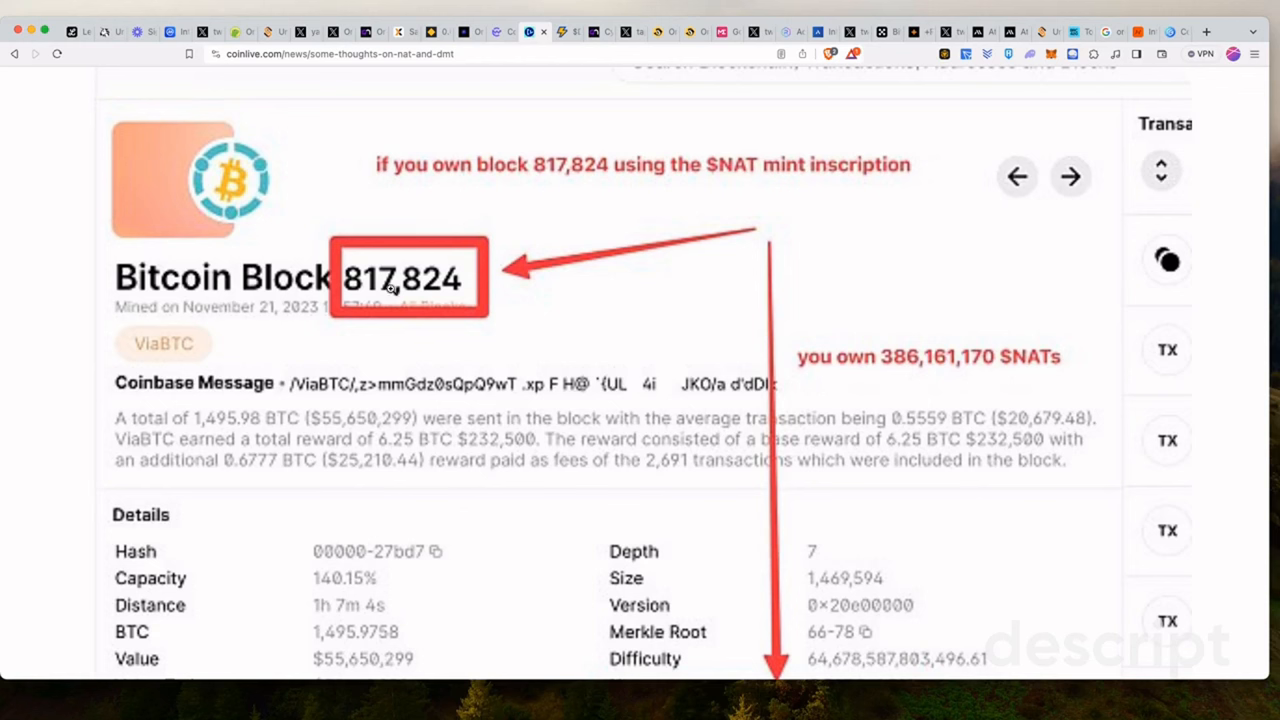
pyautogui.moveTo(406, 302)
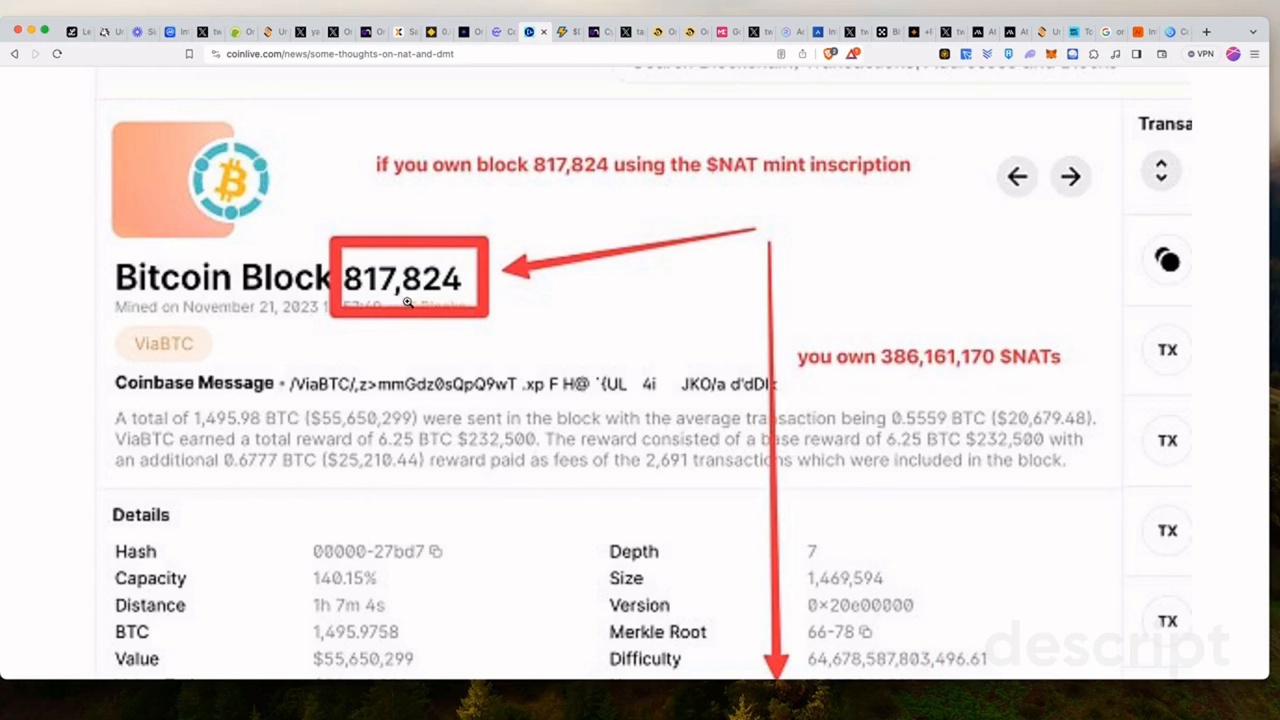
pyautogui.moveTo(438, 302)
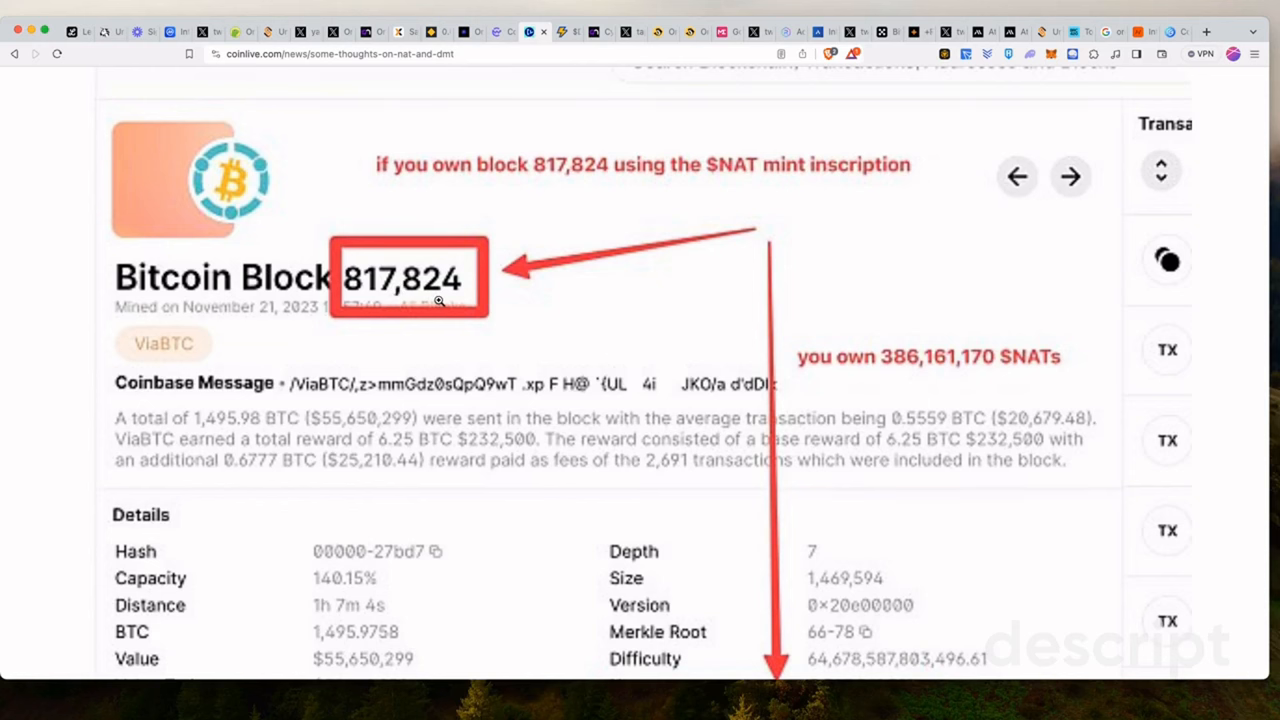
# Scroll the block 817,824 image down to its details table showing Bits 386,161,170
pyautogui.scroll(-3)
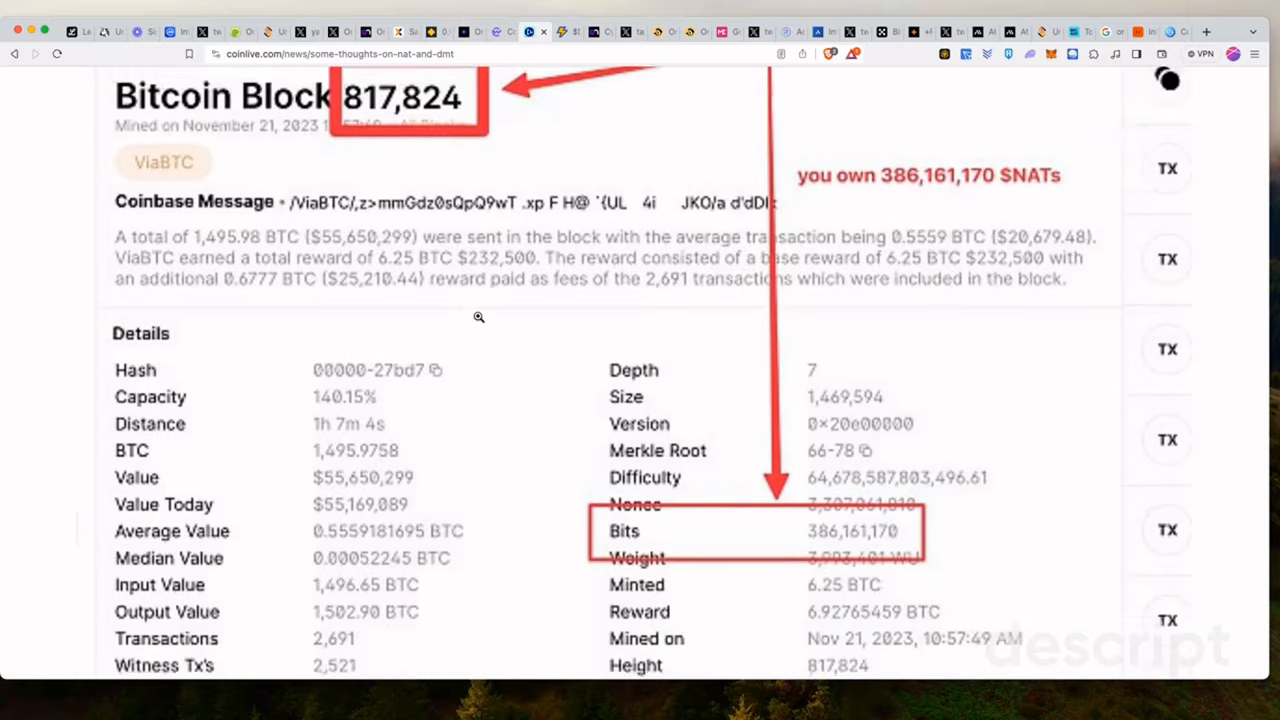
pyautogui.scroll(-3)
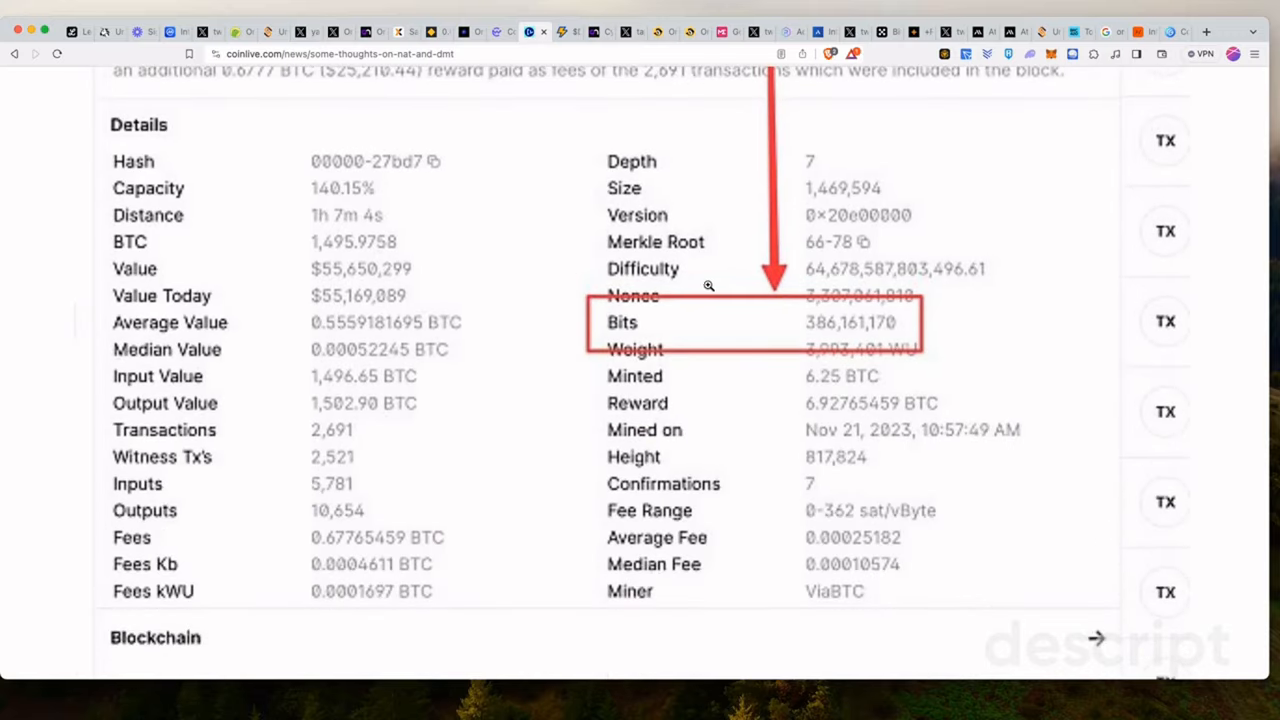
pyautogui.moveTo(425, 351)
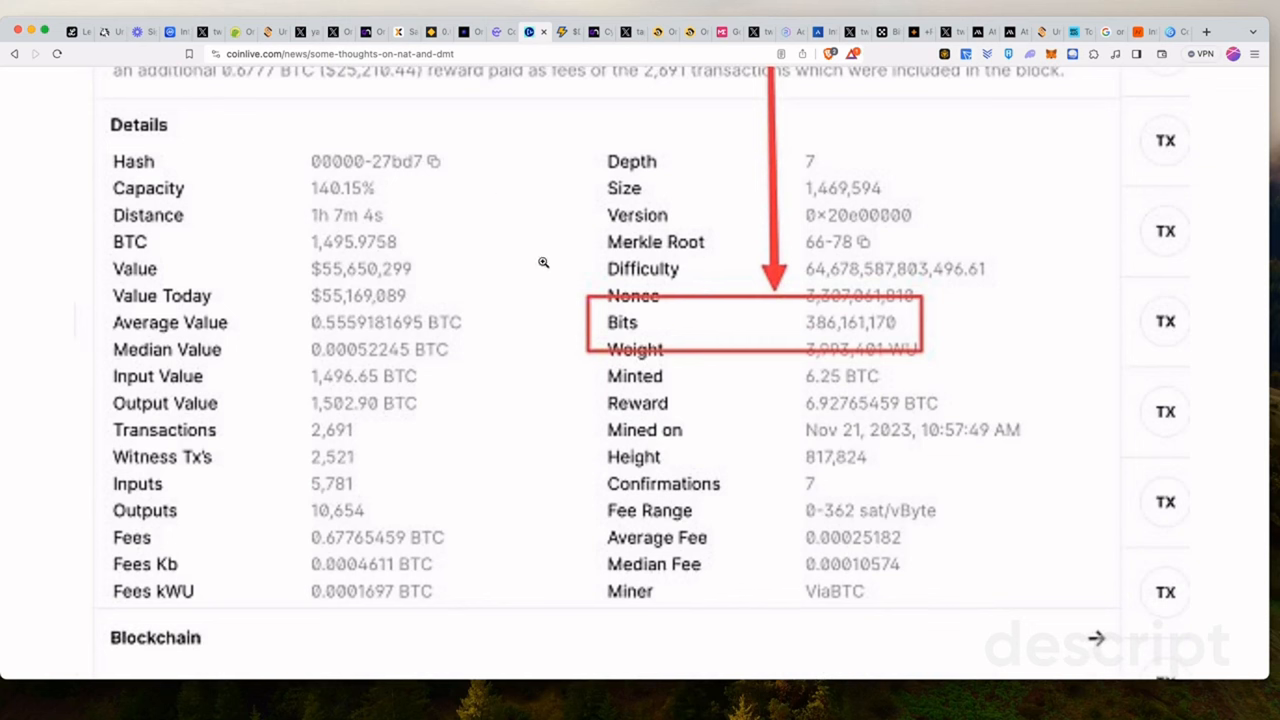
pyautogui.moveTo(563, 238)
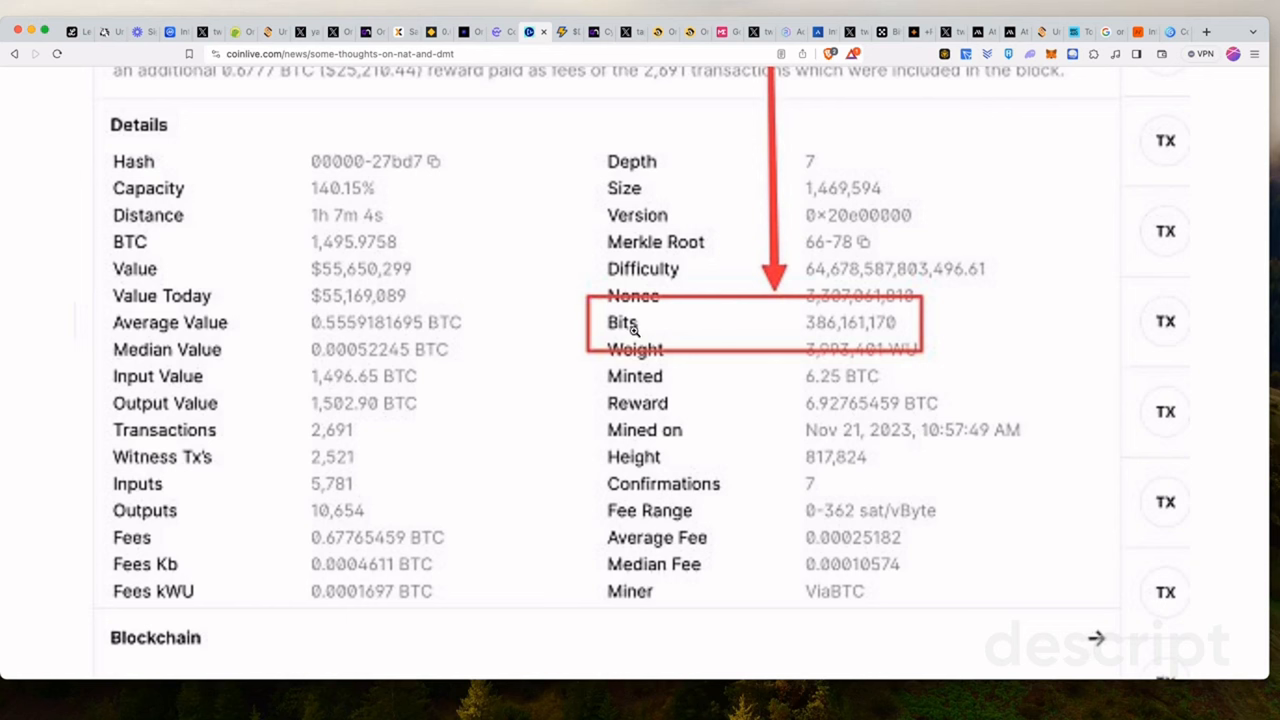
pyautogui.moveTo(632, 338)
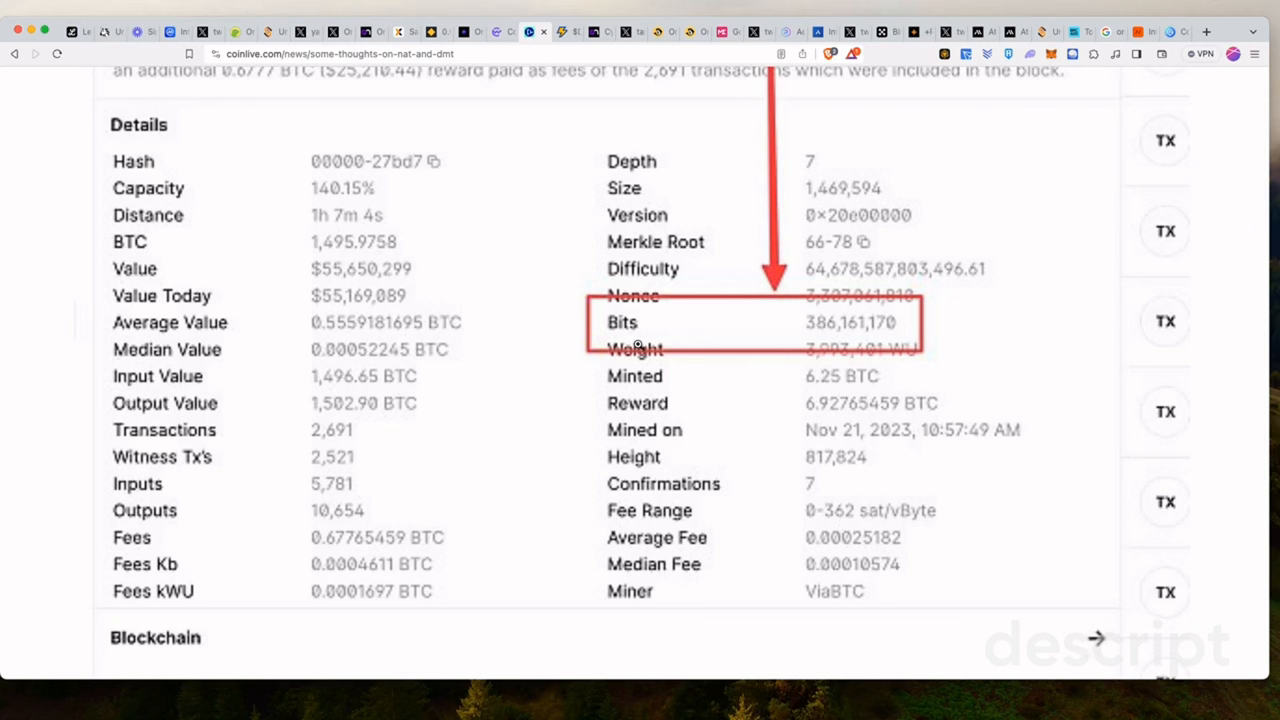
pyautogui.moveTo(637, 345)
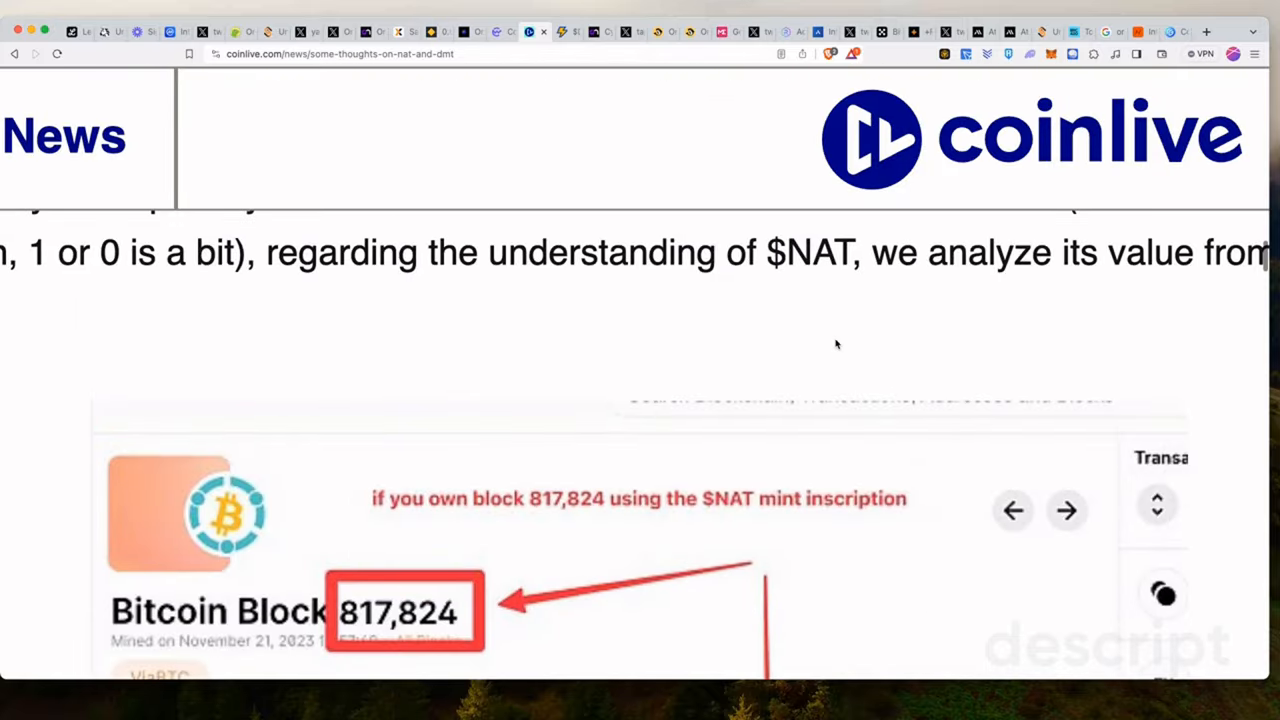
# Read past the block image to section 3 calling $NAT the first block-companion token
pyautogui.scroll(-3)
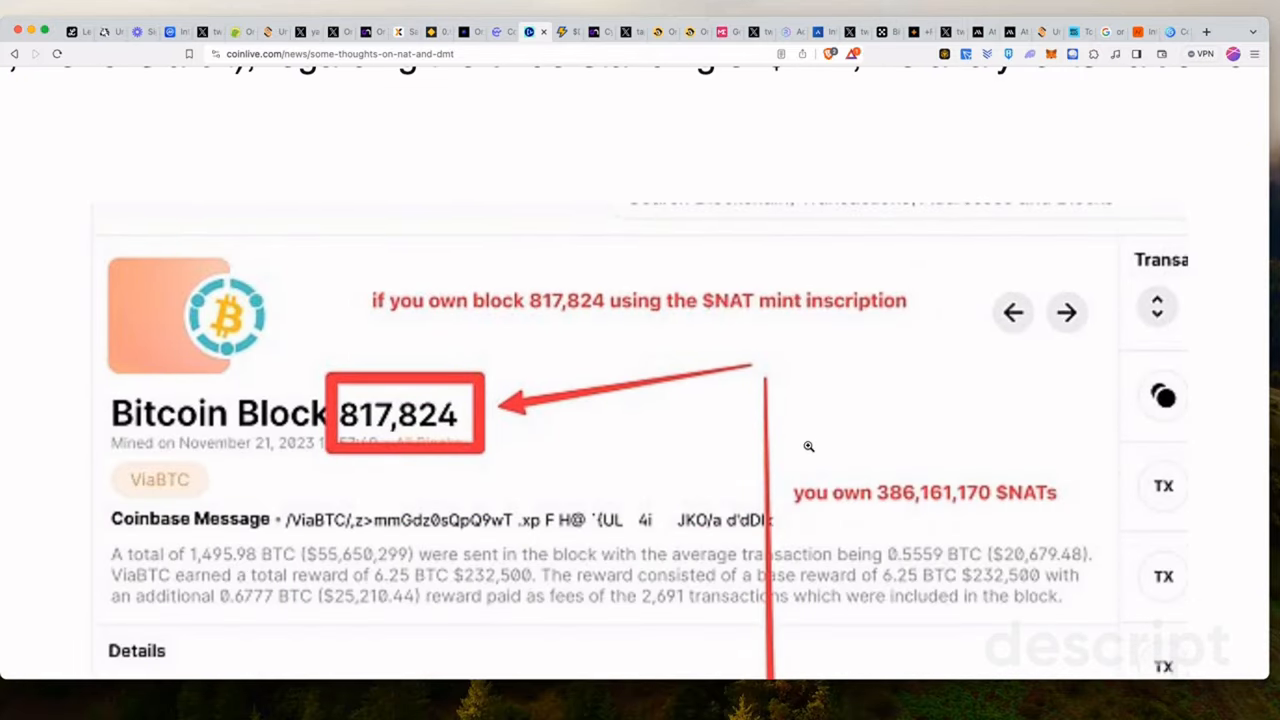
pyautogui.scroll(-3)
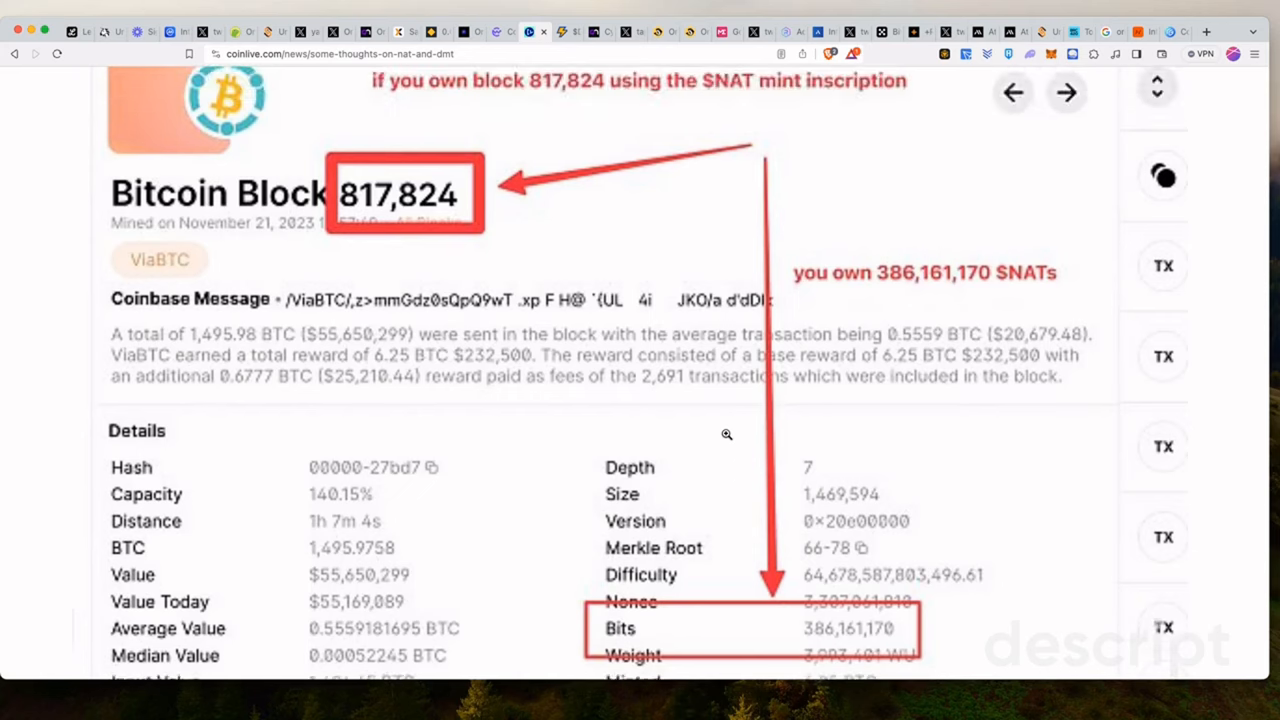
pyautogui.scroll(-3)
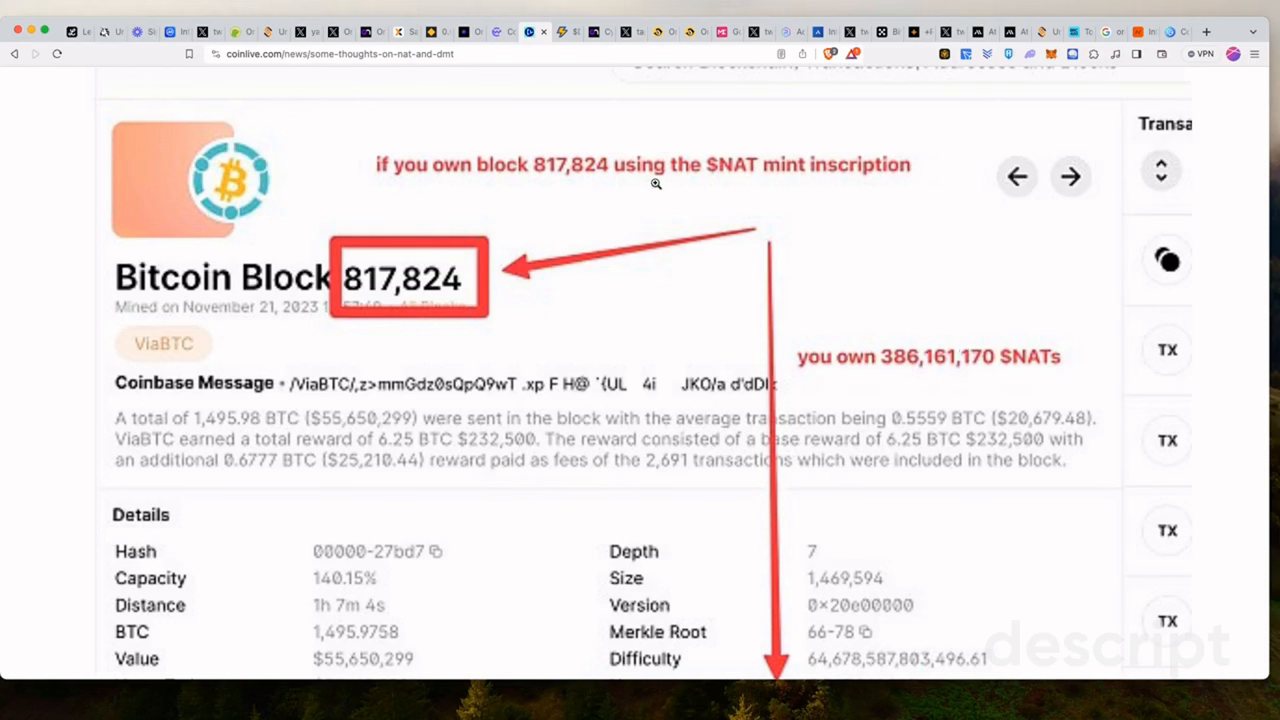
pyautogui.moveTo(713, 190)
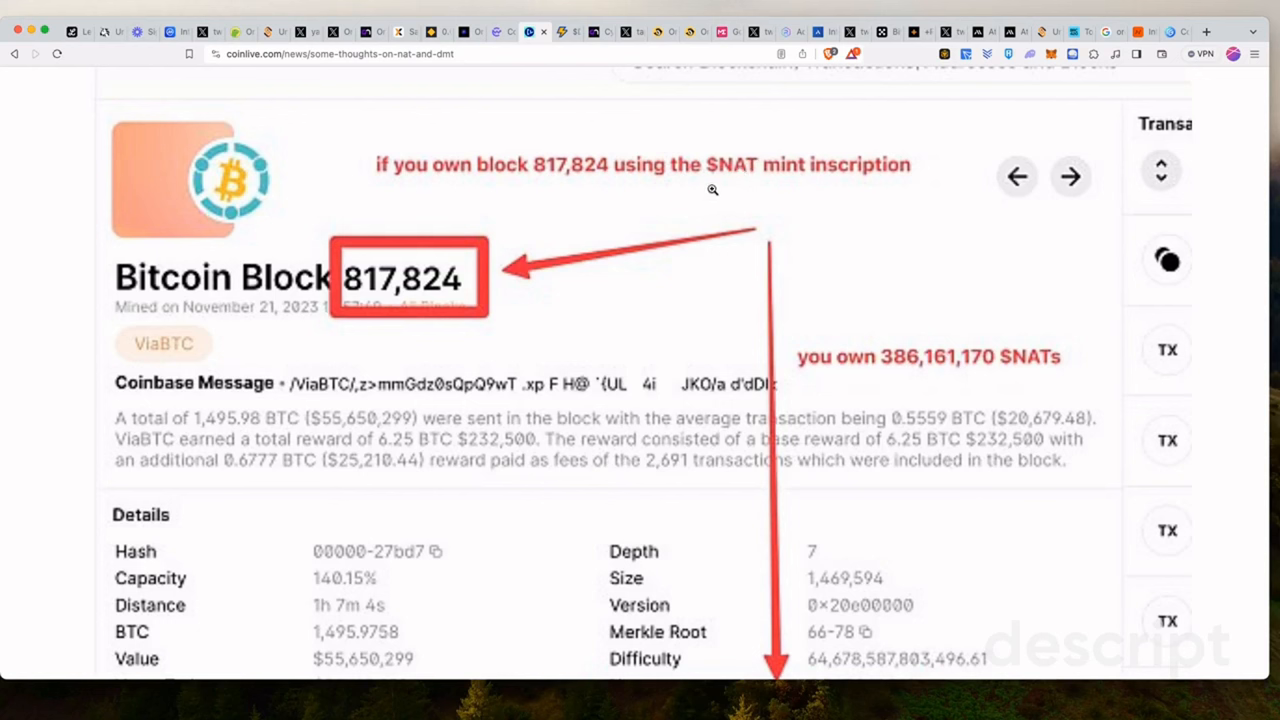
pyautogui.moveTo(806, 213)
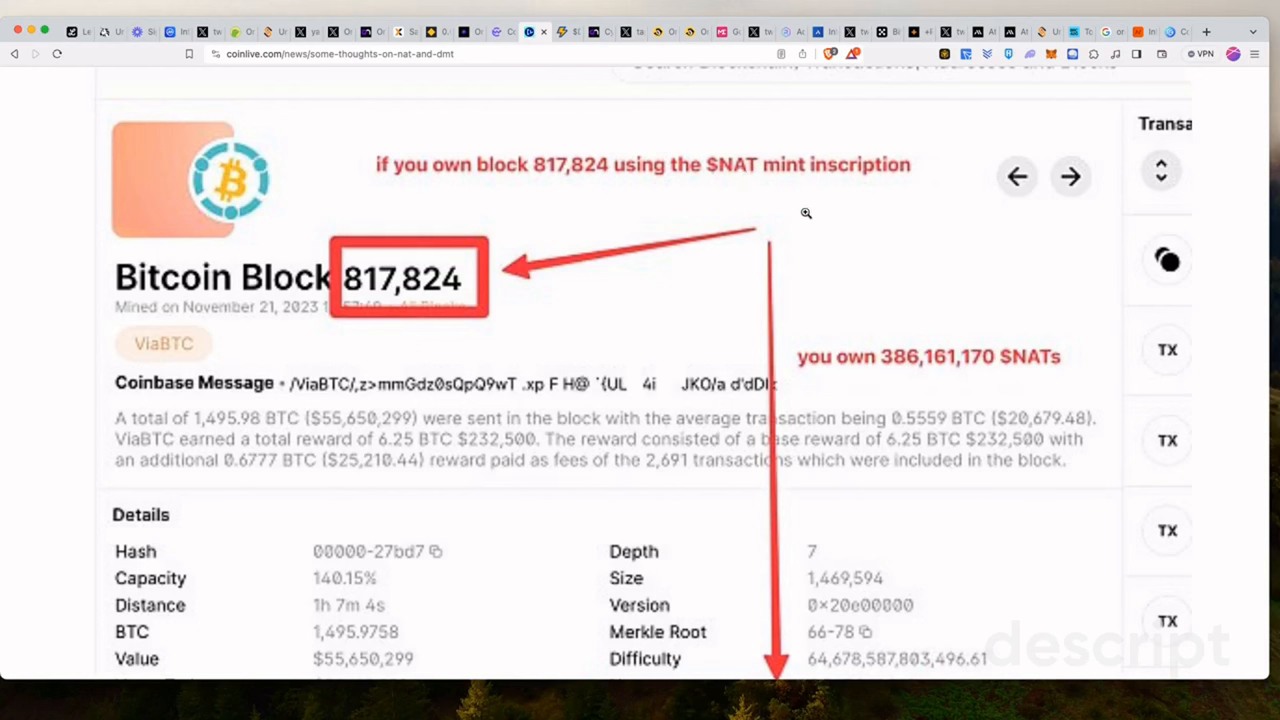
pyautogui.moveTo(898, 375)
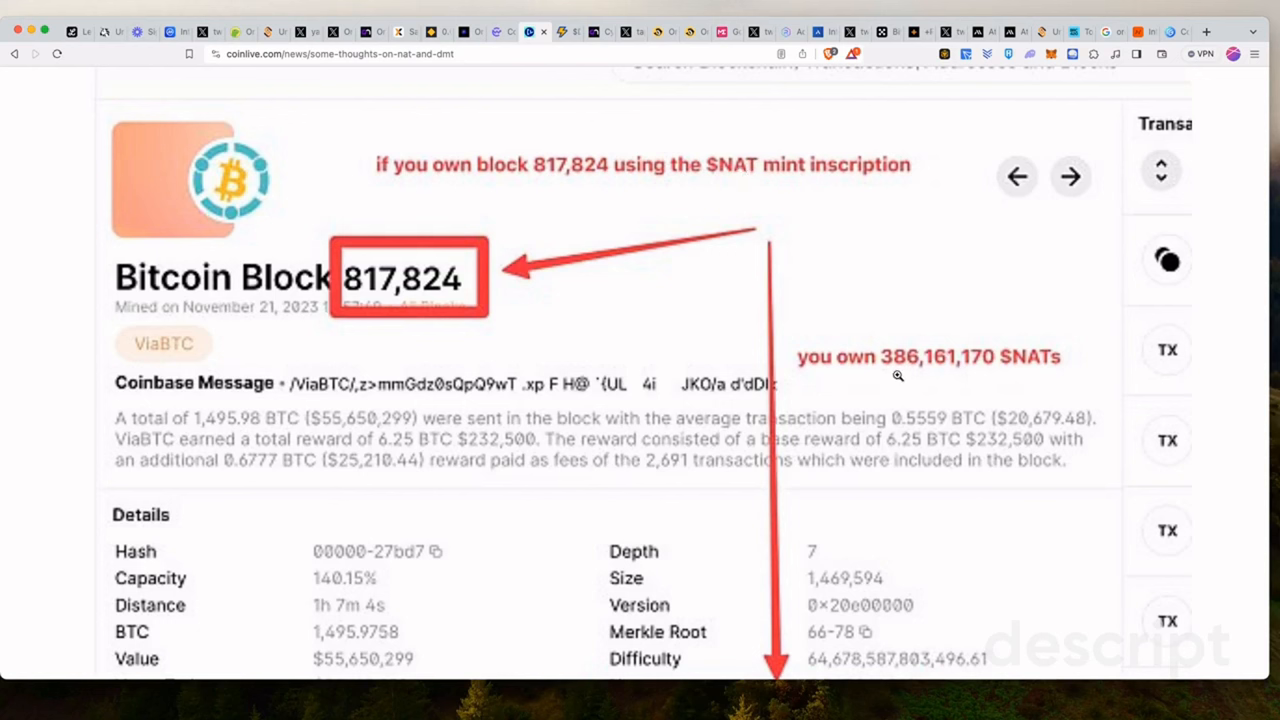
pyautogui.scroll(-3)
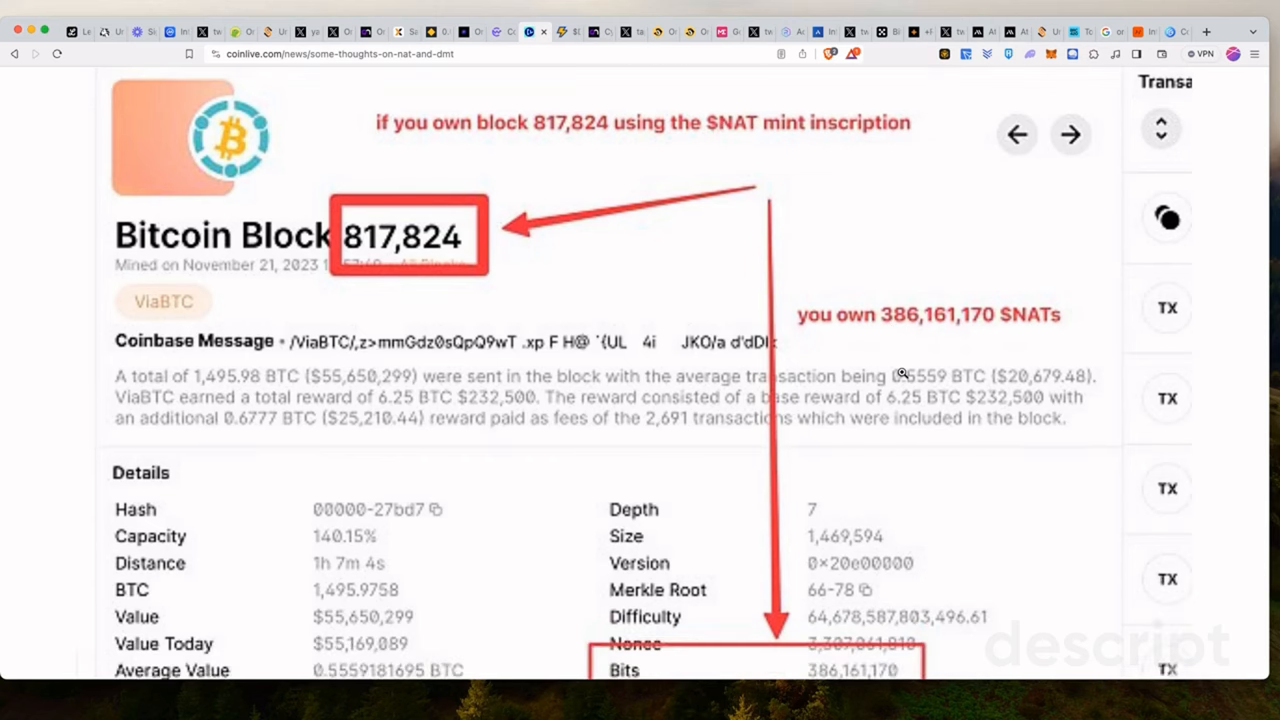
pyautogui.scroll(-3)
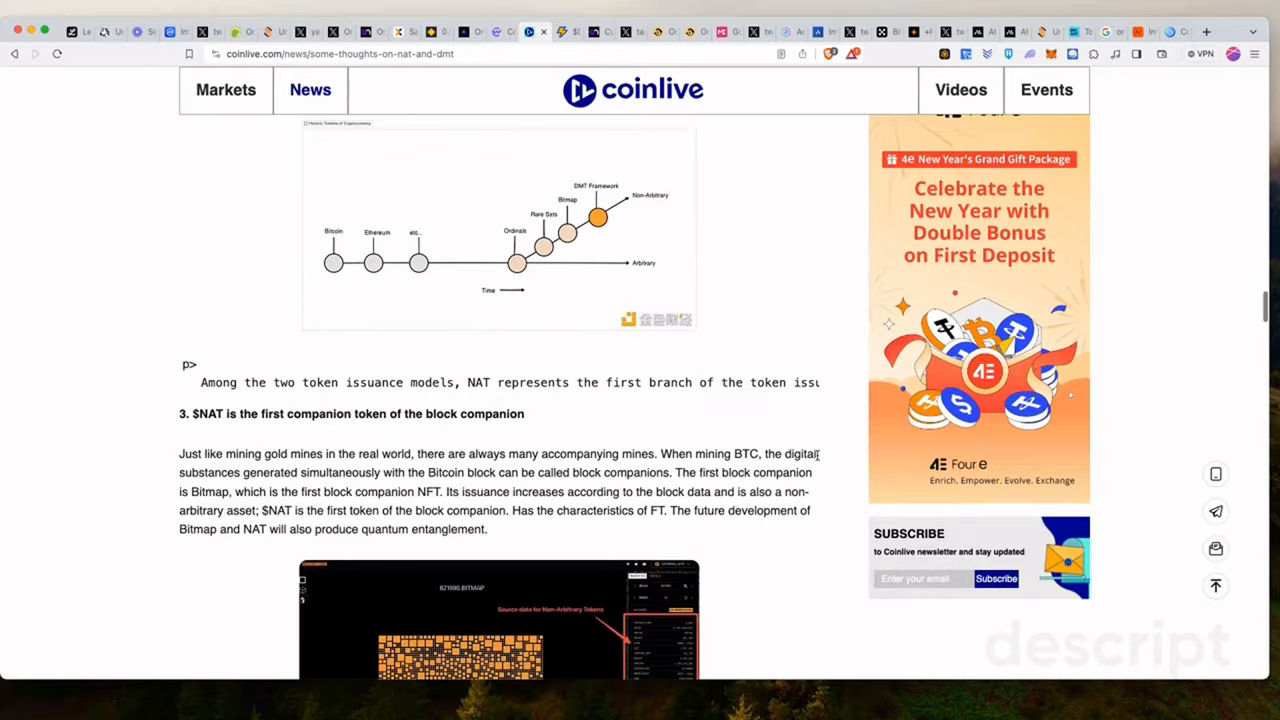
# Scroll on to the section calling $NAT the universal token of the DMT digital world
pyautogui.scroll(-3)
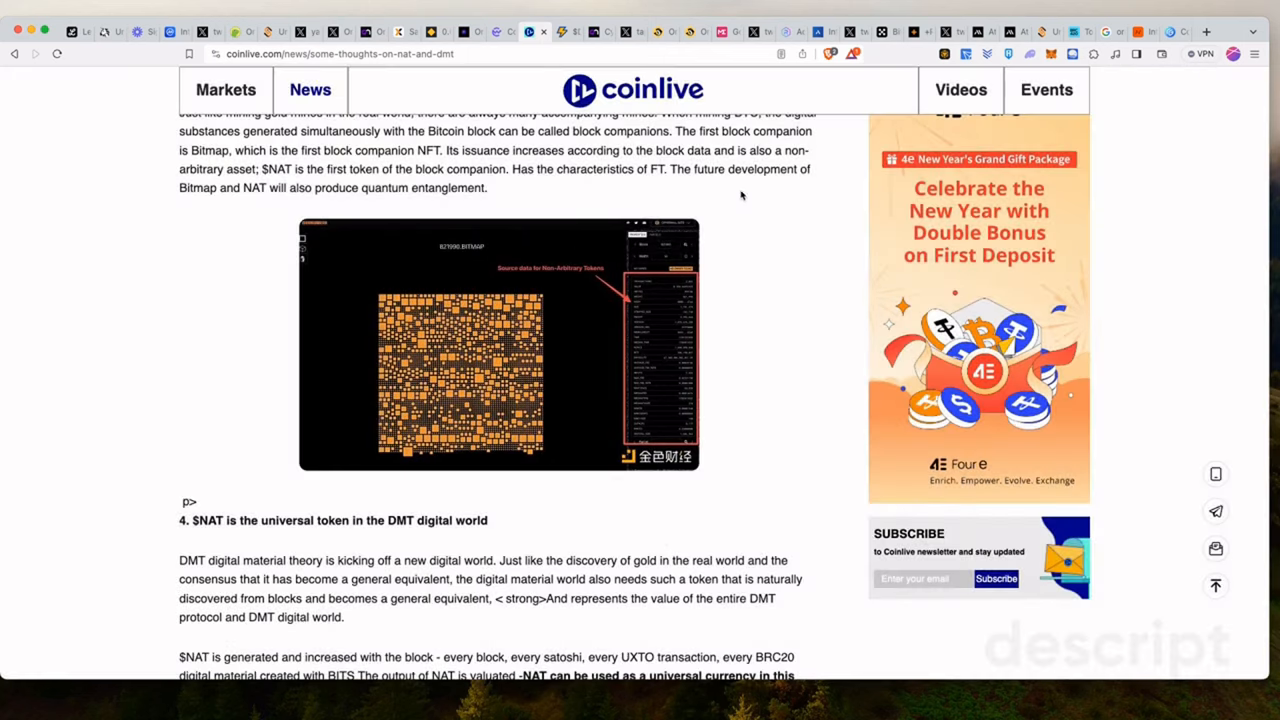
pyautogui.moveTo(820, 390)
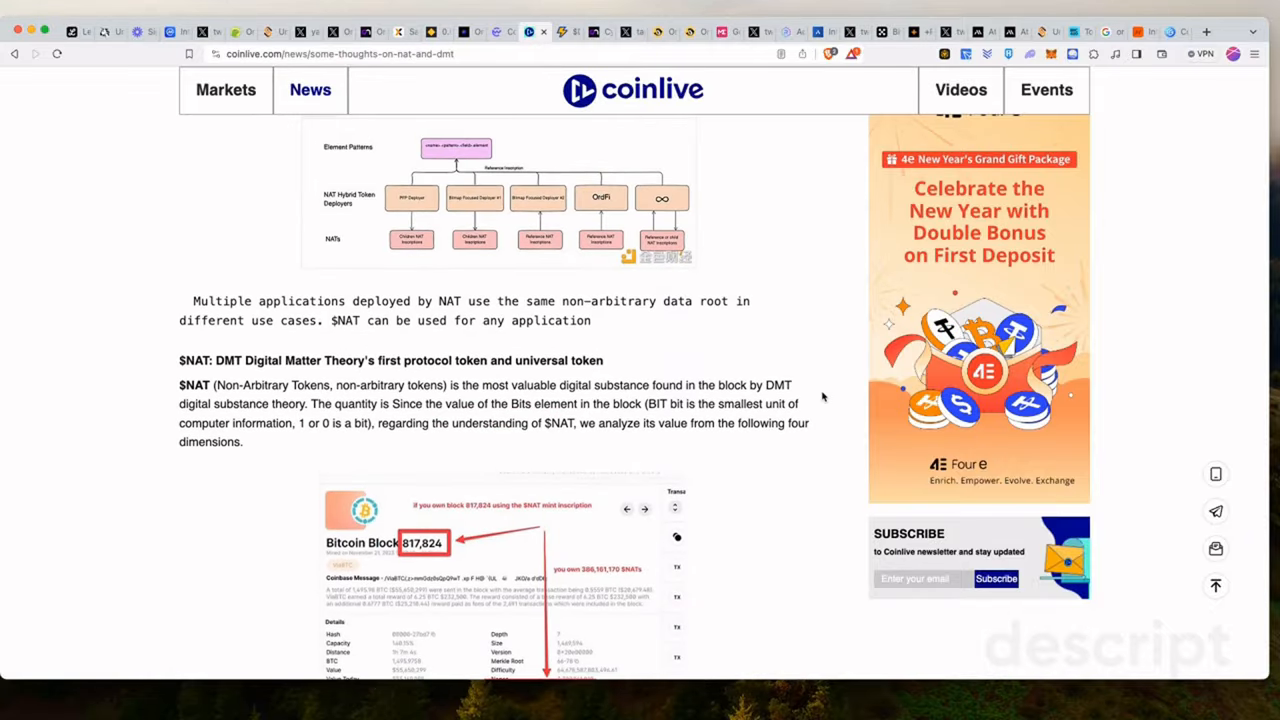
pyautogui.moveTo(782, 639)
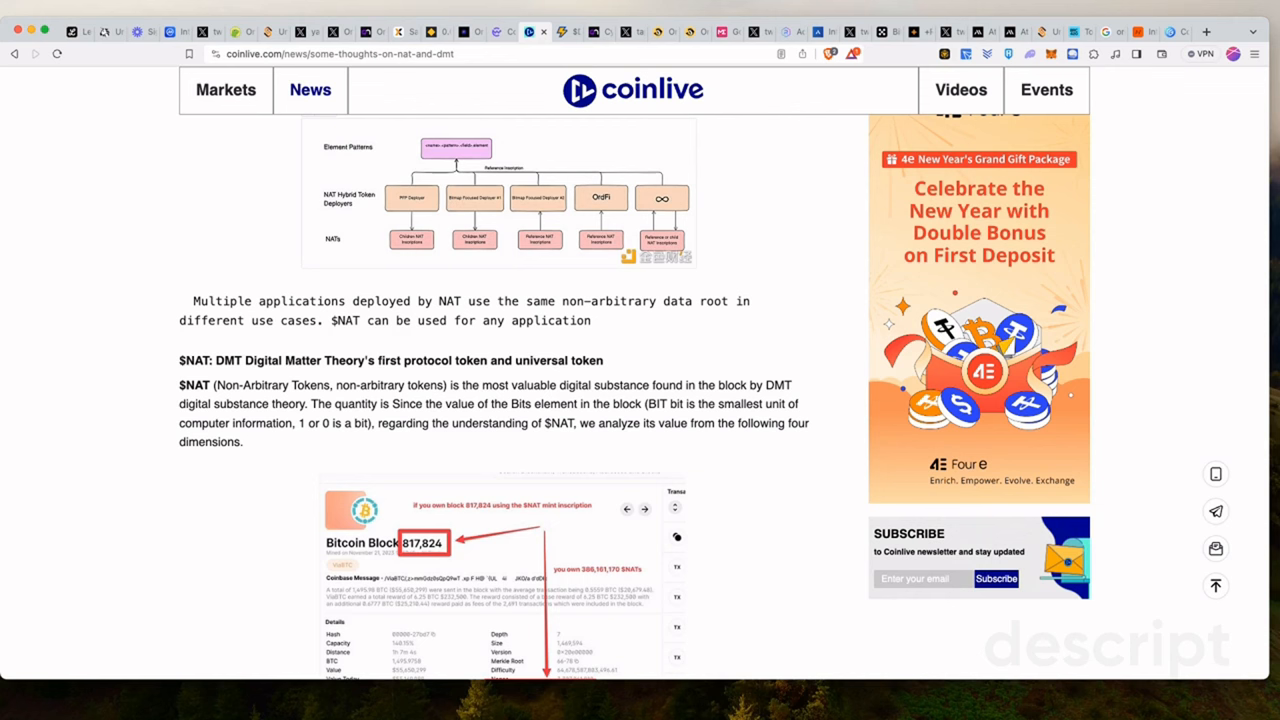
pyautogui.moveTo(766, 241)
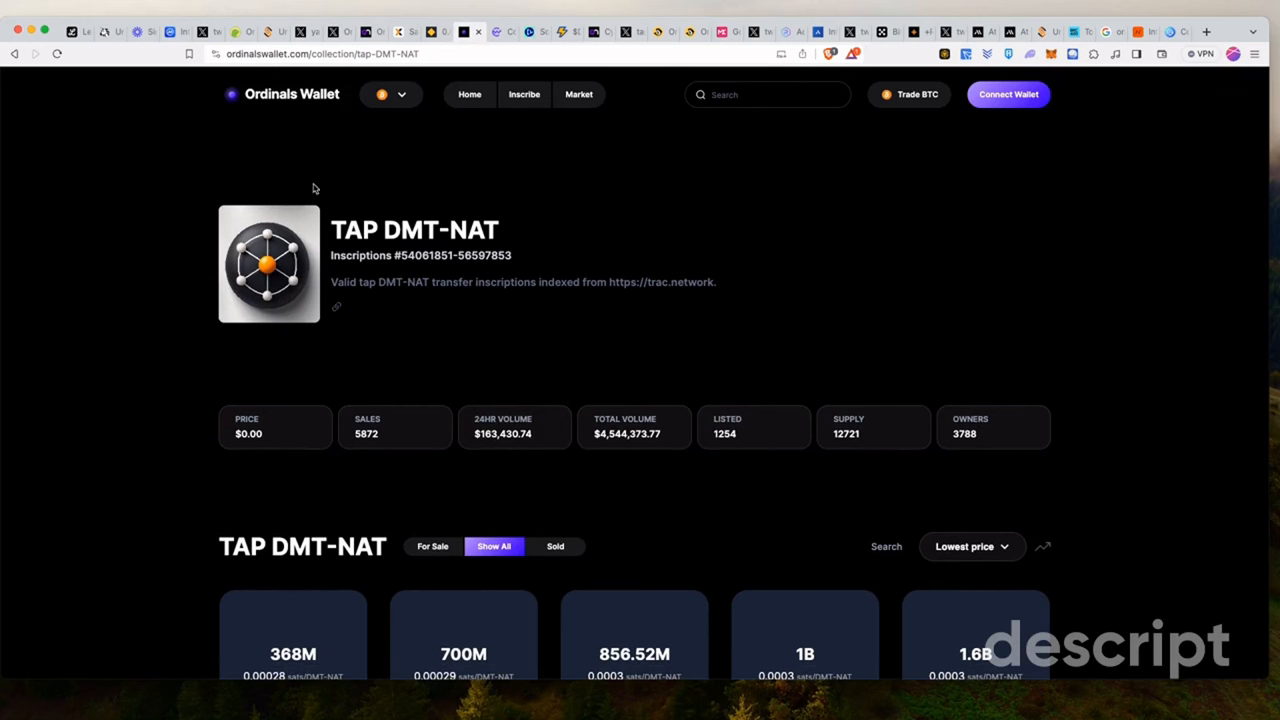
pyautogui.moveTo(647, 282)
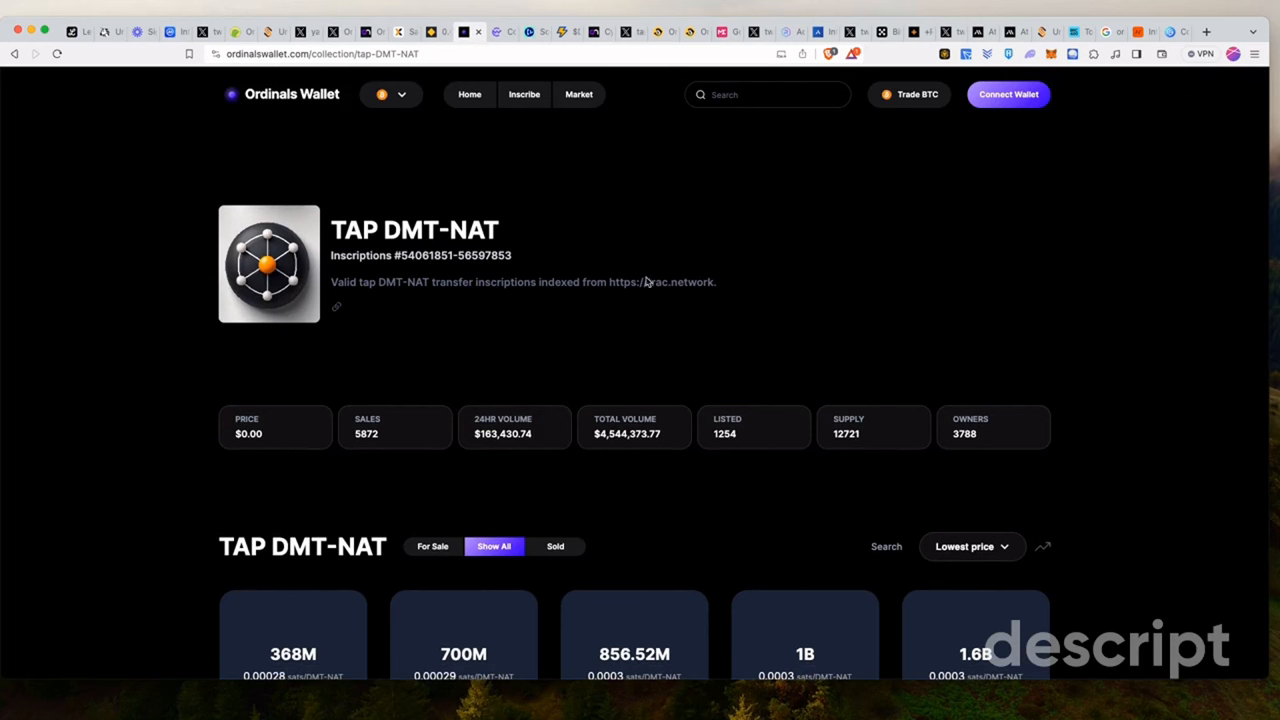
pyautogui.moveTo(662, 314)
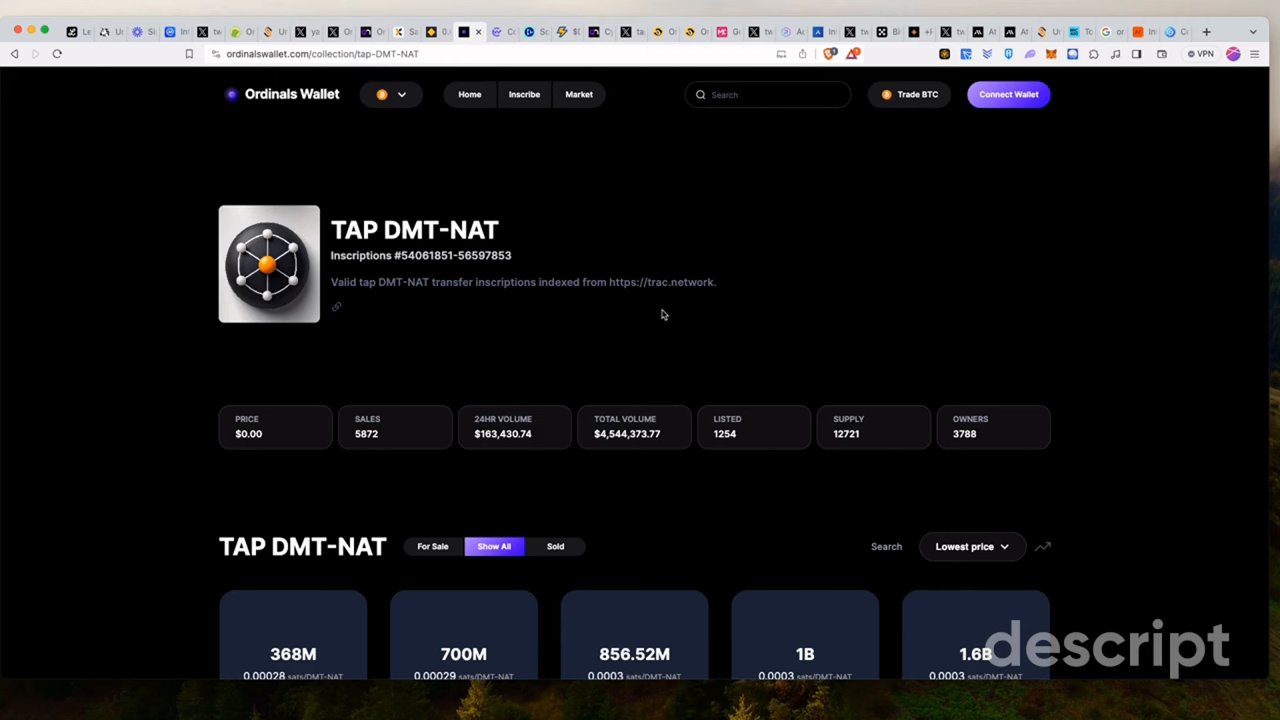
# Scroll through the TAP DMT-NAT listings priced in sats per DMT-NAT
pyautogui.scroll(-3)
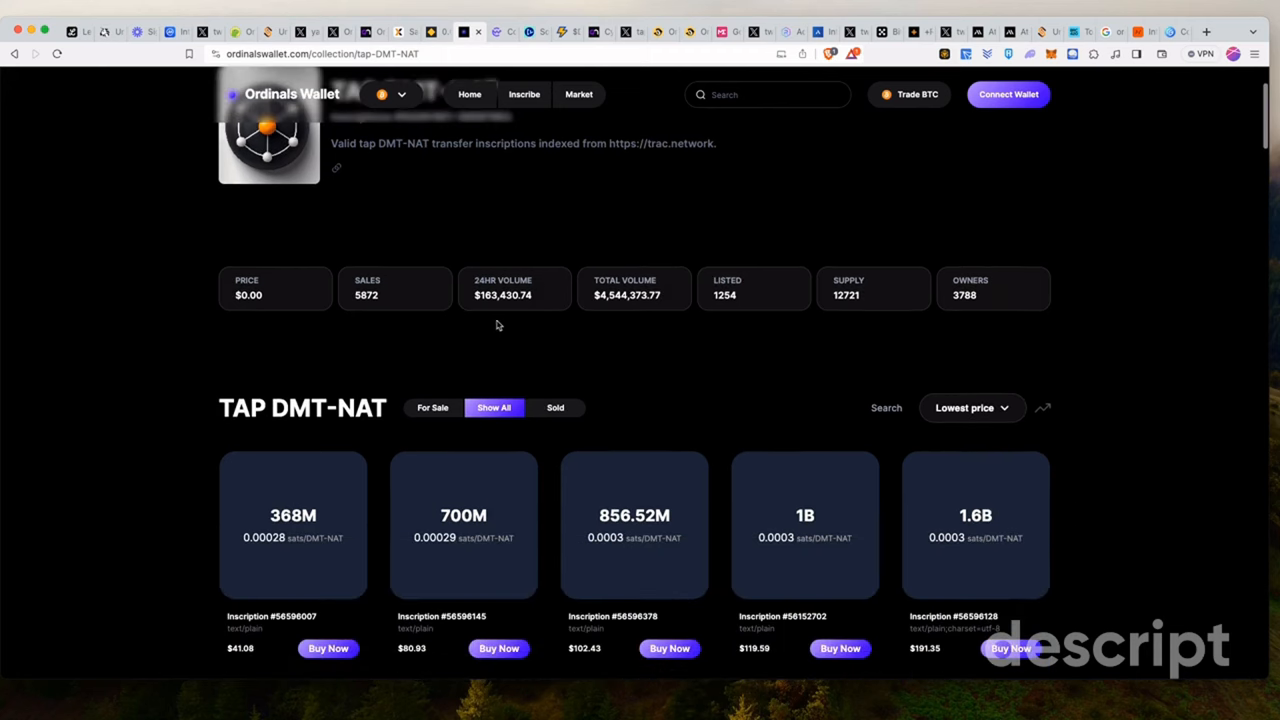
pyautogui.scroll(-3)
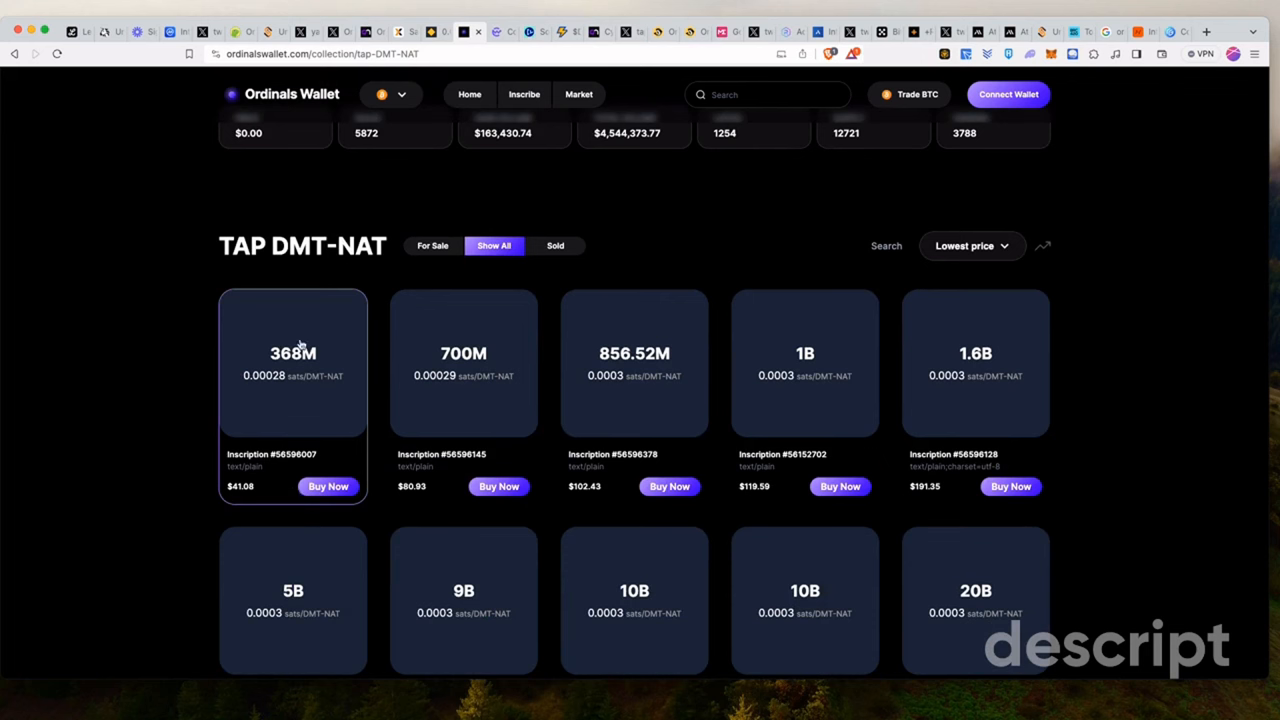
pyautogui.moveTo(370, 380)
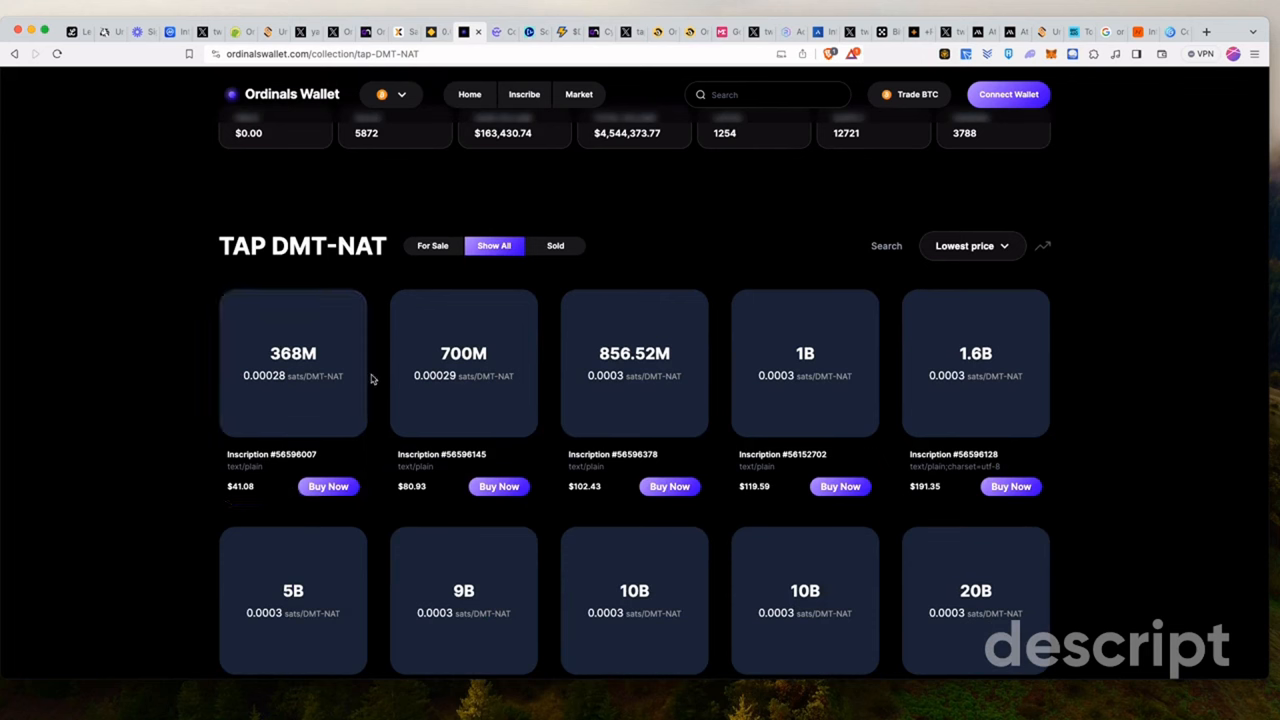
pyautogui.moveTo(435, 402)
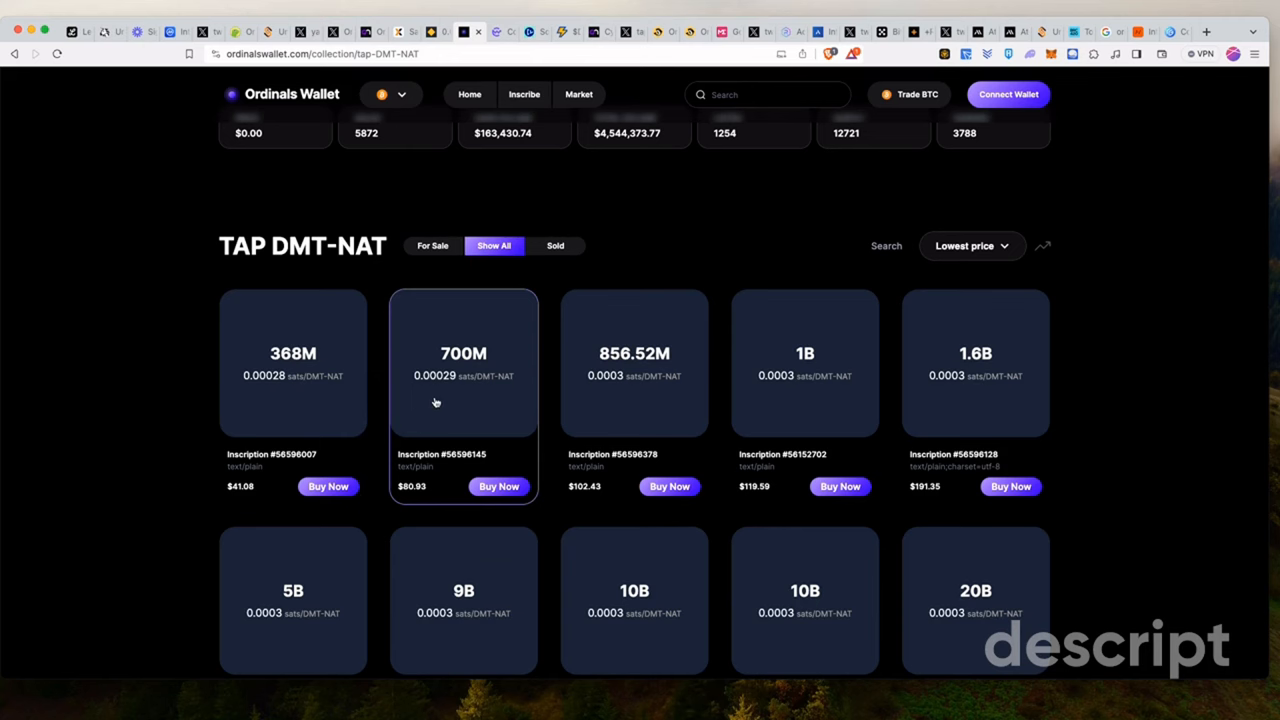
pyautogui.moveTo(866, 404)
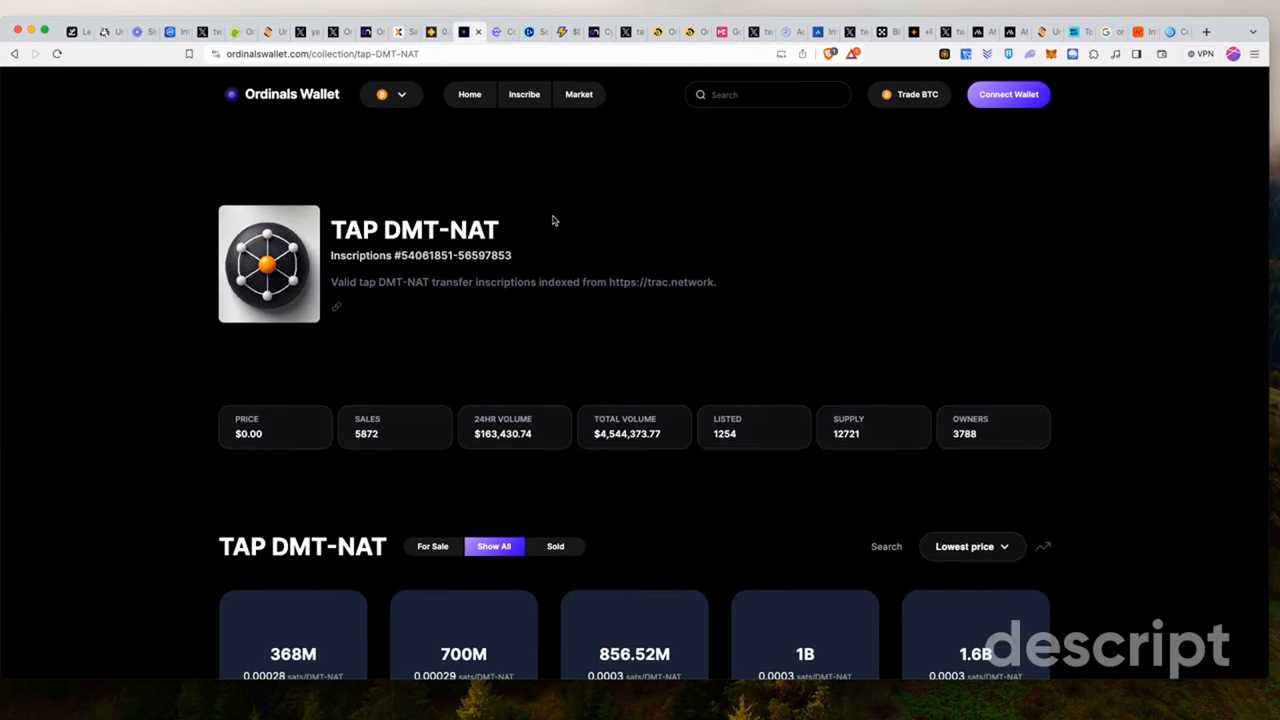
pyautogui.moveTo(464, 79)
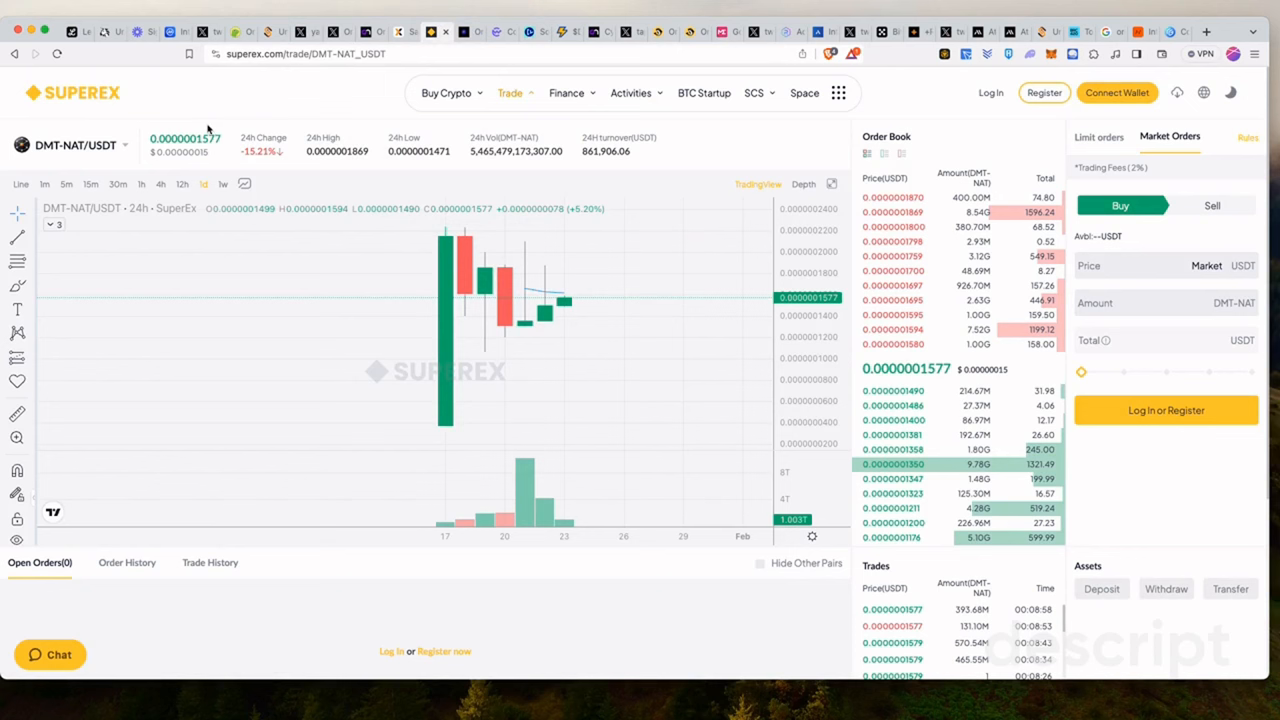
pyautogui.moveTo(297, 152)
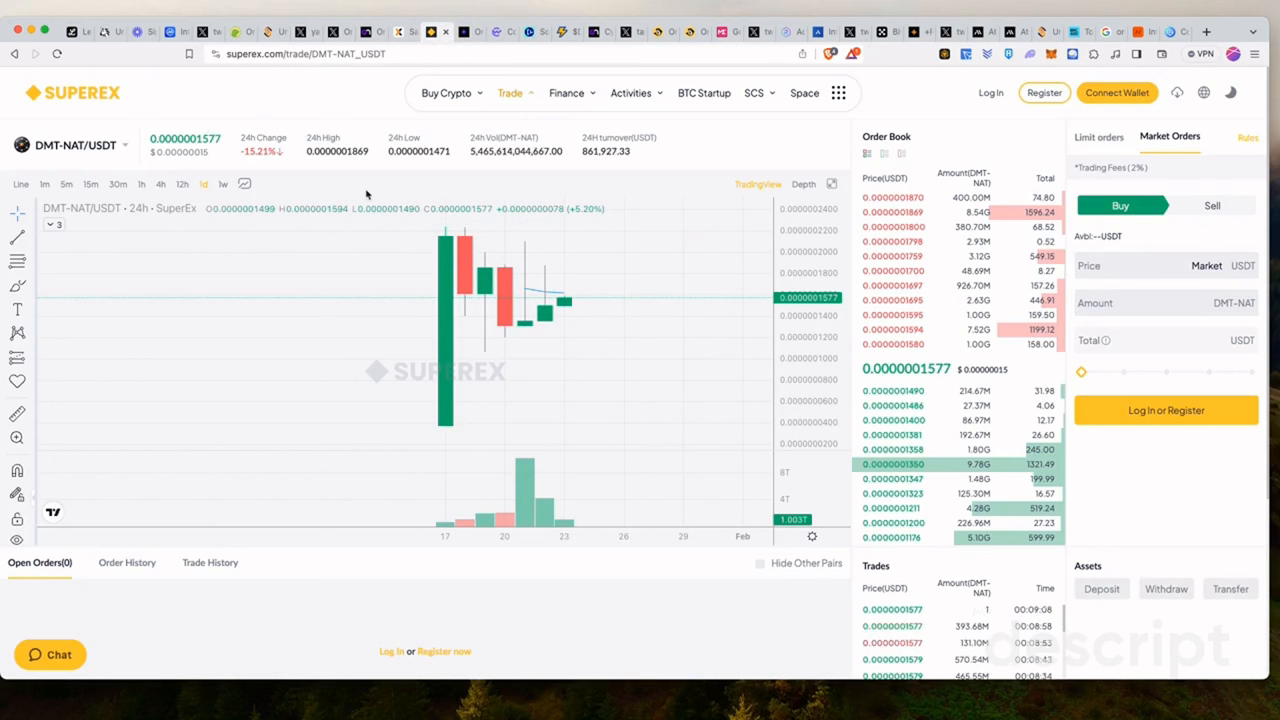
pyautogui.moveTo(426, 342)
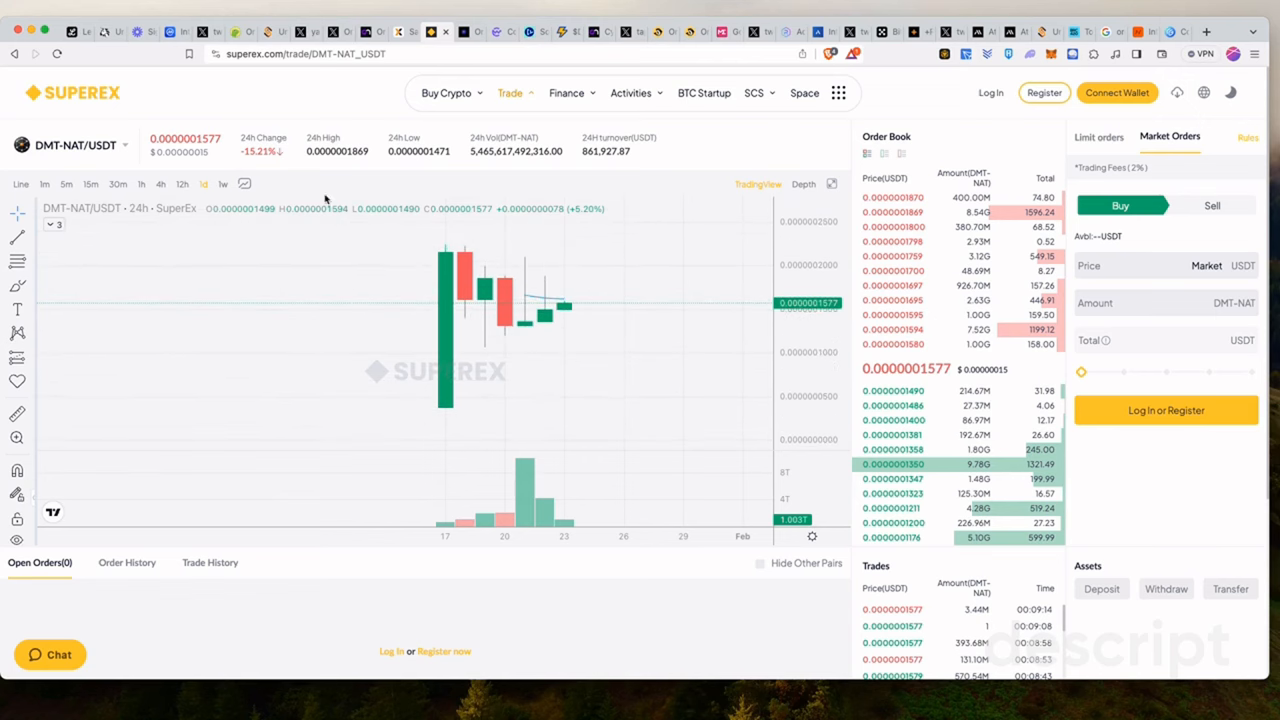
# Leave the DMT-NAT/USDT trading page for the SuperEx home page
pyautogui.click(75, 145)
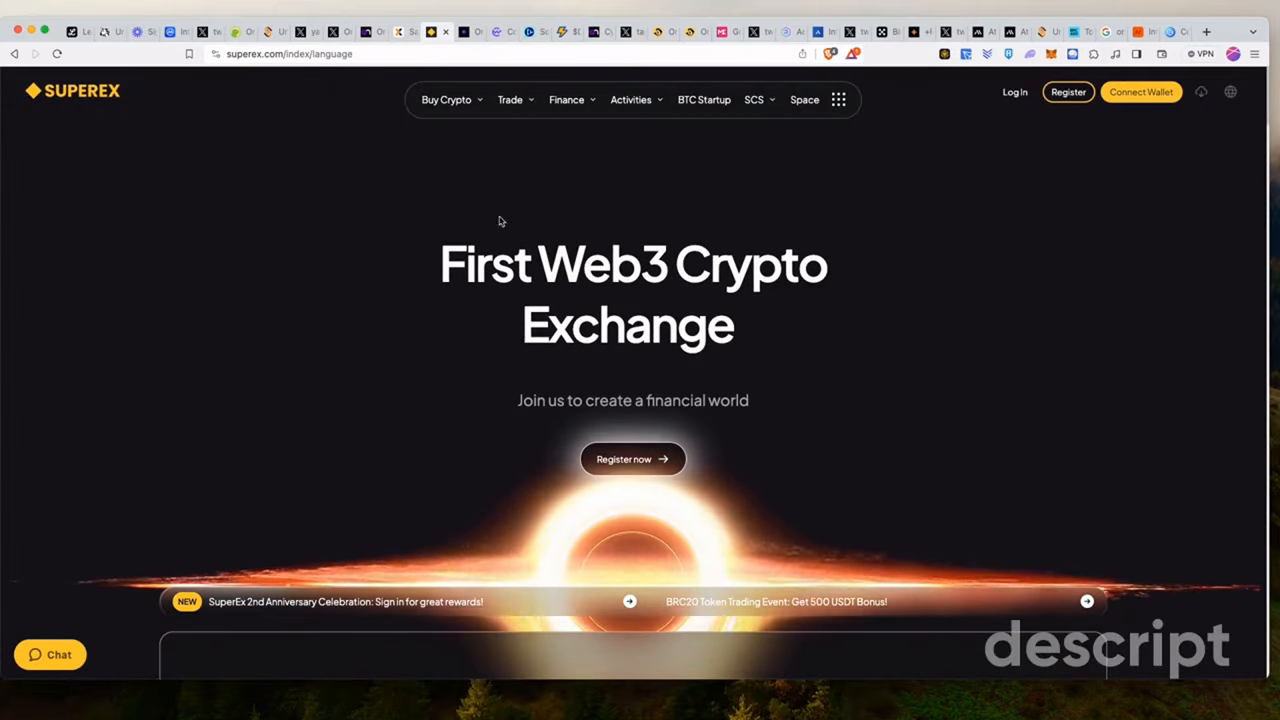
# Switch to the CoinW tab with its zero-fee DOGE/USDT home page
pyautogui.click(497, 32)
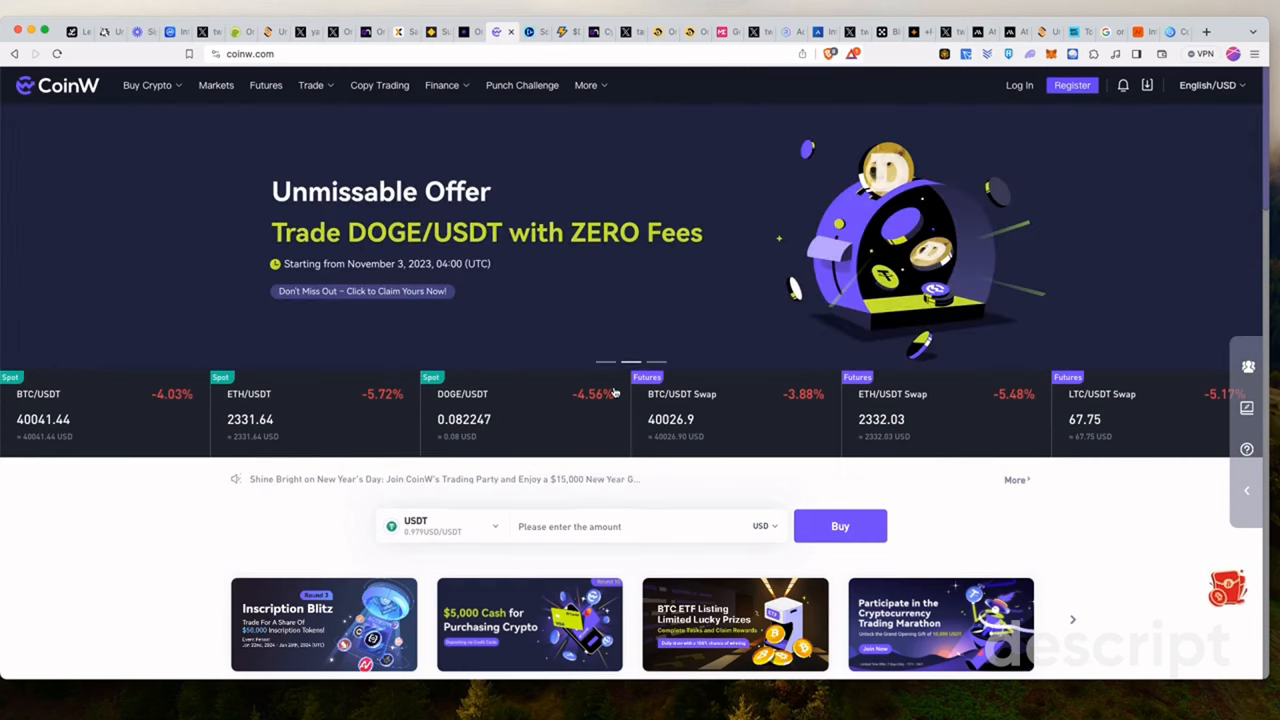
# Browse CoinW's spot pair list of BTC, ETH, DOGE, CWT, SHIB and TRX, then return to SuperEx
pyautogui.scroll(-3)
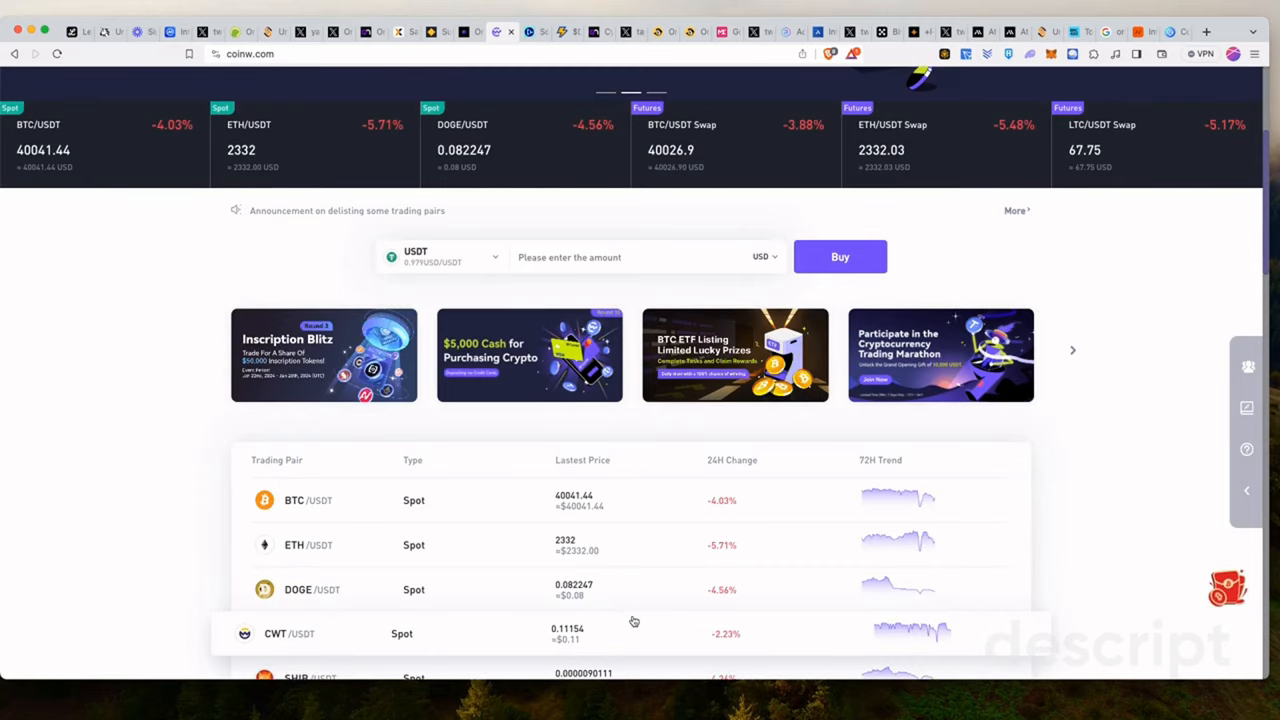
pyautogui.scroll(3)
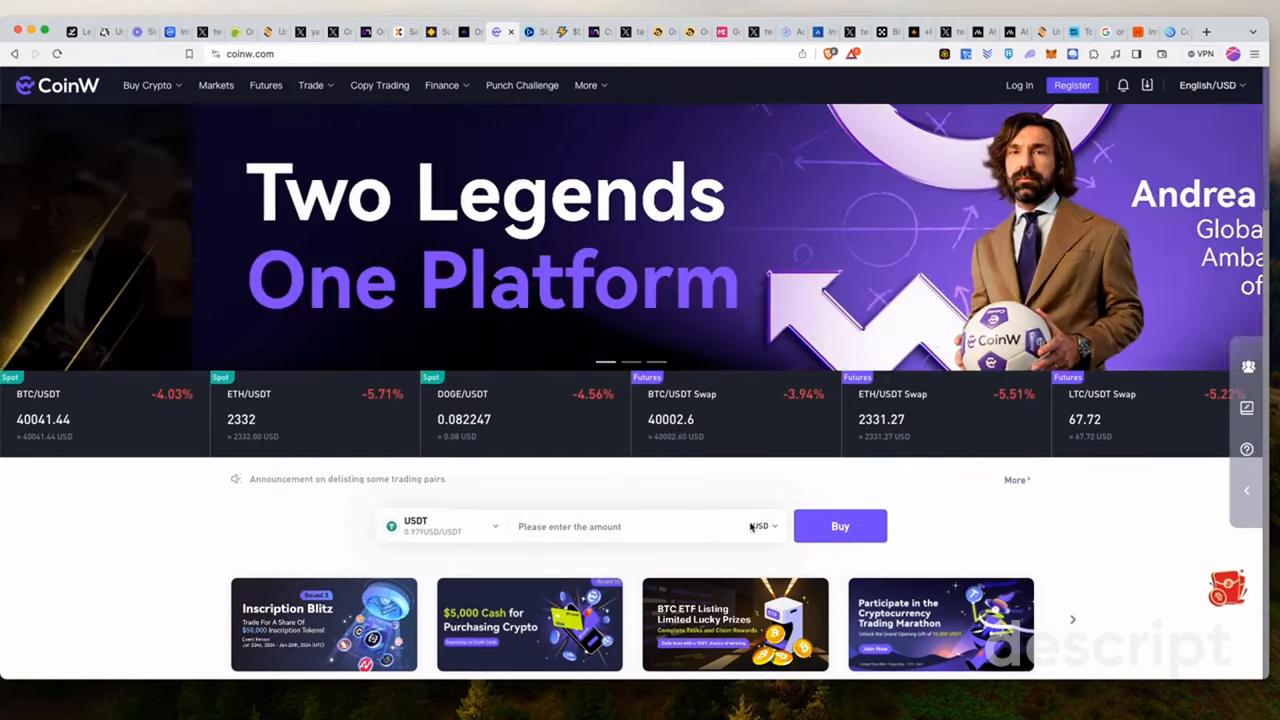
pyautogui.scroll(-3)
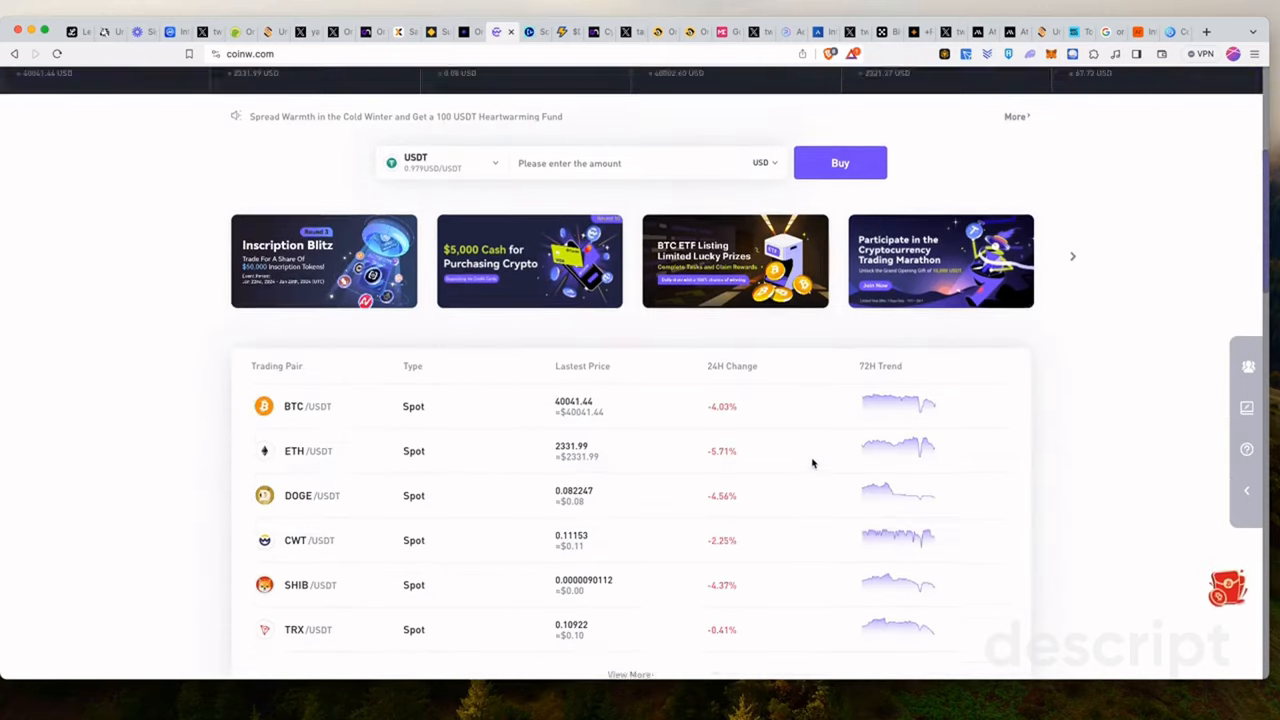
pyautogui.scroll(-3)
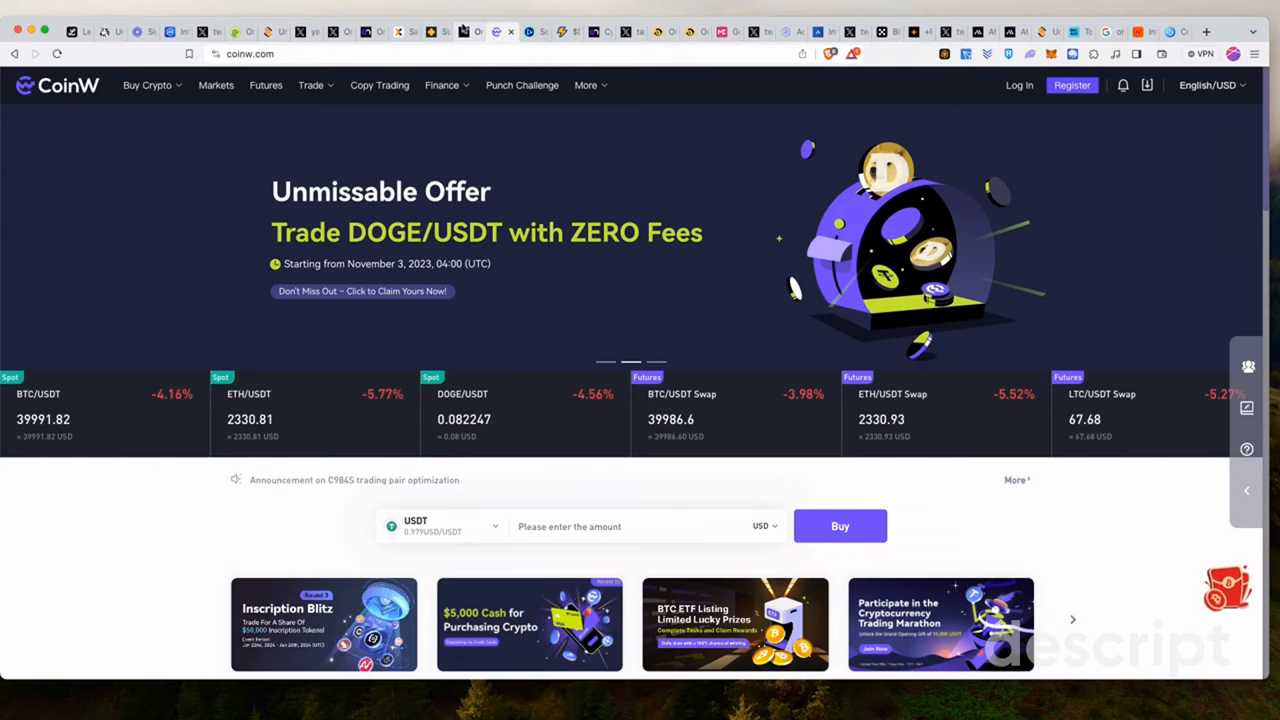
pyautogui.click(445, 32)
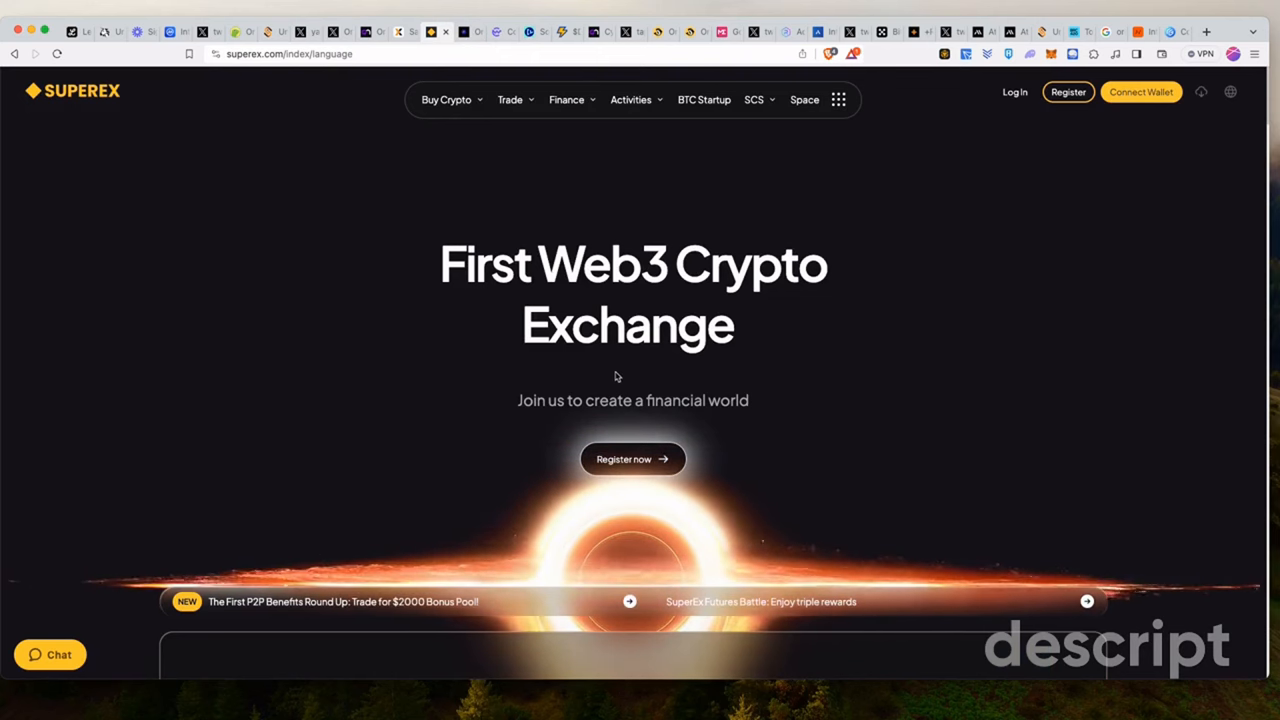
# Look down the SuperEx home page, return to its top and peek at the features grid menu
pyautogui.scroll(-3)
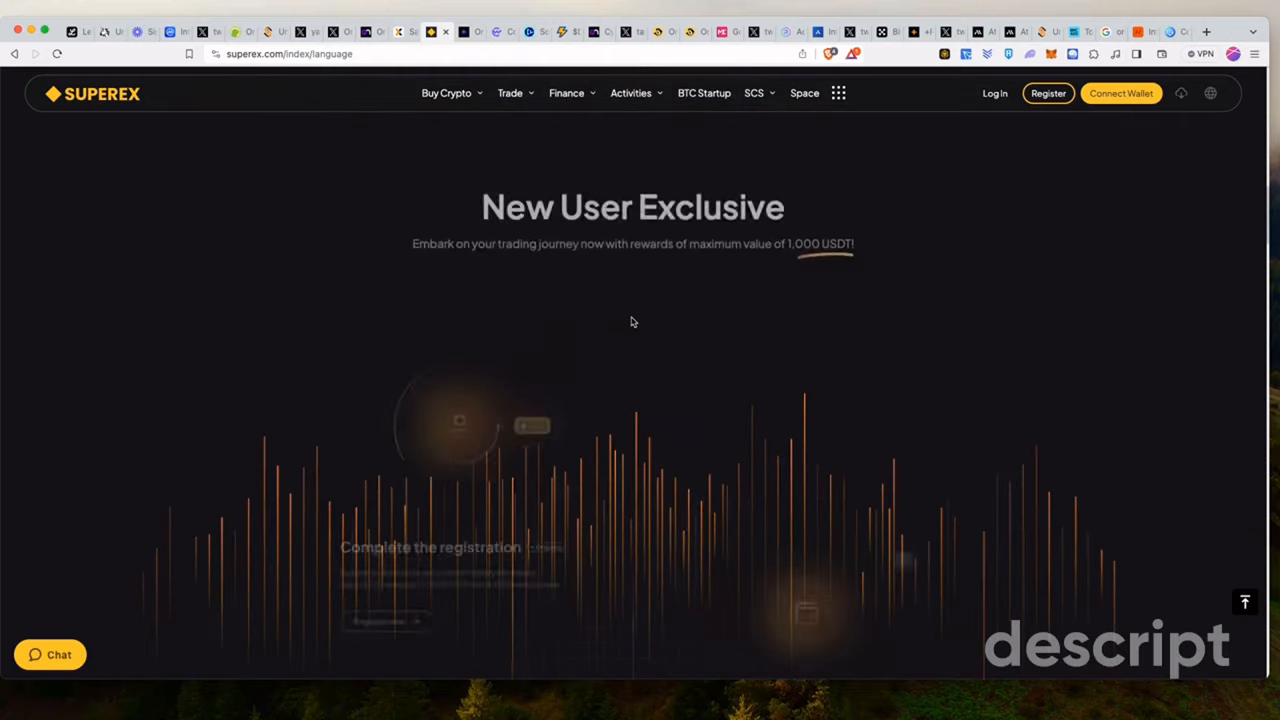
pyautogui.scroll(-3)
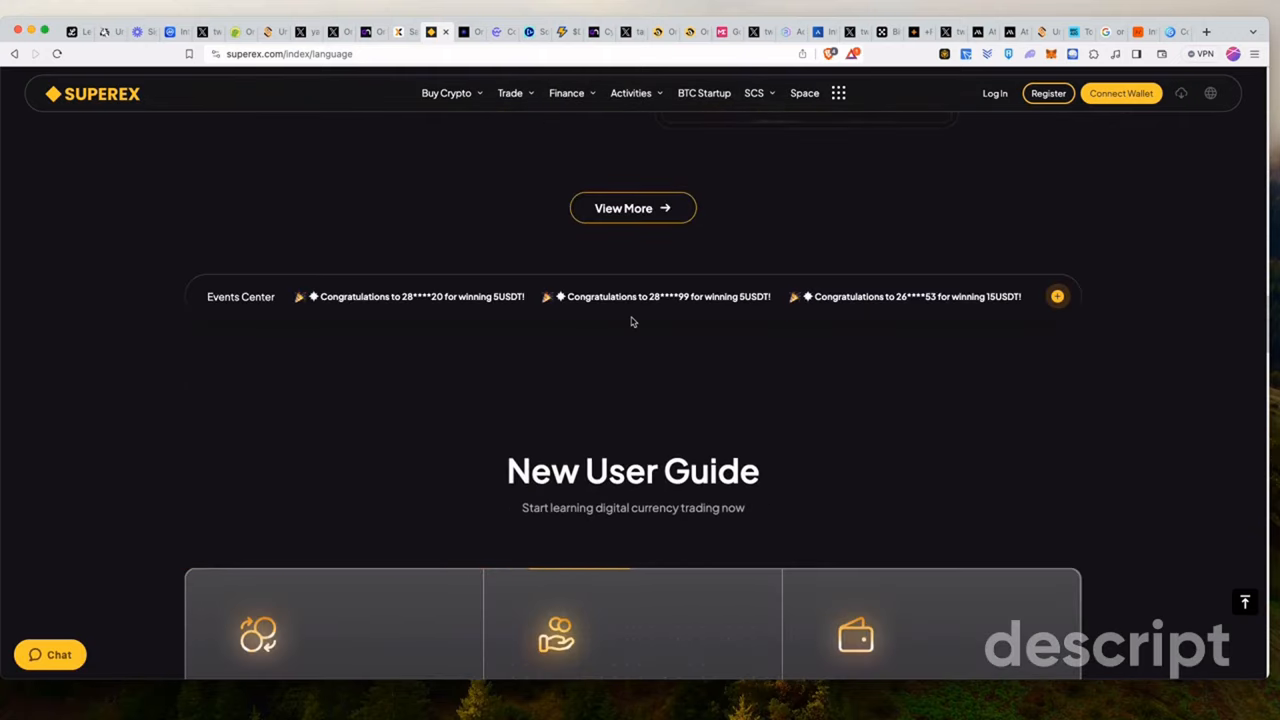
pyautogui.click(631, 93)
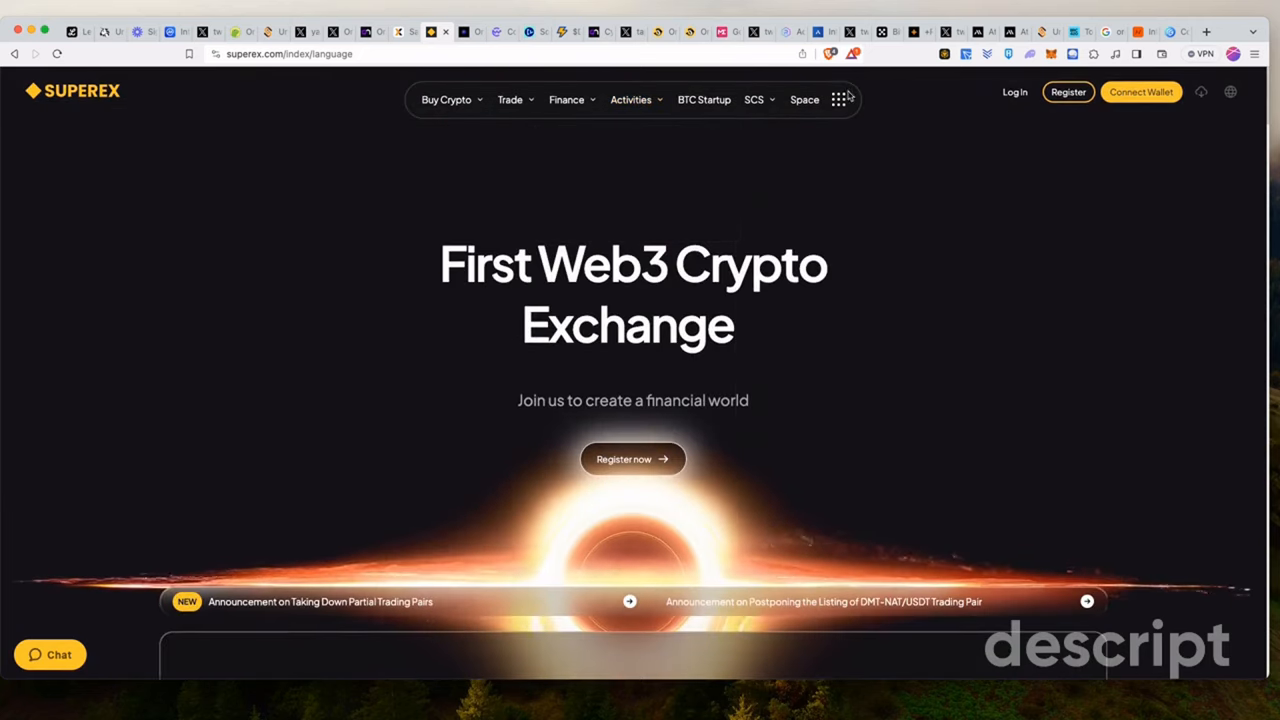
pyautogui.click(838, 99)
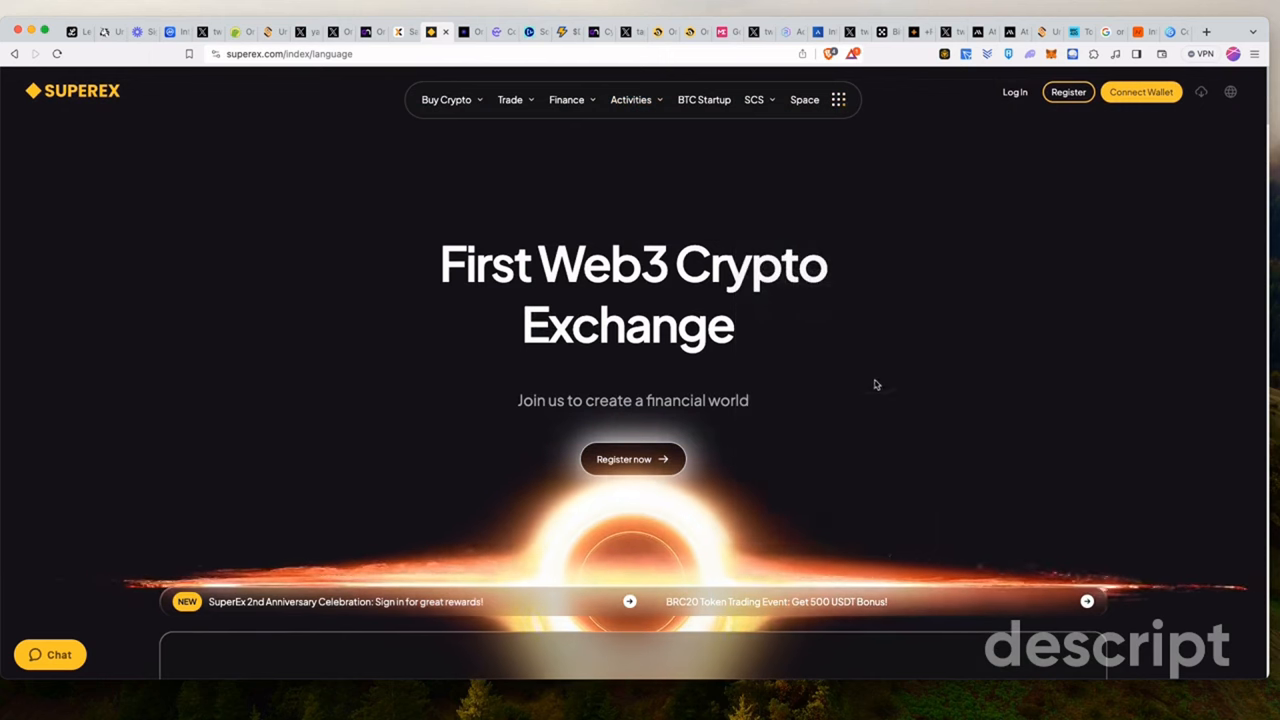
pyautogui.click(838, 99)
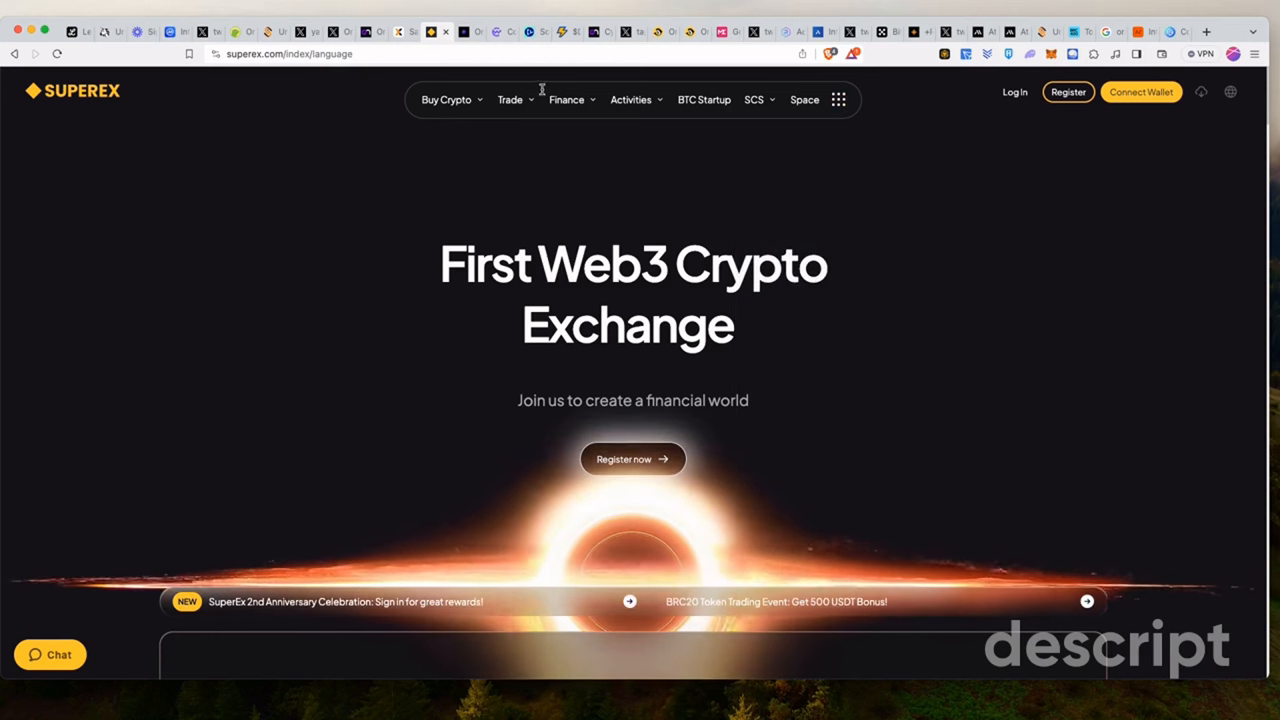
# Browse the Trade, SCS and full-features menus in the top navigation
pyautogui.click(509, 99)
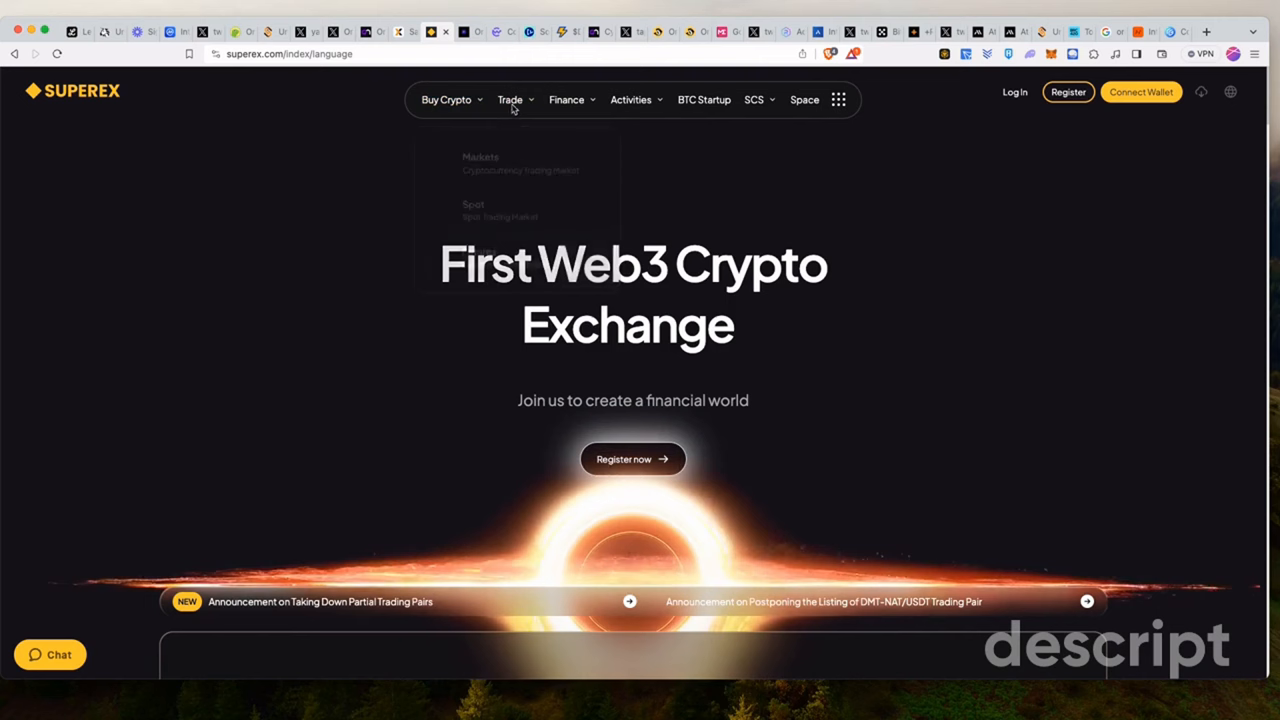
pyautogui.click(510, 99)
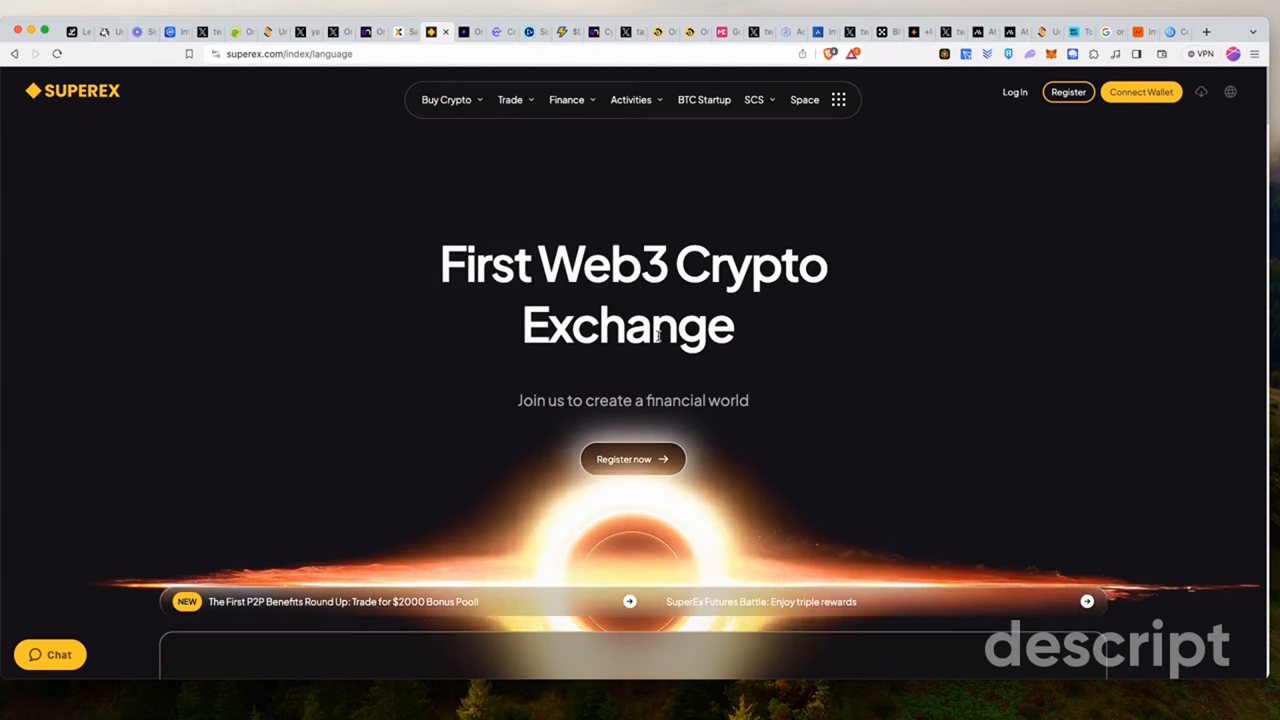
pyautogui.click(754, 99)
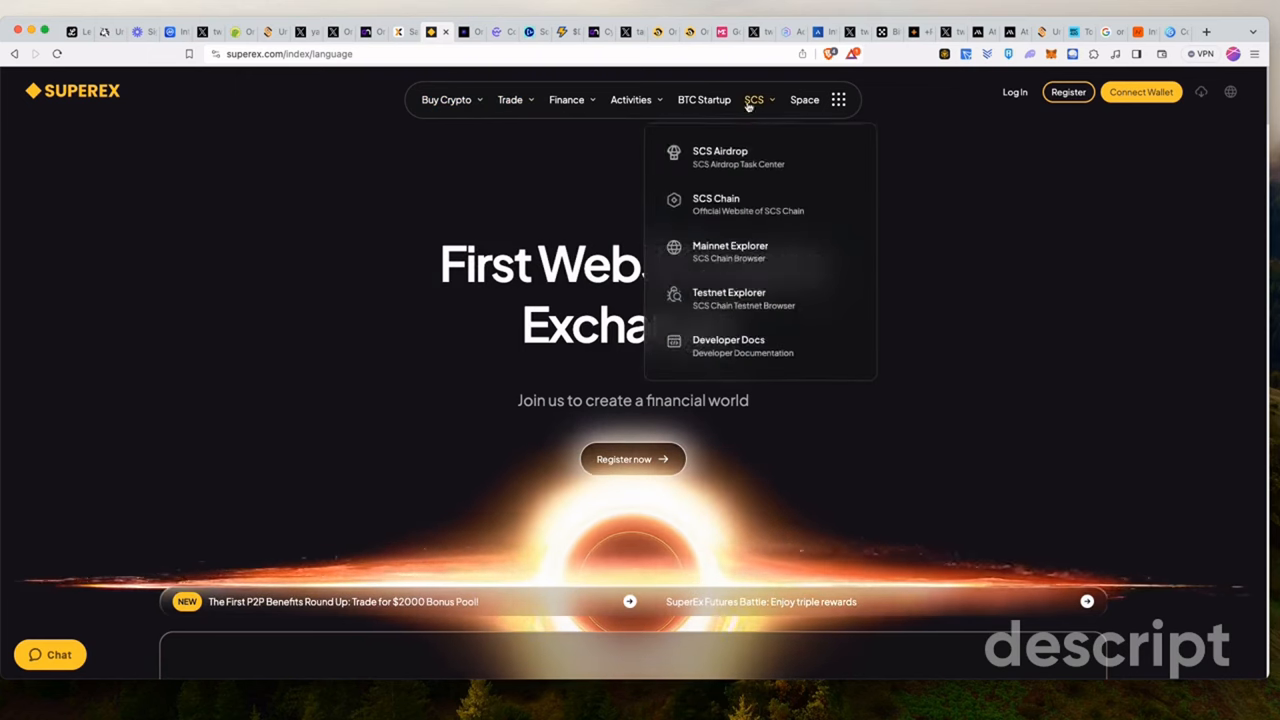
pyautogui.scroll(-3)
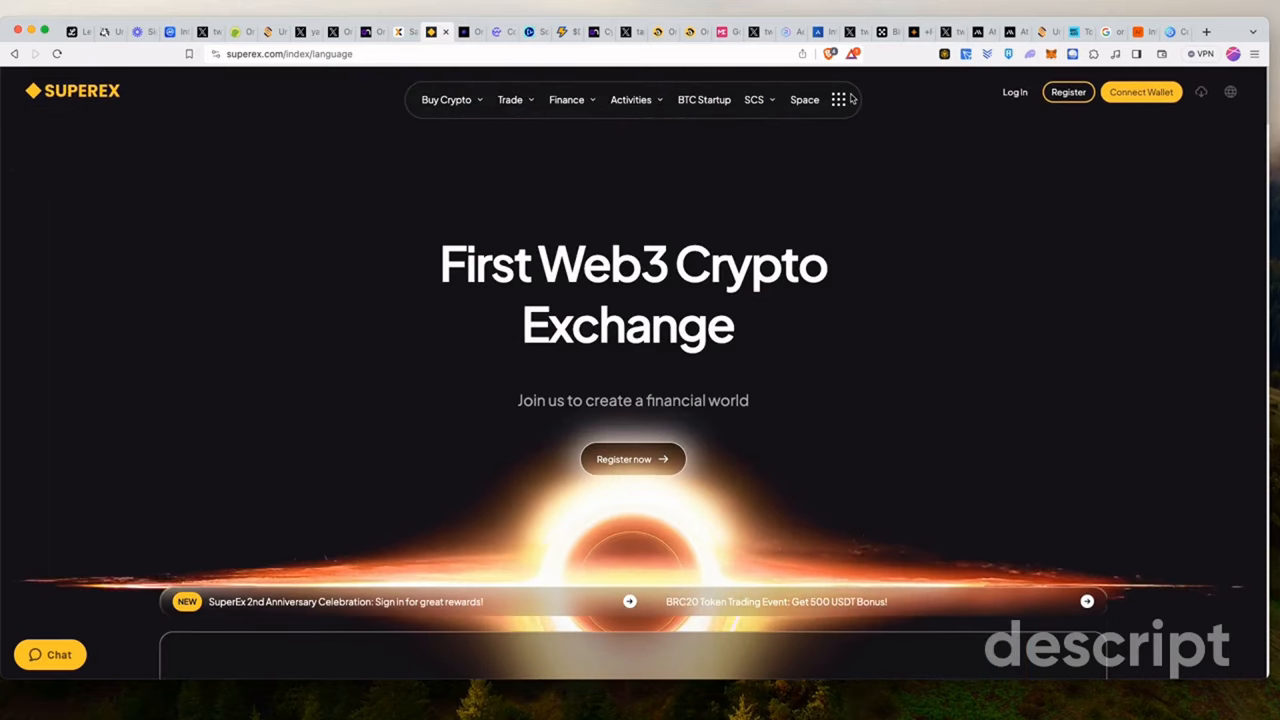
pyautogui.click(838, 99)
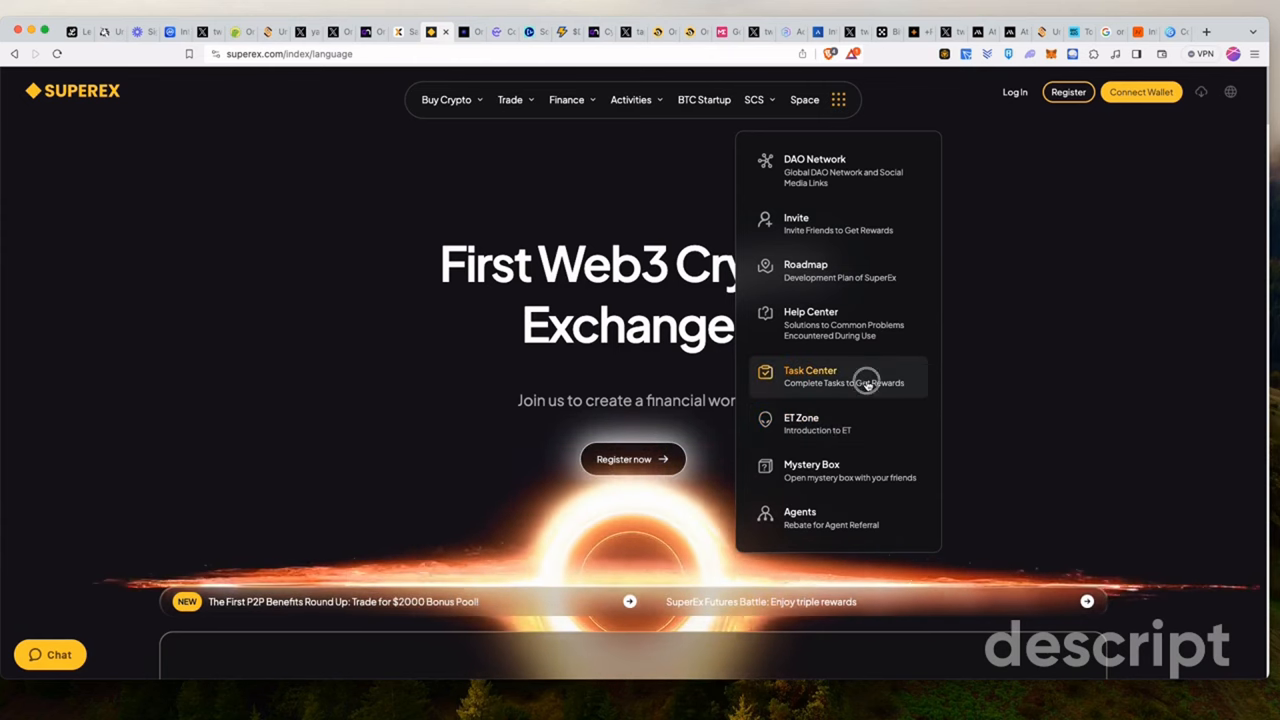
# Visit the Task Center, the Finance > Earn page, then the SCS Airdrop task page
pyautogui.click(810, 376)
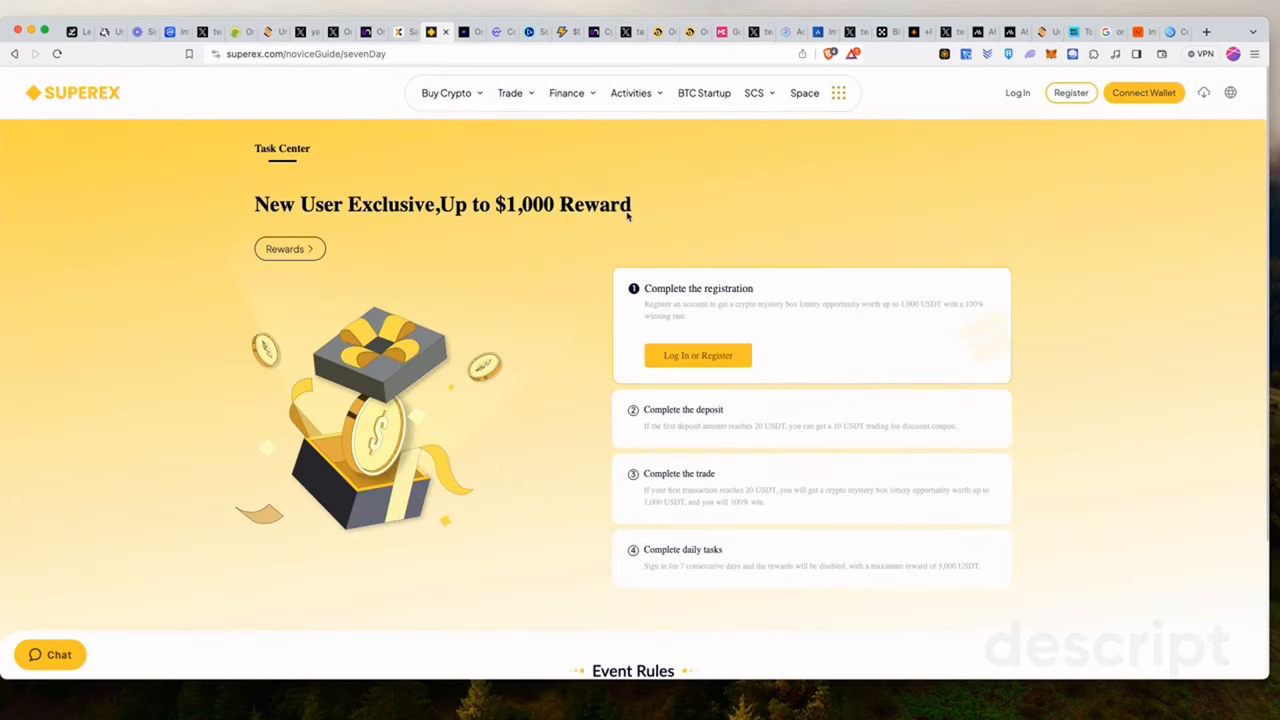
pyautogui.scroll(-3)
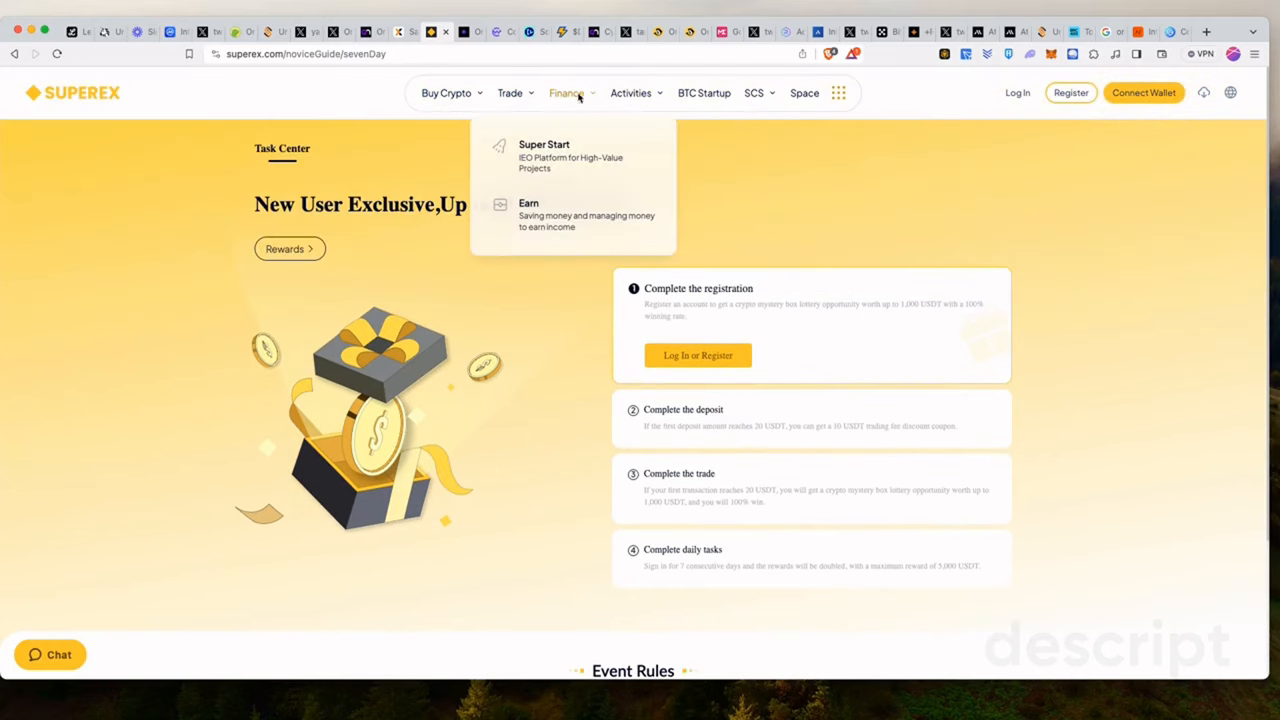
pyautogui.moveTo(509, 92)
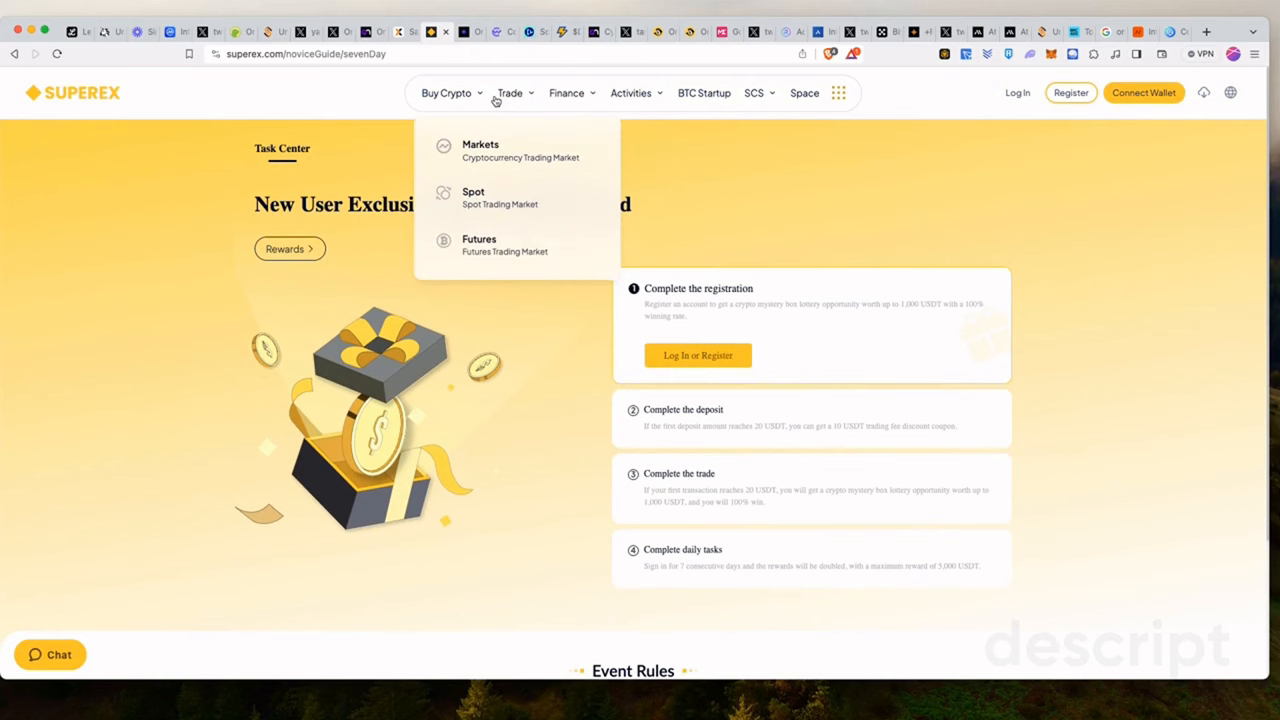
pyautogui.click(566, 92)
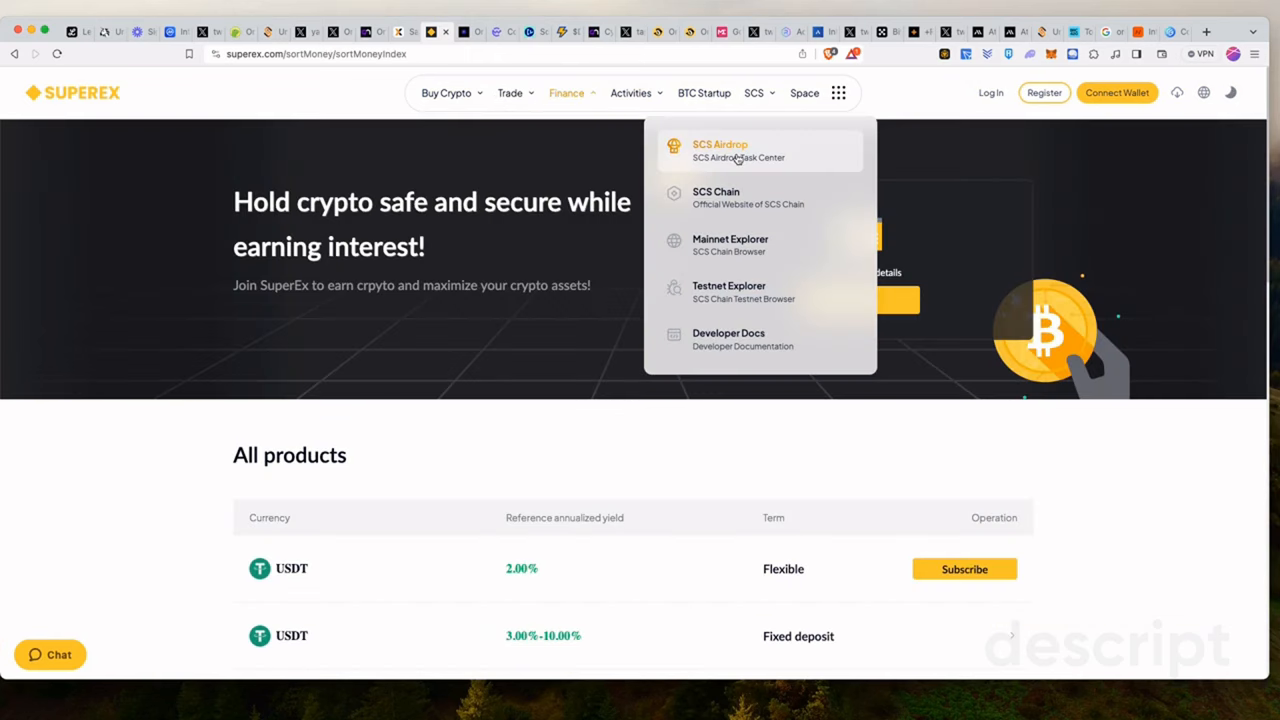
pyautogui.click(720, 150)
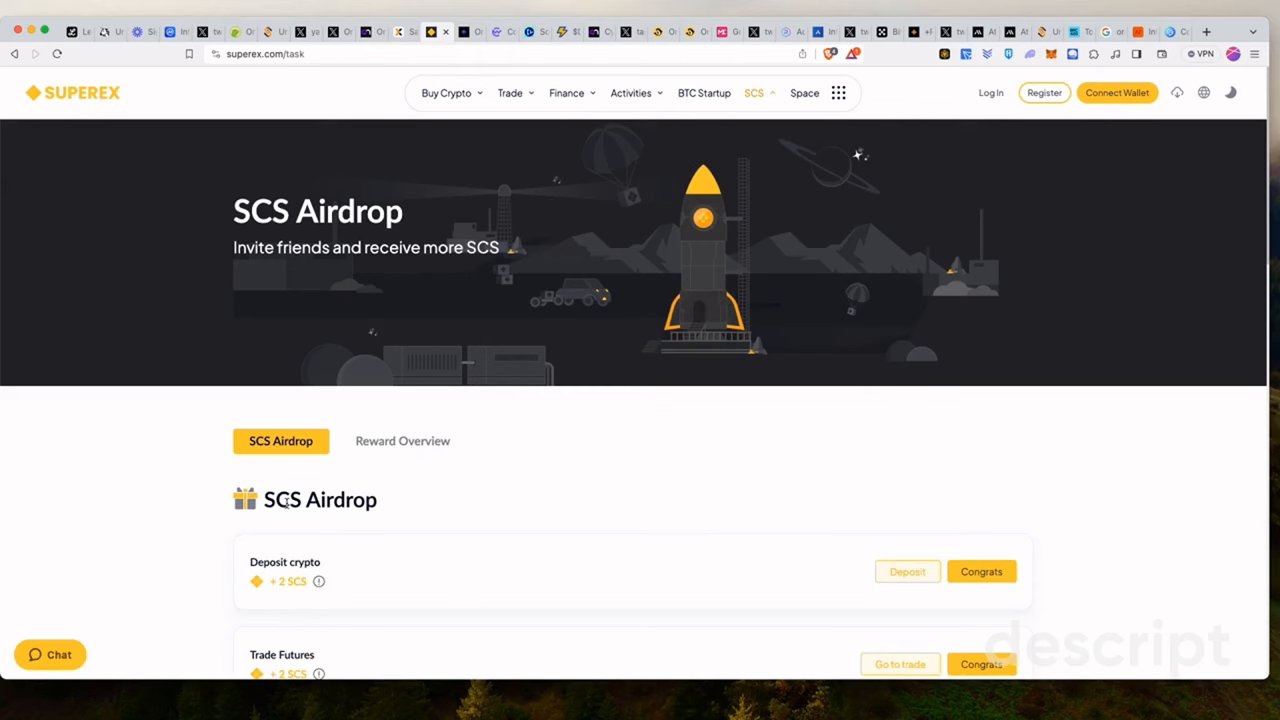
# Scroll through the SCS Airdrop tasks and on to the Markets pair list
pyautogui.scroll(-3)
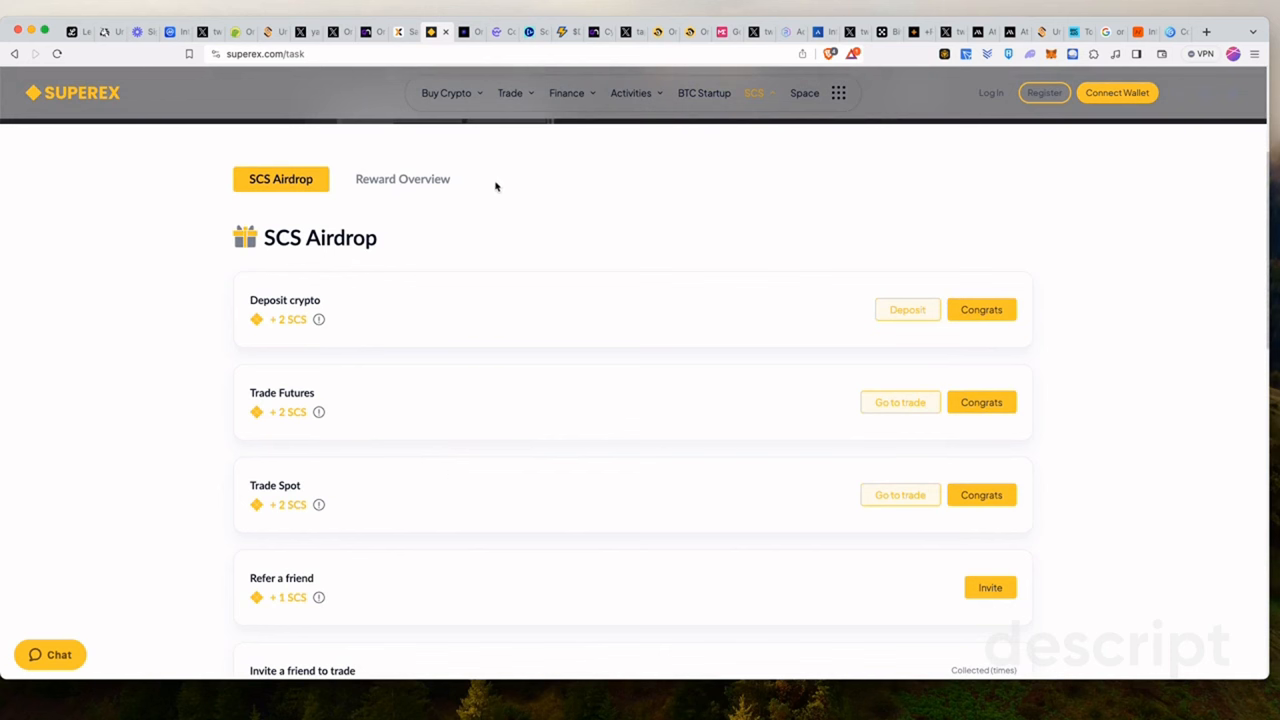
pyautogui.moveTo(613, 350)
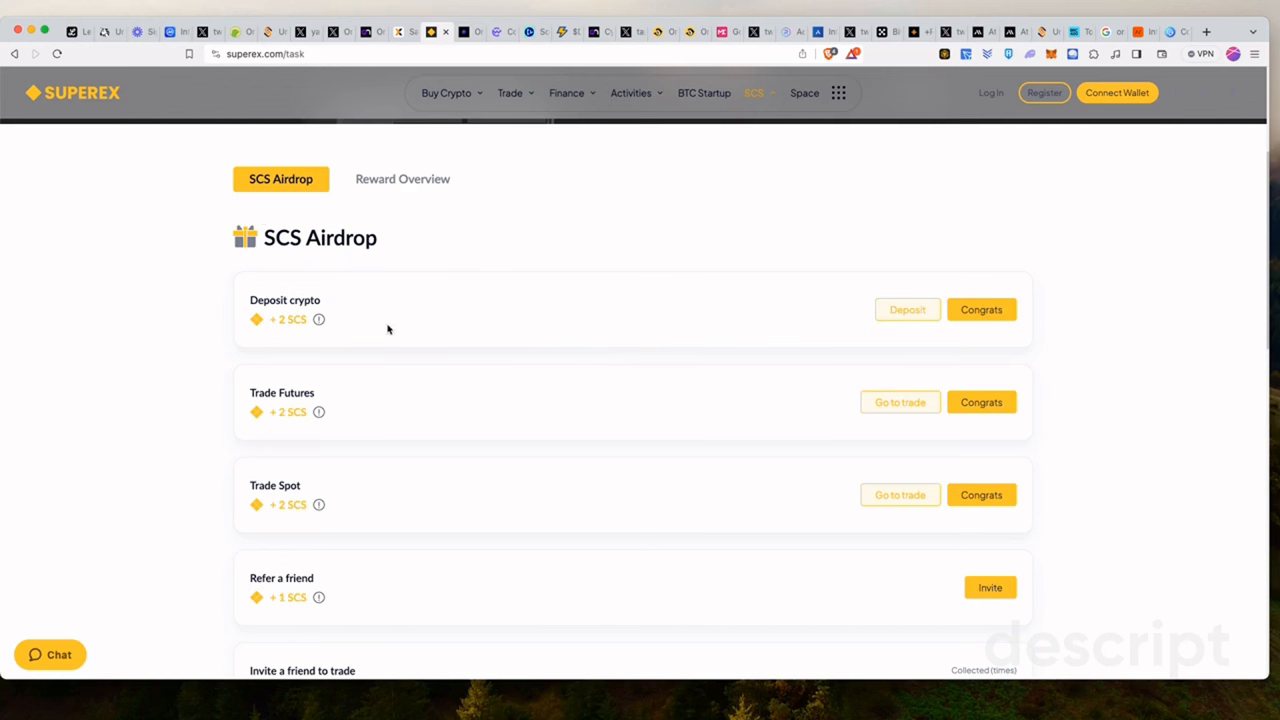
pyautogui.moveTo(355, 343)
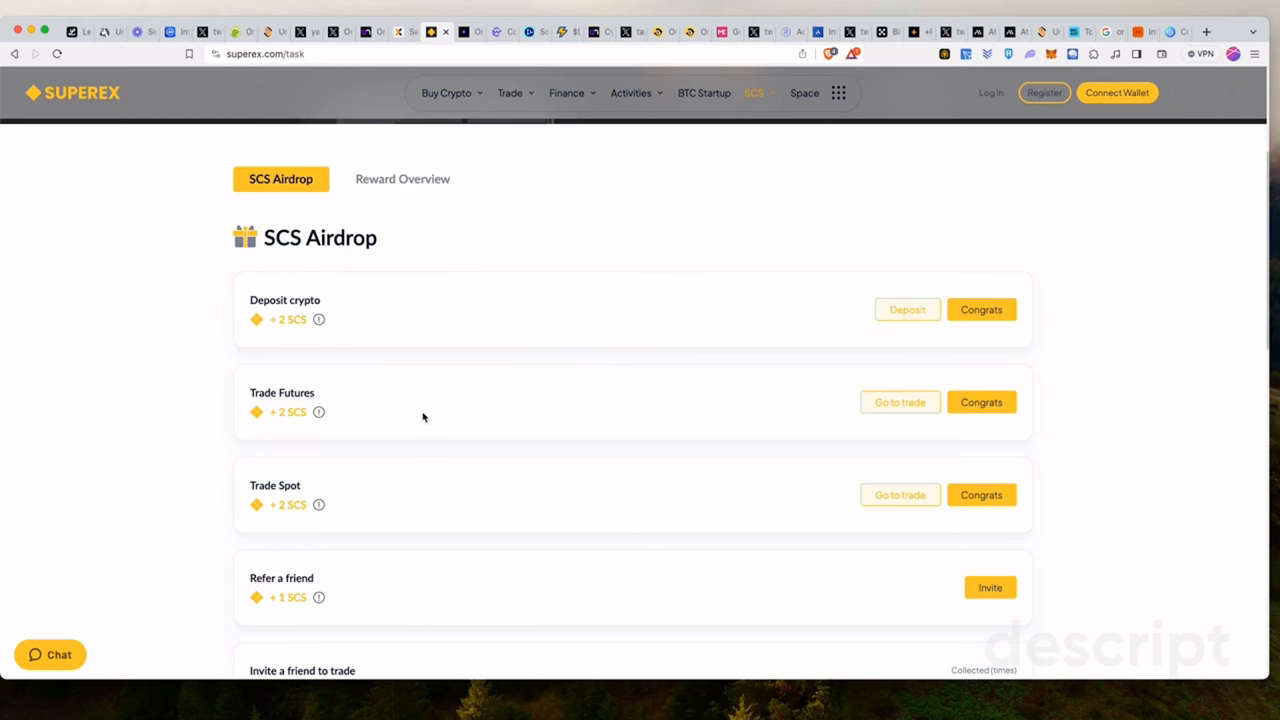
pyautogui.scroll(-3)
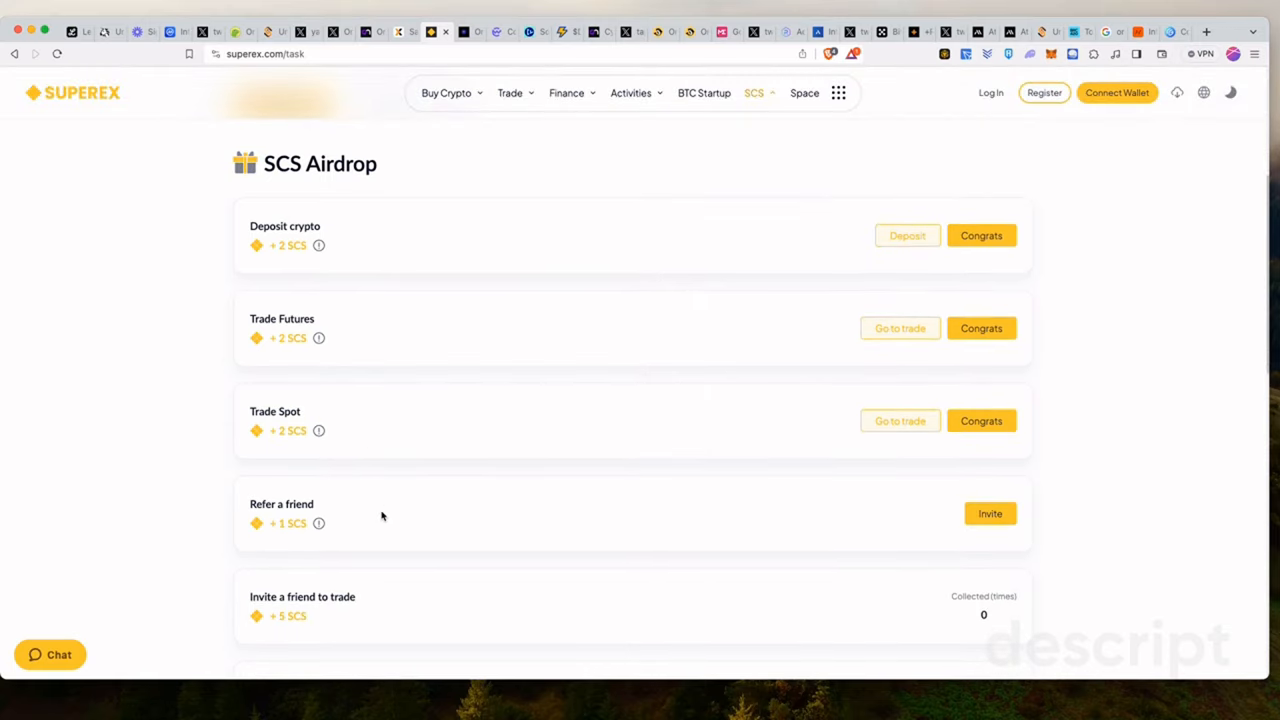
pyautogui.scroll(-3)
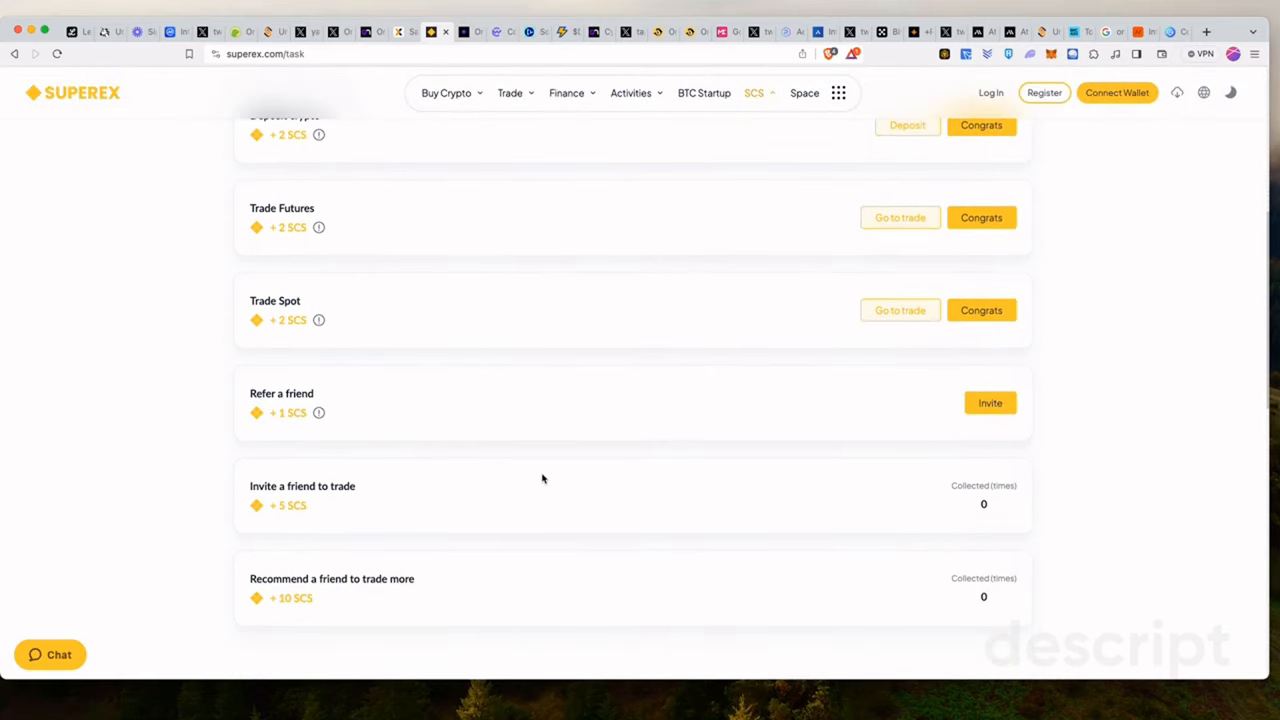
pyautogui.moveTo(350, 515)
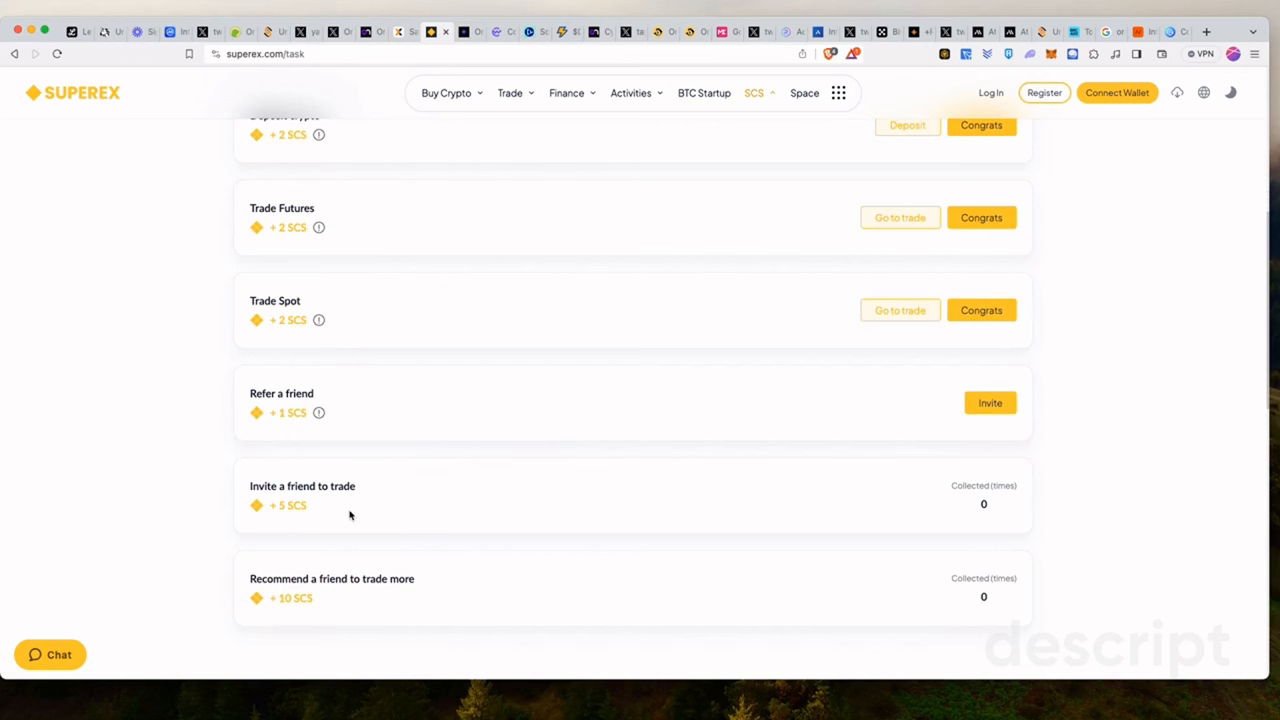
pyautogui.moveTo(303, 521)
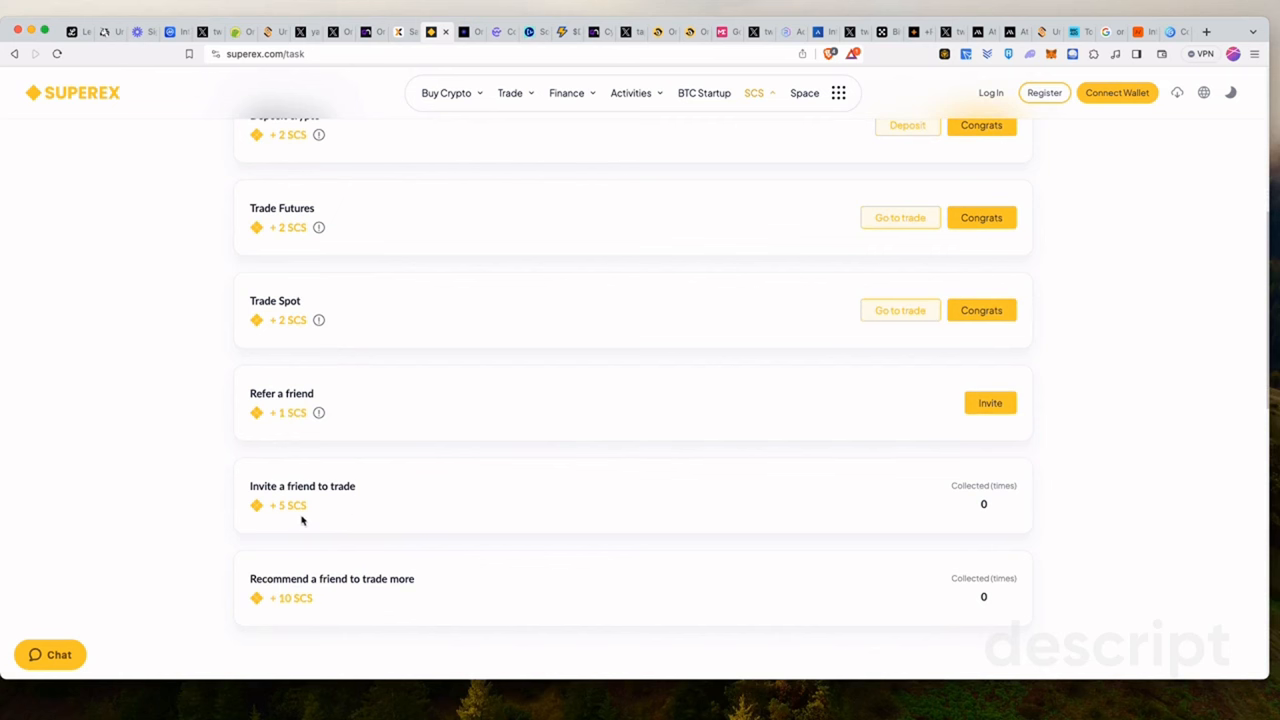
pyautogui.scroll(-3)
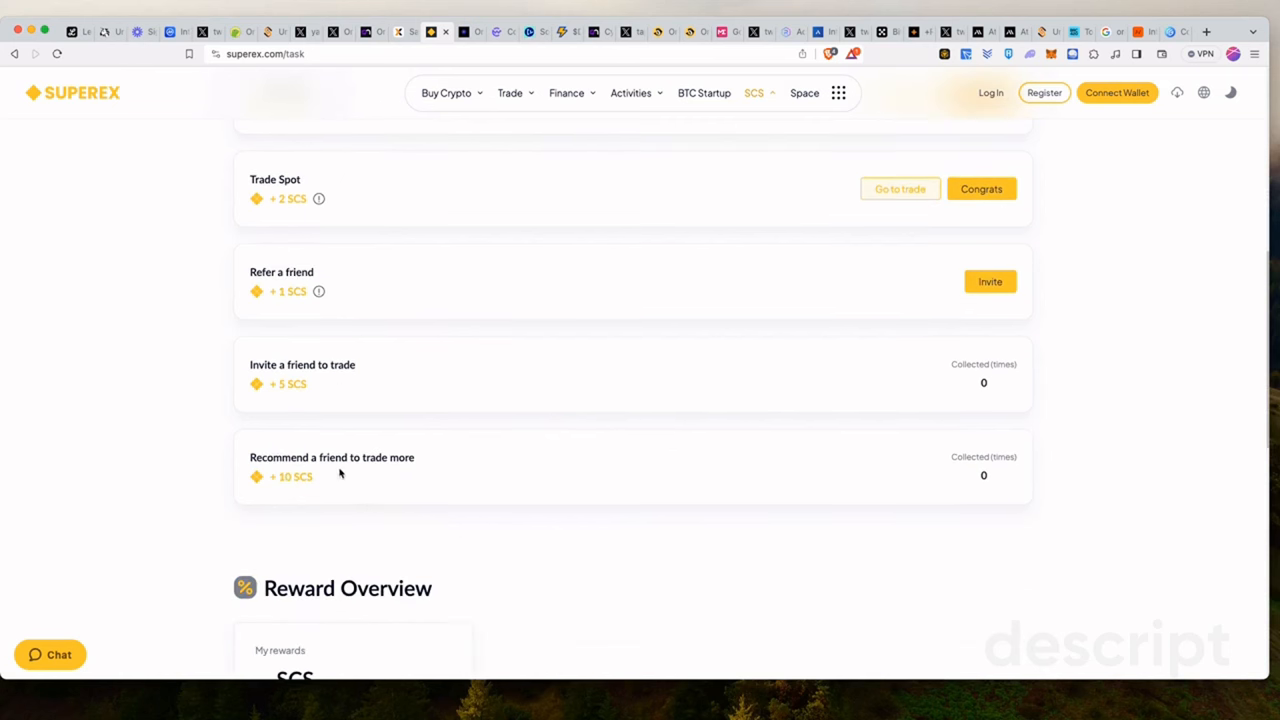
pyautogui.scroll(-3)
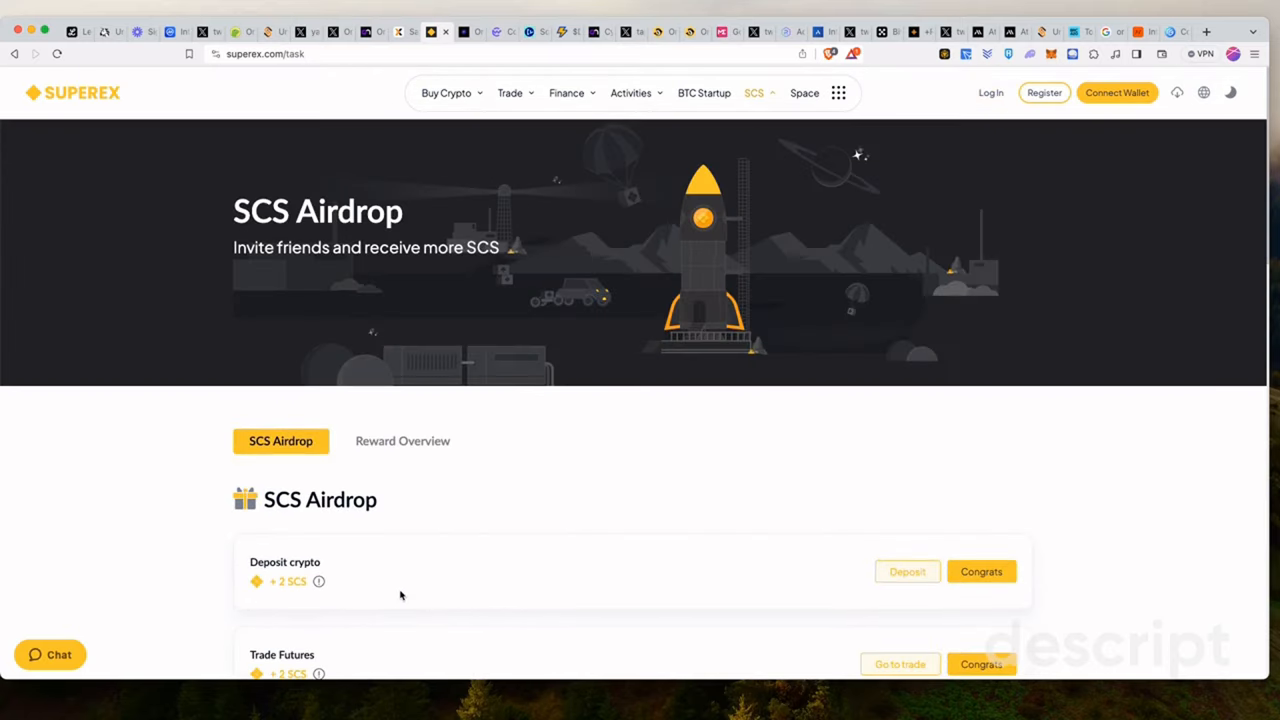
pyautogui.moveTo(965, 213)
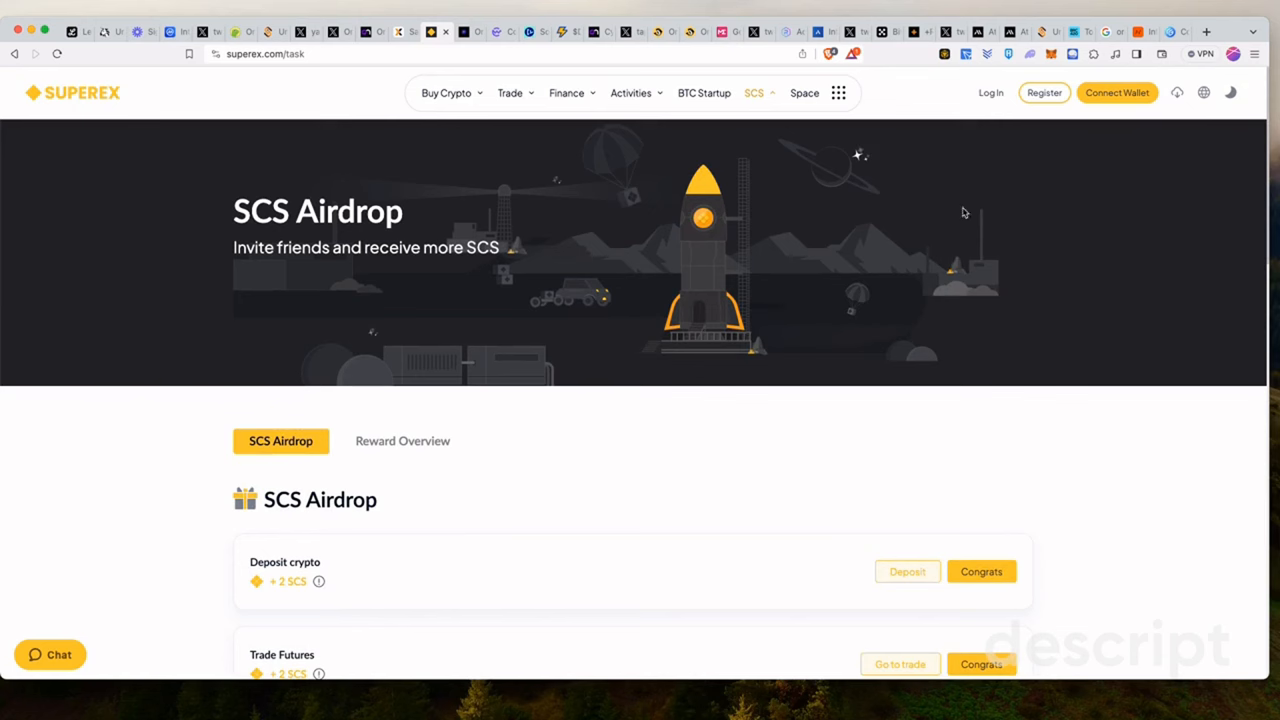
pyautogui.moveTo(728, 501)
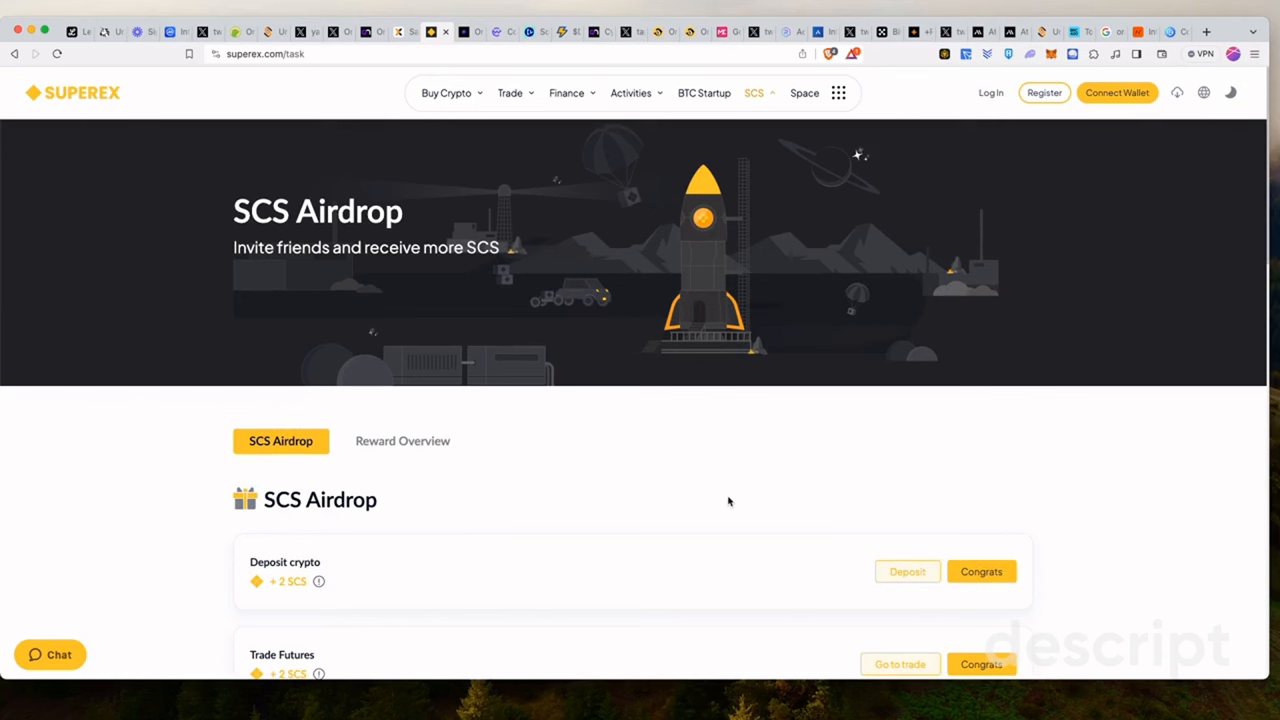
pyautogui.scroll(-3)
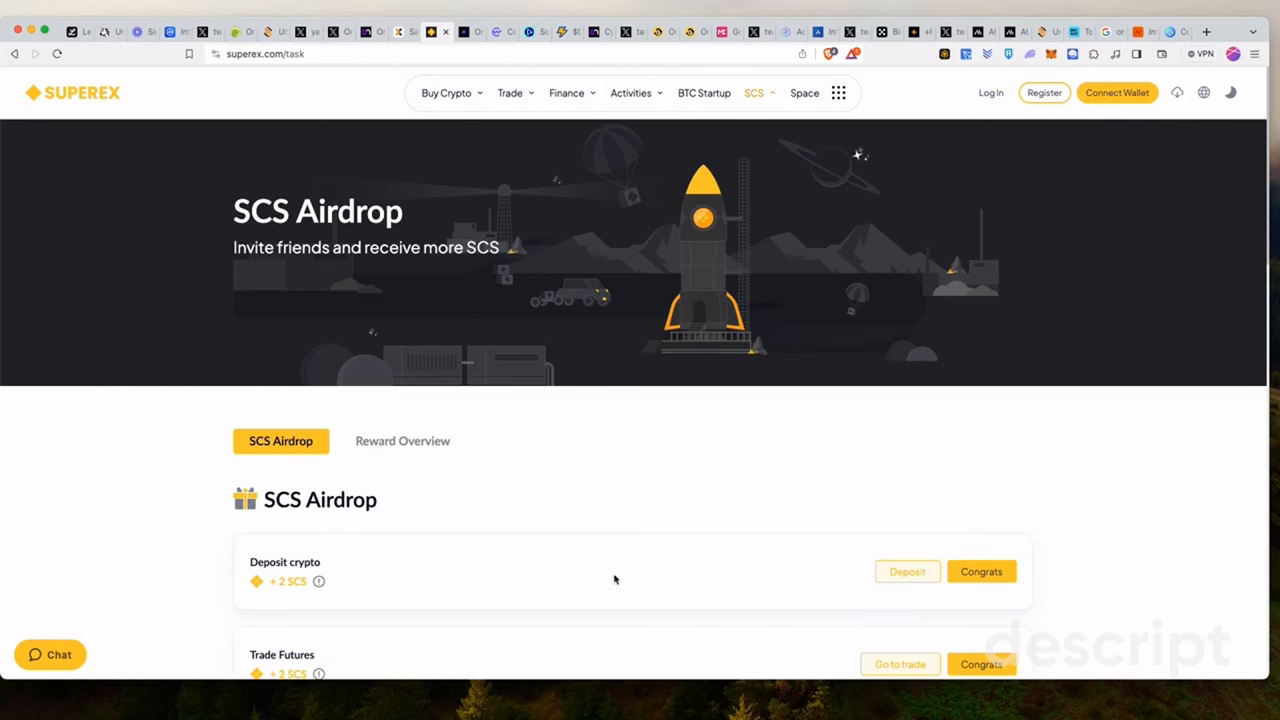
pyautogui.moveTo(886, 494)
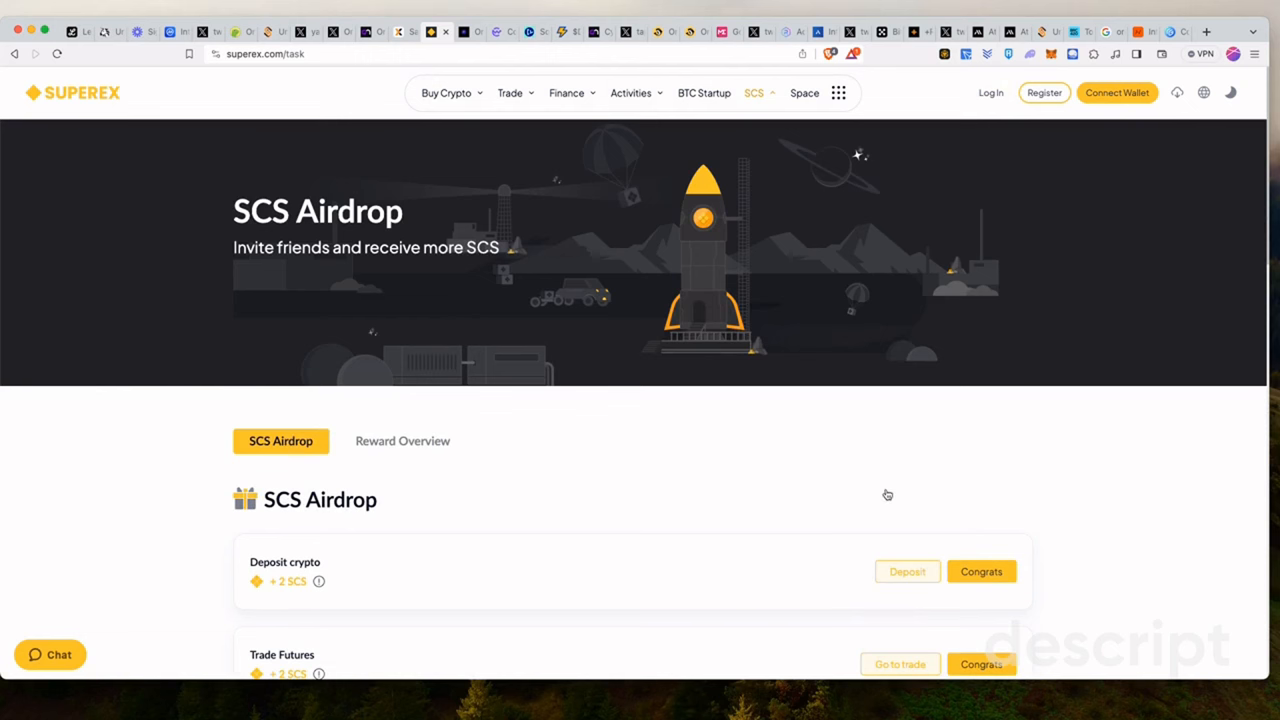
pyautogui.scroll(-3)
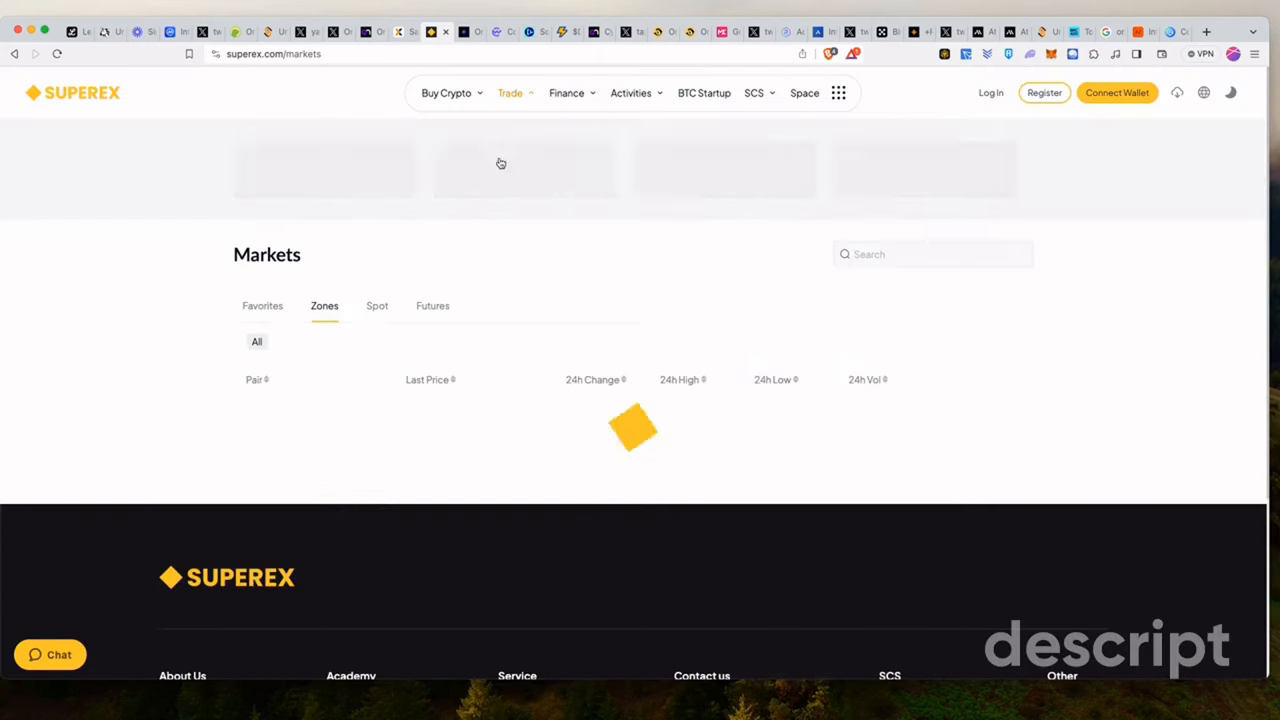
# On the SuperEx BTC/USDT trading page, search the pair selector for SCS and dismiss the empty result
pyautogui.click(566, 92)
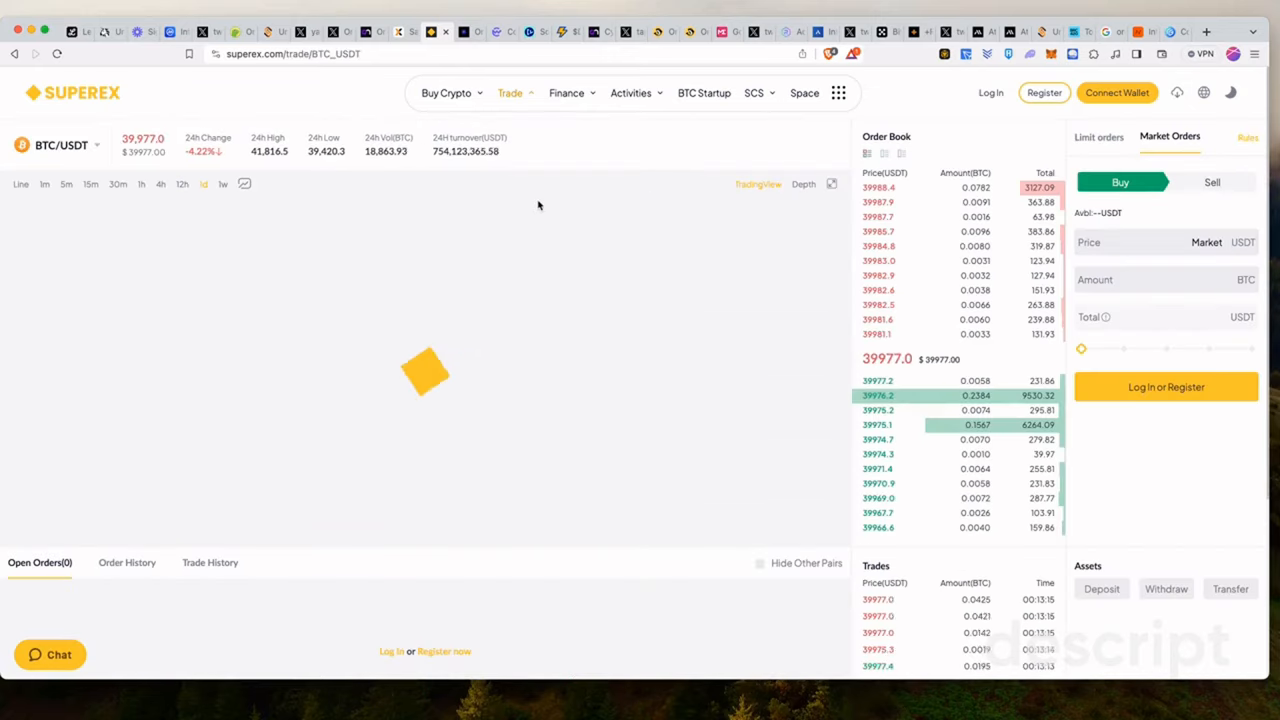
pyautogui.click(60, 145)
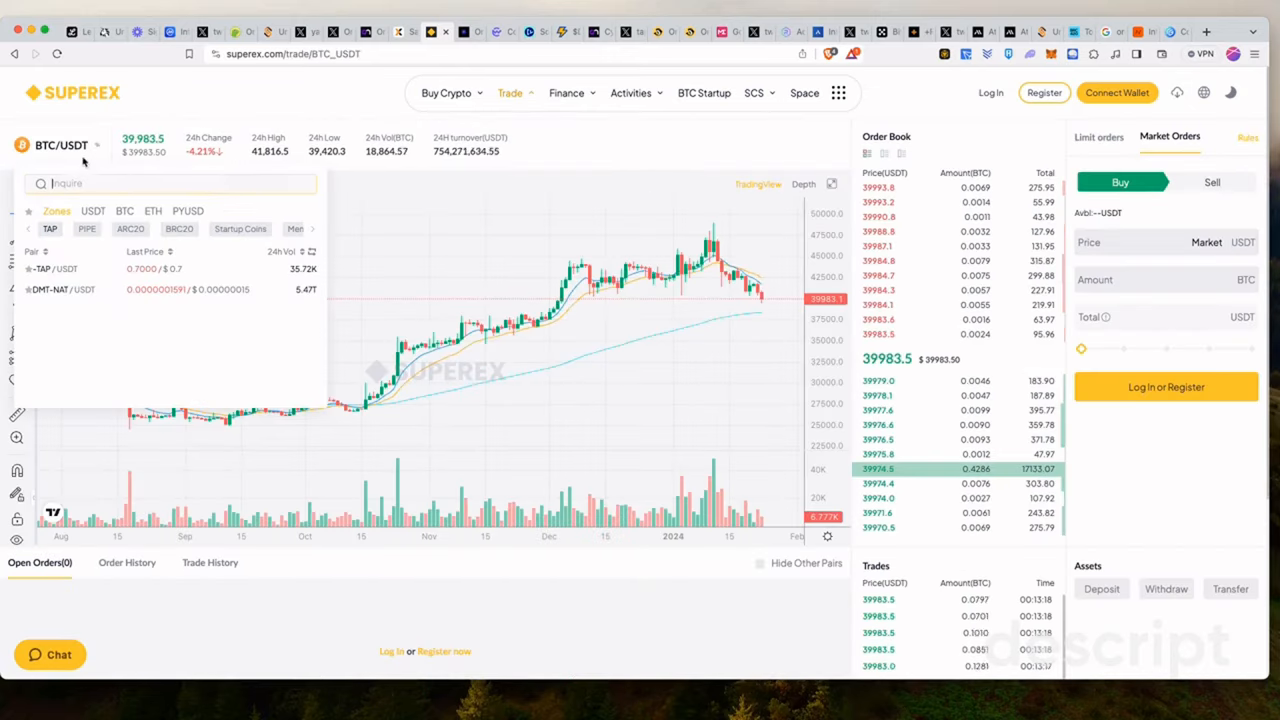
pyautogui.write('sd')
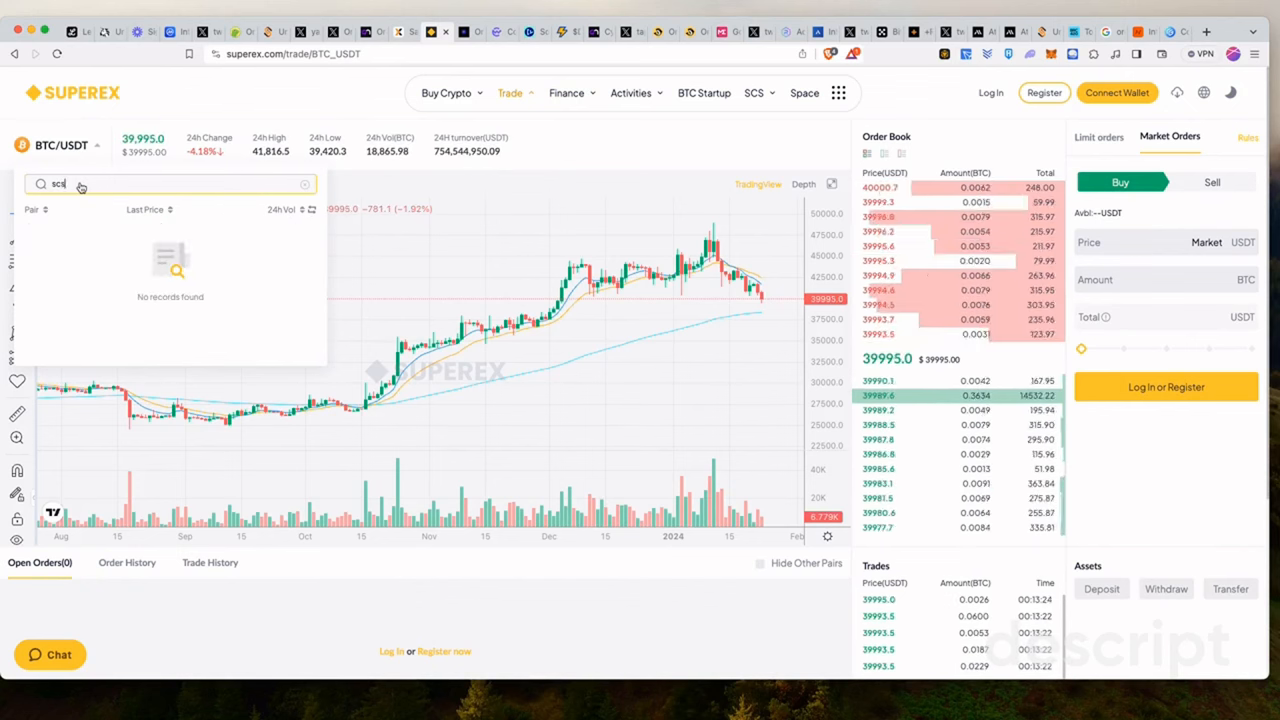
pyautogui.click(631, 92)
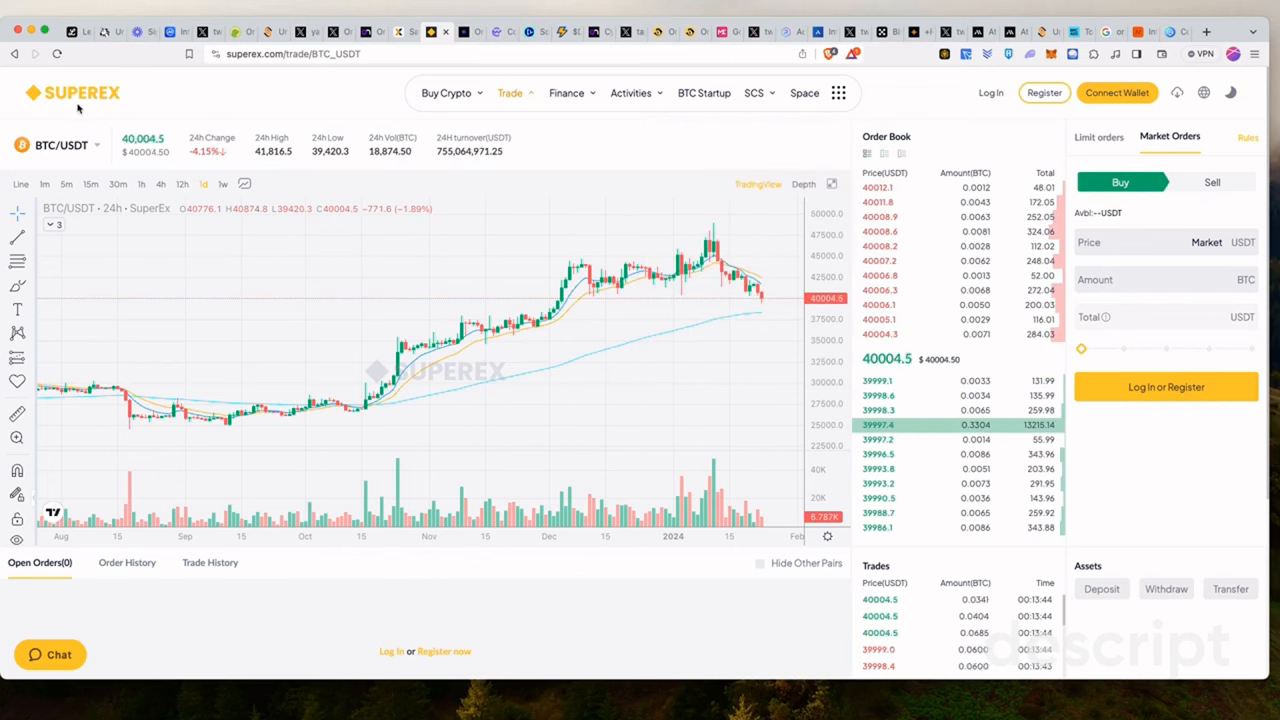
pyautogui.click(631, 92)
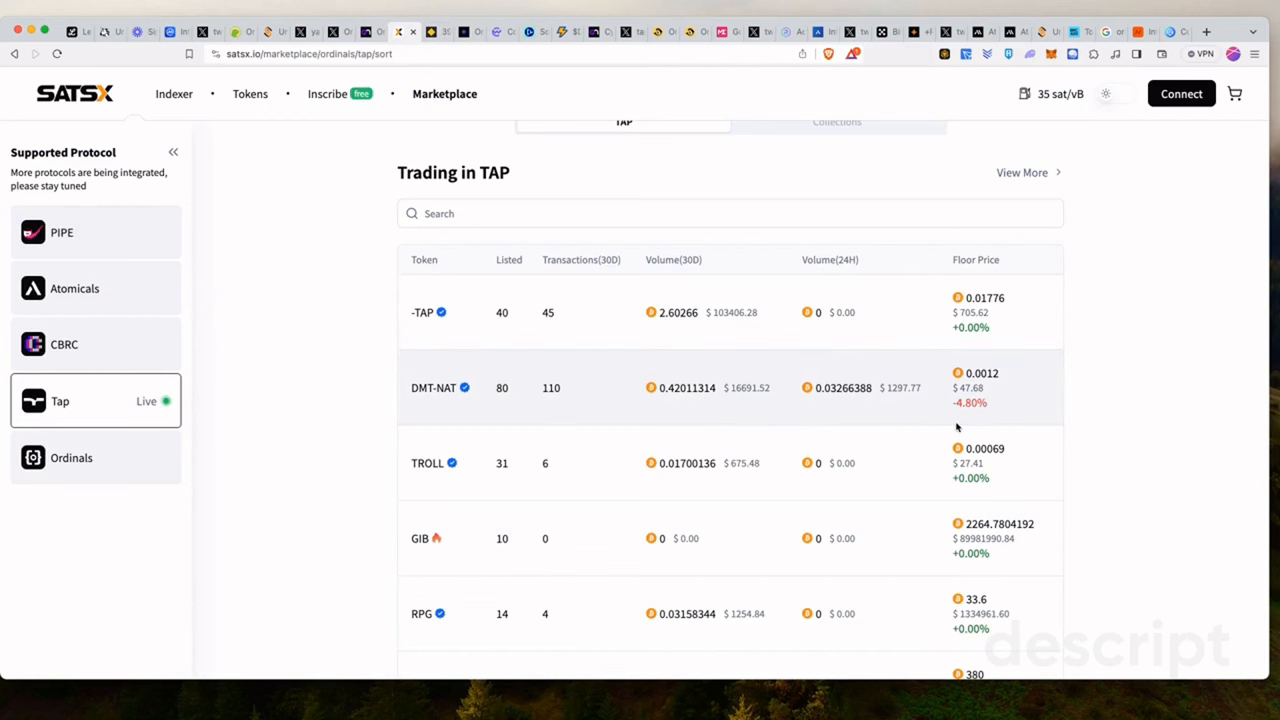
pyautogui.moveTo(250, 70)
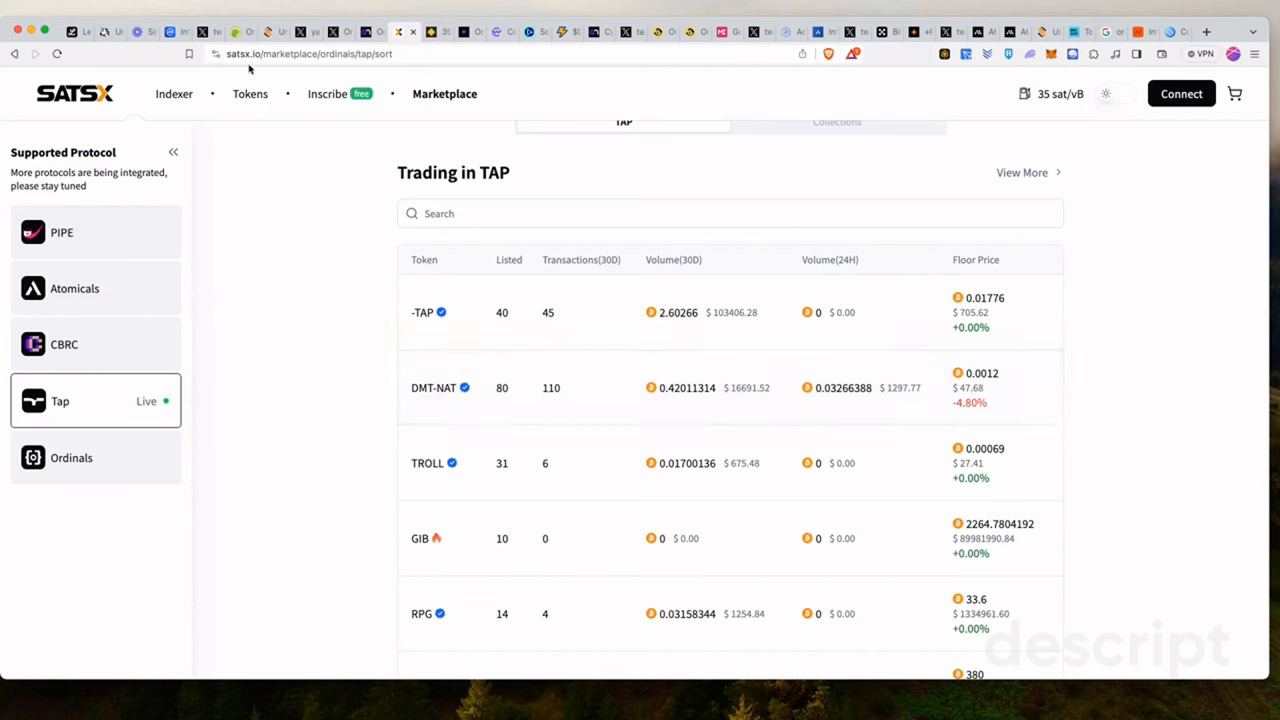
pyautogui.moveTo(115, 344)
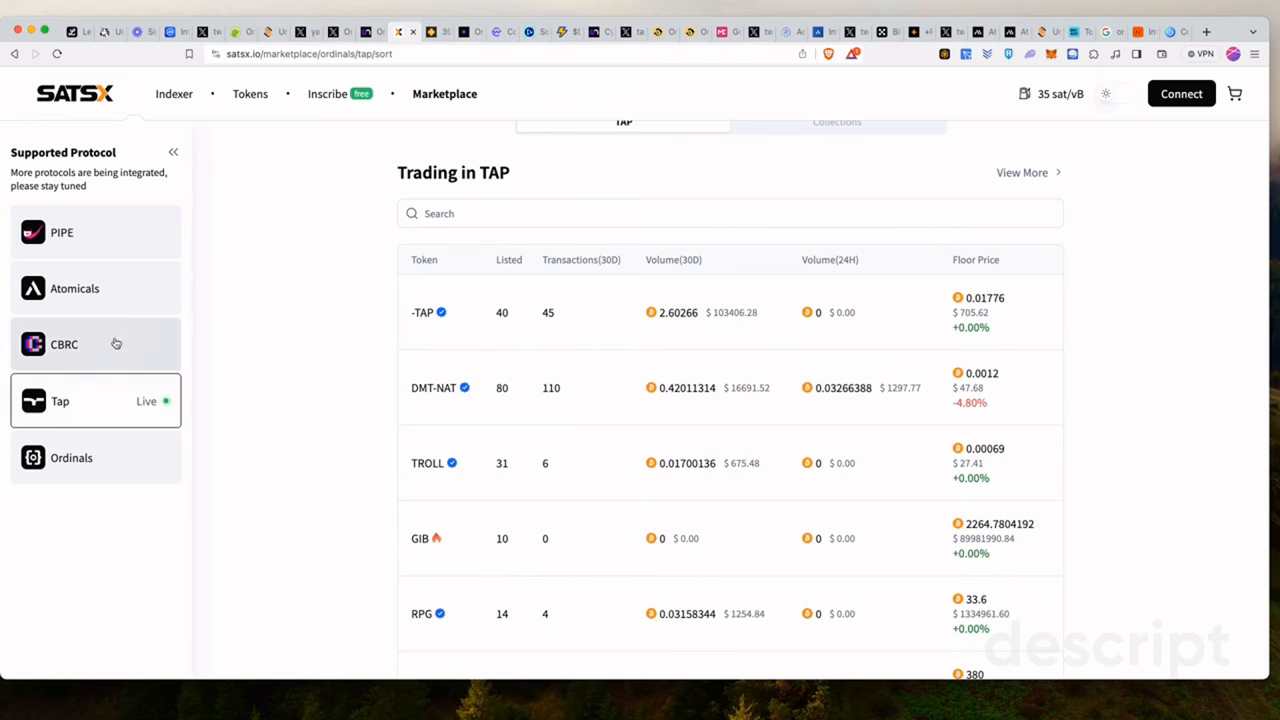
# Select CBRC in the Supported Protocol sidebar to show the Trading in CBRC20 list
pyautogui.click(64, 344)
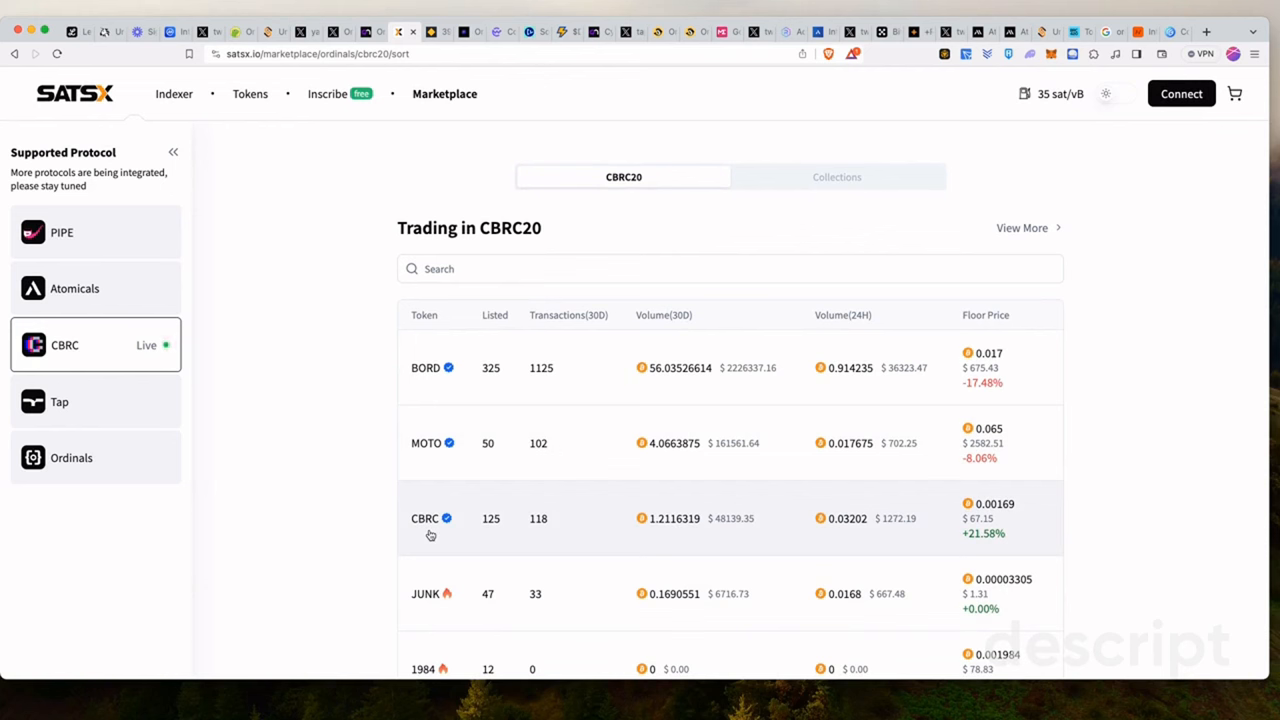
pyautogui.moveTo(439, 554)
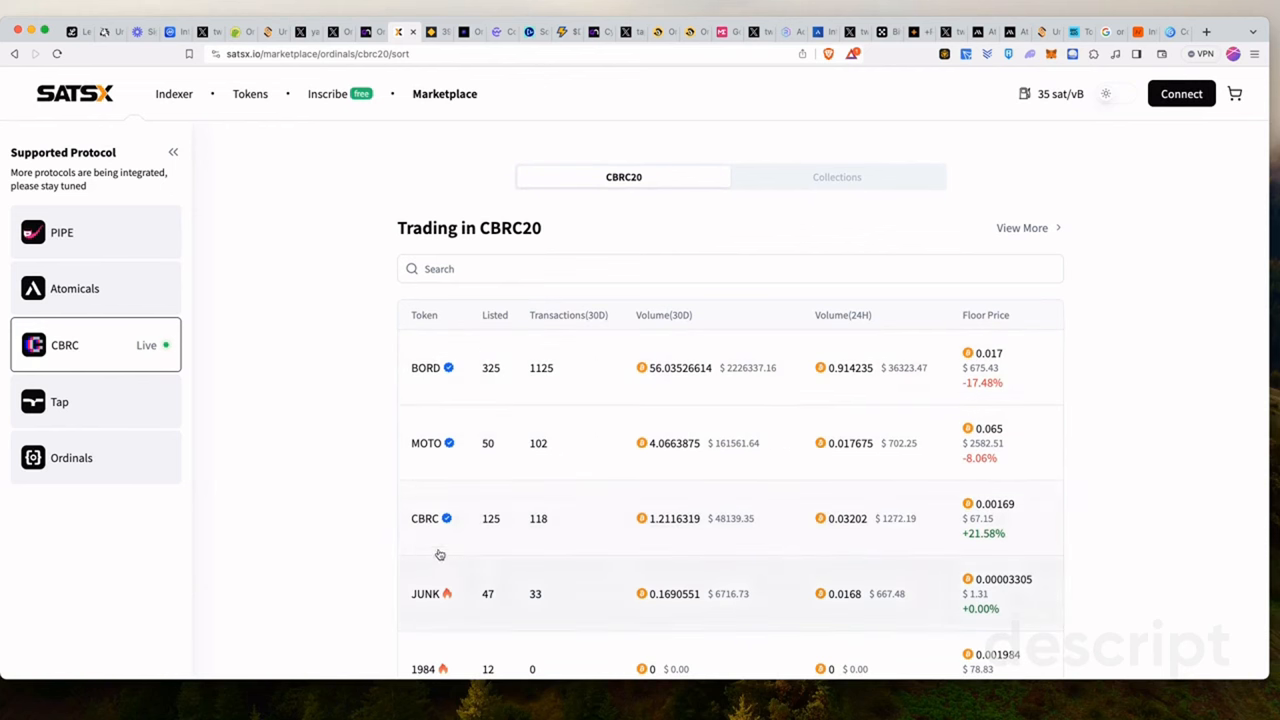
# Scroll through the Trading in CBRC20 table of BORD, MOTO, CBRC, JUNK and 1984 listings
pyautogui.scroll(-3)
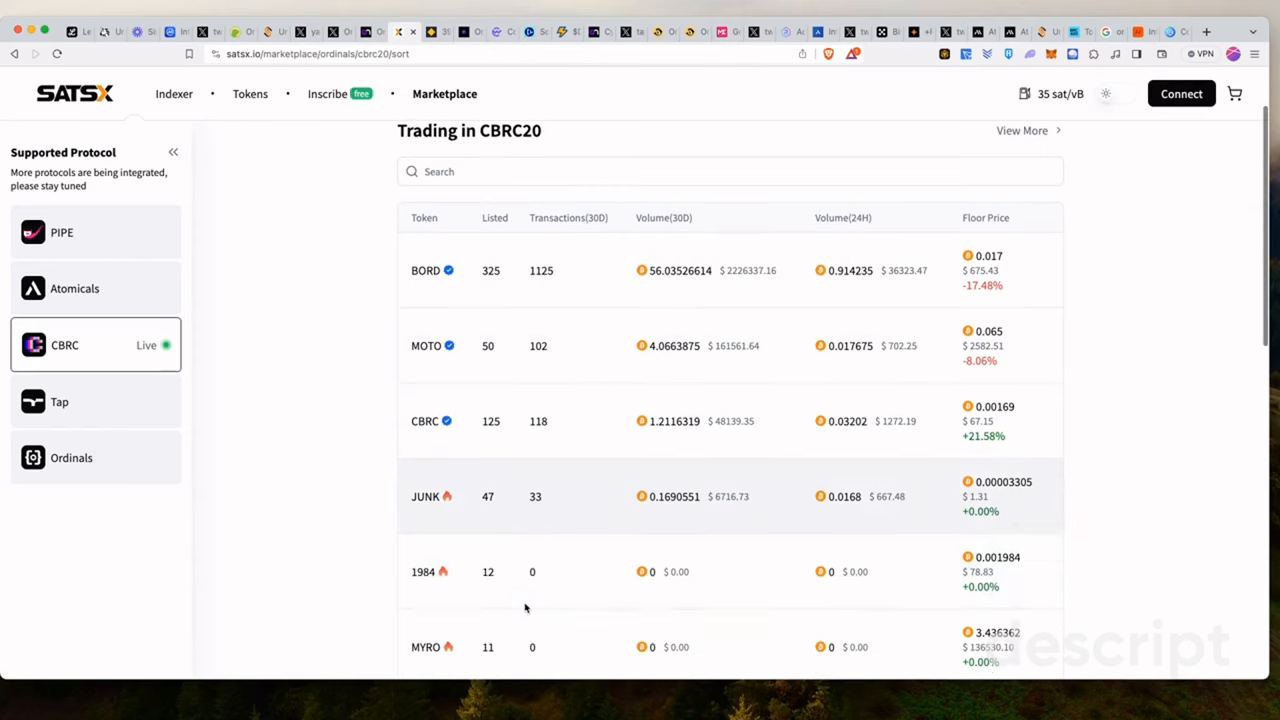
pyautogui.scroll(-3)
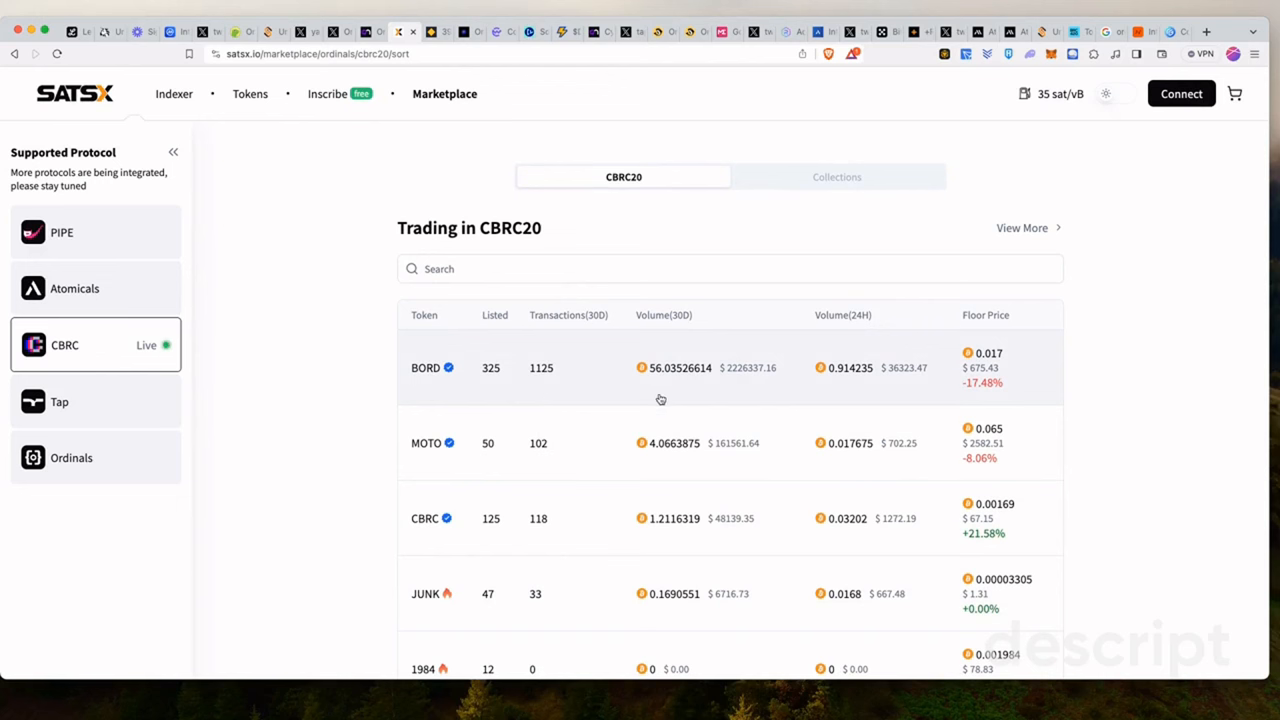
pyautogui.moveTo(310, 272)
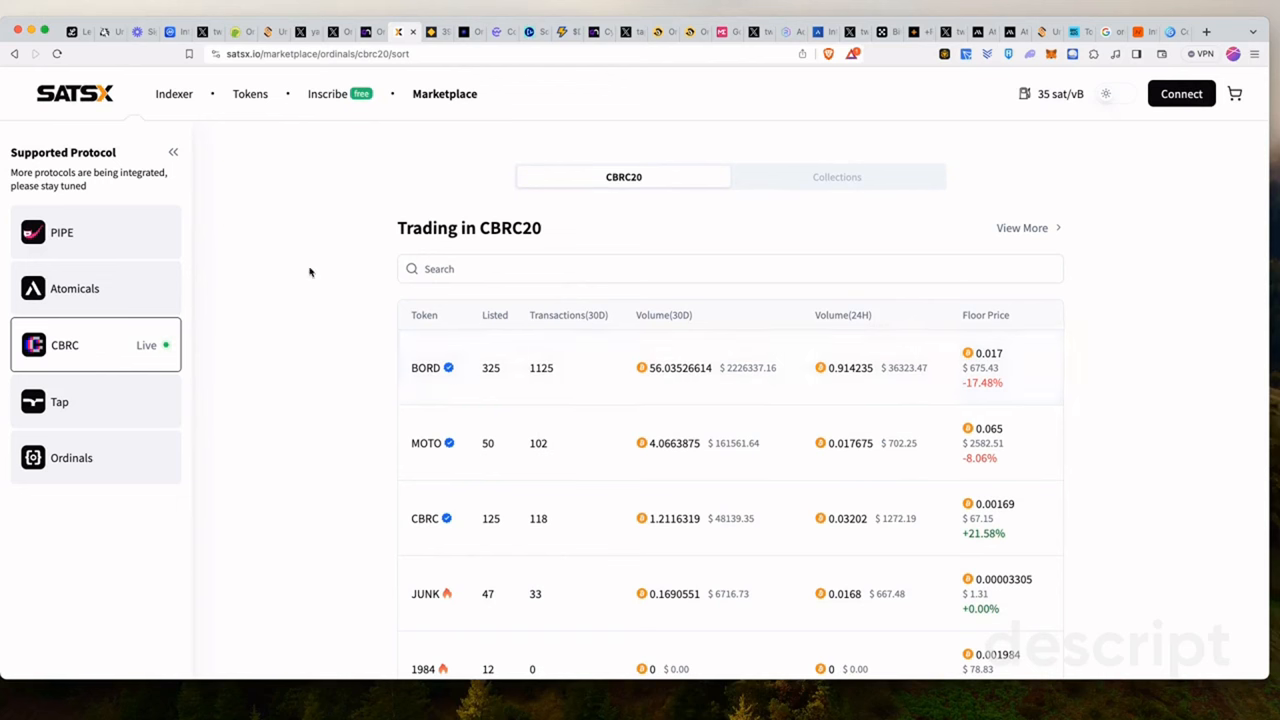
pyautogui.moveTo(358, 260)
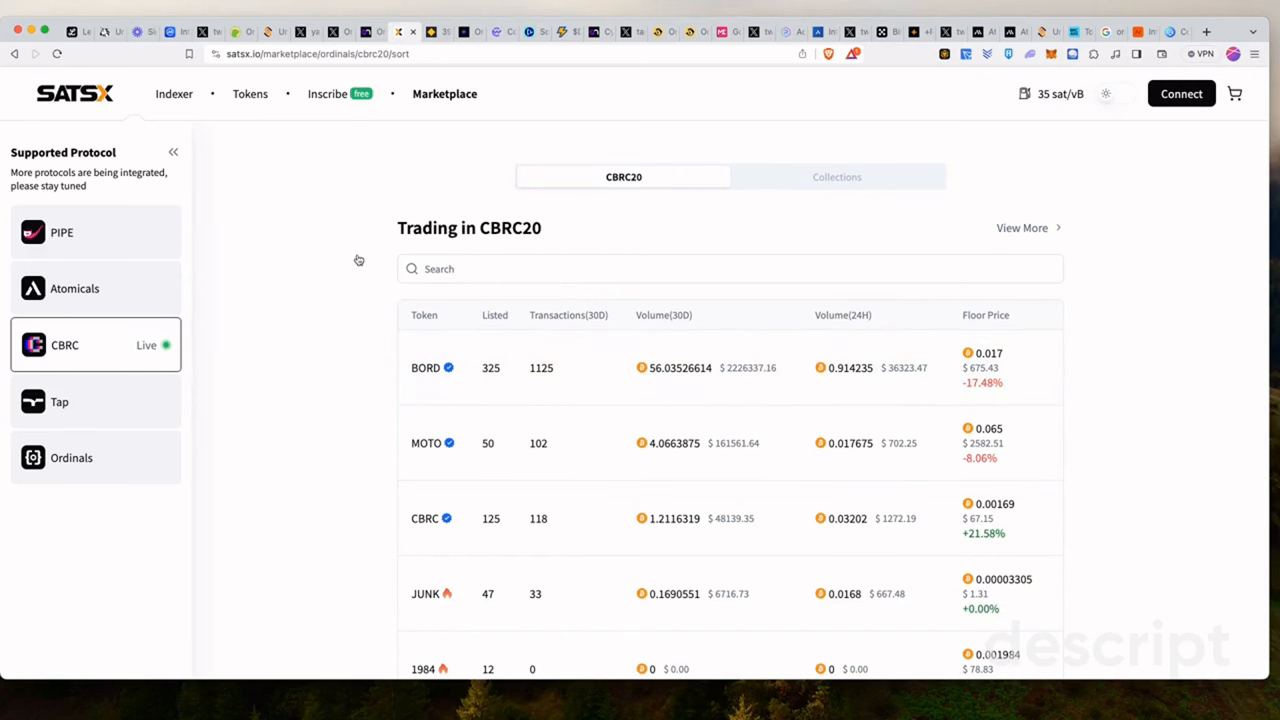
pyautogui.moveTo(361, 546)
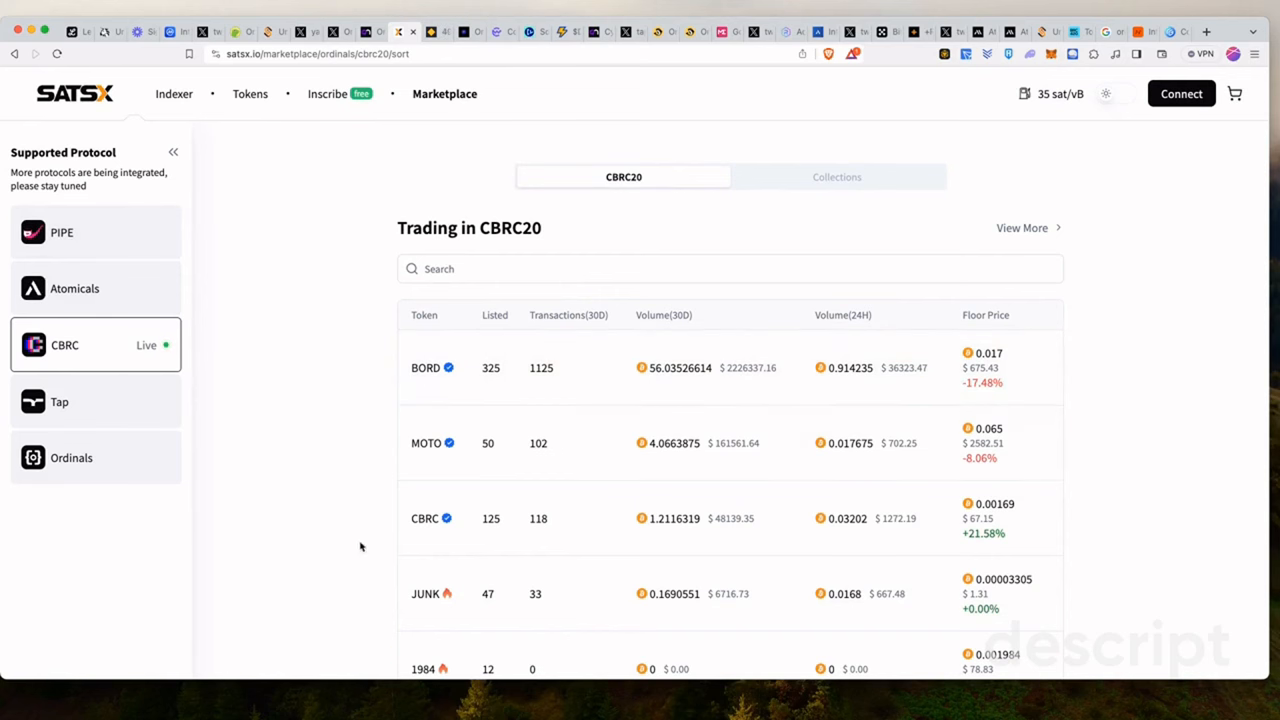
pyautogui.scroll(-3)
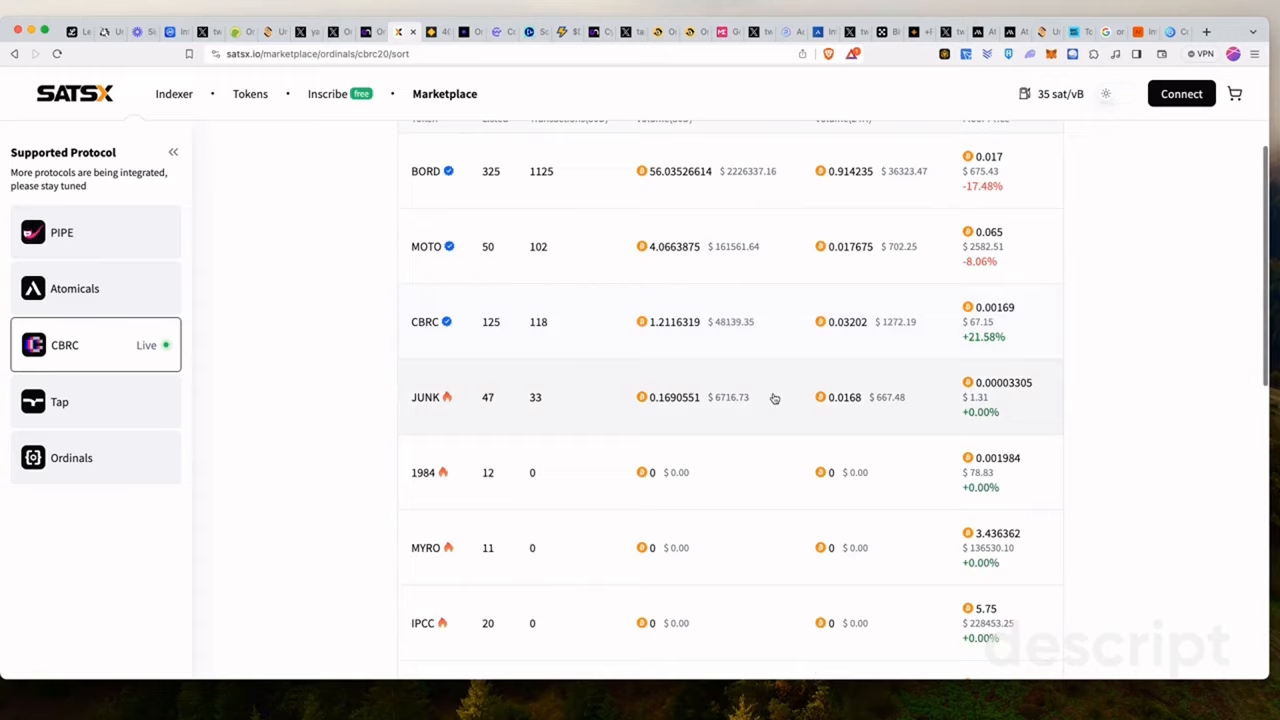
pyautogui.scroll(-3)
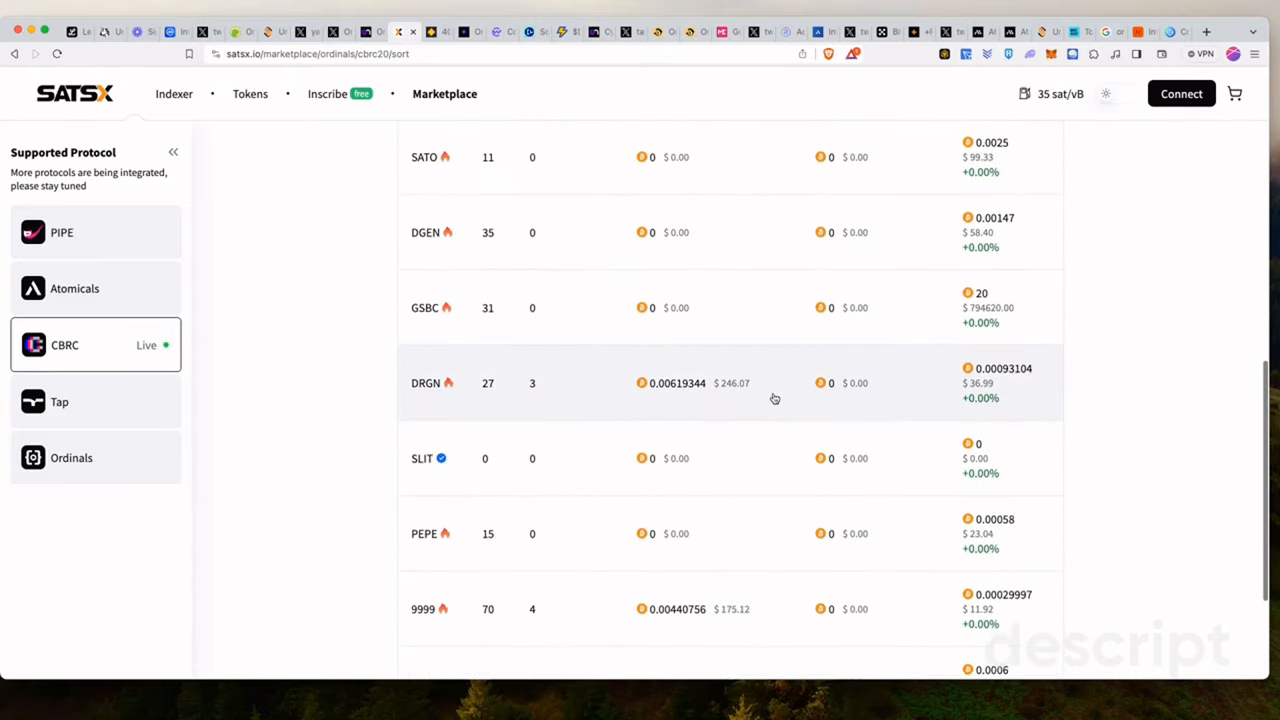
pyautogui.scroll(-3)
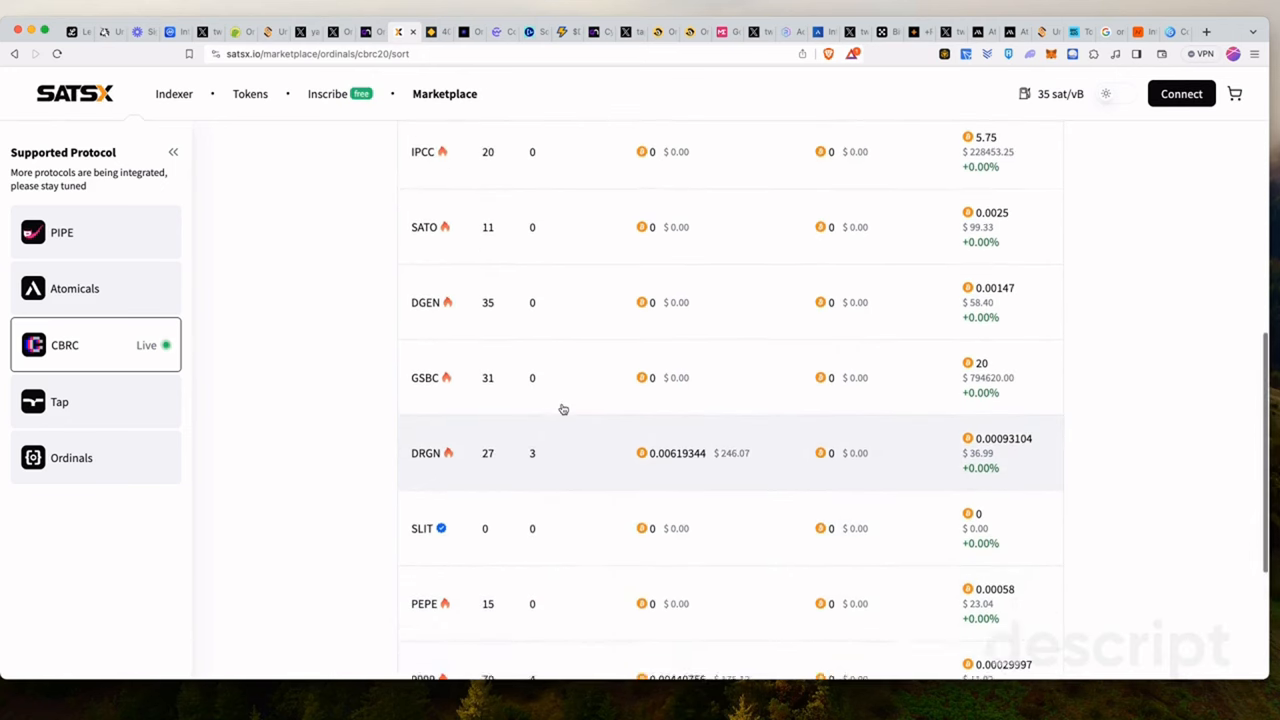
pyautogui.scroll(-3)
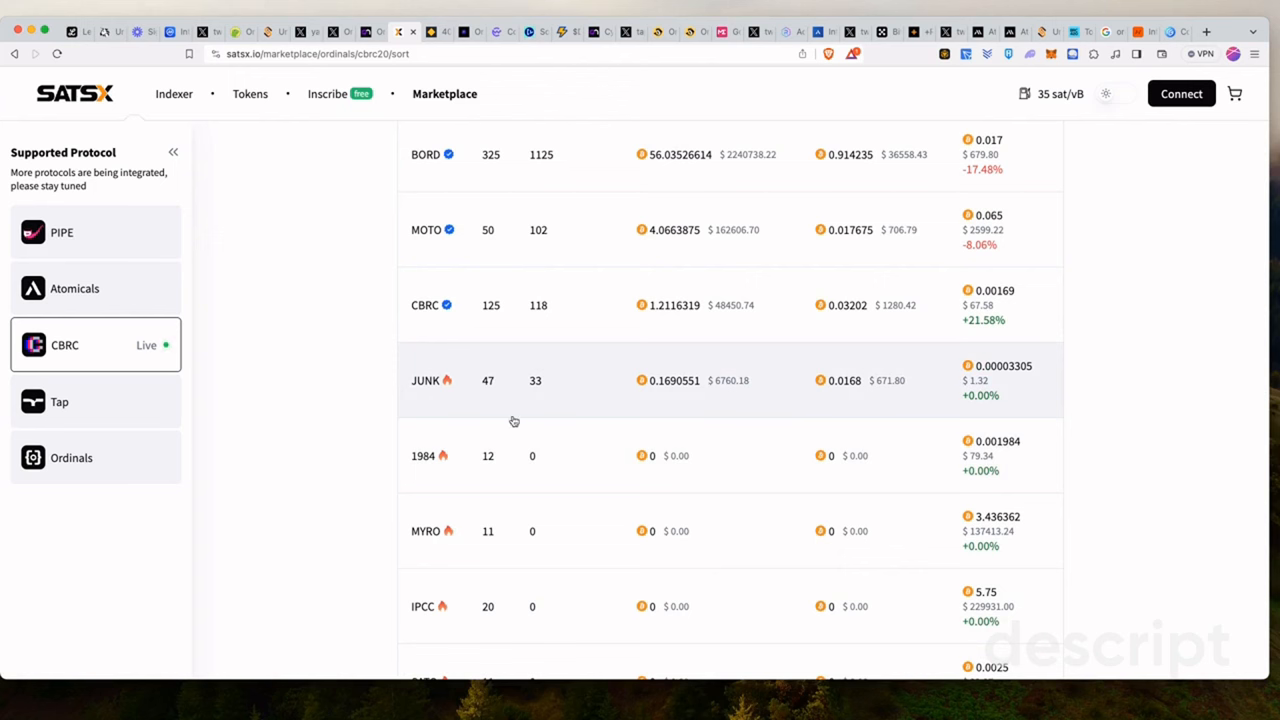
pyautogui.moveTo(671, 384)
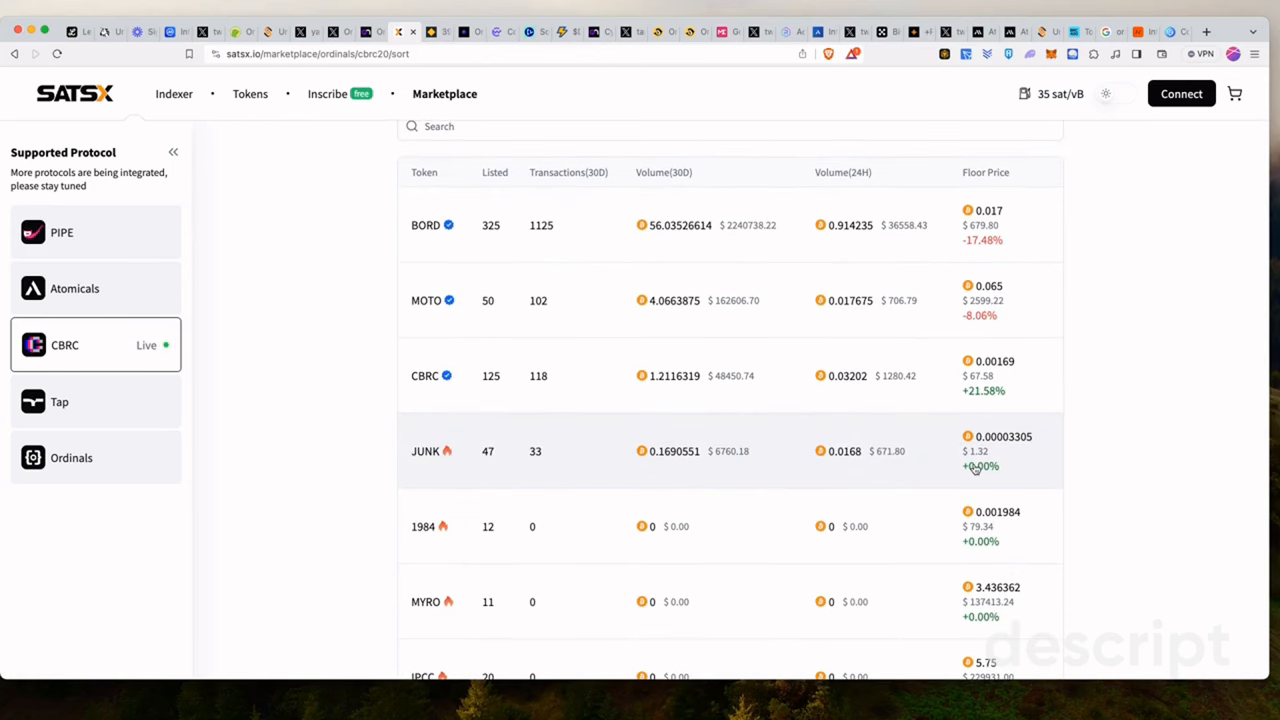
pyautogui.moveTo(980, 466)
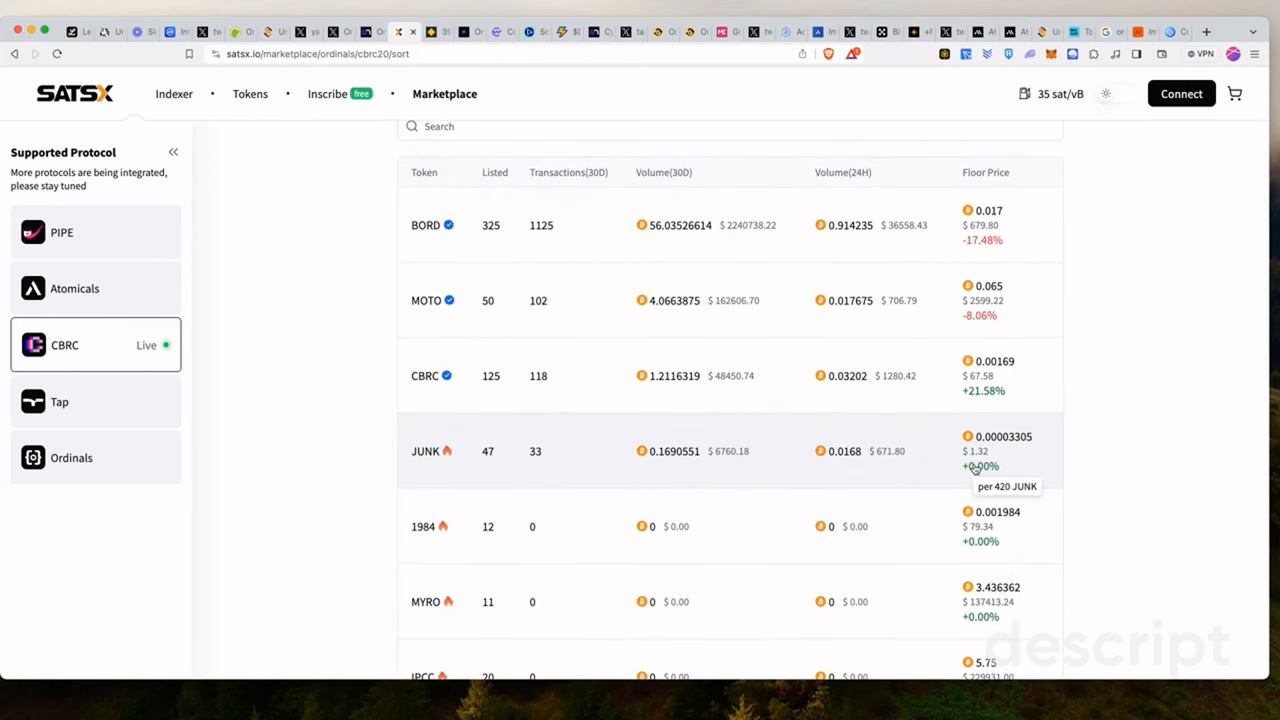
pyautogui.moveTo(990, 450)
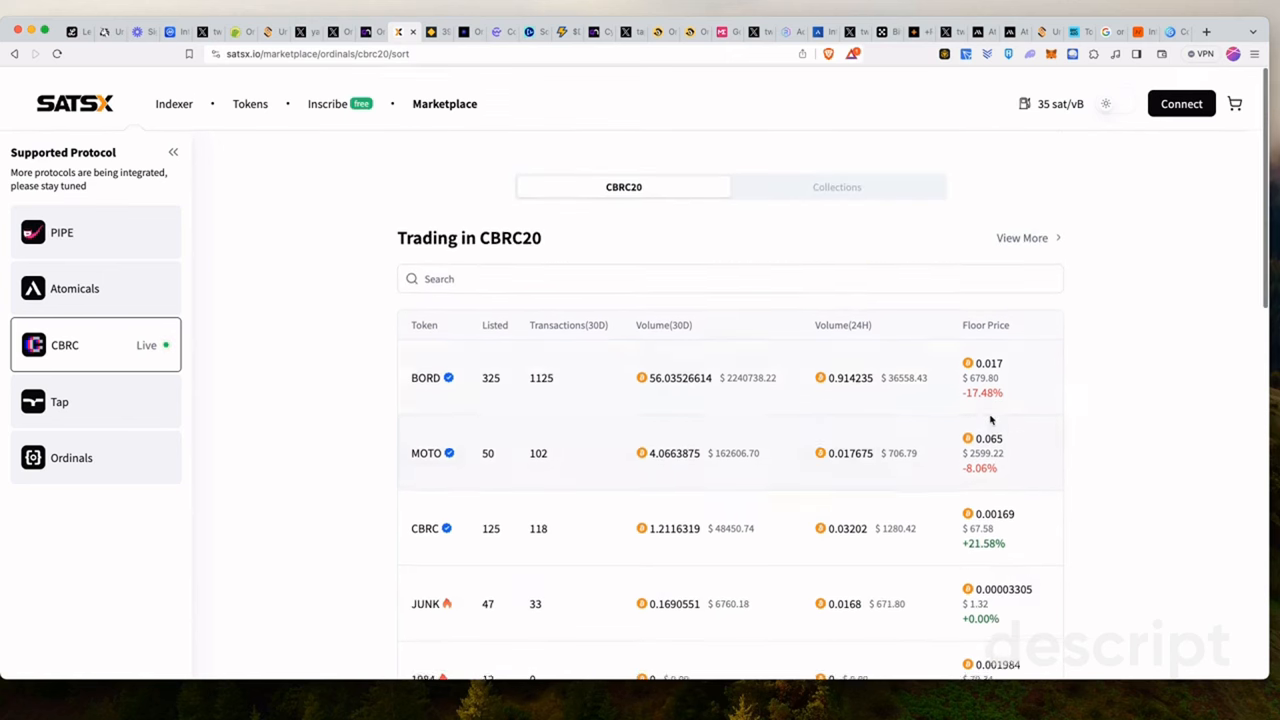
pyautogui.scroll(-3)
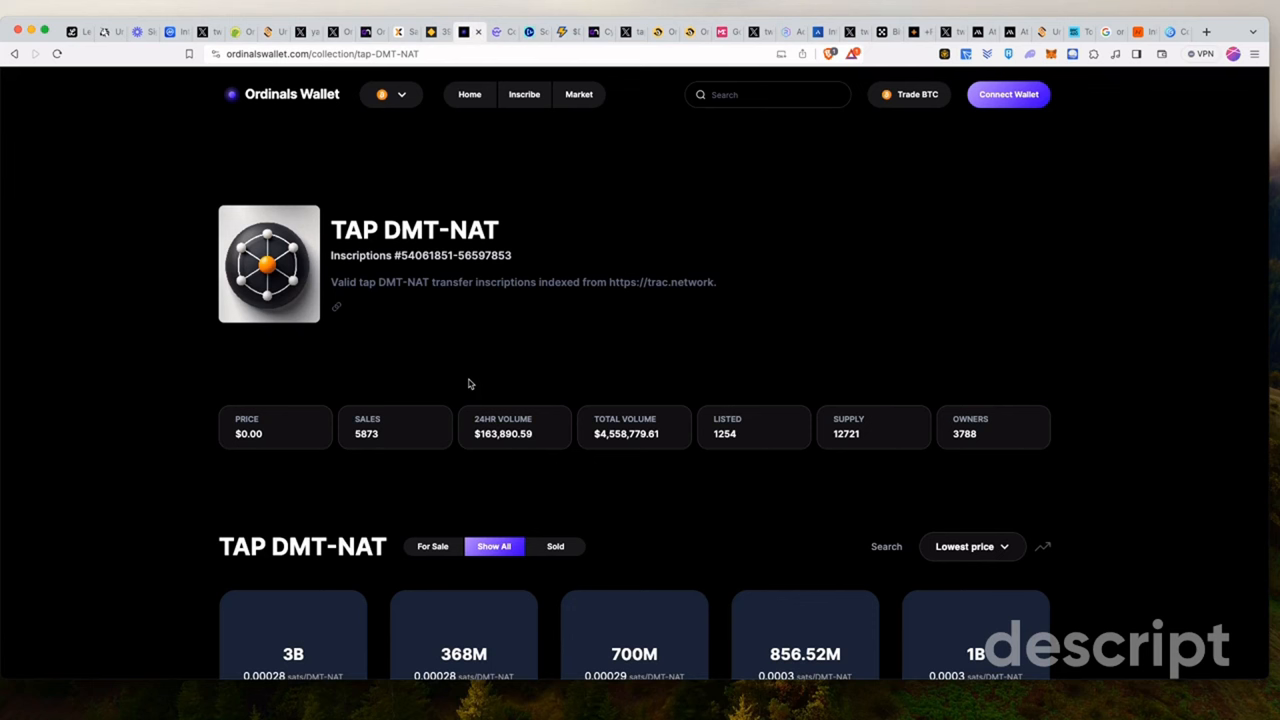
pyautogui.moveTo(477, 169)
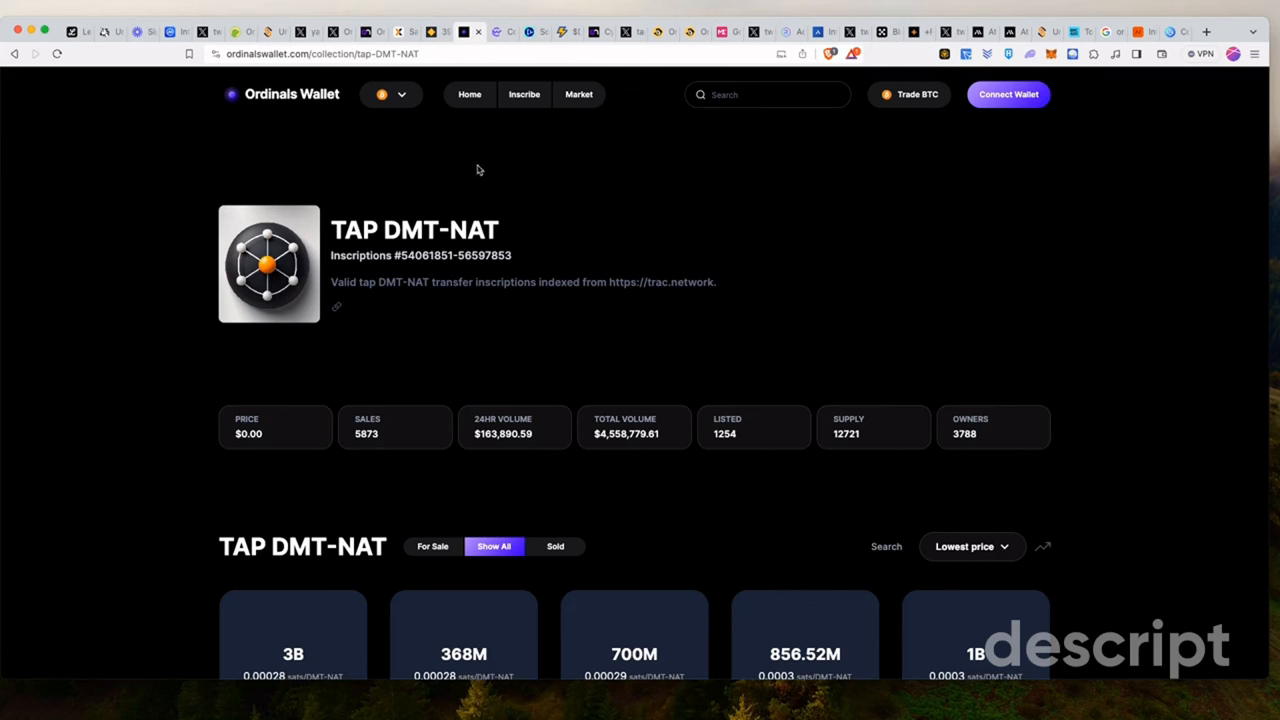
pyautogui.moveTo(354, 347)
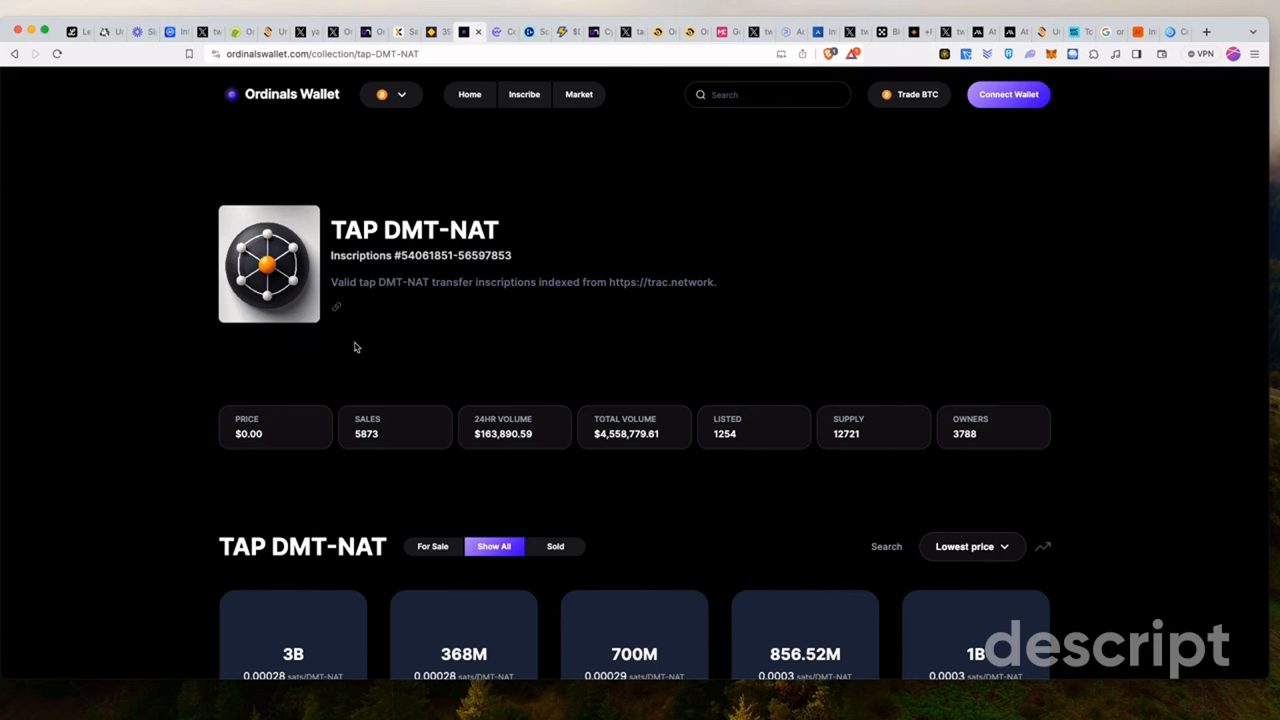